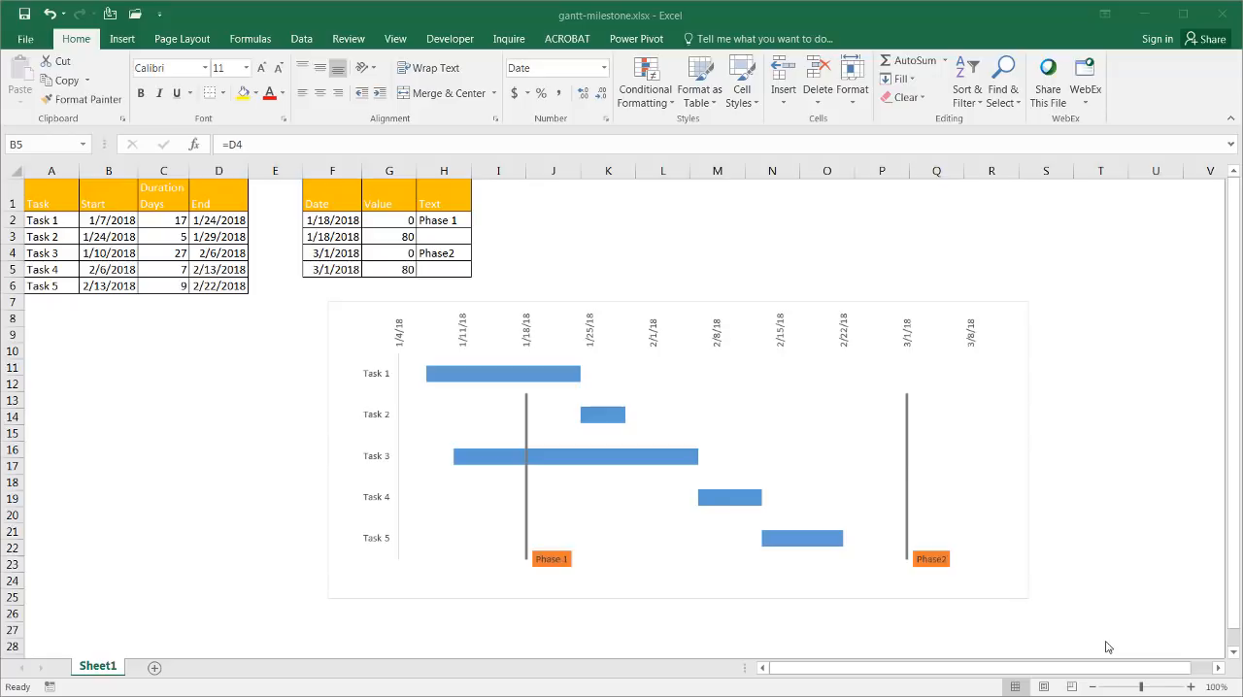
{"action": "mouse_move", "coordinate": [854, 620]}
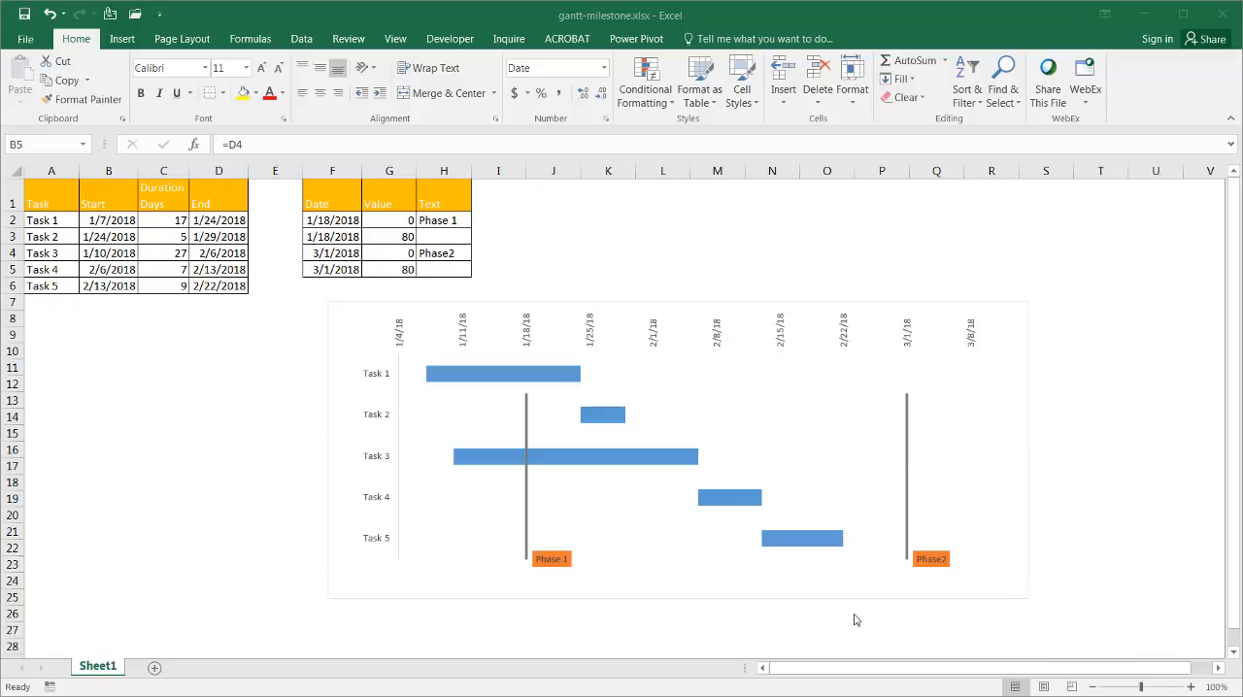
{"action": "mouse_move", "coordinate": [505, 372]}
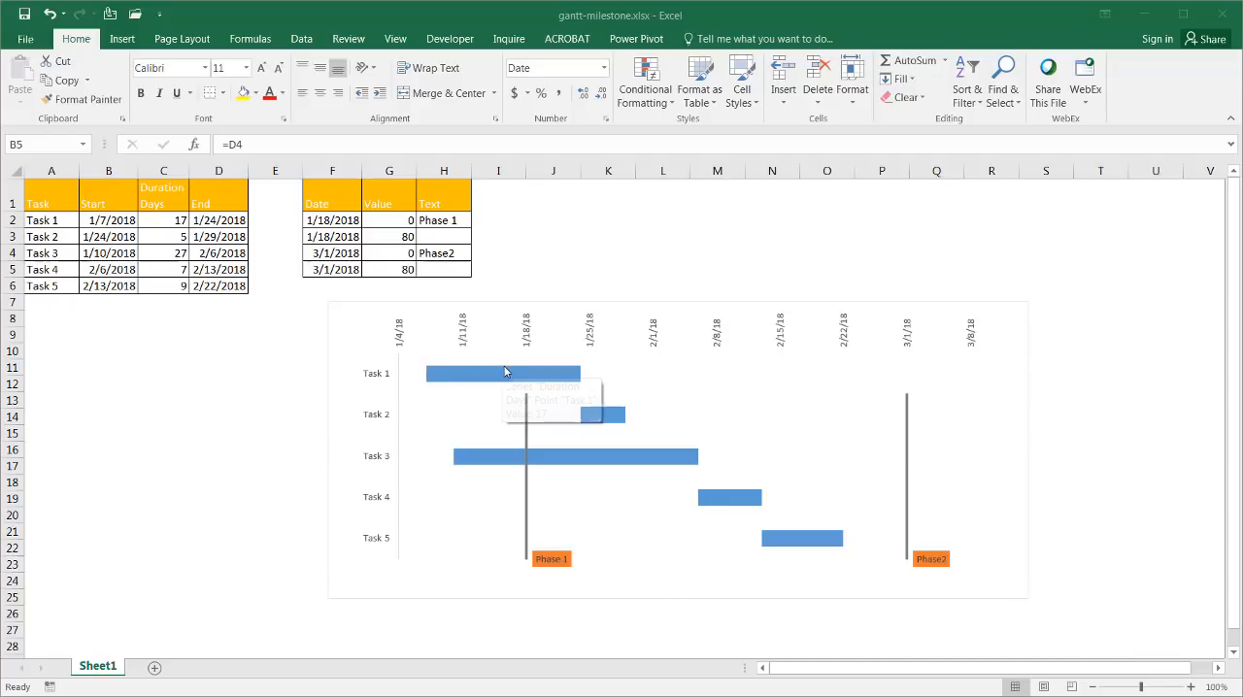
{"action": "mouse_move", "coordinate": [396, 400]}
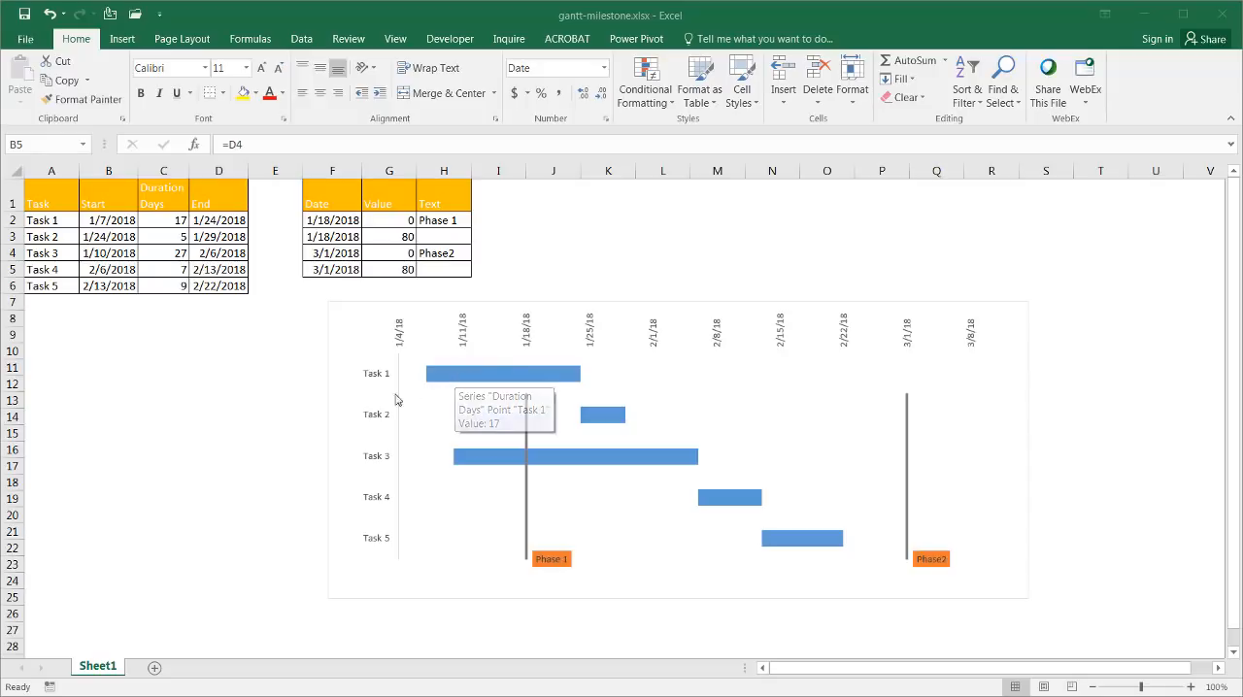
{"action": "mouse_move", "coordinate": [622, 439]}
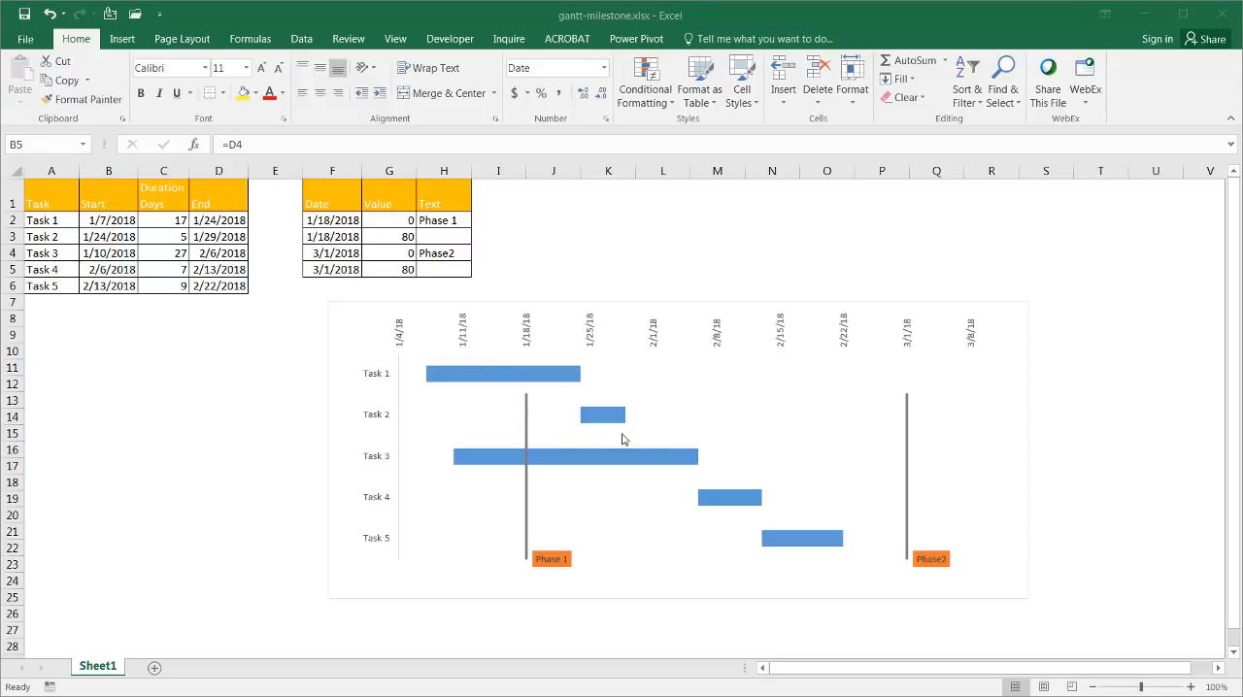
{"action": "mouse_move", "coordinate": [660, 499]}
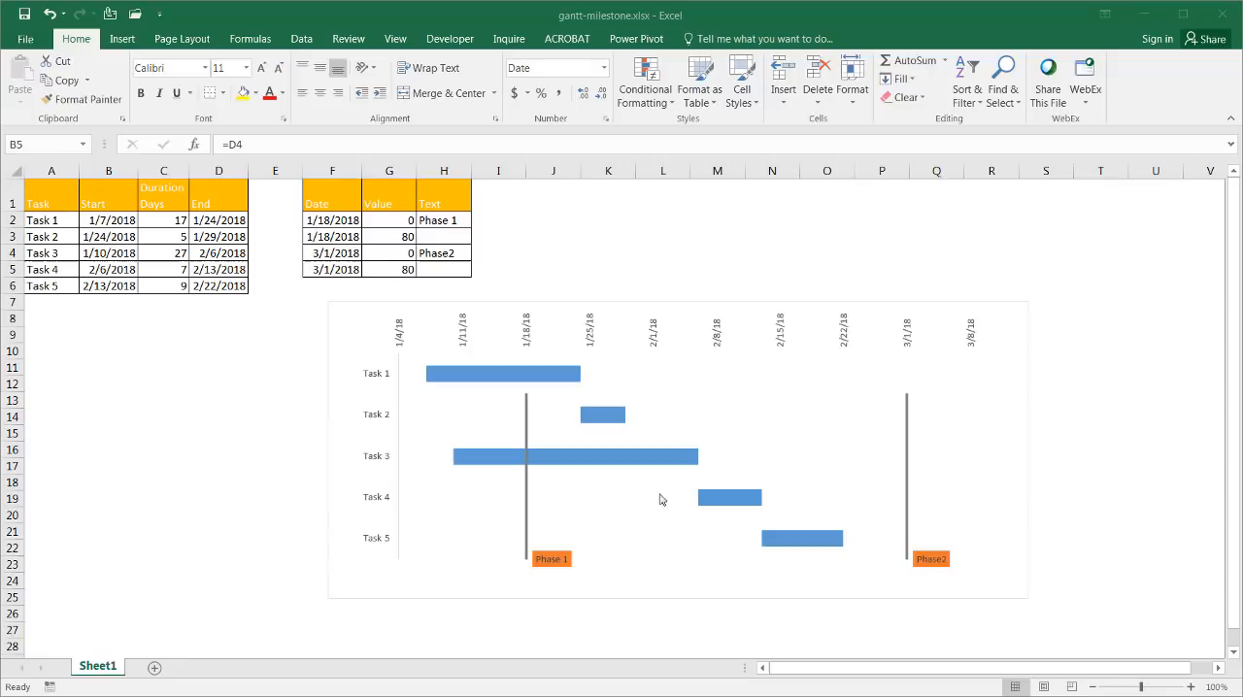
{"action": "mouse_move", "coordinate": [534, 592]}
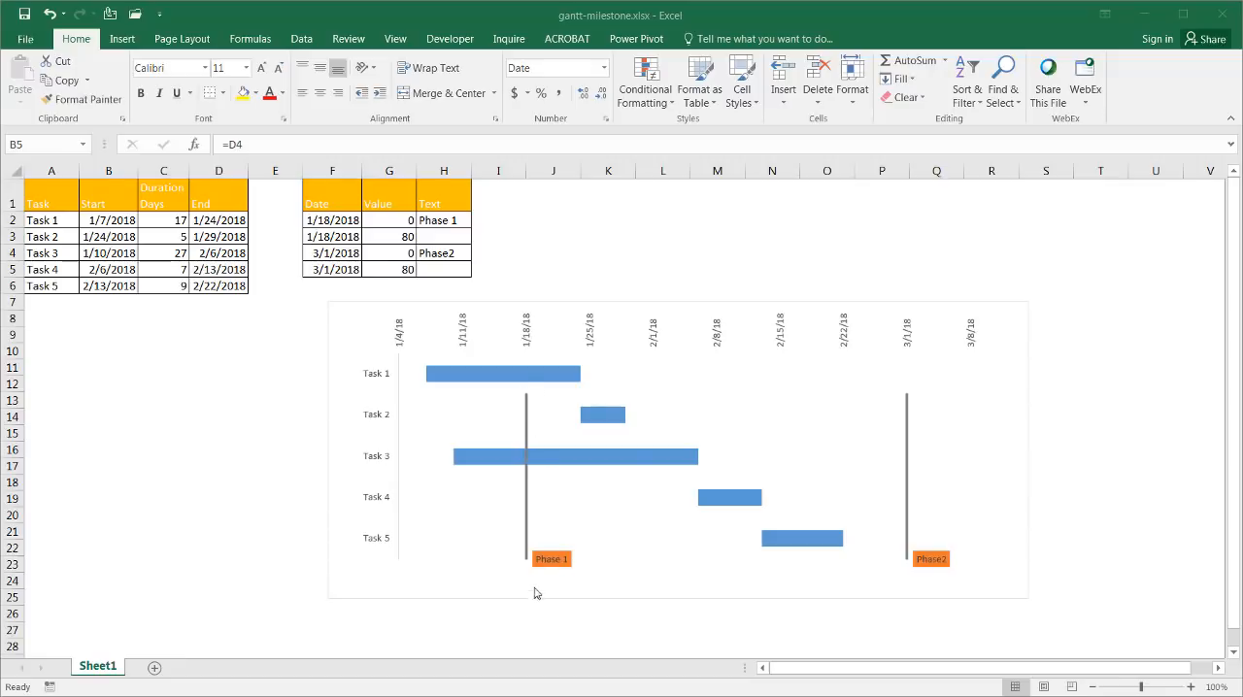
{"action": "mouse_move", "coordinate": [528, 334]}
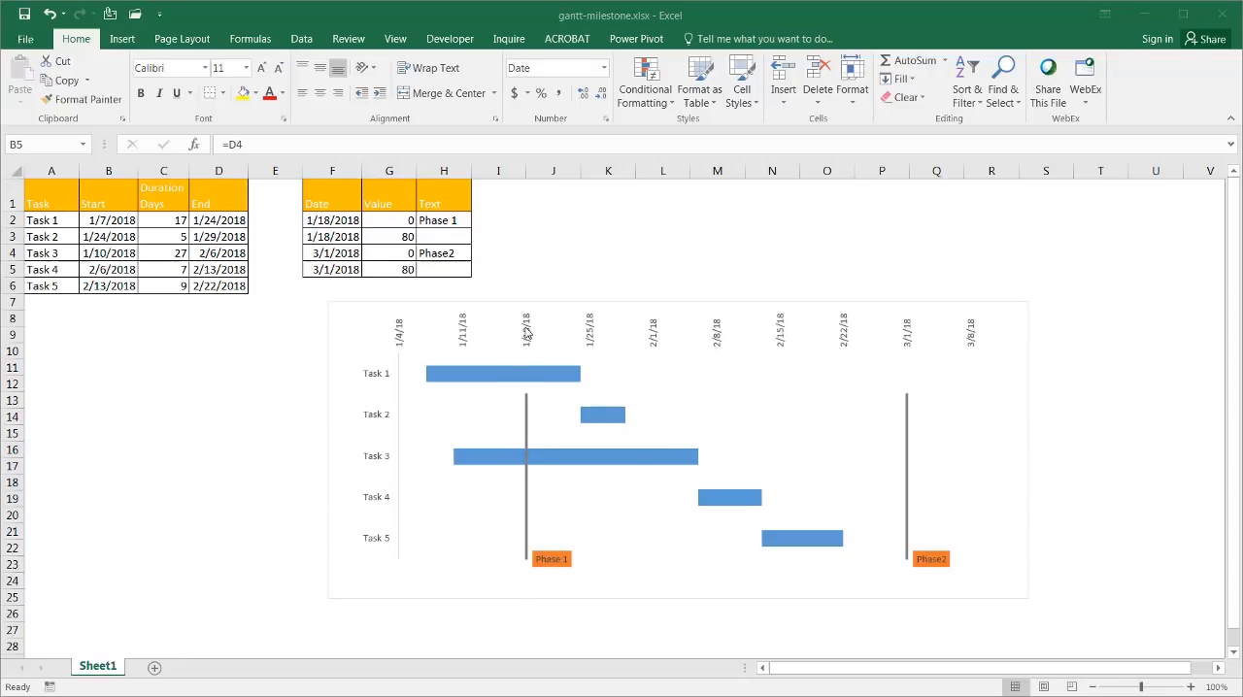
{"action": "mouse_move", "coordinate": [909, 357]}
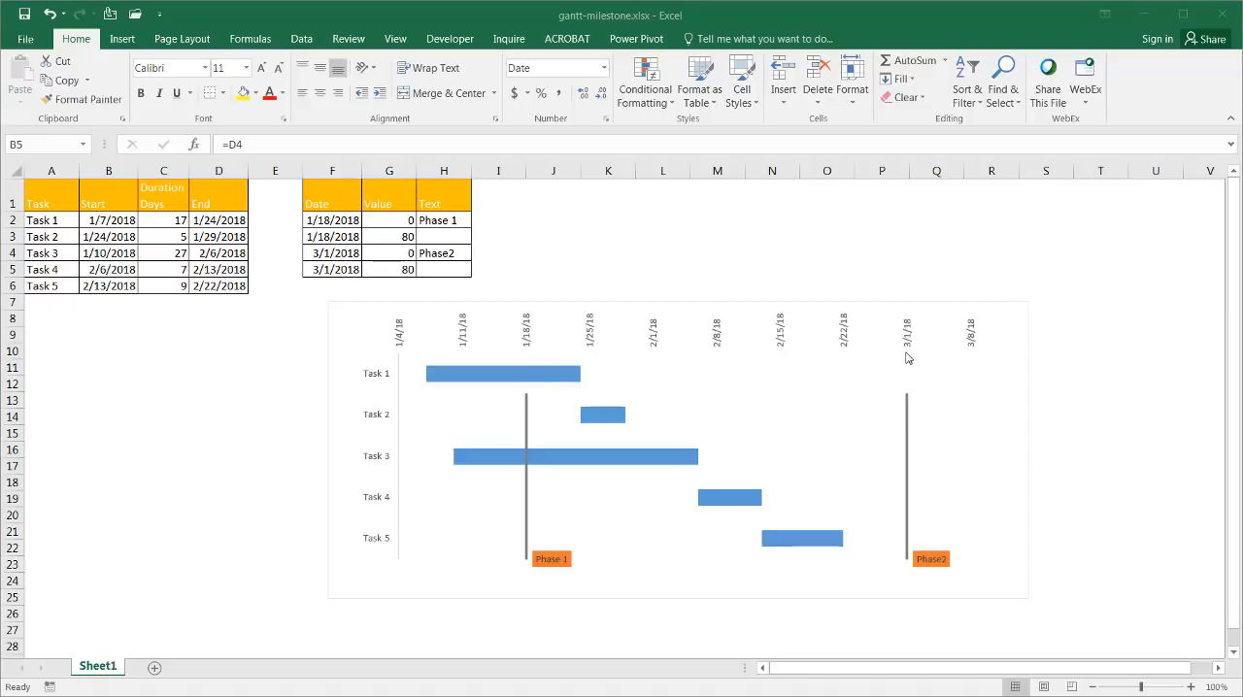
{"action": "mouse_move", "coordinate": [524, 420]}
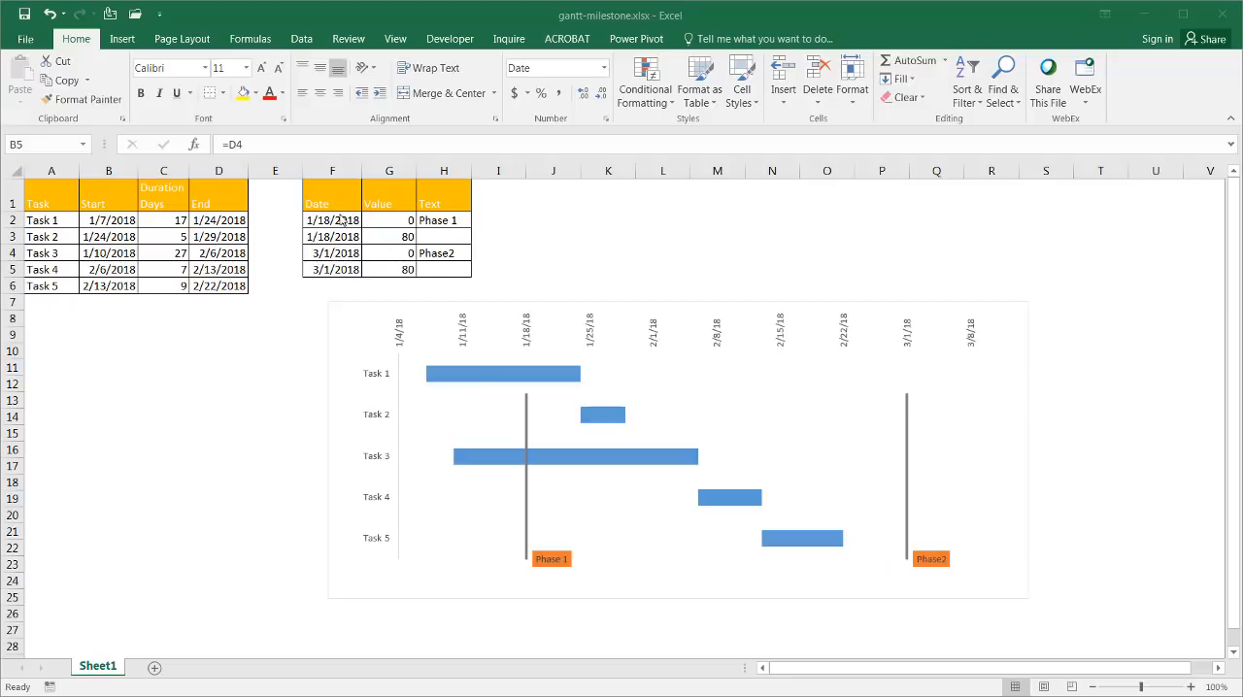
Set both Phase 1 milestone dates to 1/25.
{"action": "left_click", "coordinate": [332, 219]}
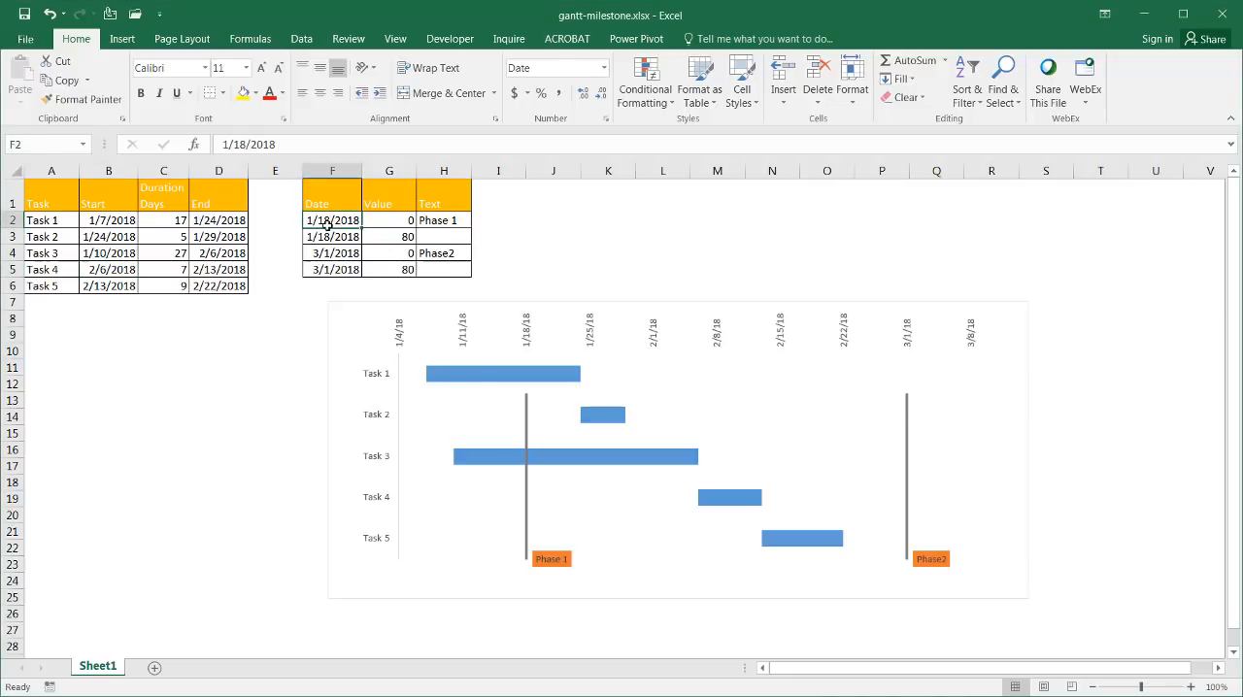
{"action": "left_click", "coordinate": [332, 237]}
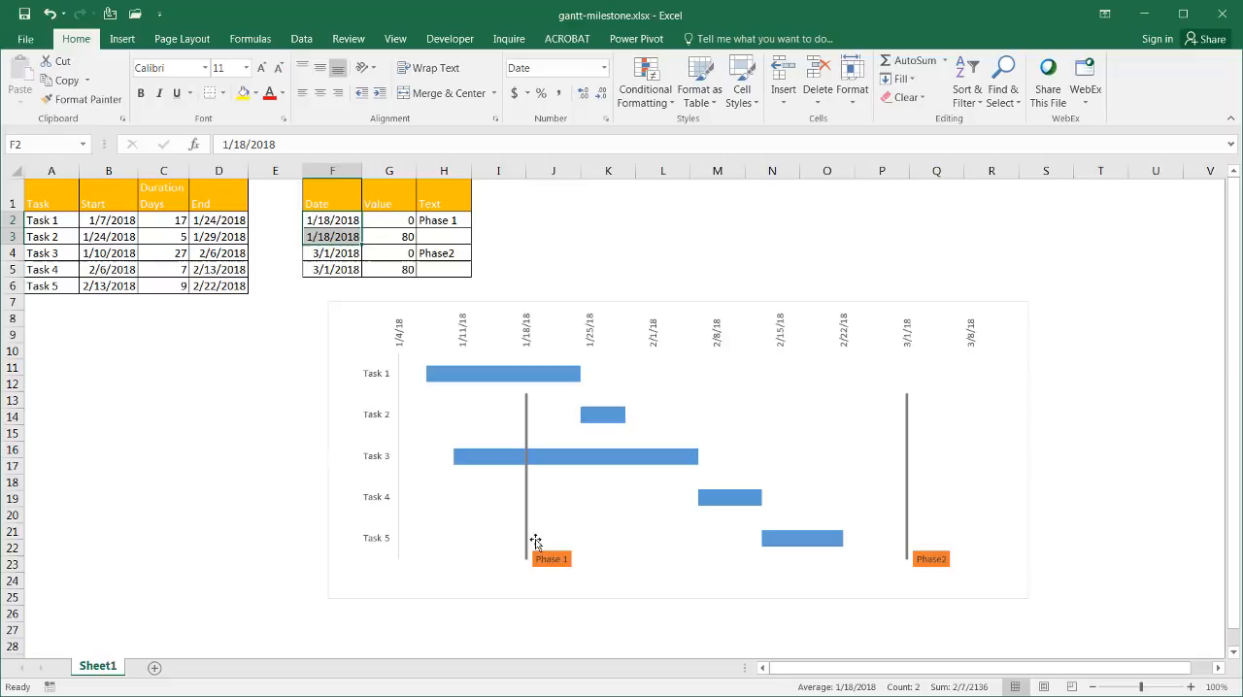
{"action": "mouse_move", "coordinate": [536, 540]}
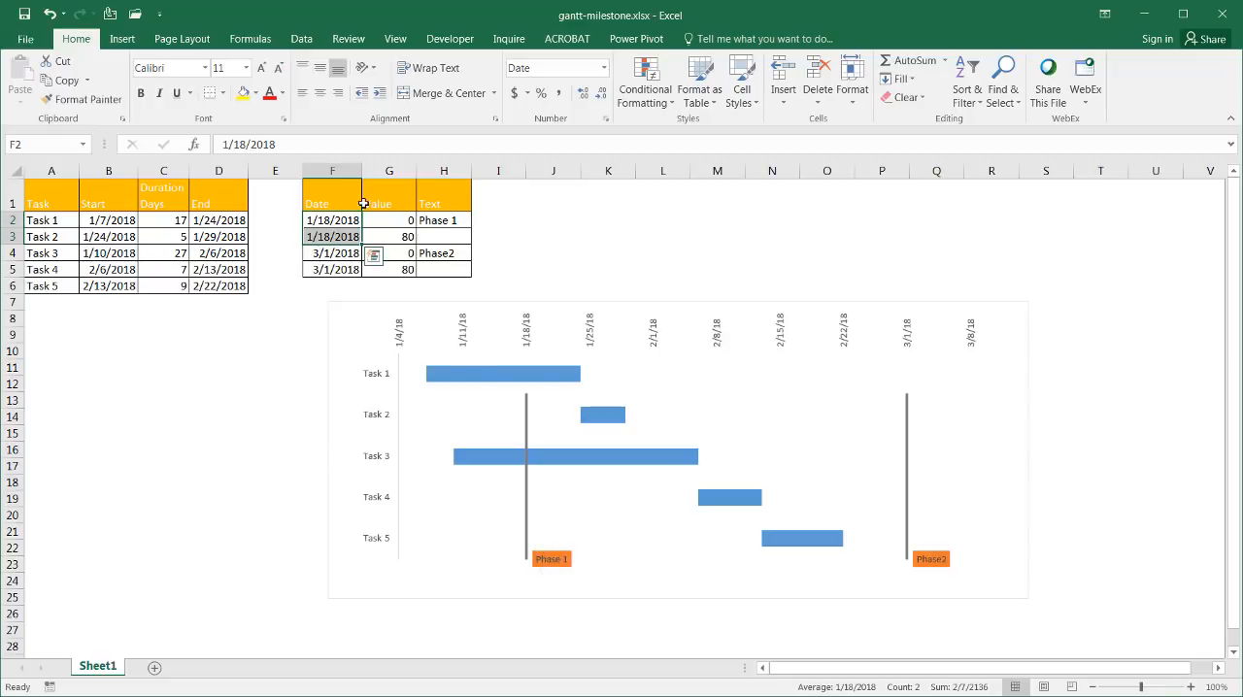
{"action": "type", "text": "1"}
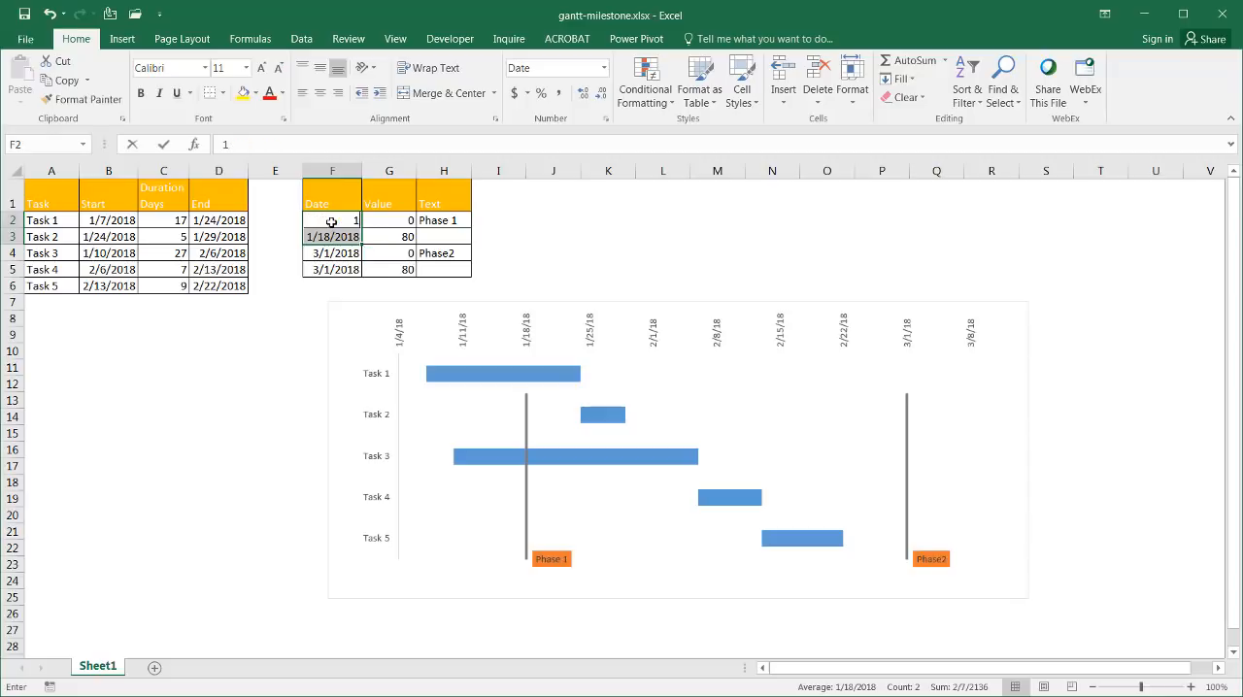
{"action": "type", "text": "/25/2018"}
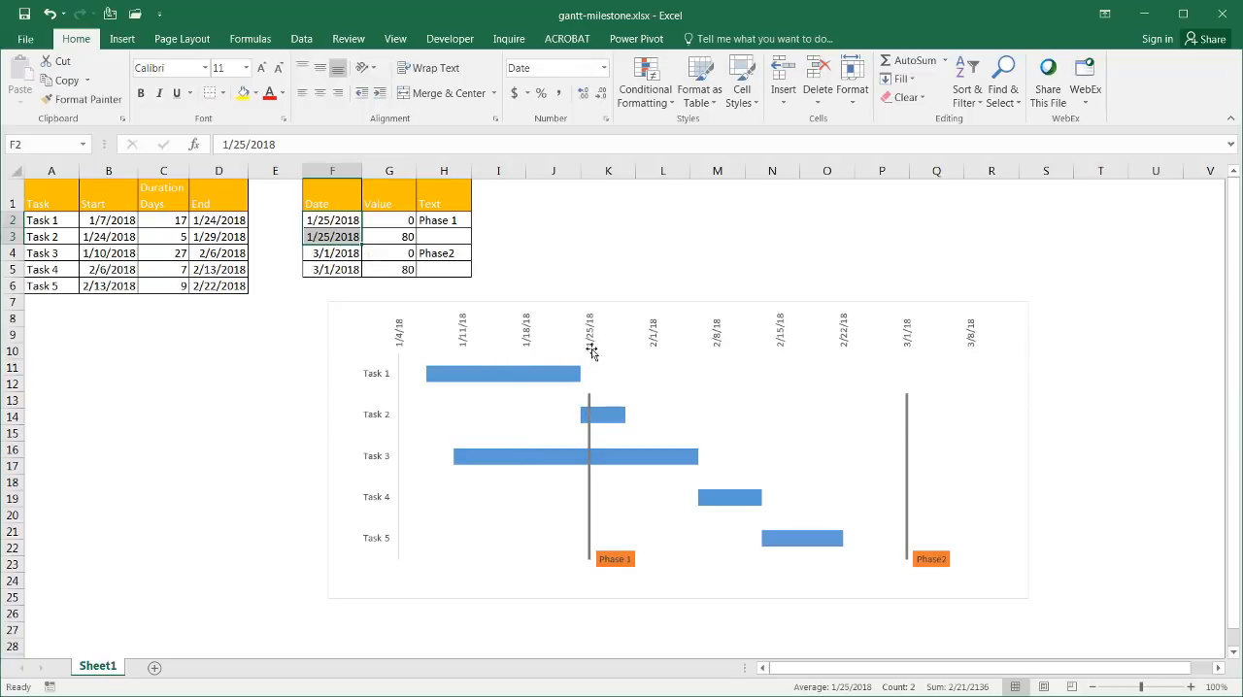
{"action": "mouse_move", "coordinate": [910, 449]}
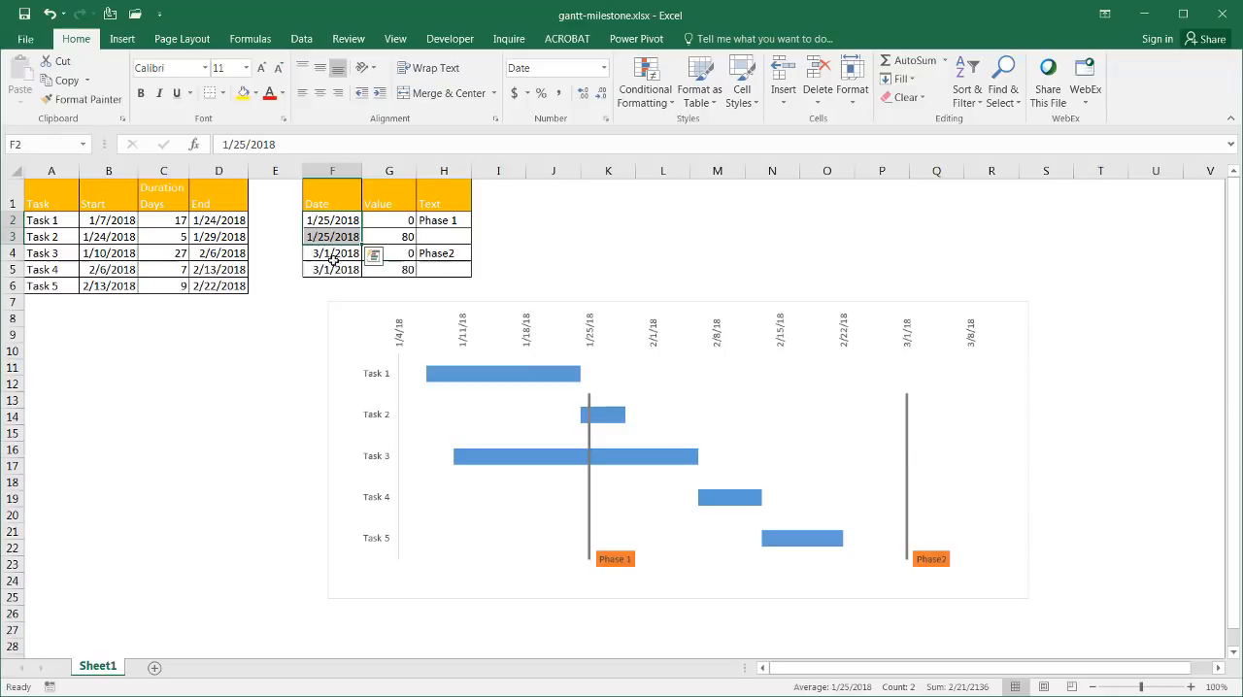
Set both Phase 2 milestone dates to 2/22/18.
{"action": "type", "text": "2"}
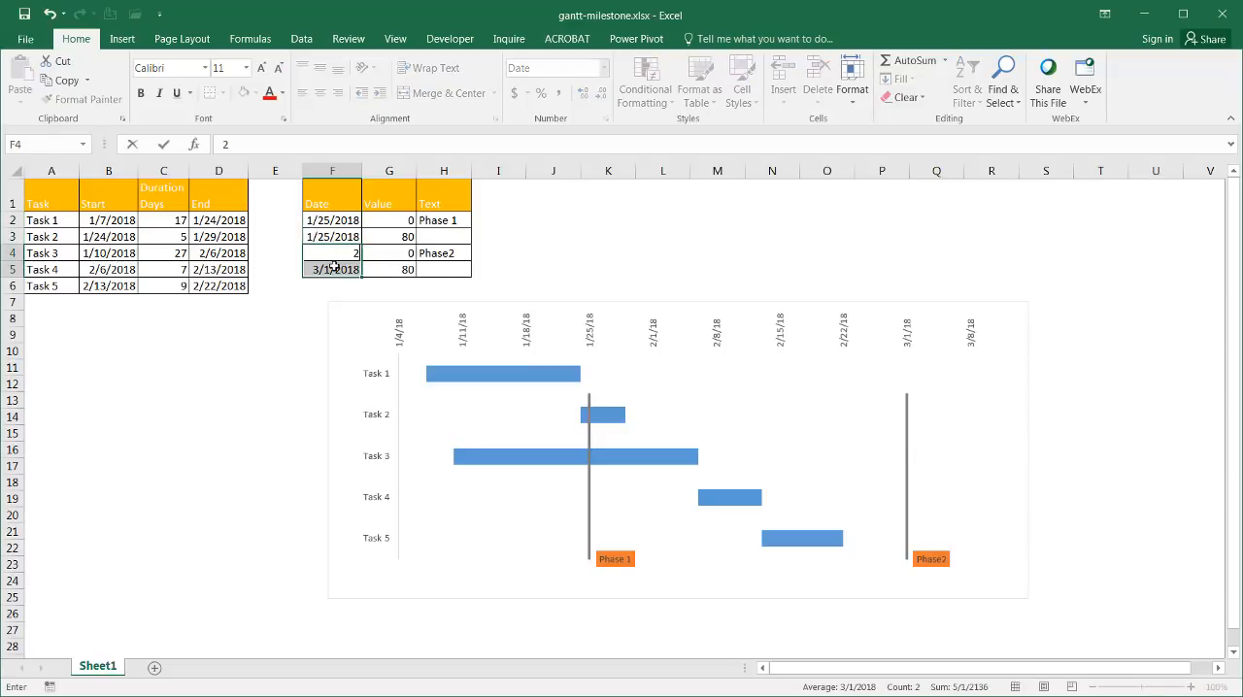
{"action": "type", "text": "2/22/18"}
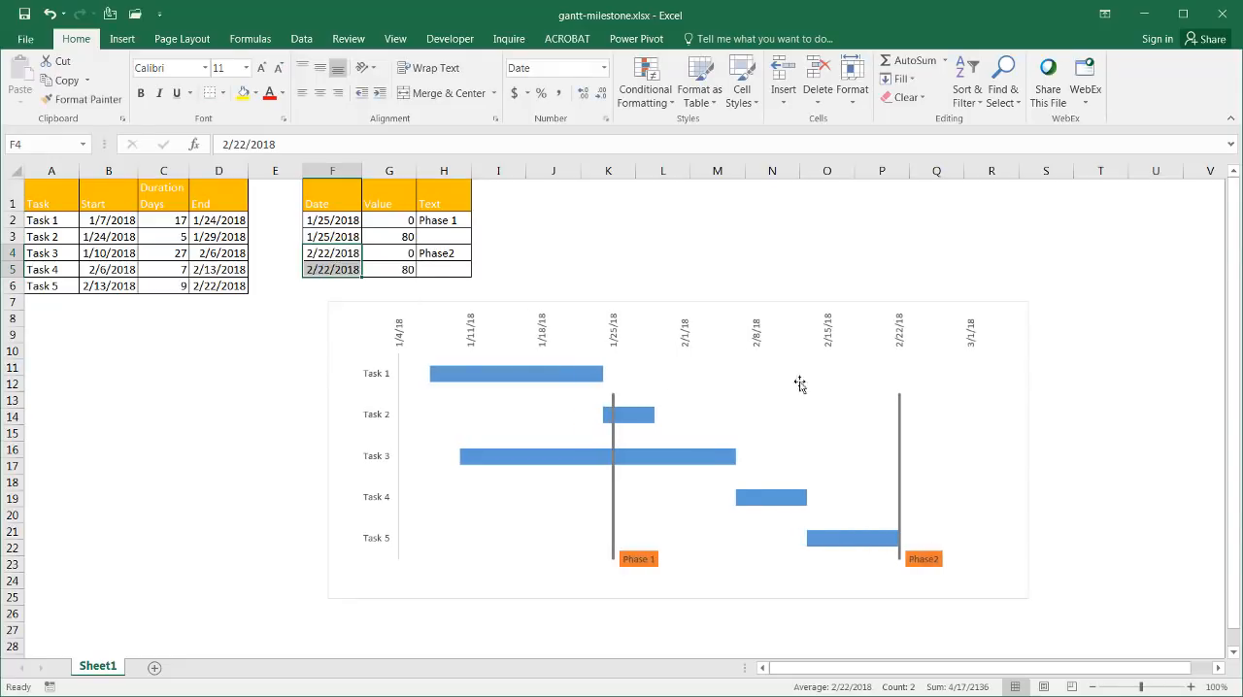
{"action": "mouse_move", "coordinate": [897, 353]}
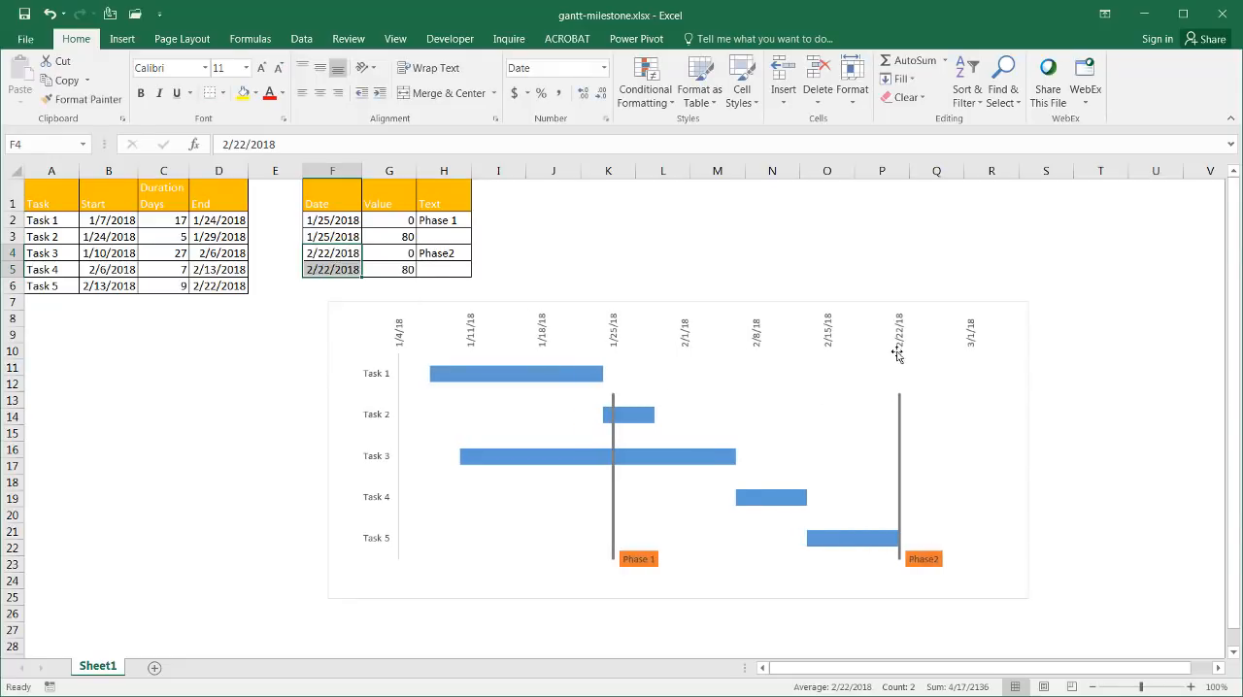
{"action": "mouse_move", "coordinate": [605, 365]}
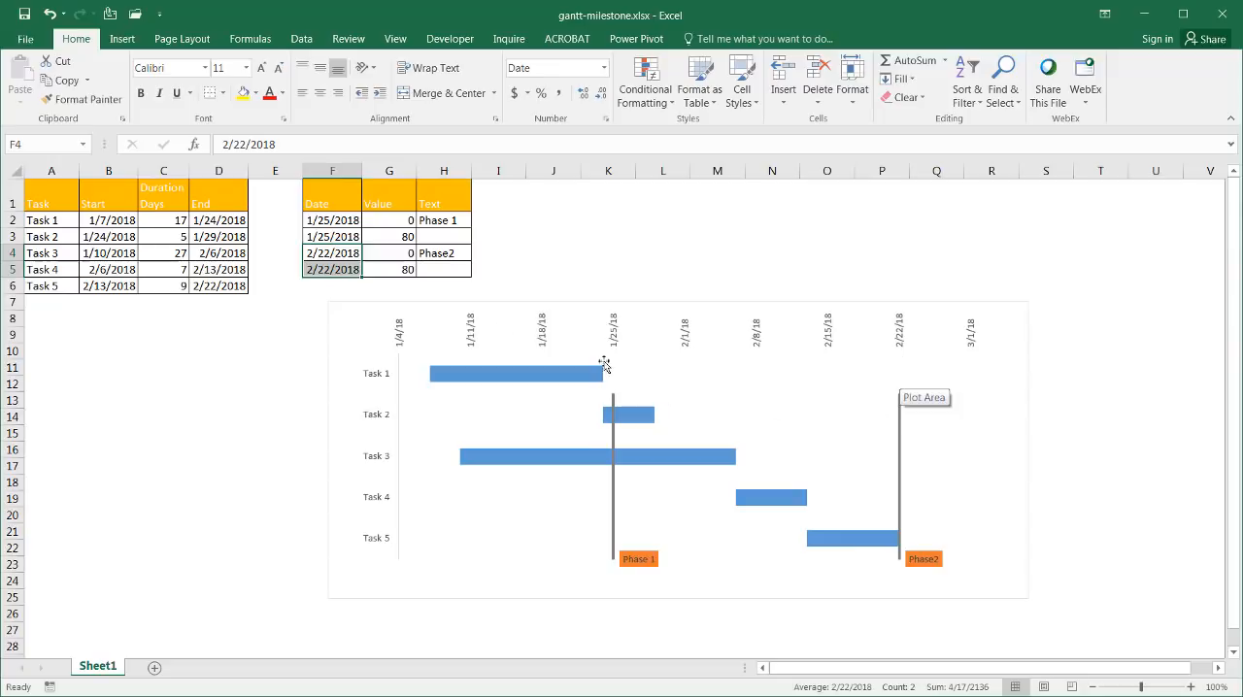
Change Task 1's start date in B2 to 1/4/18.
{"action": "left_click", "coordinate": [108, 219]}
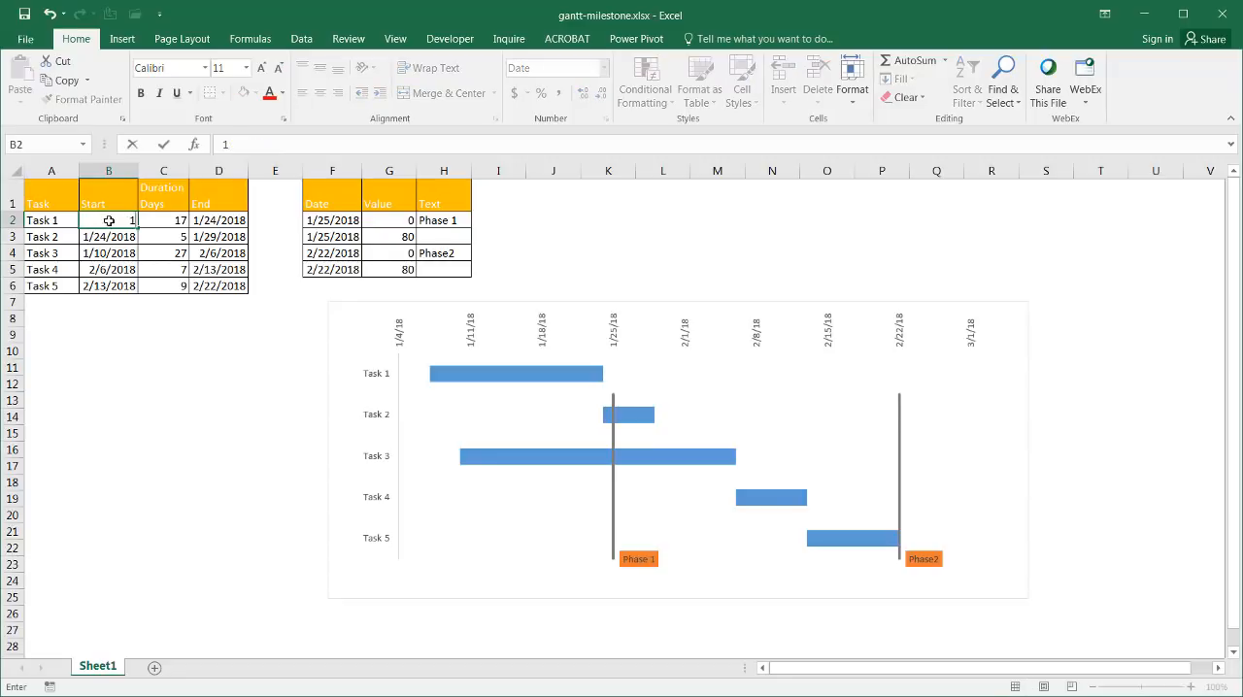
{"action": "type", "text": "1/4/18"}
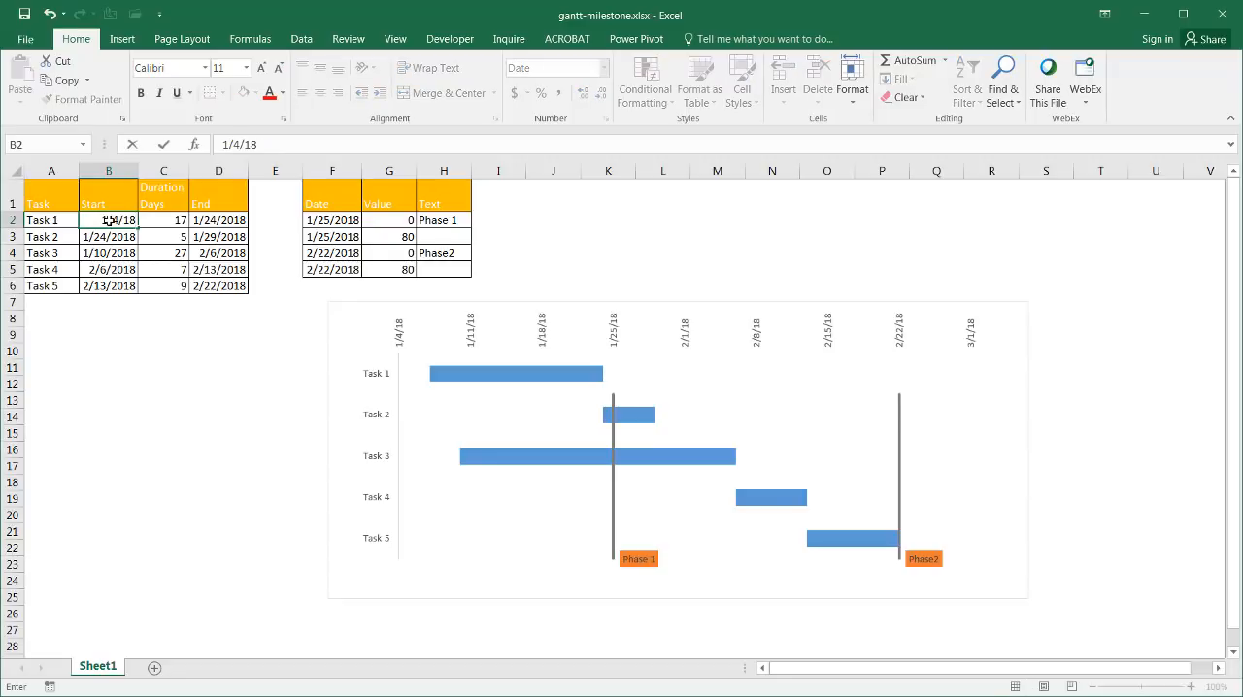
{"action": "key", "text": "Return"}
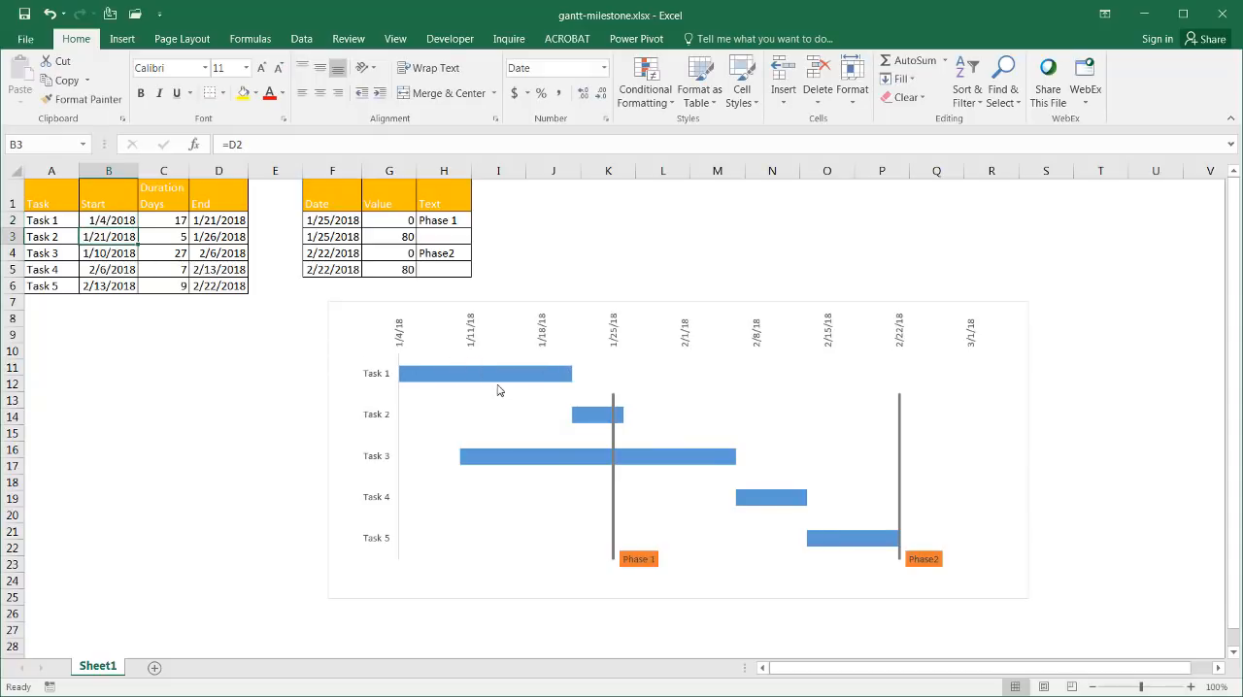
{"action": "mouse_move", "coordinate": [555, 567]}
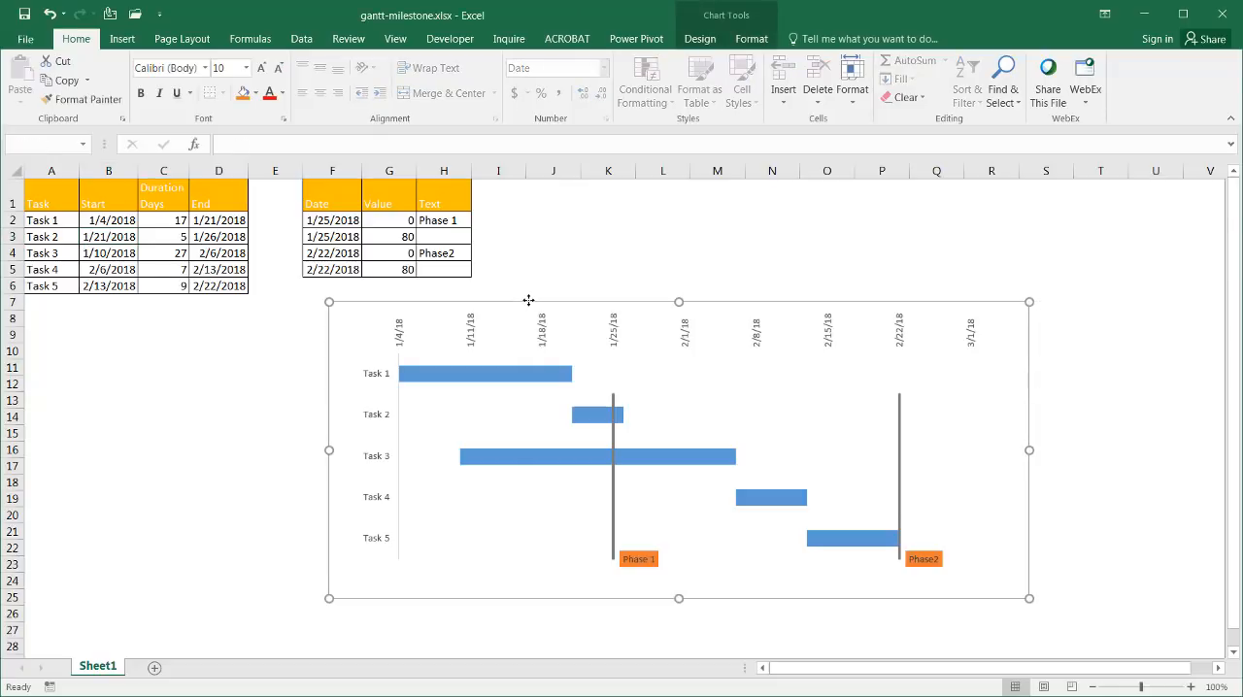
Review the task start, duration and end cells and their linked formulas.
{"action": "left_click", "coordinate": [109, 237]}
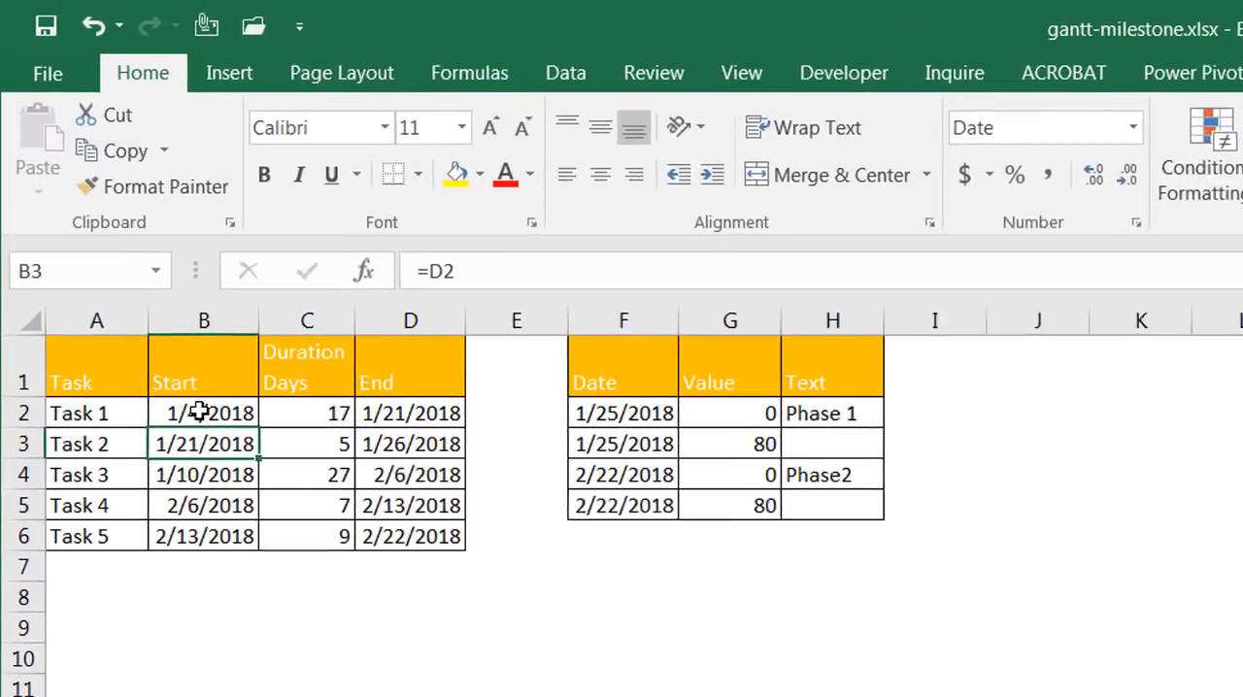
{"action": "left_click", "coordinate": [205, 419]}
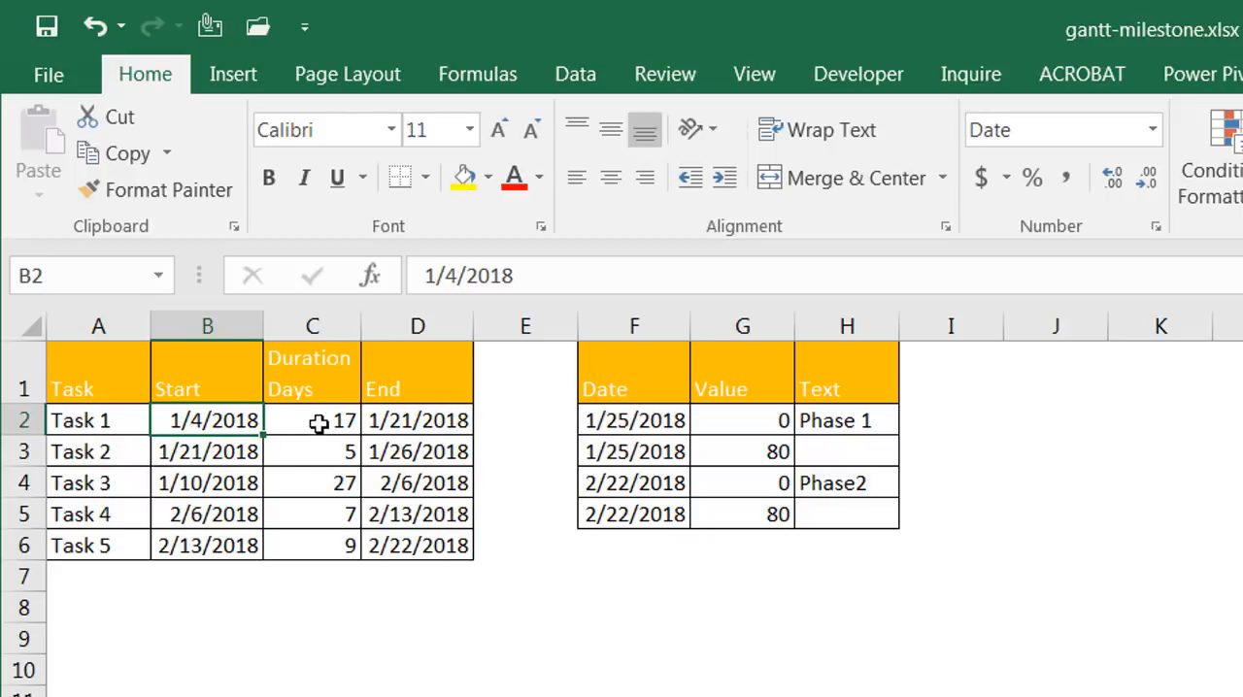
{"action": "left_click", "coordinate": [310, 481]}
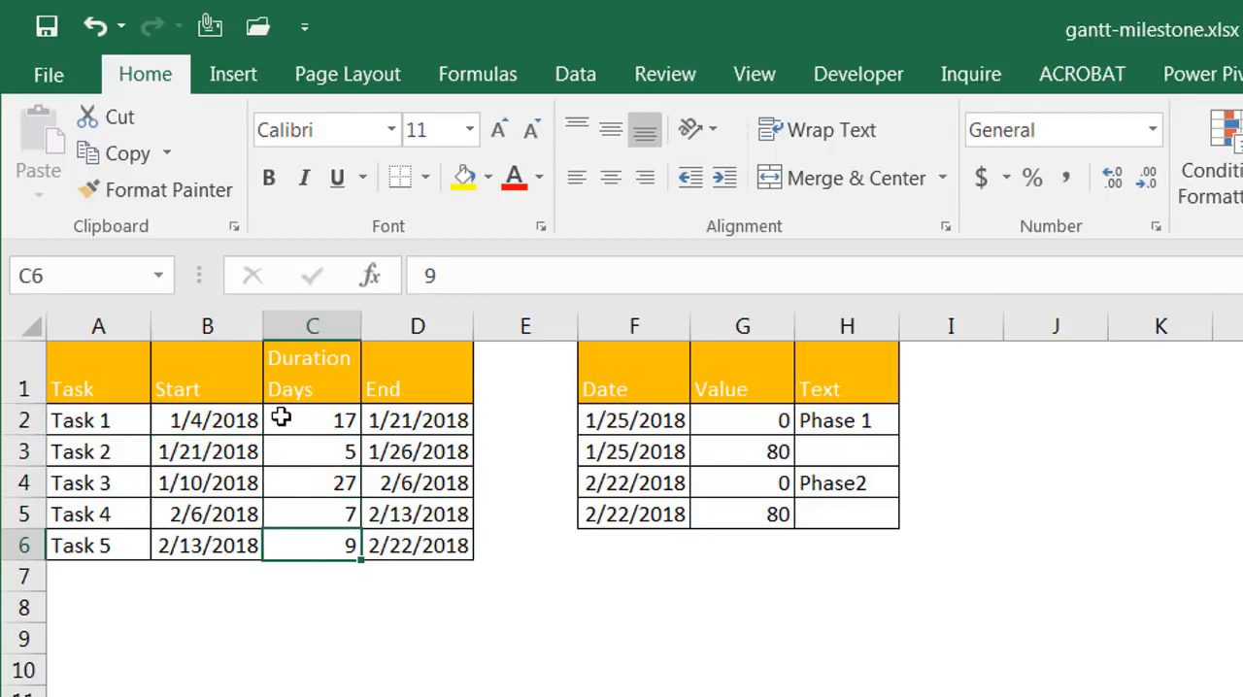
{"action": "left_click", "coordinate": [310, 420]}
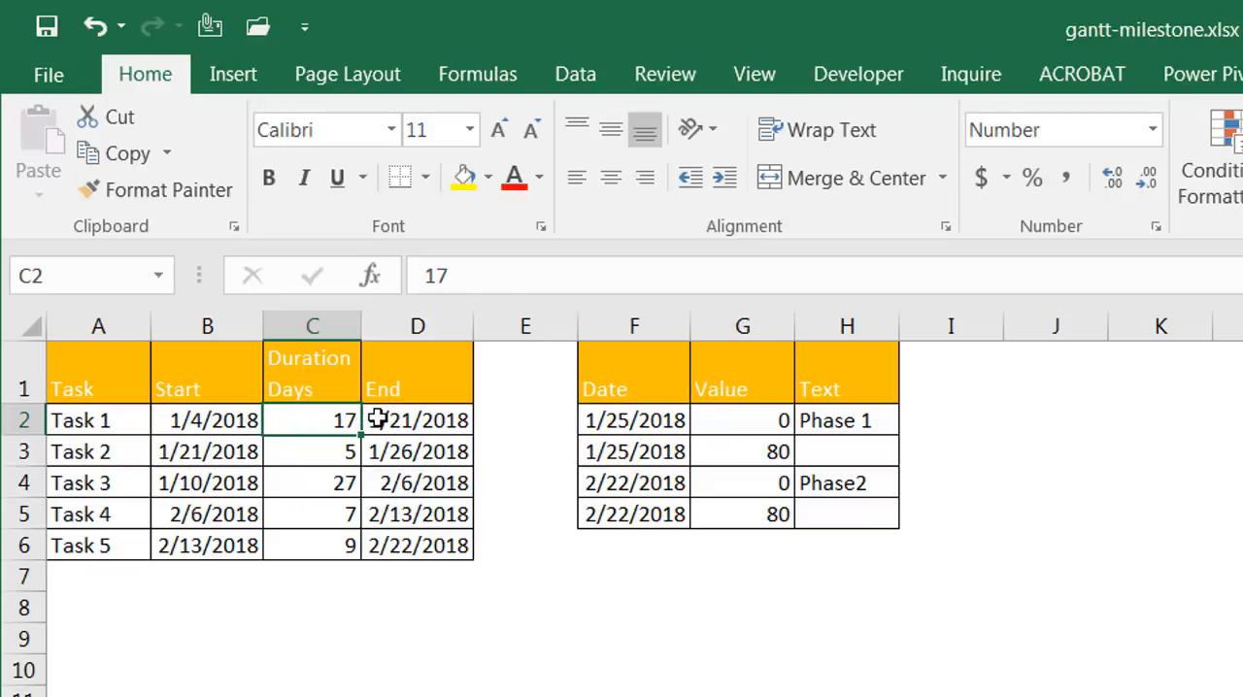
{"action": "left_click", "coordinate": [417, 419]}
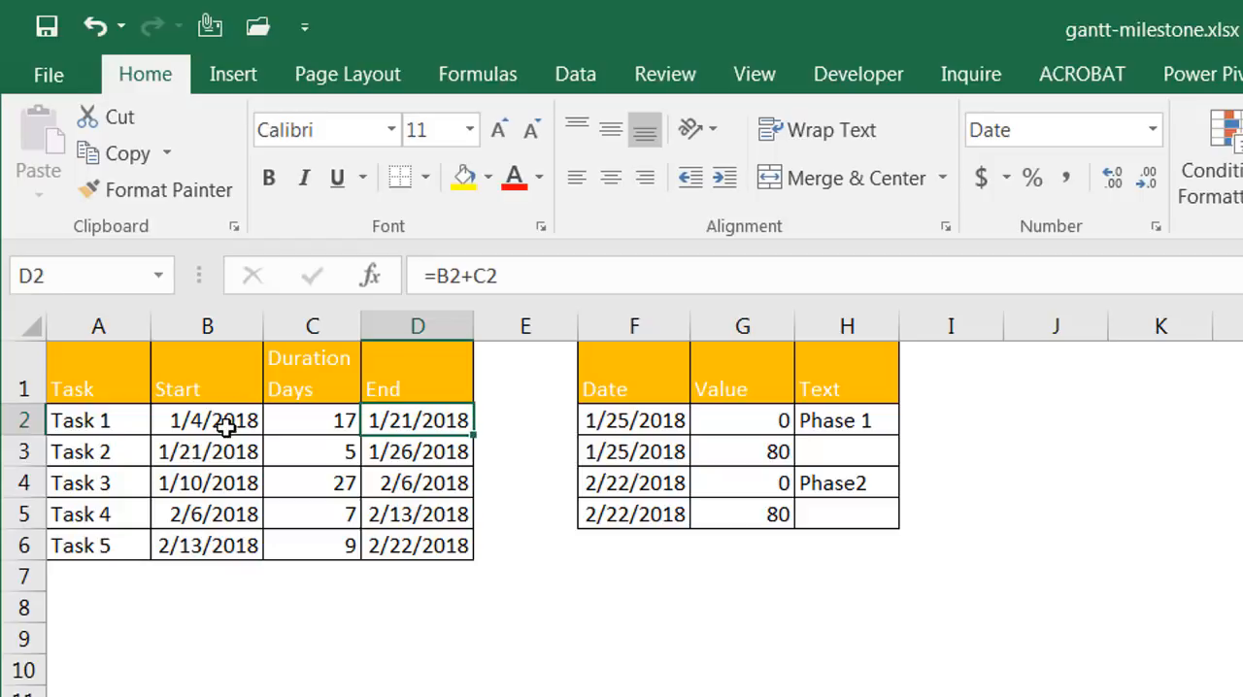
{"action": "mouse_move", "coordinate": [400, 424]}
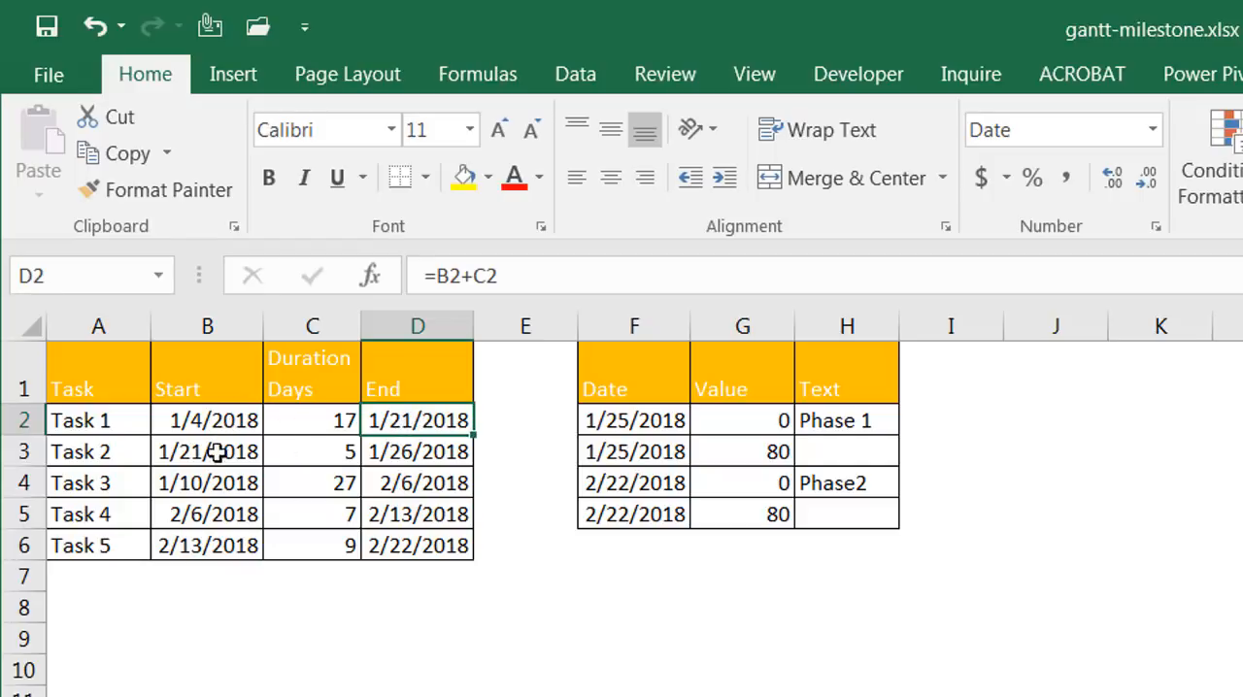
{"action": "left_click", "coordinate": [206, 450]}
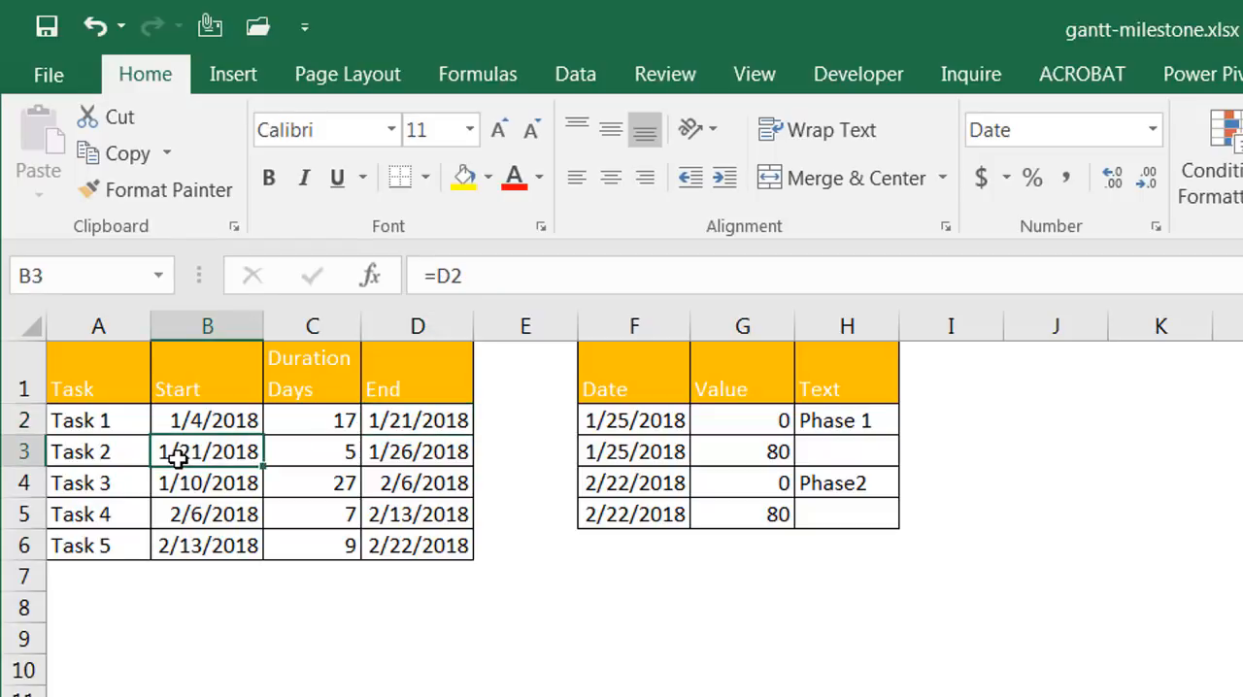
{"action": "mouse_move", "coordinate": [101, 451]}
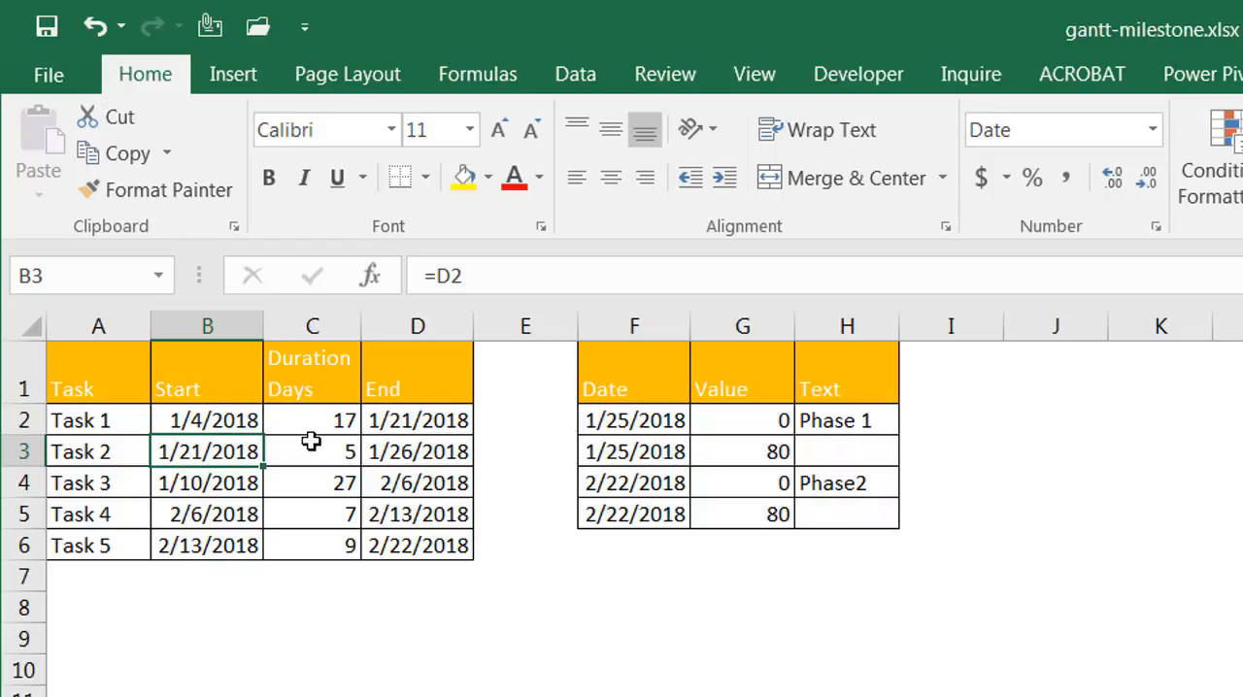
Change Task 1's duration to 10 days and check Task 2's start formula.
{"action": "left_click", "coordinate": [311, 420]}
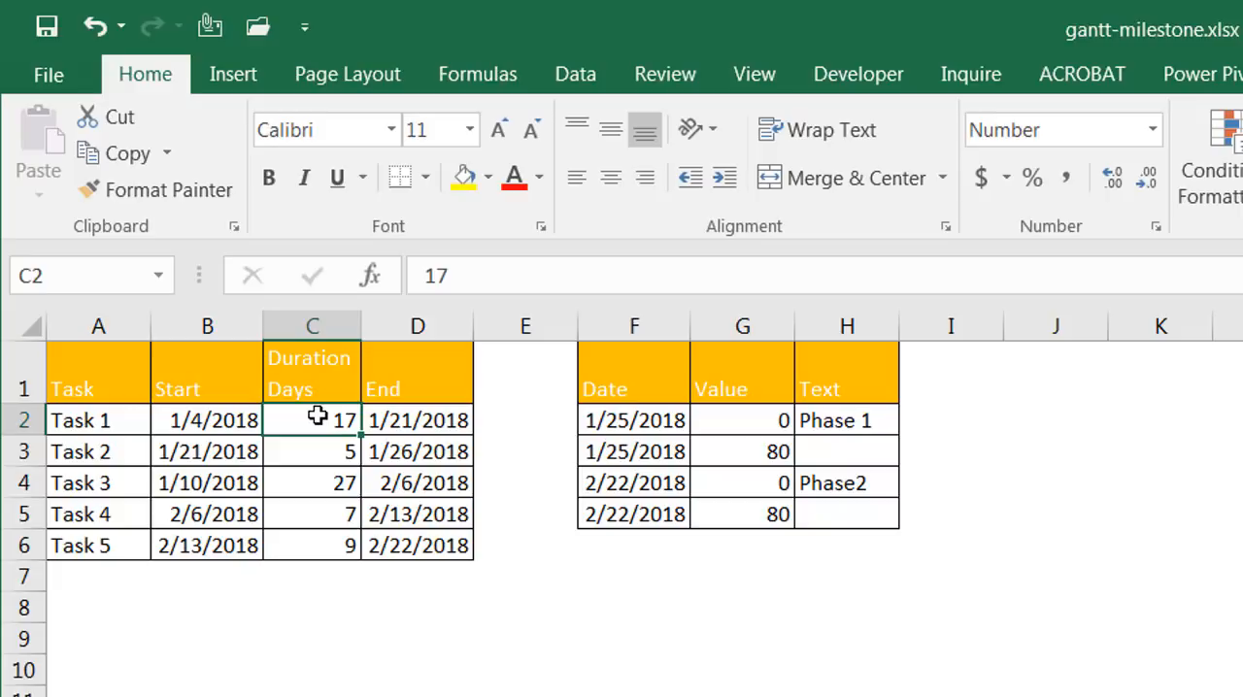
{"action": "type", "text": "10"}
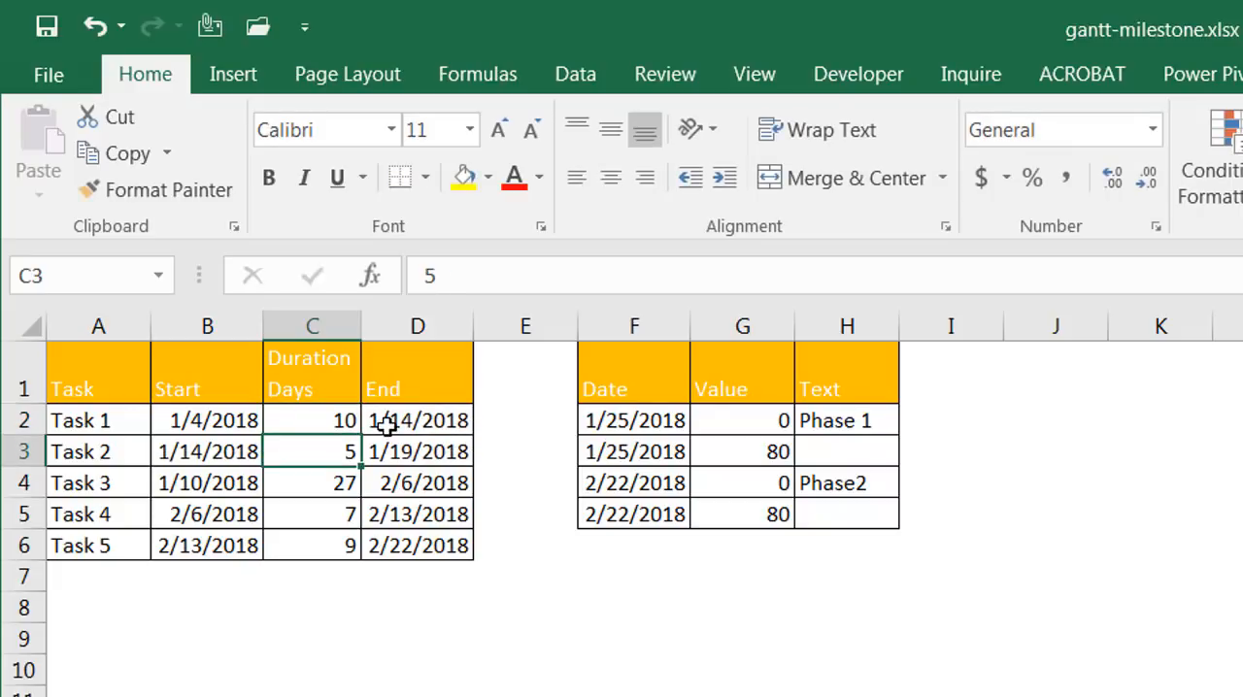
{"action": "mouse_move", "coordinate": [190, 450]}
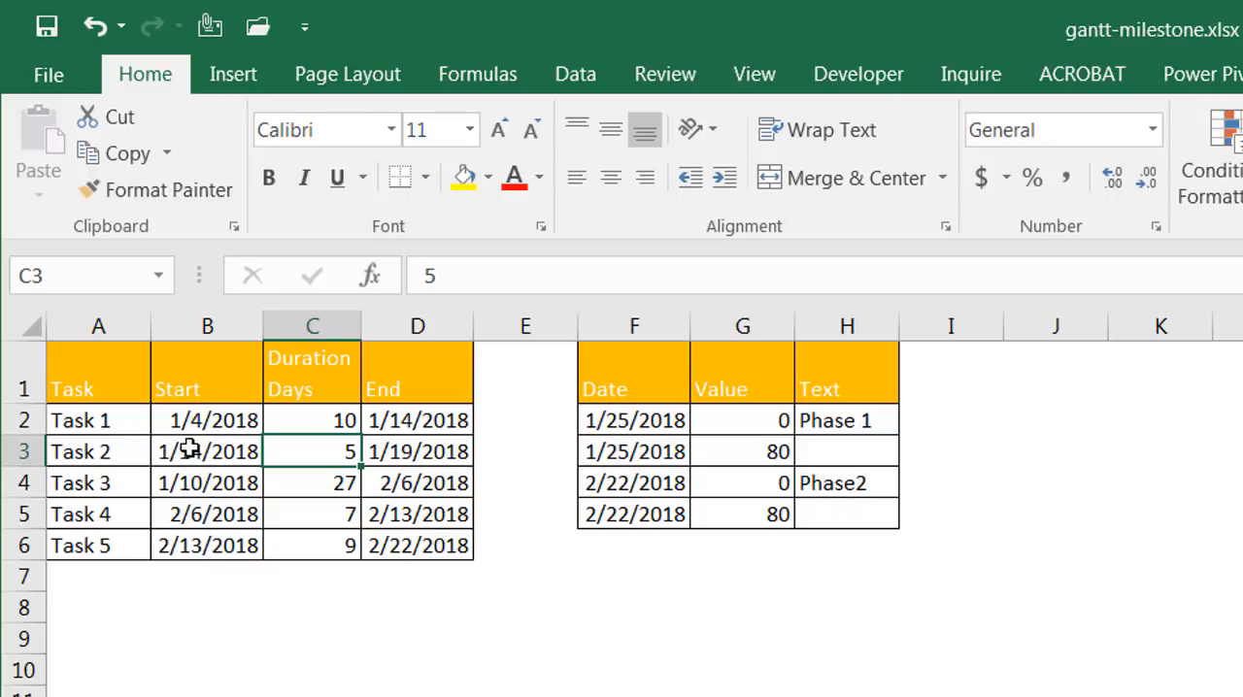
{"action": "left_click", "coordinate": [206, 450]}
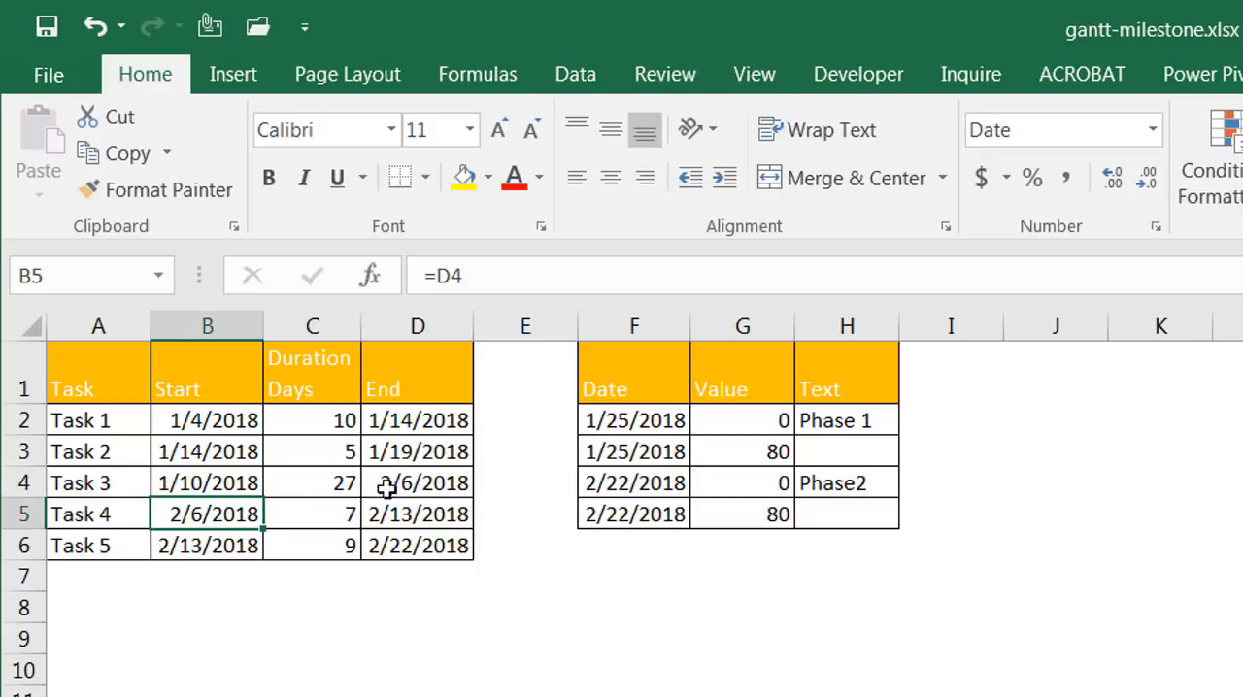
{"action": "mouse_move", "coordinate": [270, 374]}
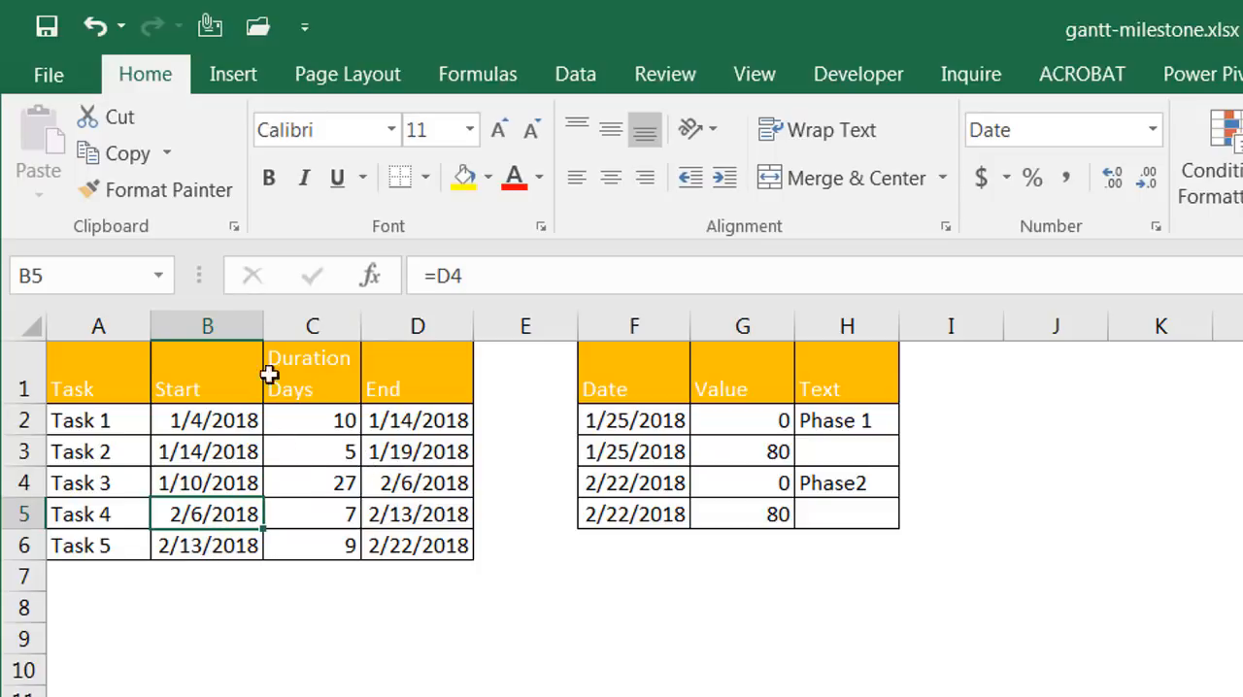
{"action": "mouse_move", "coordinate": [734, 426]}
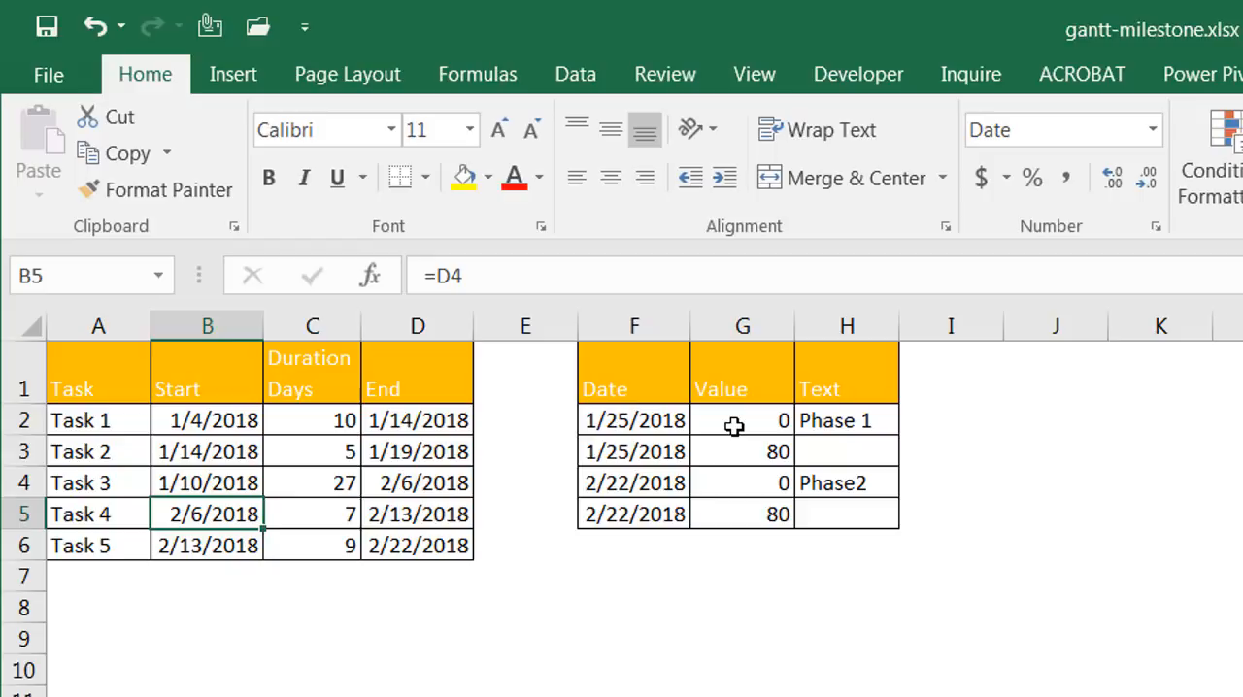
{"action": "left_click", "coordinate": [742, 419]}
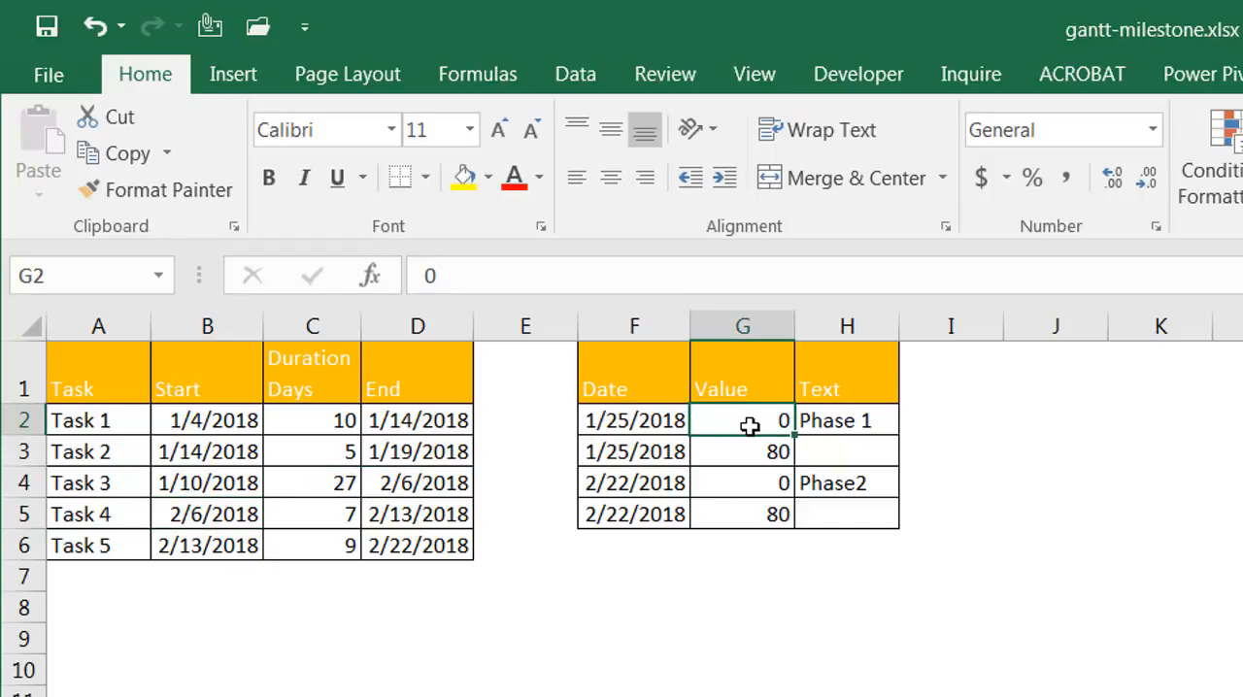
{"action": "mouse_move", "coordinate": [744, 450]}
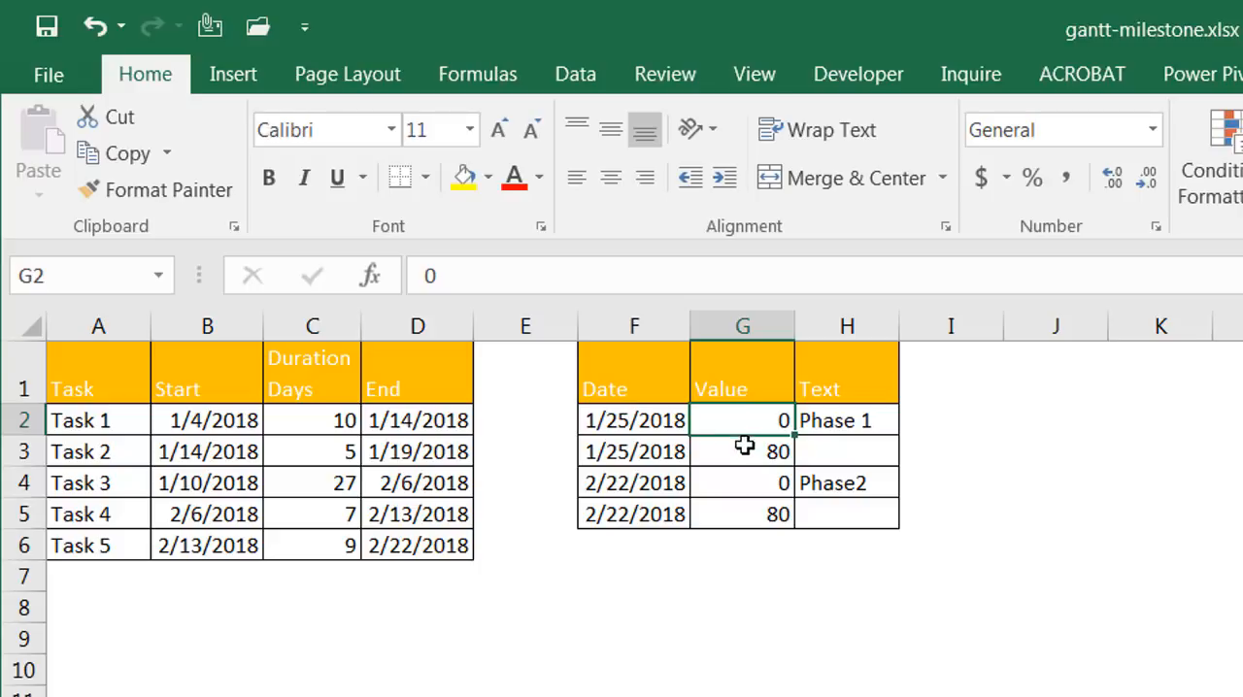
{"action": "left_click", "coordinate": [742, 450]}
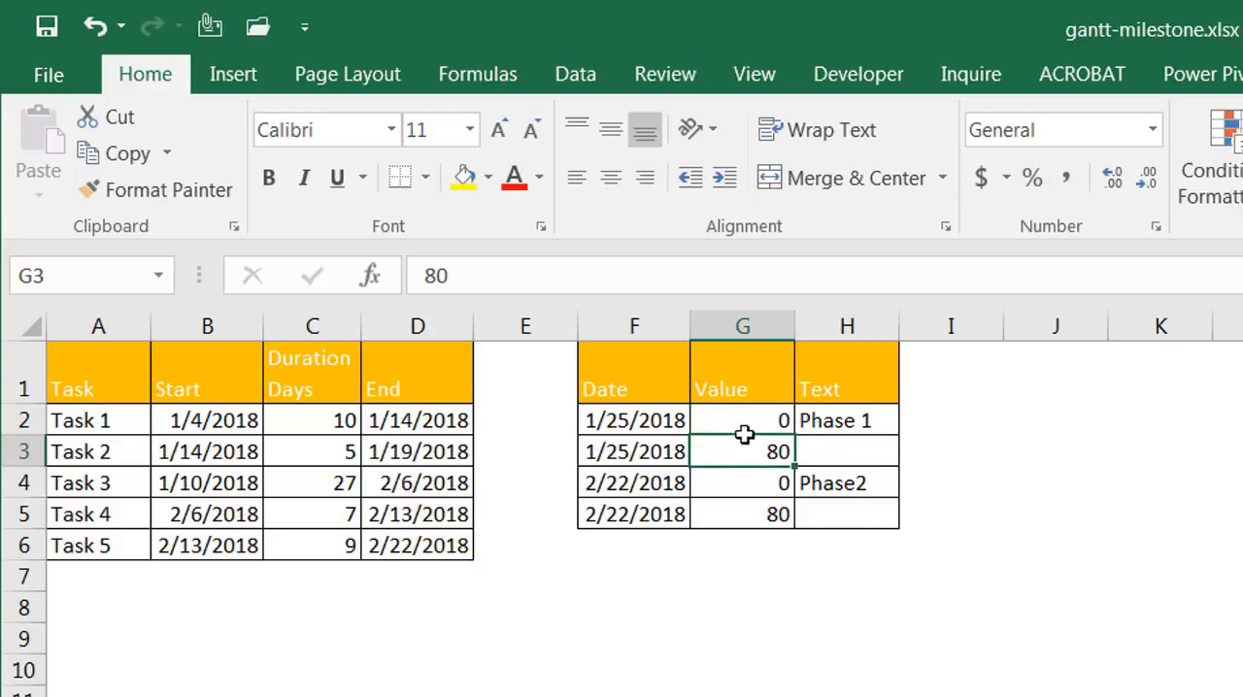
{"action": "mouse_move", "coordinate": [739, 453]}
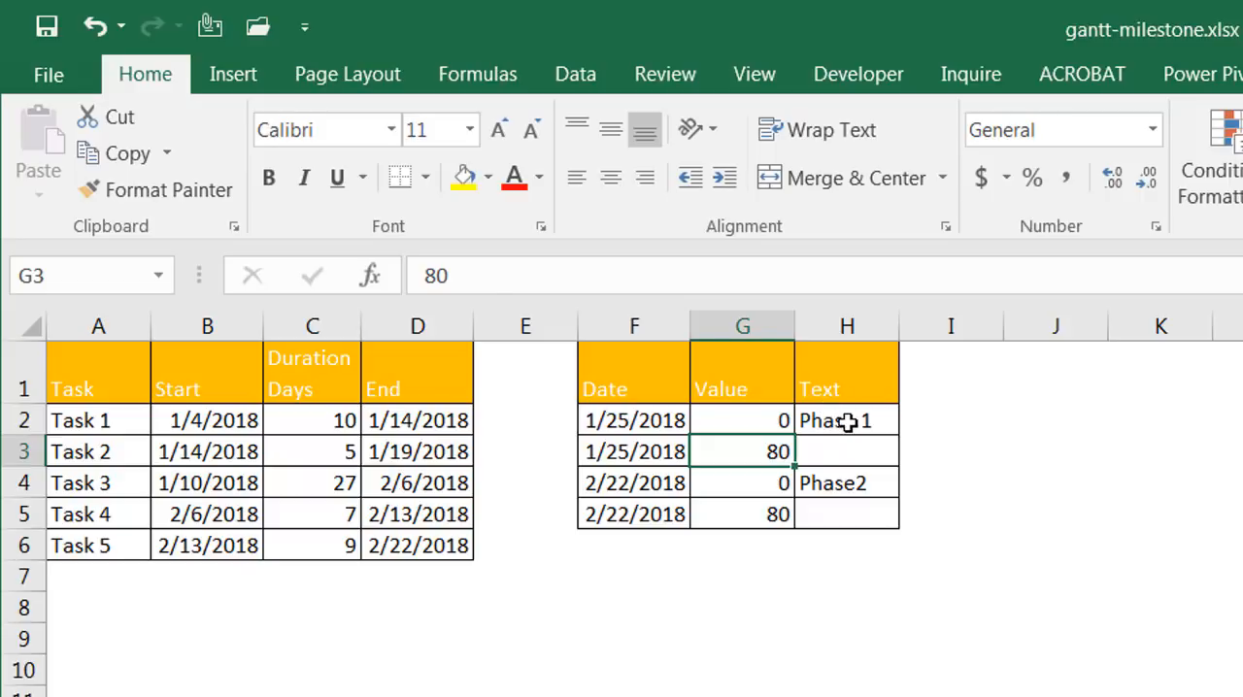
{"action": "left_click", "coordinate": [846, 482]}
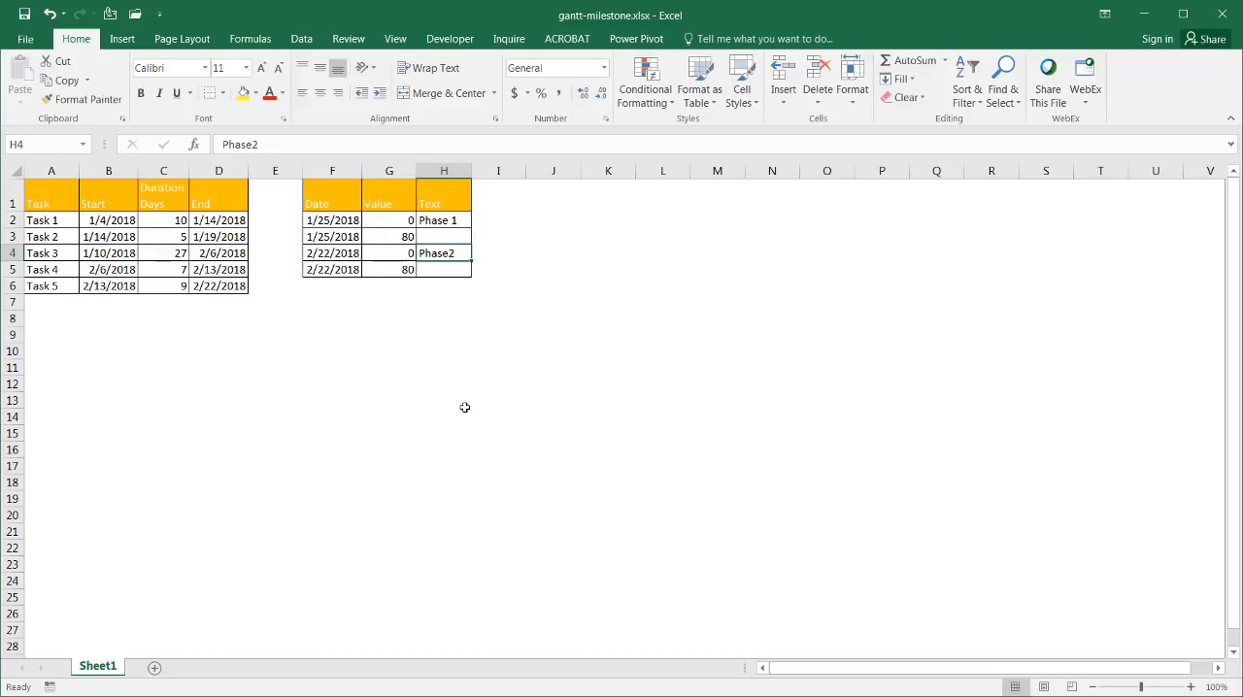
Insert an empty bar chart from a blank cell and go to its data source settings.
{"action": "left_click", "coordinate": [121, 39]}
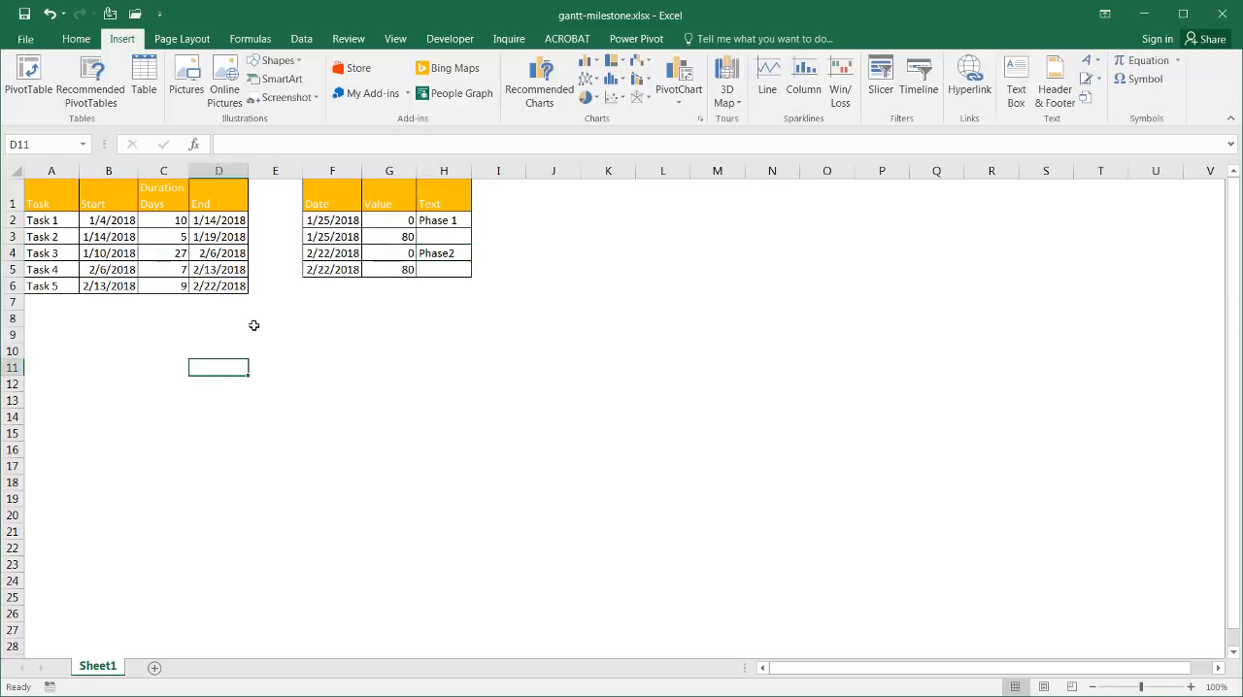
{"action": "left_click", "coordinate": [587, 61]}
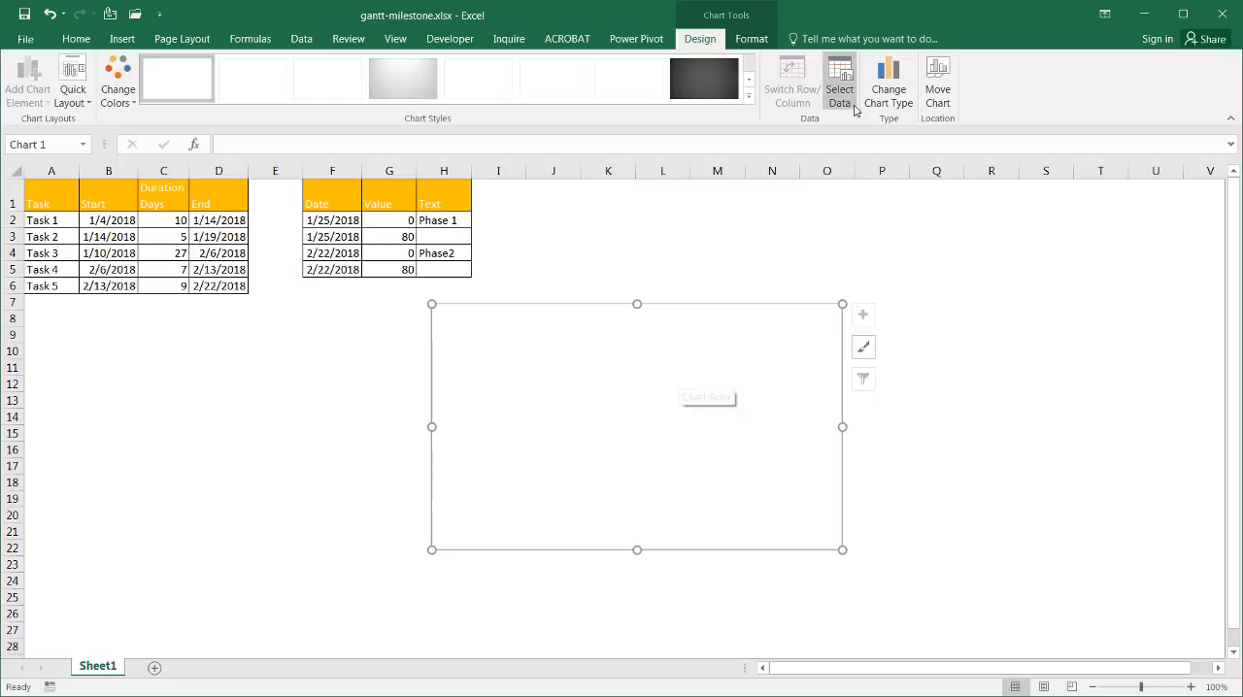
{"action": "left_click", "coordinate": [839, 81]}
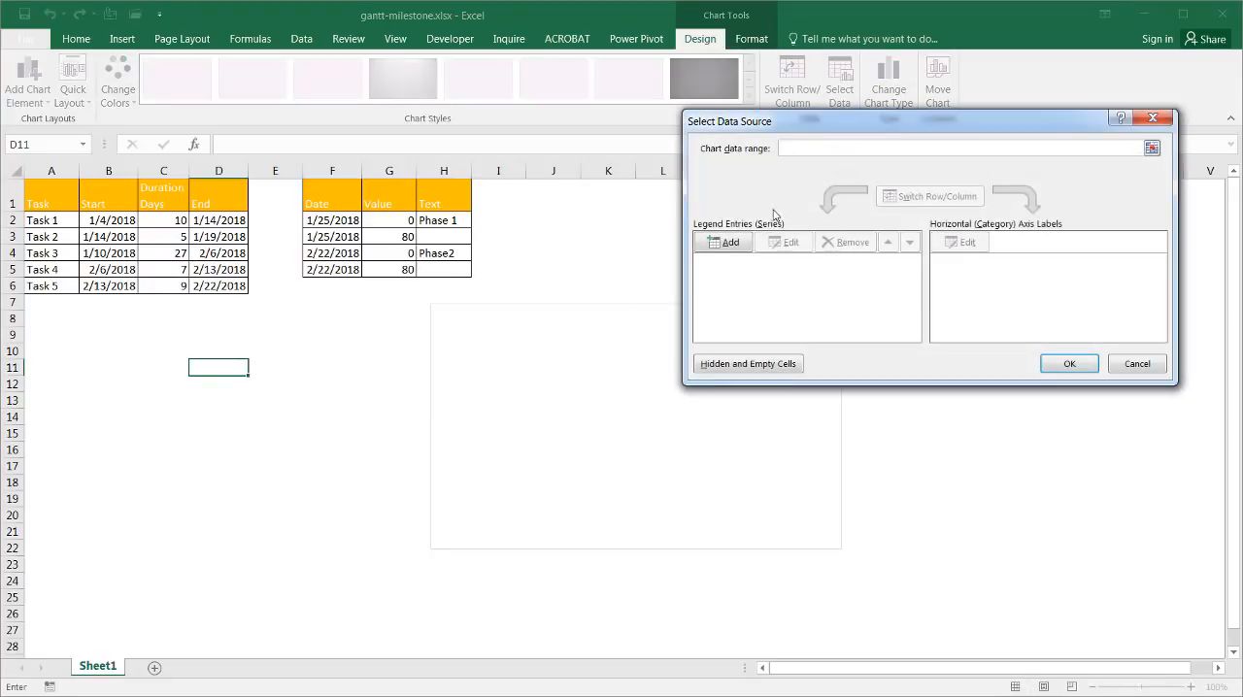
Add a Duration Days series named from C1 with values C2:C6.
{"action": "left_click", "coordinate": [1136, 364]}
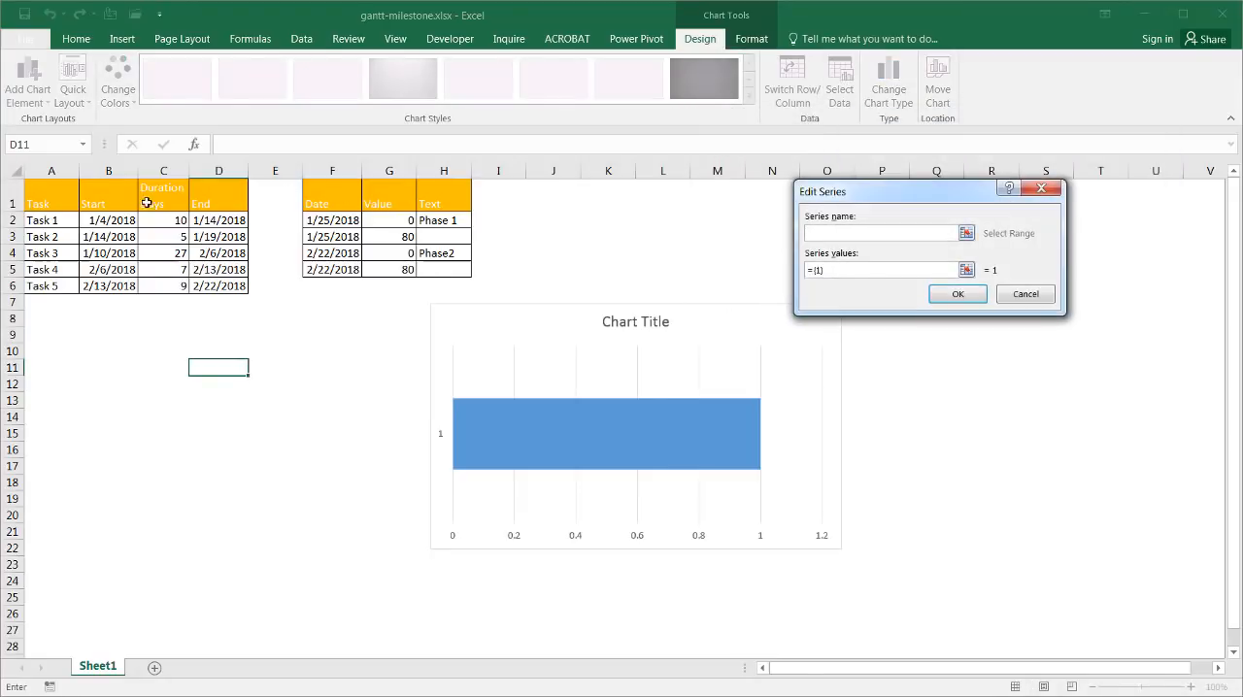
{"action": "left_click", "coordinate": [163, 193]}
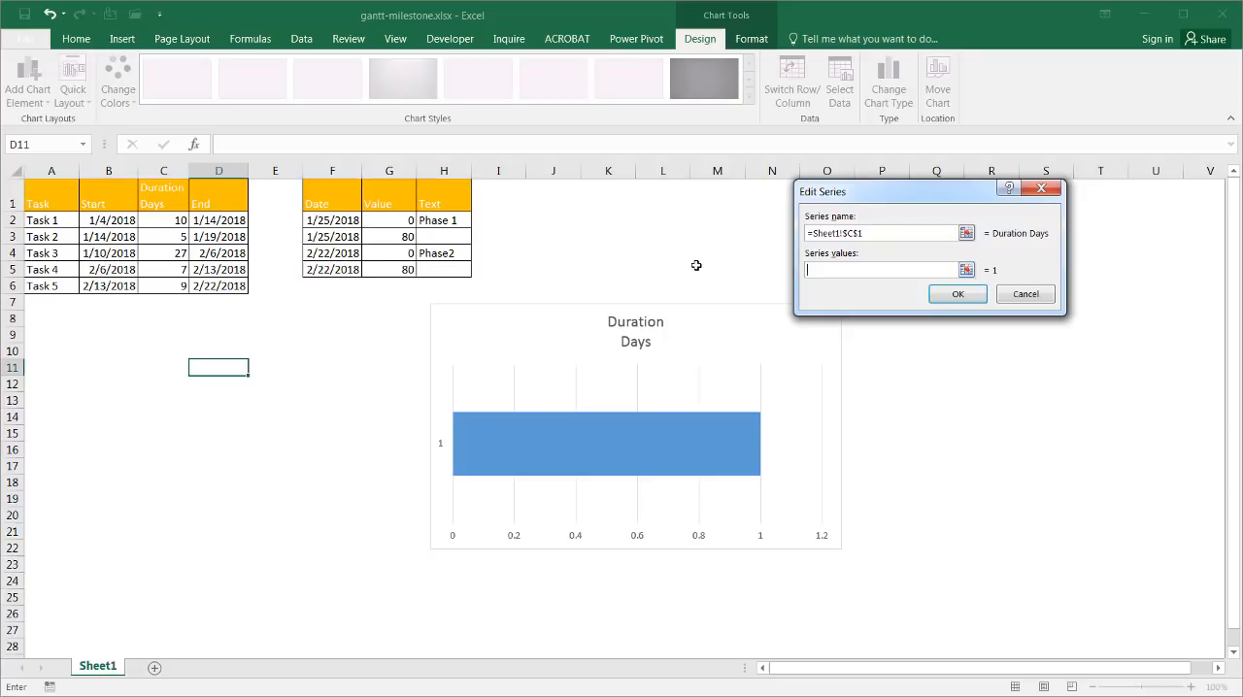
{"action": "left_click_drag", "start_coordinate": [163, 219], "coordinate": [164, 286]}
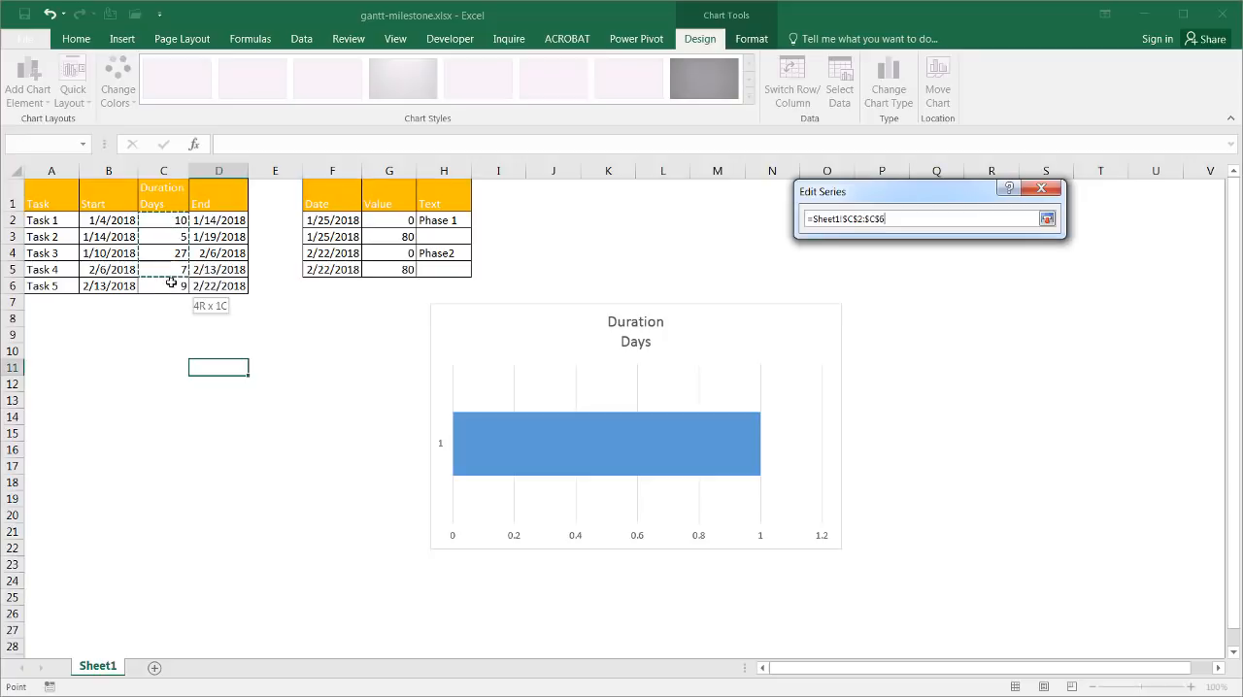
{"action": "left_click", "coordinate": [1047, 217]}
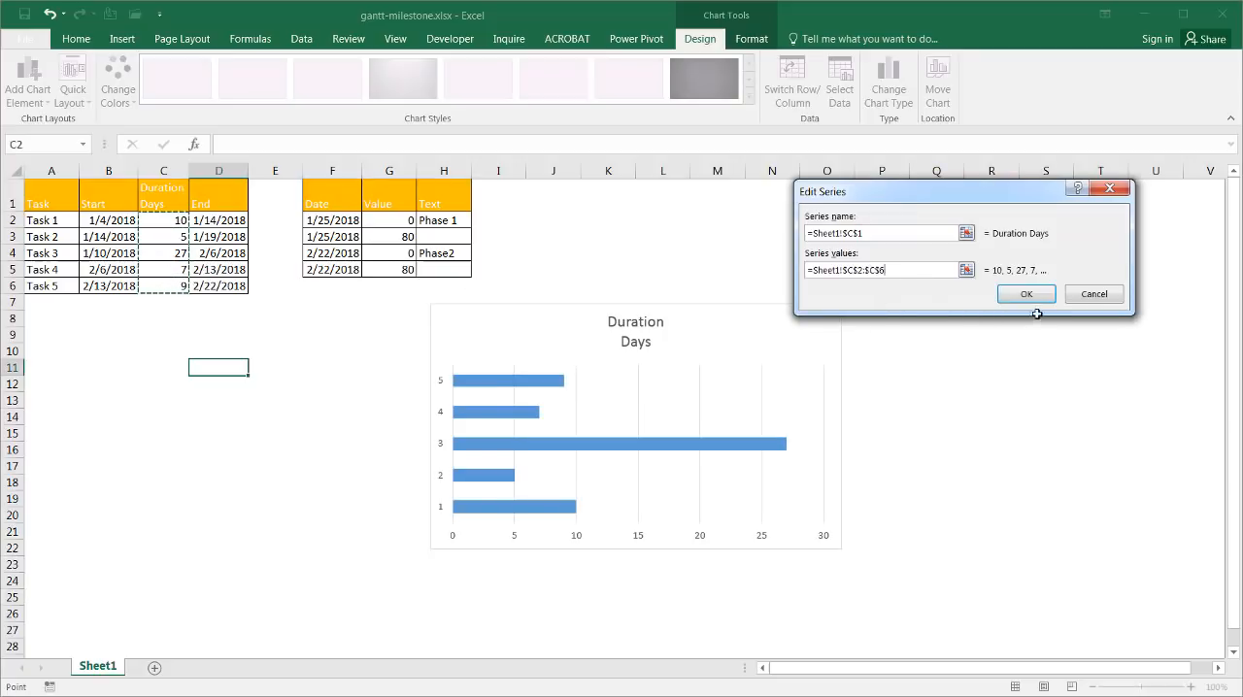
{"action": "left_click", "coordinate": [1025, 293]}
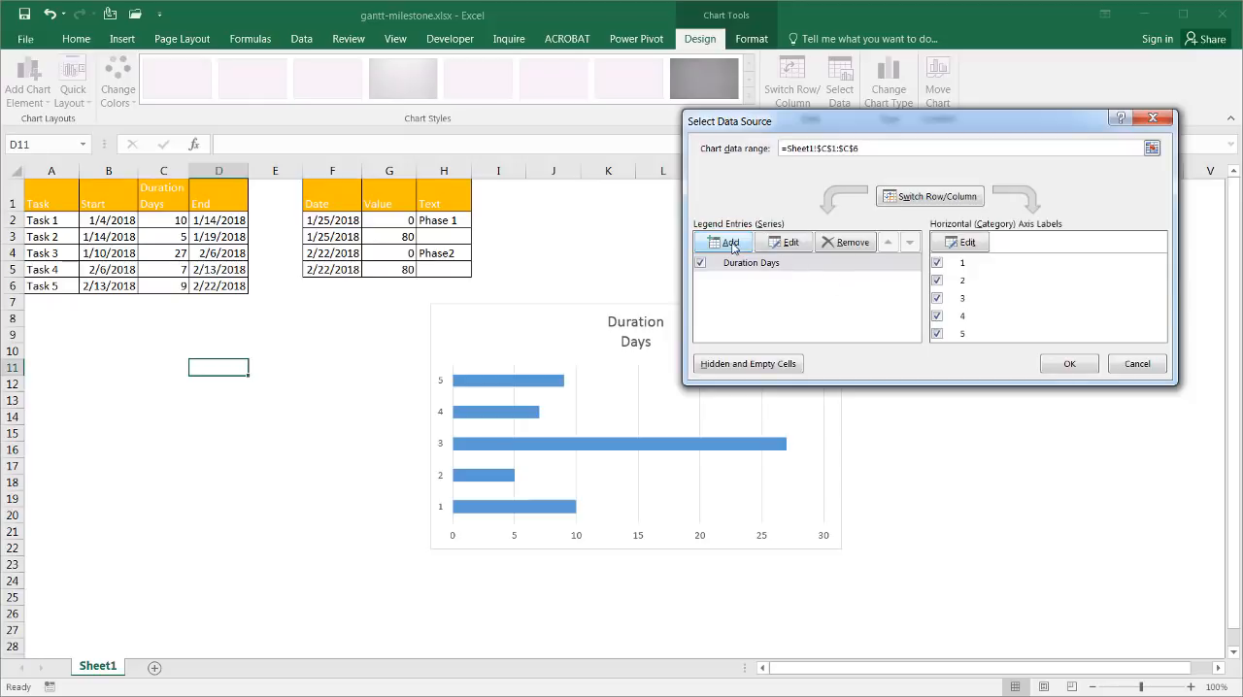
Add a Start series named from B1 and move it above Duration Days.
{"action": "left_click", "coordinate": [730, 241]}
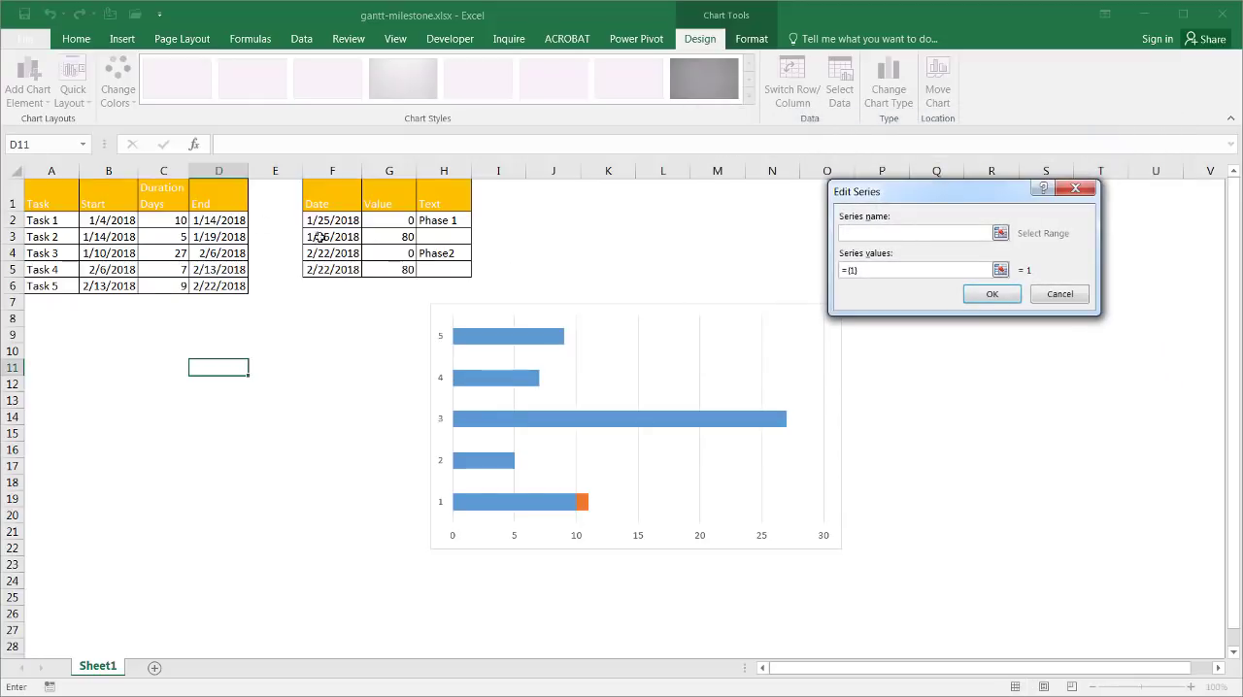
{"action": "left_click", "coordinate": [109, 186]}
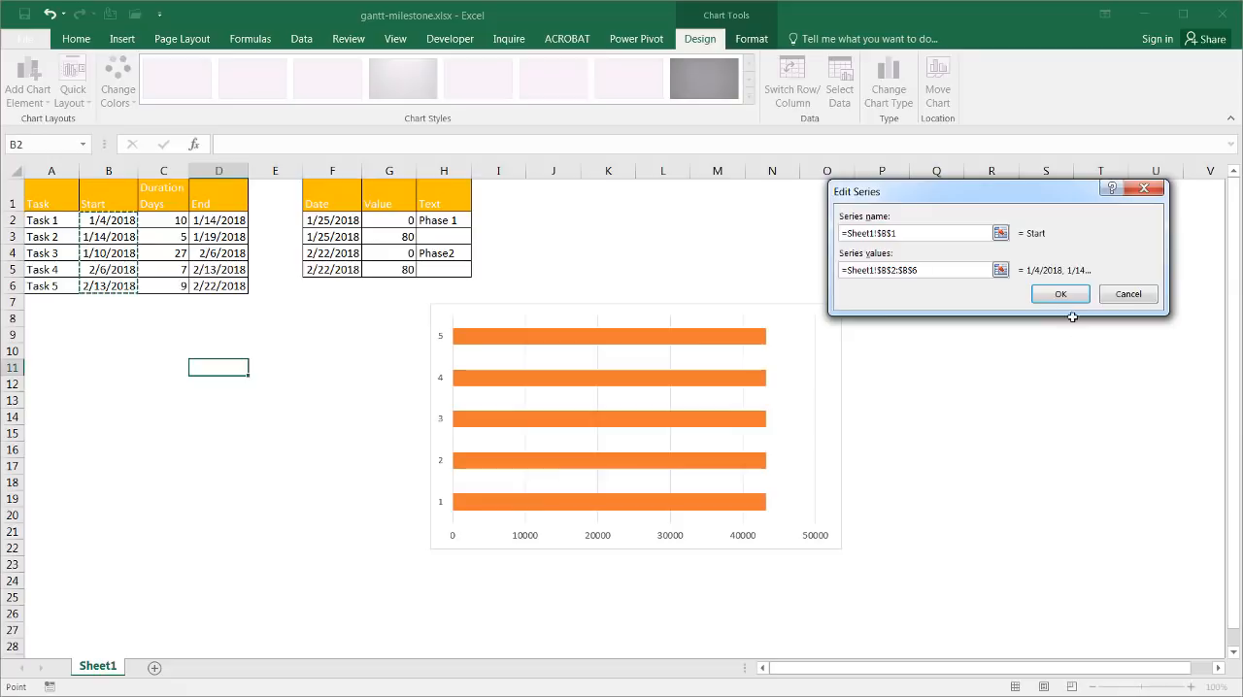
{"action": "left_click", "coordinate": [1060, 295]}
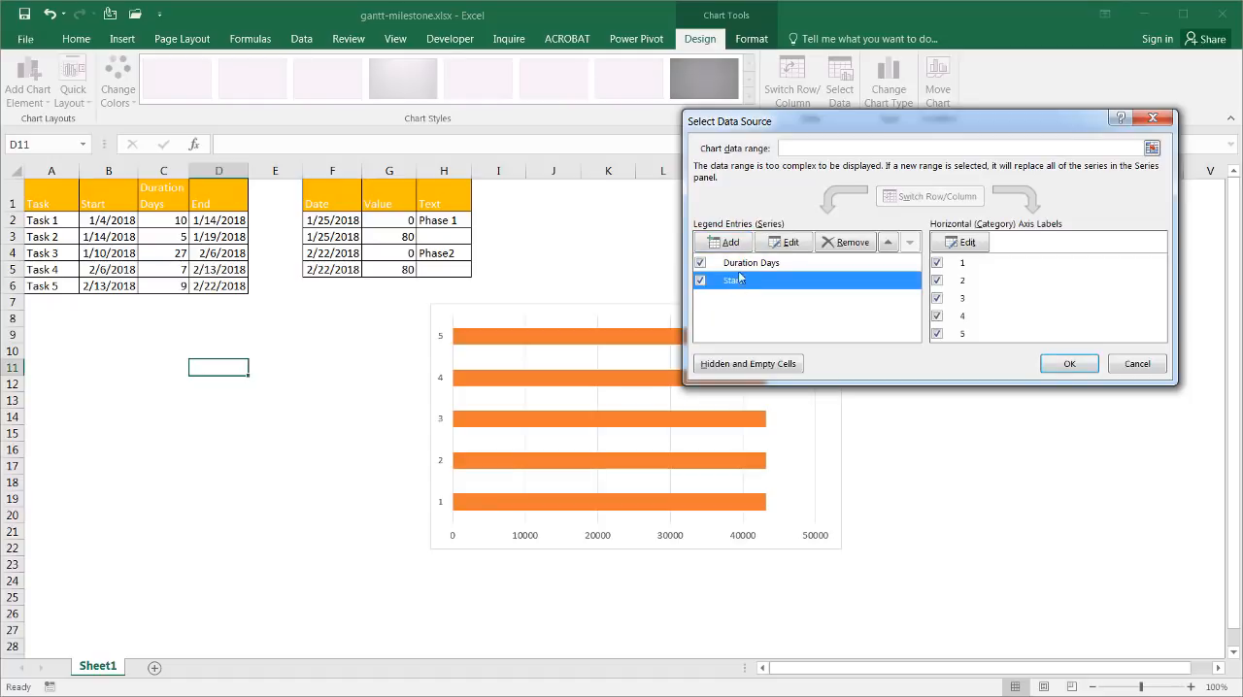
{"action": "left_click", "coordinate": [886, 241]}
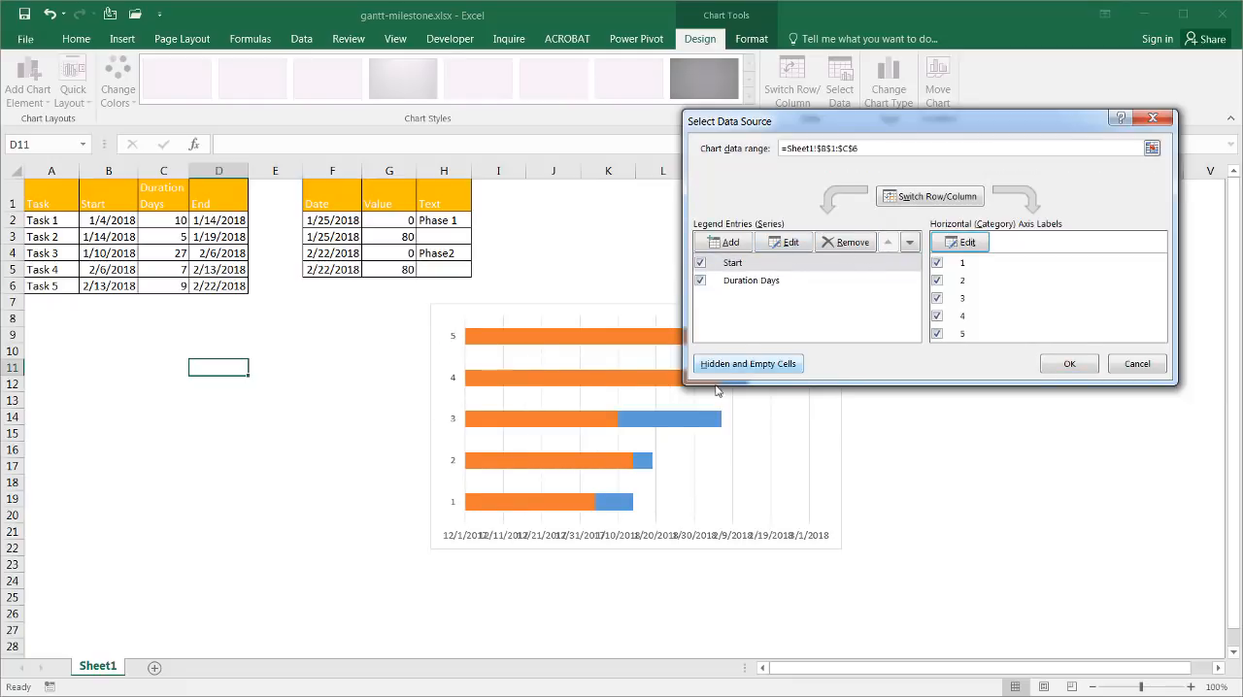
{"action": "left_click_drag", "start_coordinate": [728, 121], "coordinate": [825, 62]}
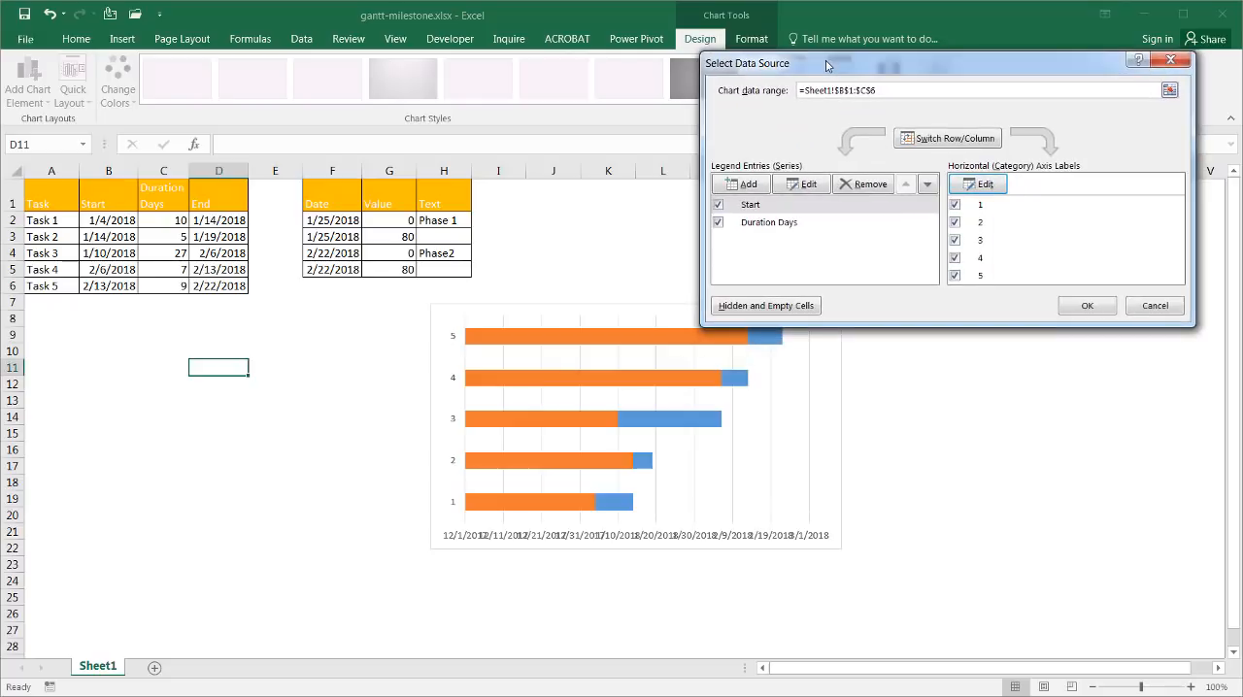
{"action": "mouse_move", "coordinate": [788, 345]}
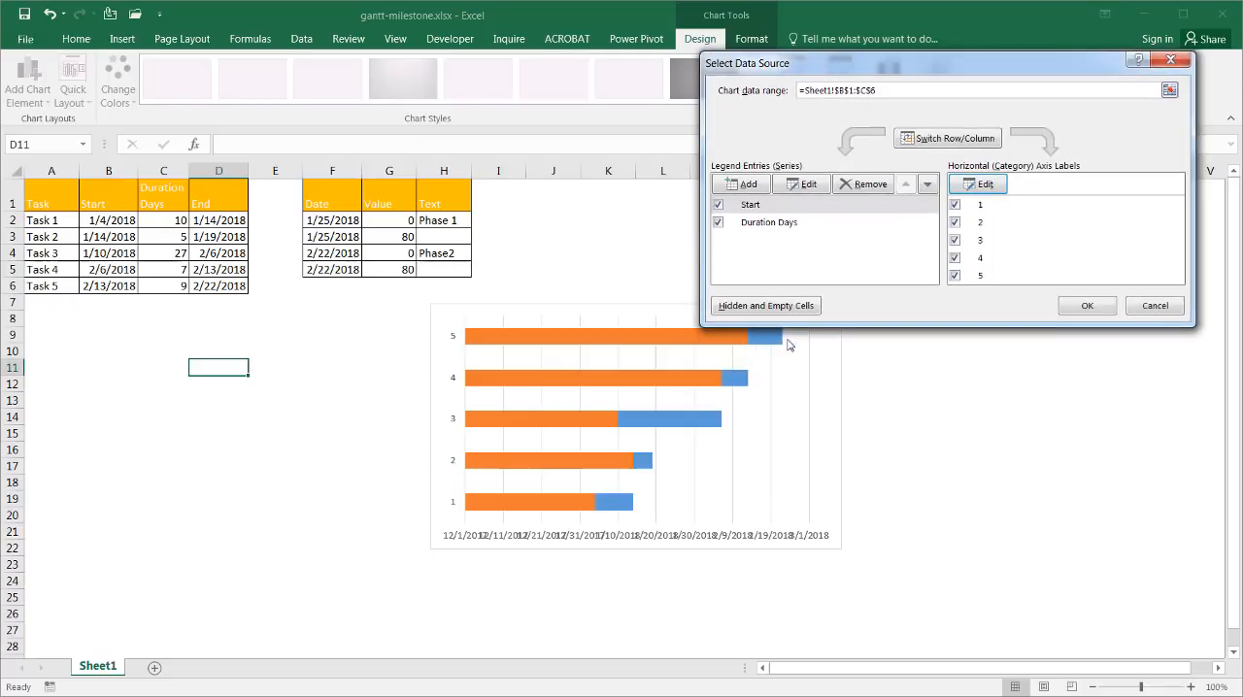
{"action": "mouse_move", "coordinate": [769, 350]}
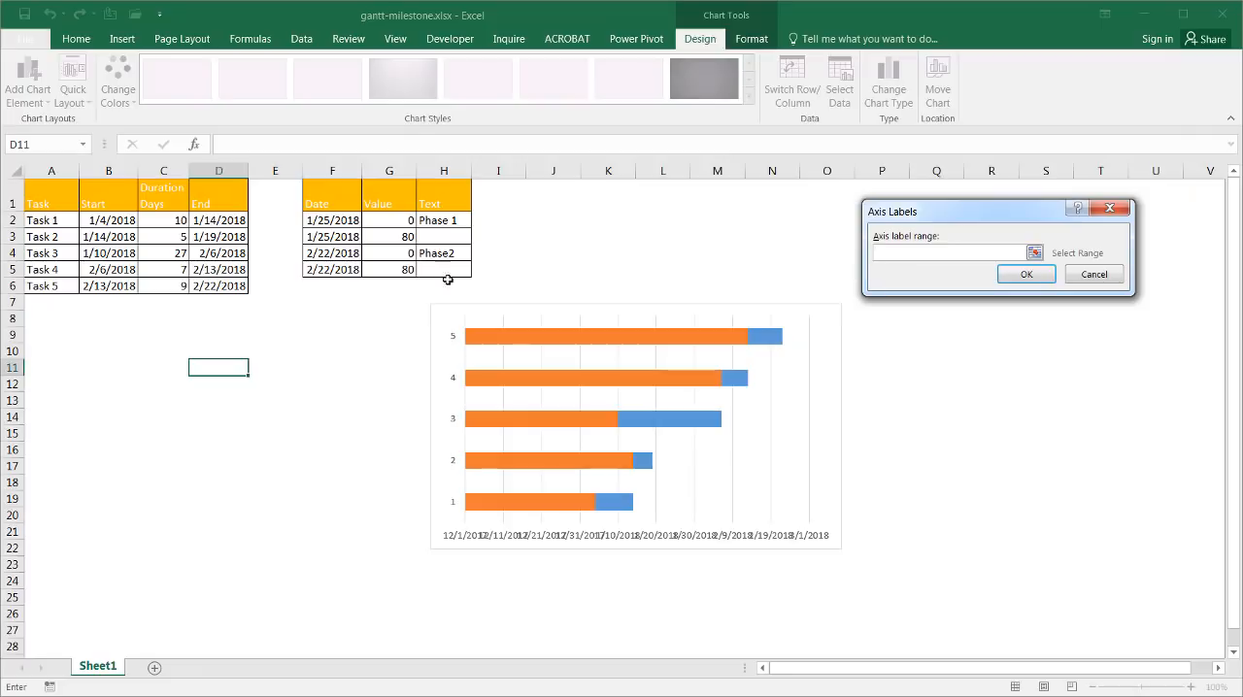
Use the task names in A2:A6 as the chart's axis labels and apply the data source.
{"action": "left_click_drag", "start_coordinate": [50, 220], "coordinate": [51, 285]}
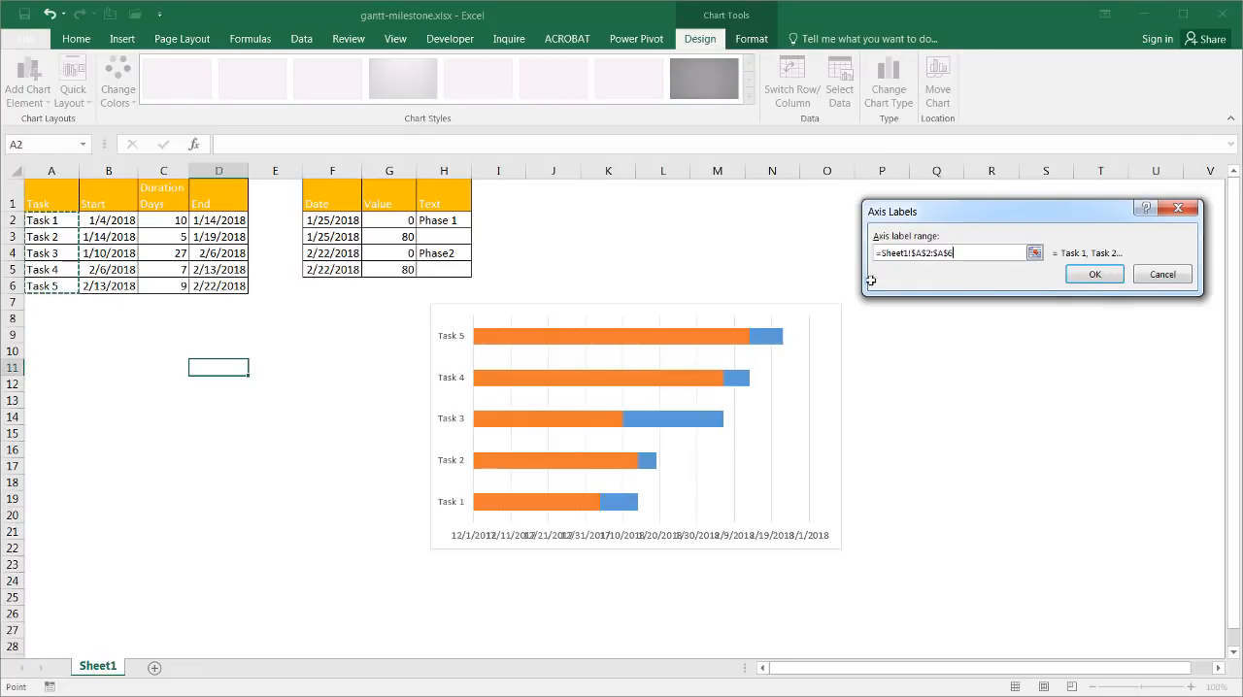
{"action": "left_click", "coordinate": [1095, 271]}
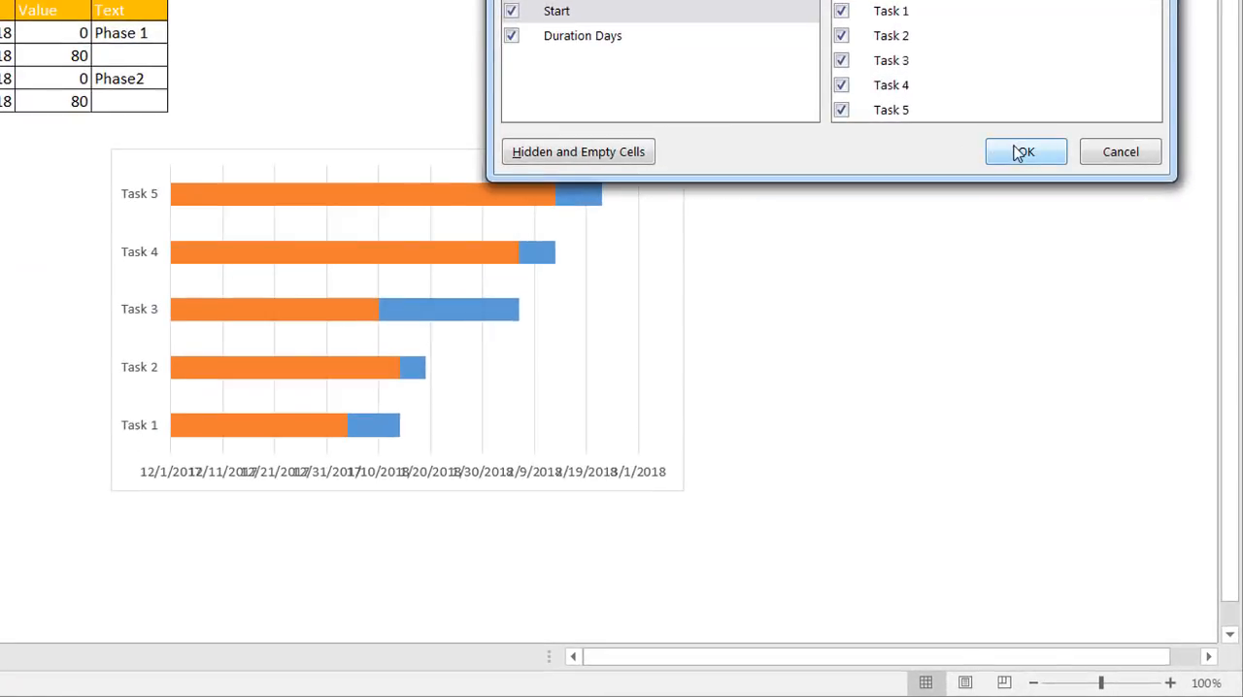
{"action": "left_click", "coordinate": [1026, 152]}
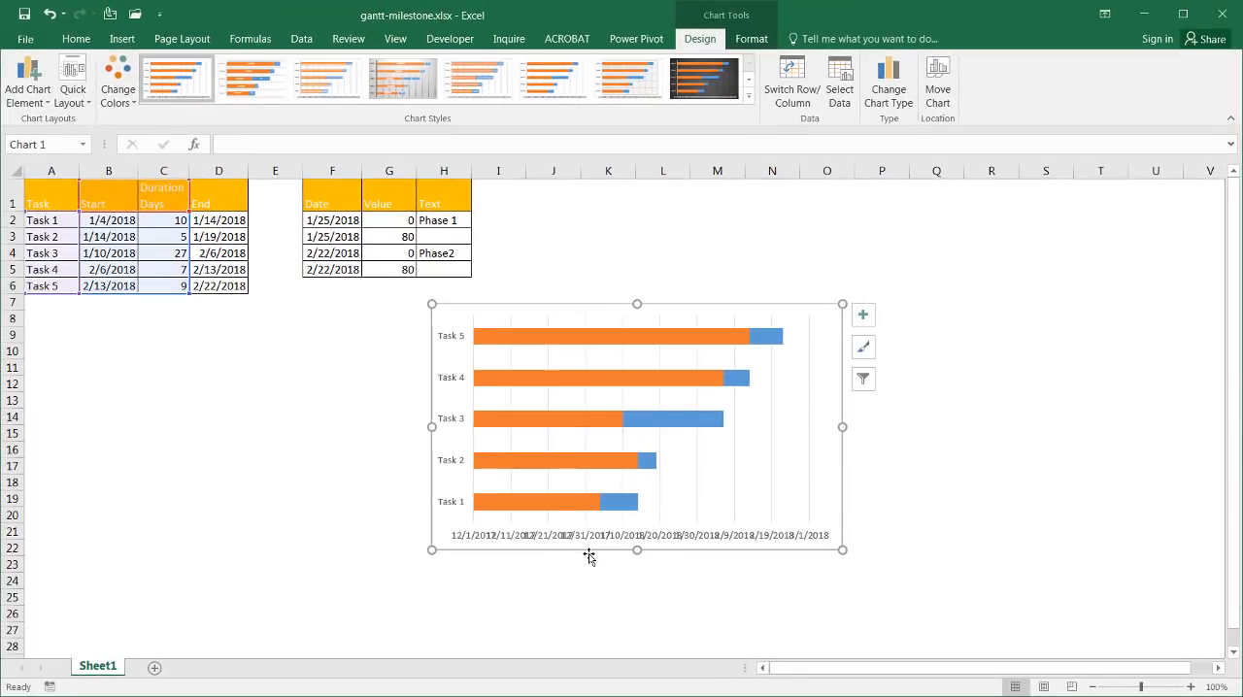
{"action": "mouse_move", "coordinate": [464, 544]}
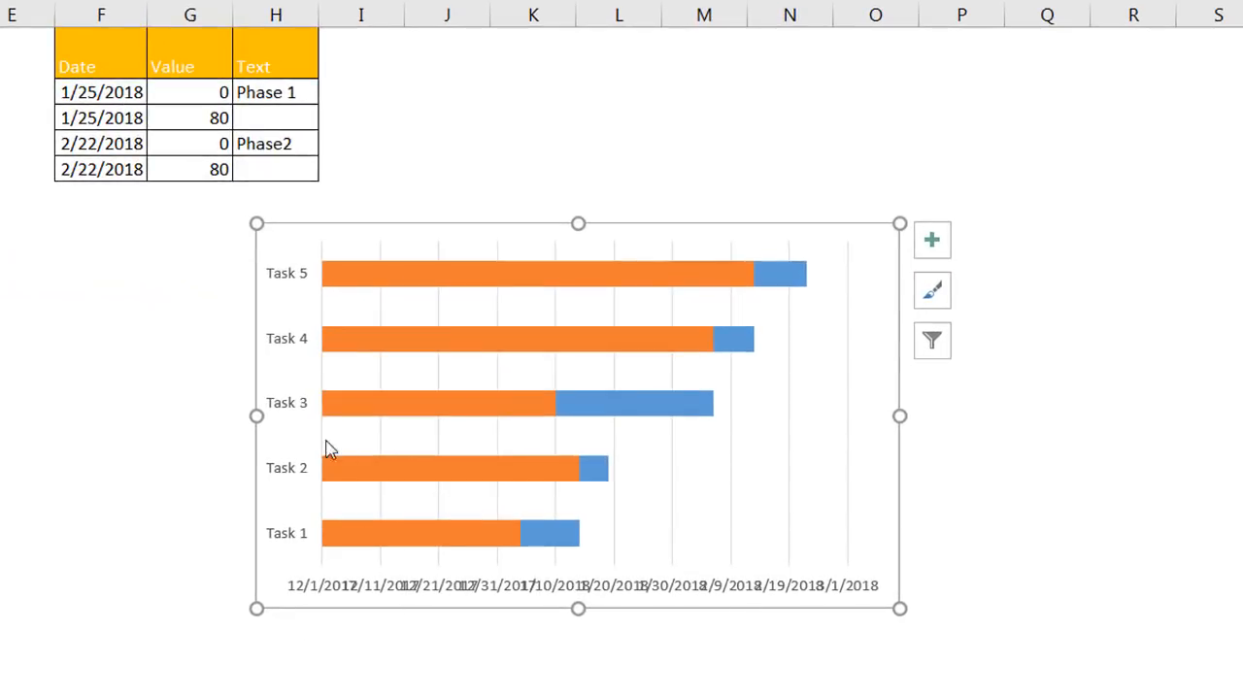
{"action": "mouse_move", "coordinate": [322, 592]}
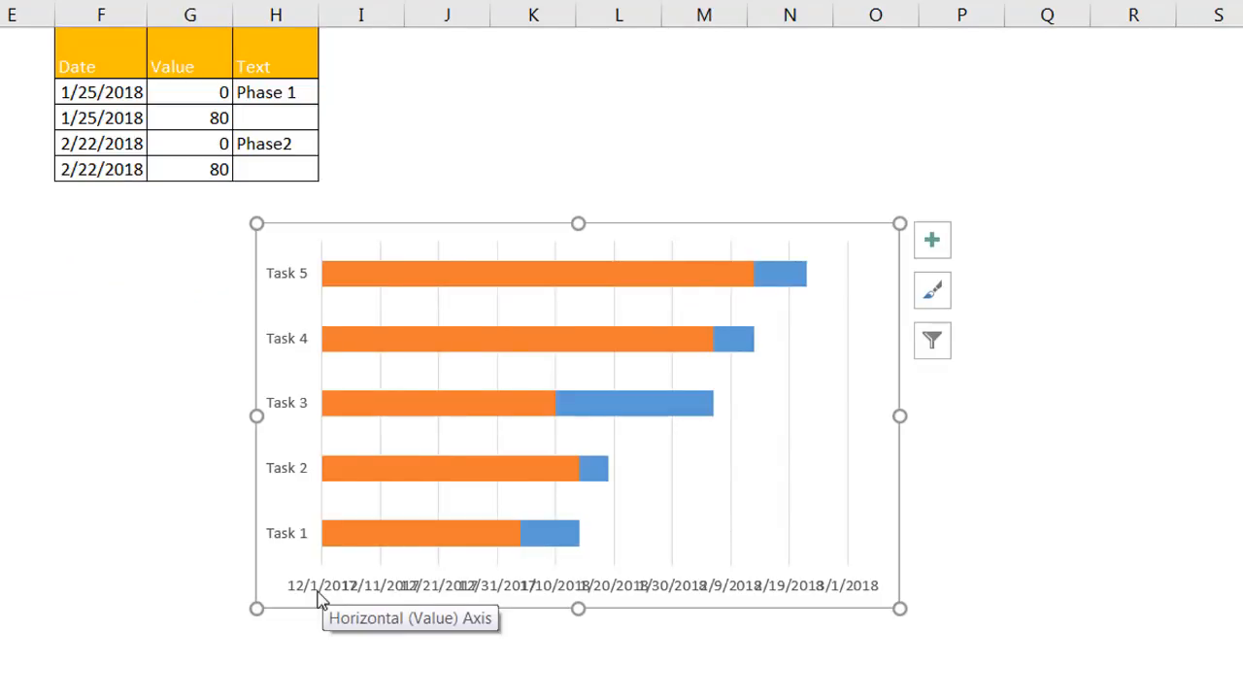
{"action": "mouse_move", "coordinate": [328, 594]}
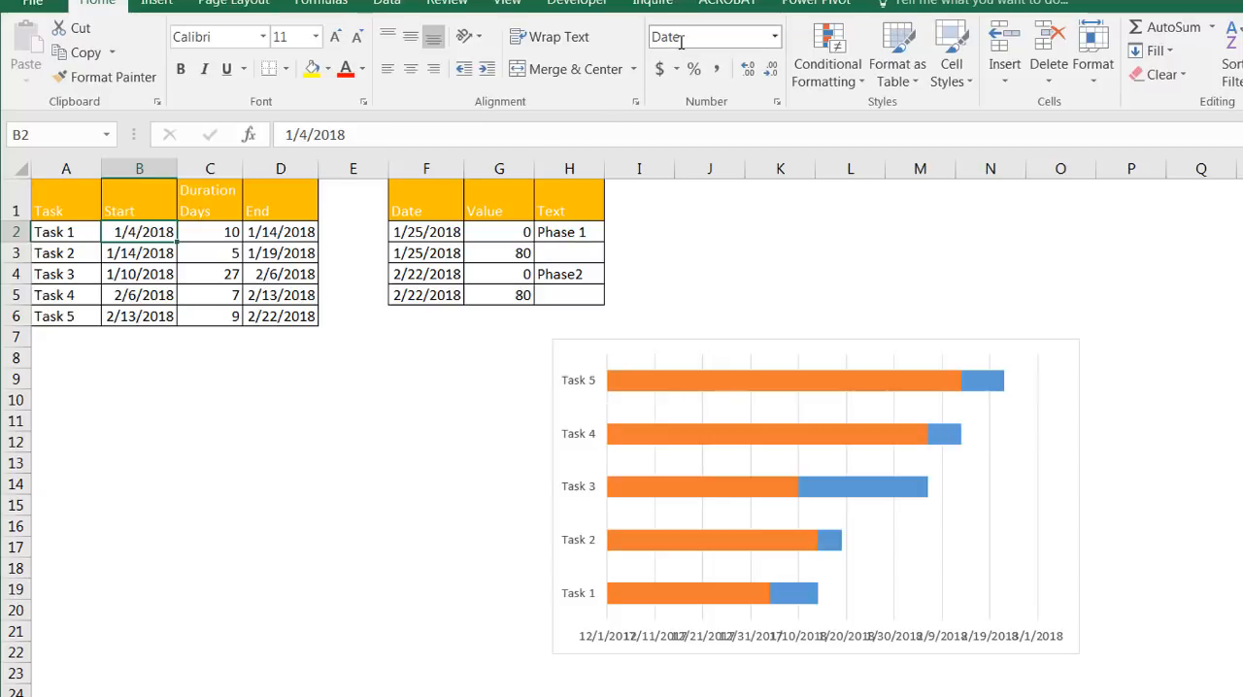
Format Task 1's start cell as General so it reads serial number 43104.
{"action": "left_click", "coordinate": [773, 37]}
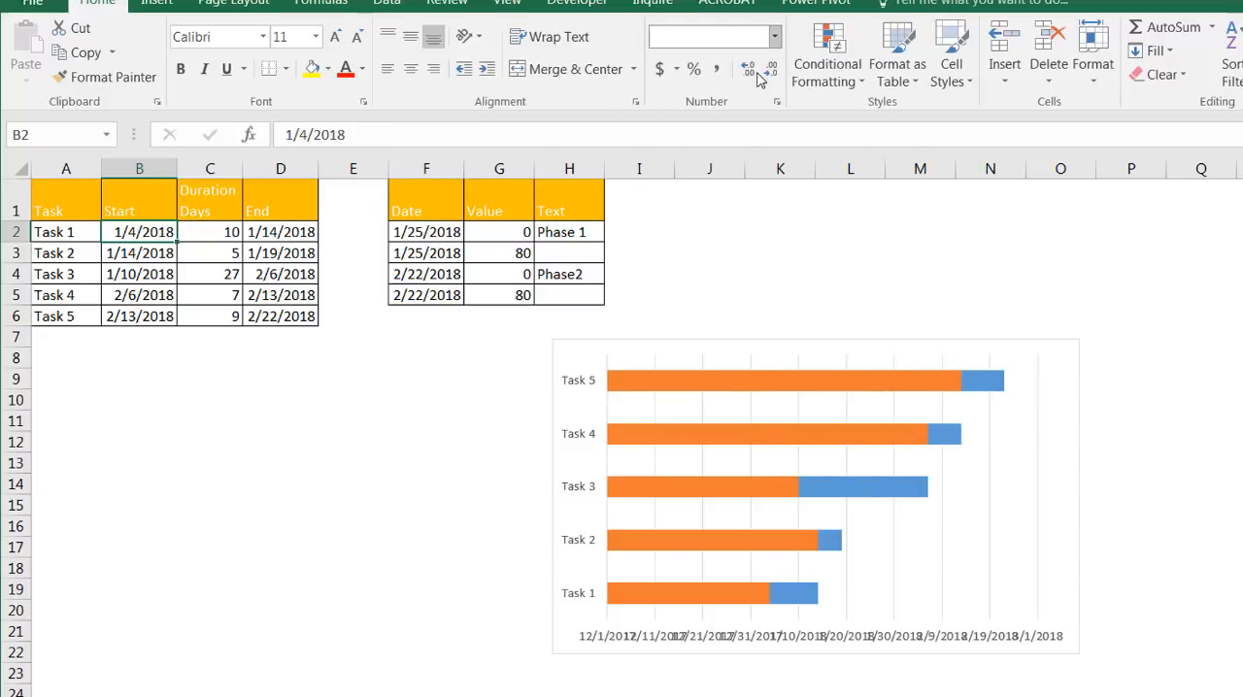
{"action": "left_click", "coordinate": [715, 36]}
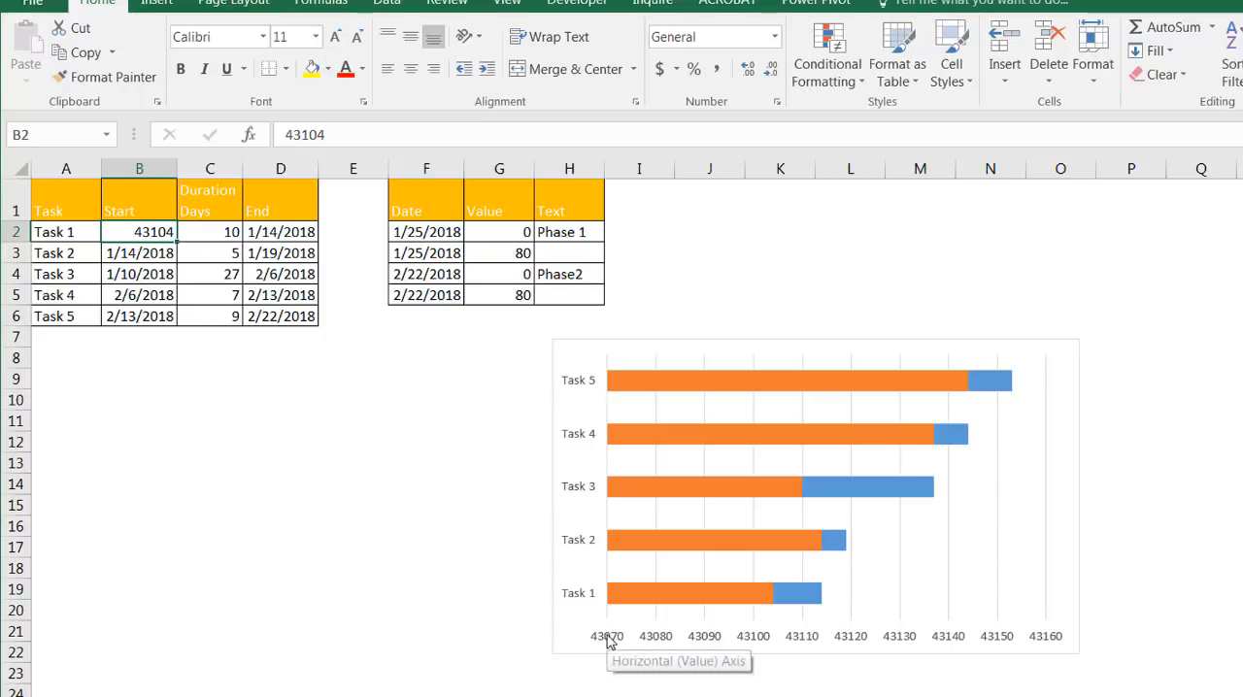
{"action": "mouse_move", "coordinate": [629, 631]}
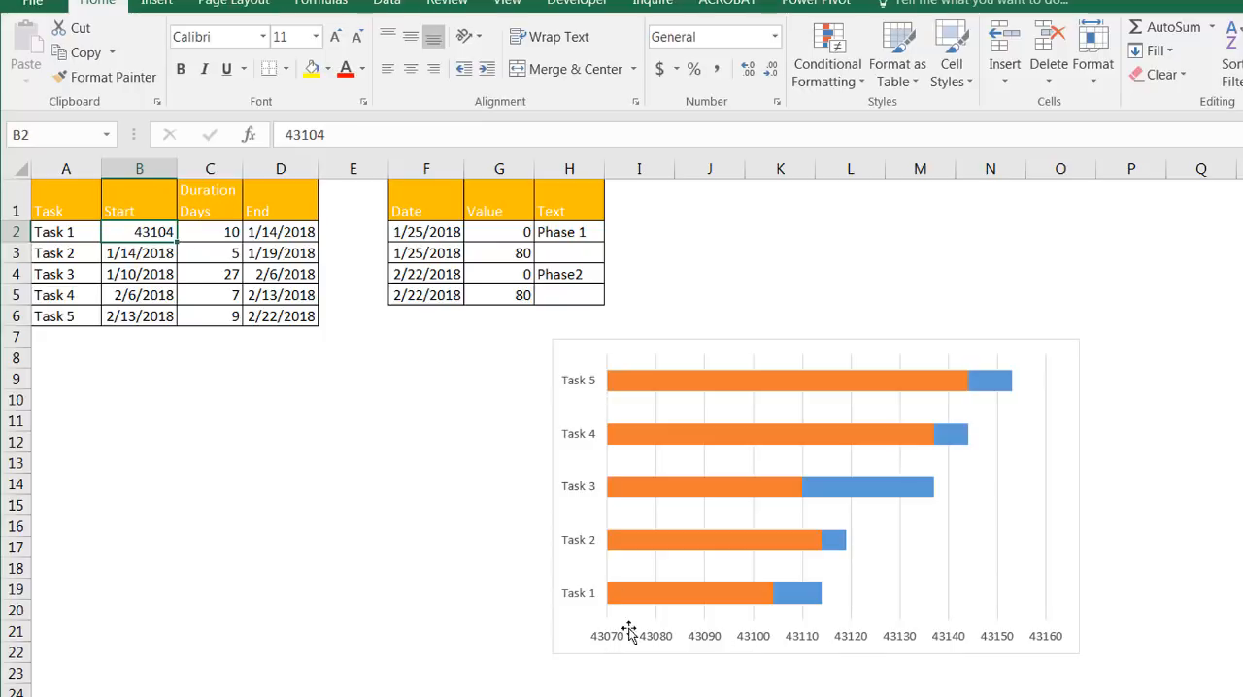
{"action": "mouse_move", "coordinate": [614, 641]}
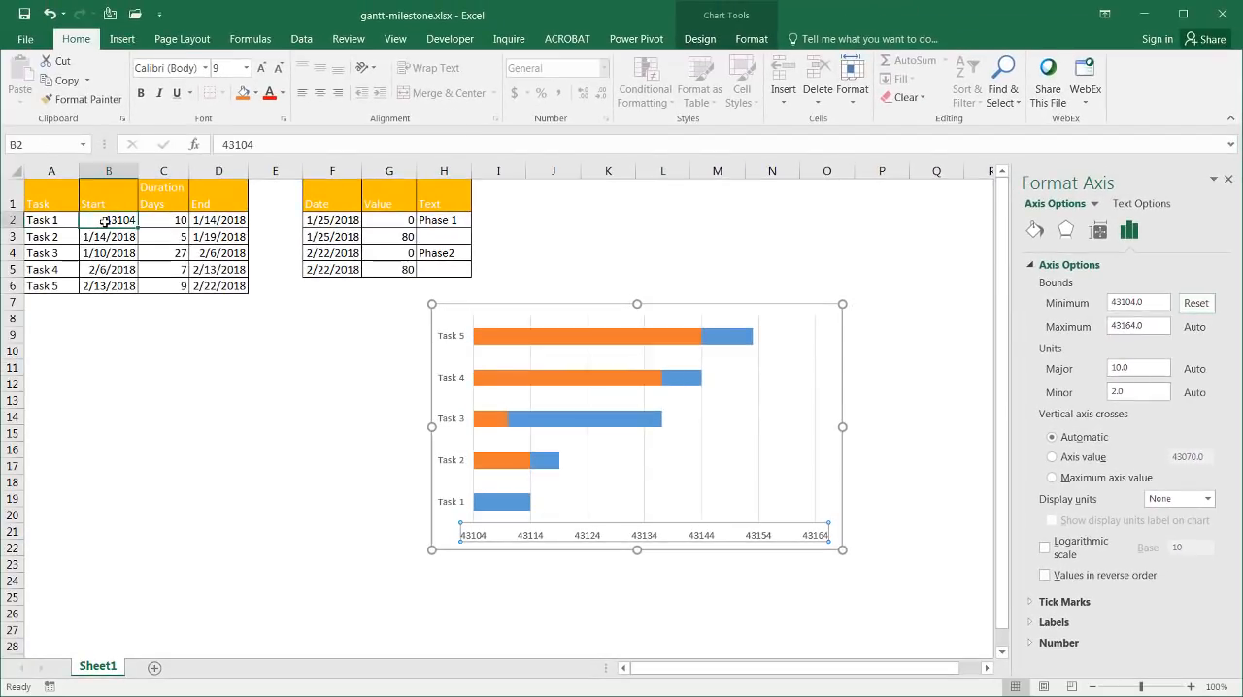
Format Task 1's start cell as Short Date again, then select the task-name axis.
{"action": "left_click", "coordinate": [606, 68]}
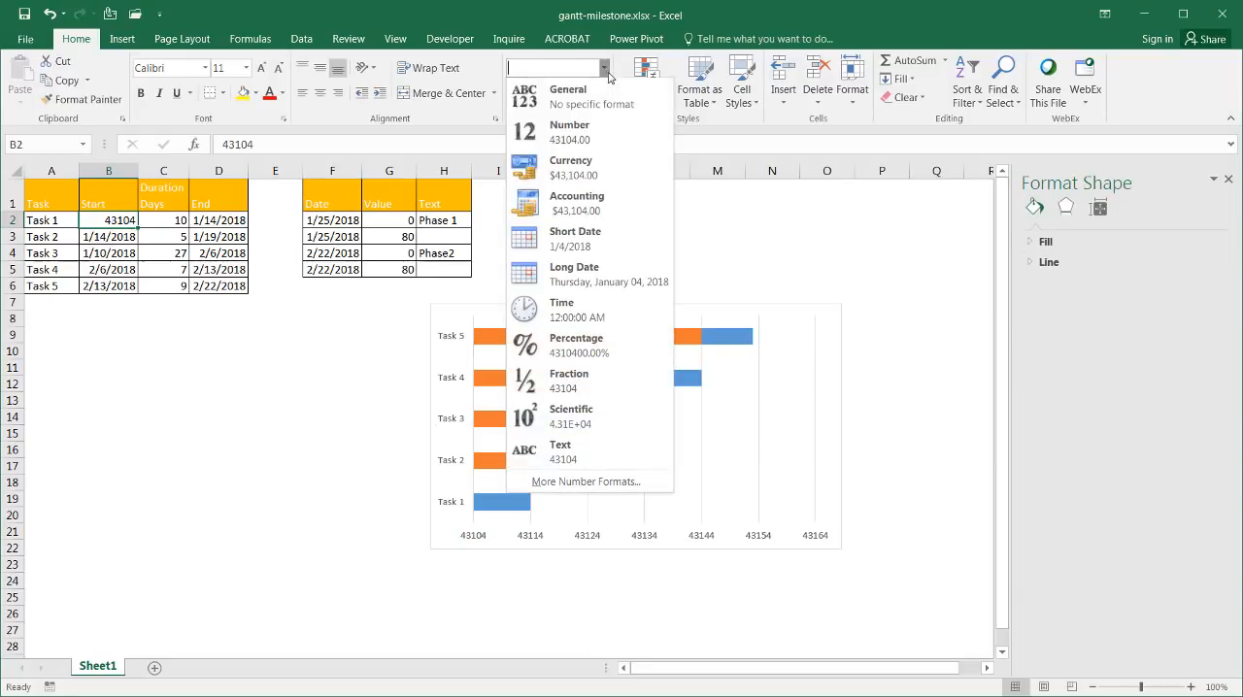
{"action": "left_click", "coordinate": [575, 236]}
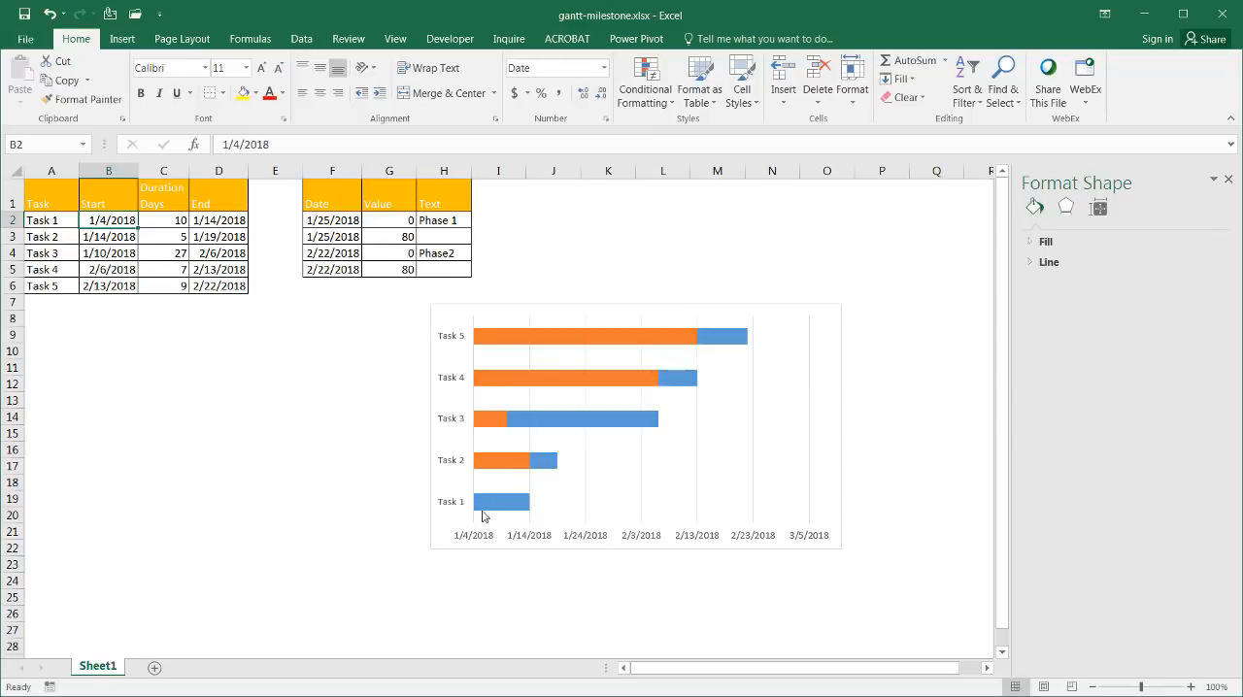
{"action": "mouse_move", "coordinate": [459, 509]}
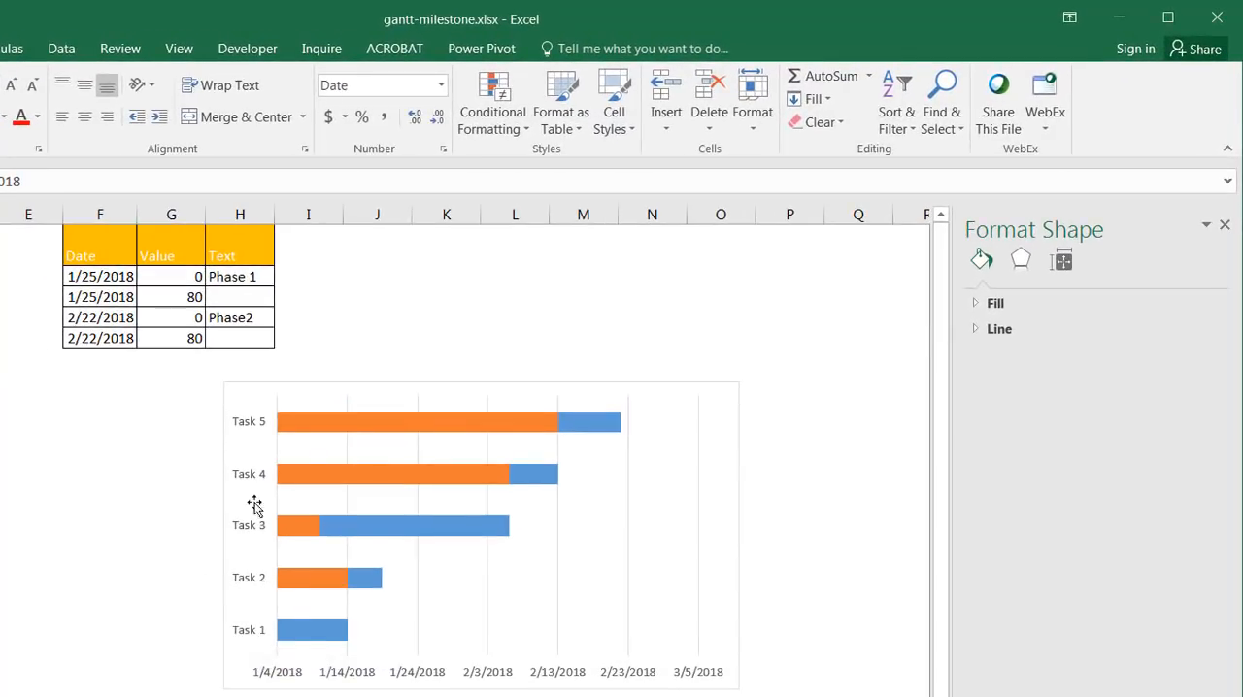
{"action": "left_click", "coordinate": [254, 505]}
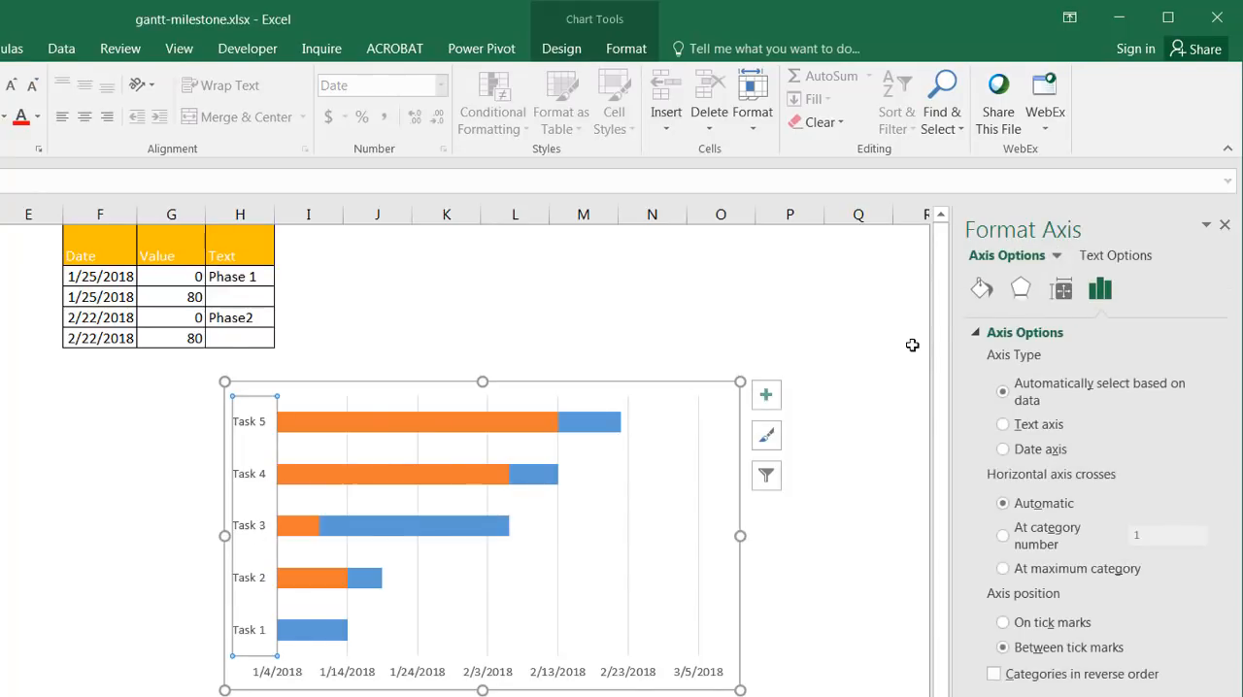
{"action": "mouse_move", "coordinate": [1083, 319]}
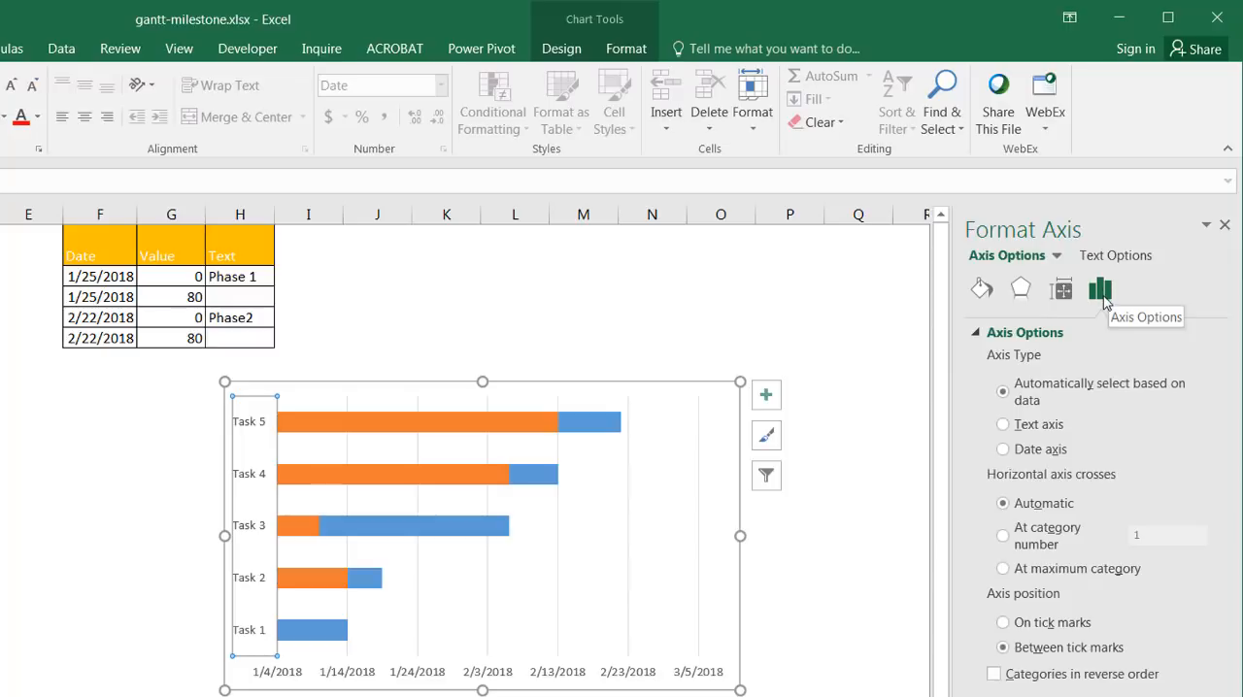
{"action": "mouse_move", "coordinate": [1039, 680]}
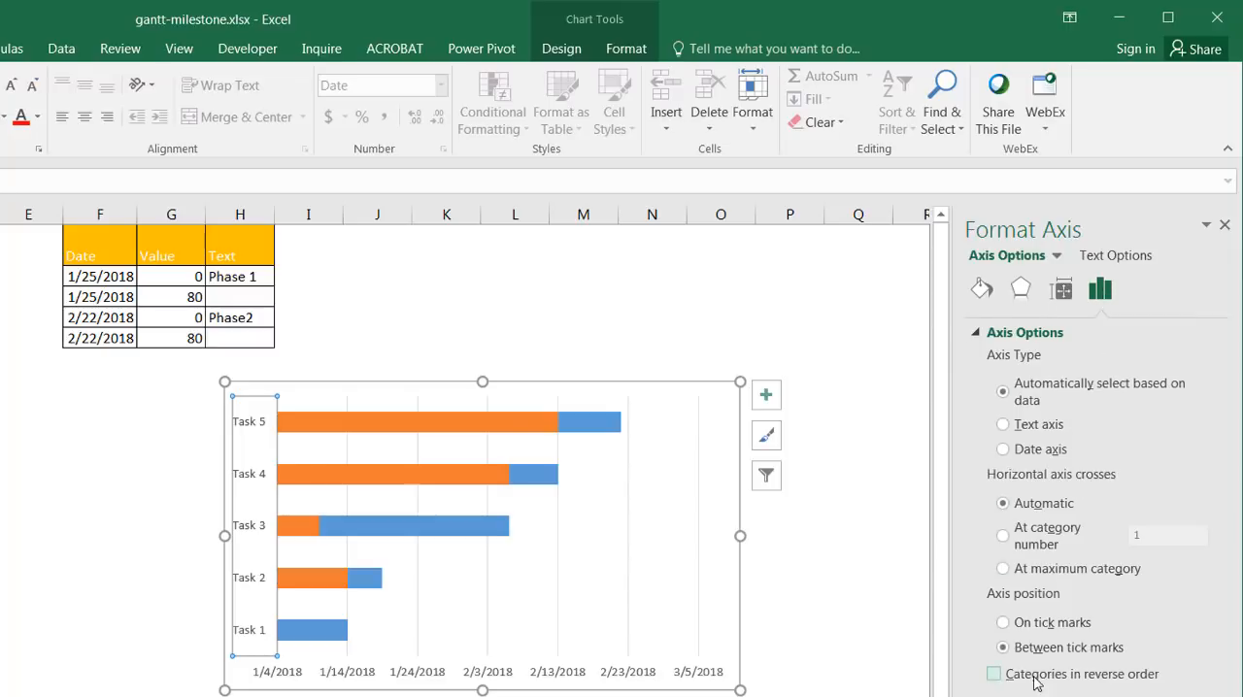
{"action": "mouse_move", "coordinate": [994, 683]}
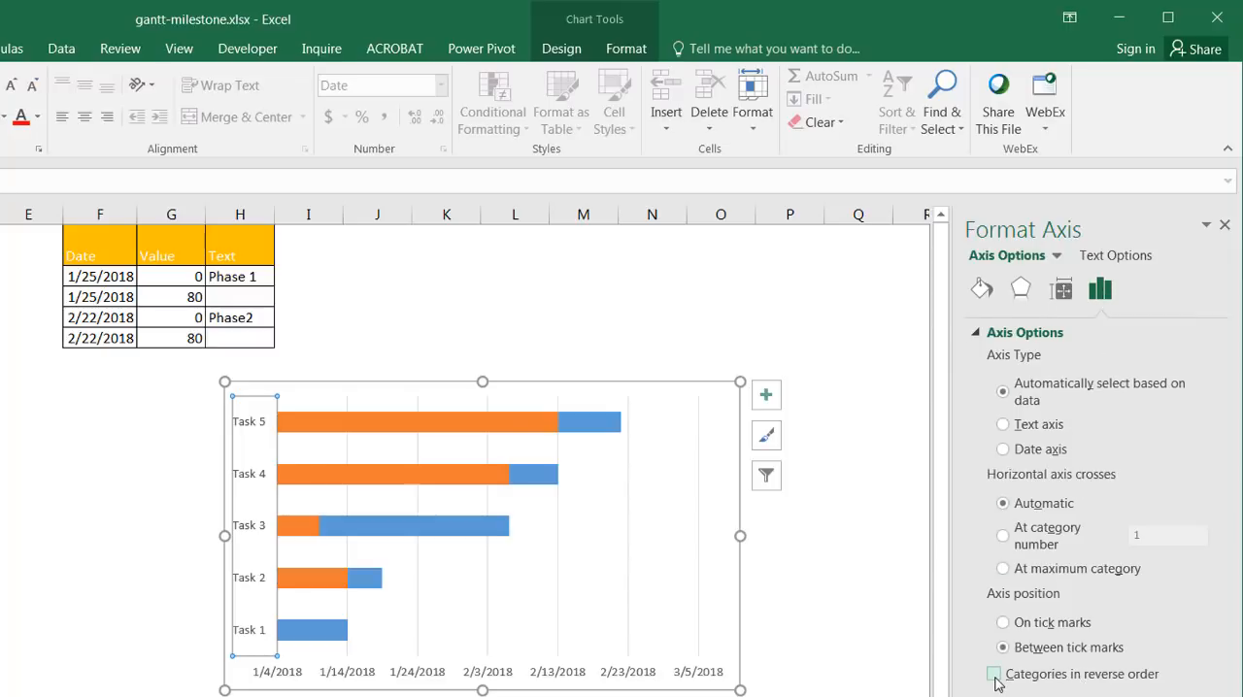
Tick Categories in reverse order so Task 1 sits at the top.
{"action": "left_click", "coordinate": [994, 674]}
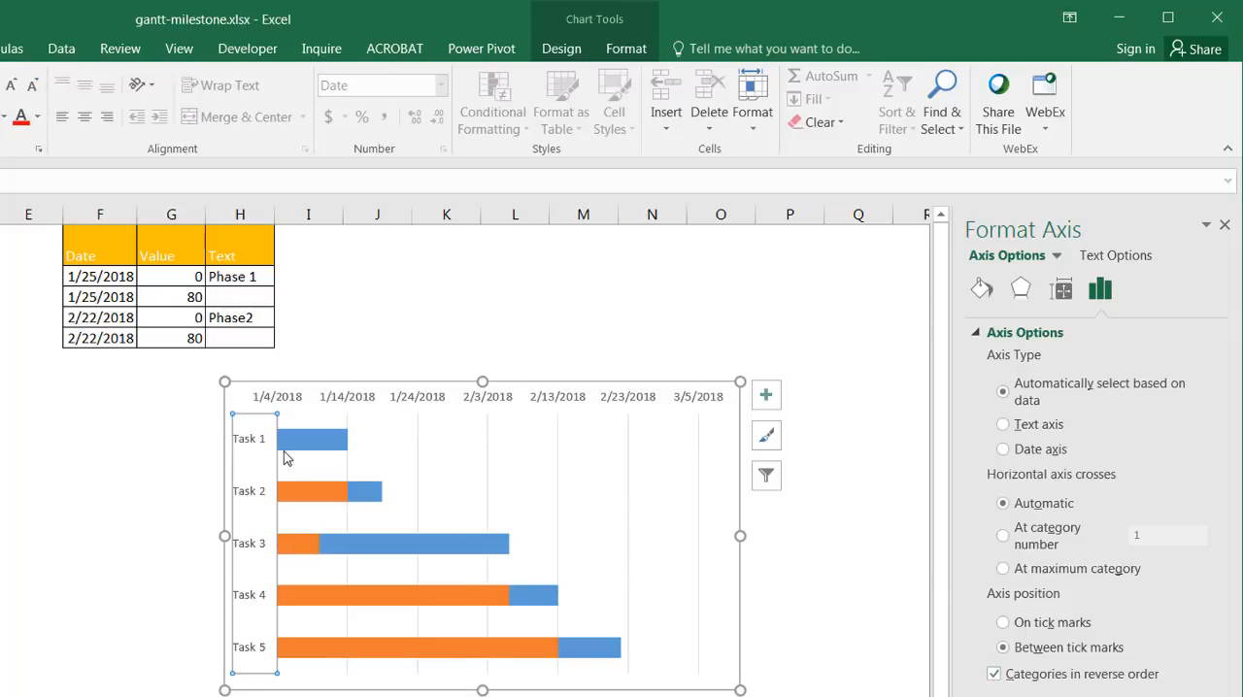
{"action": "mouse_move", "coordinate": [268, 445]}
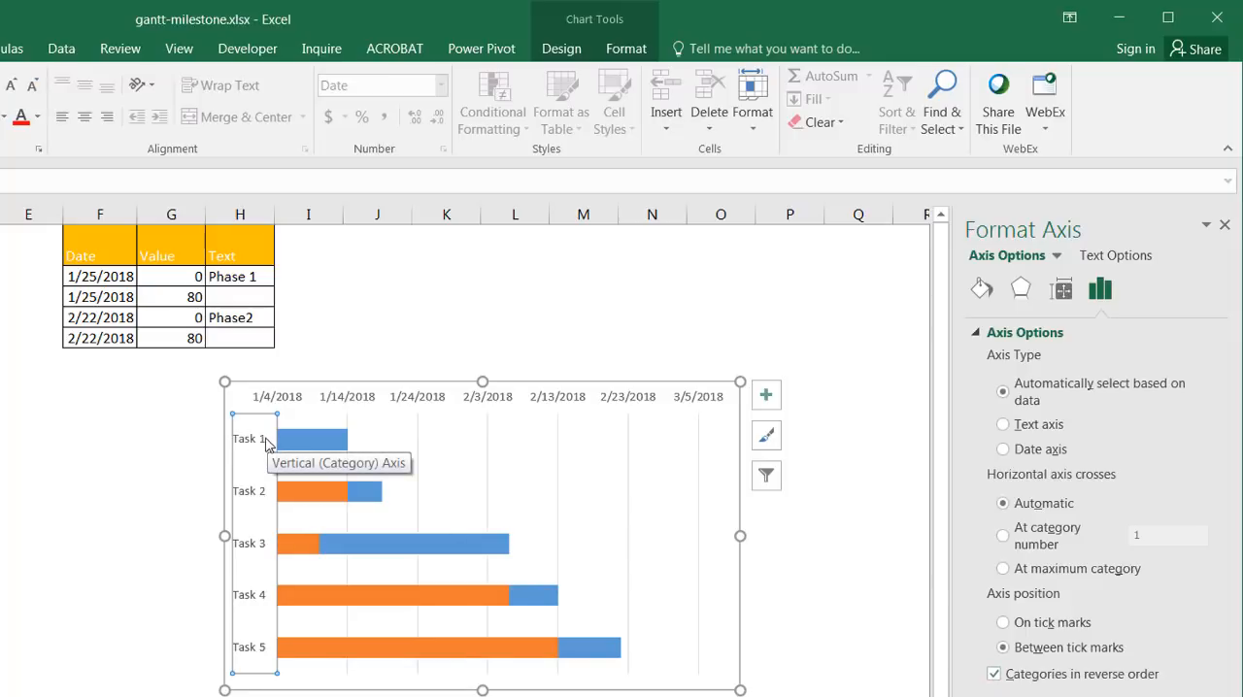
{"action": "mouse_move", "coordinate": [284, 461]}
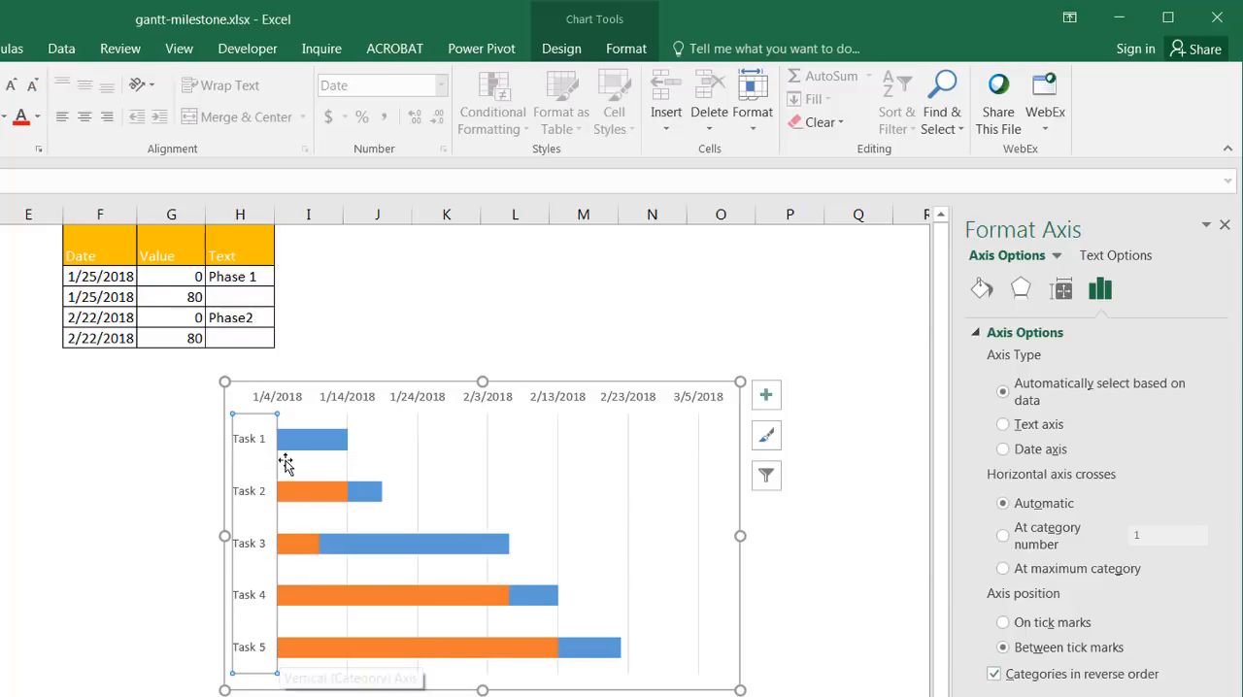
{"action": "mouse_move", "coordinate": [295, 569]}
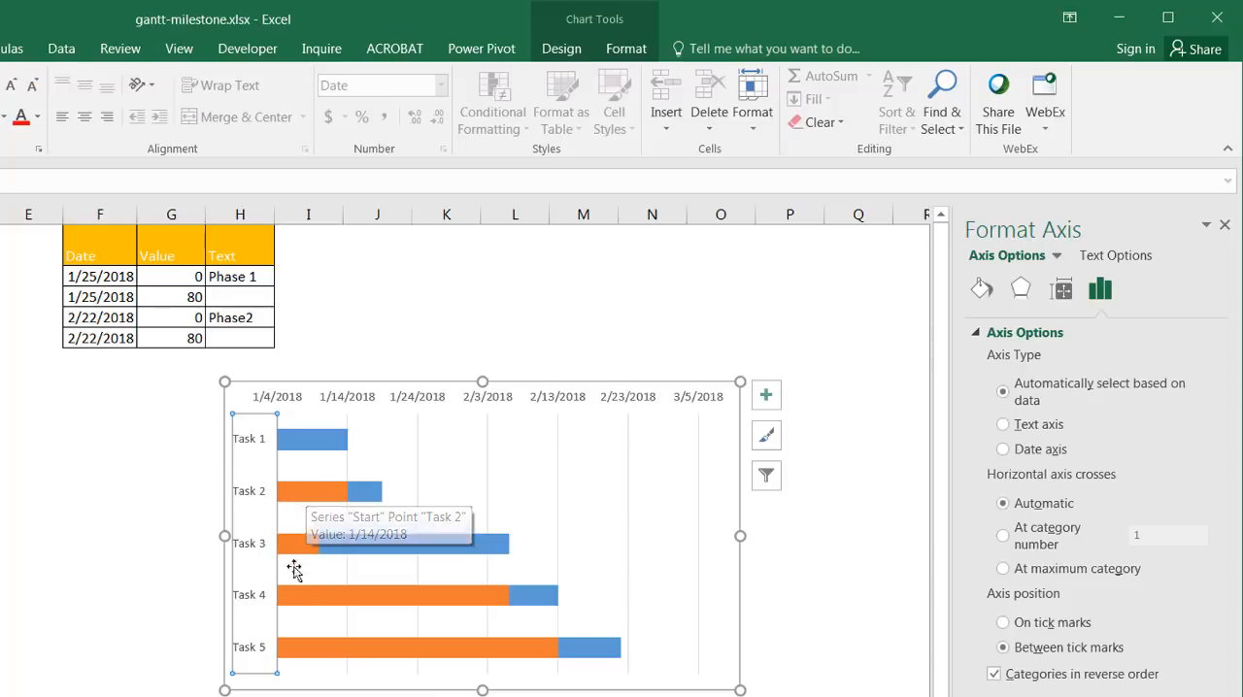
{"action": "mouse_move", "coordinate": [336, 567]}
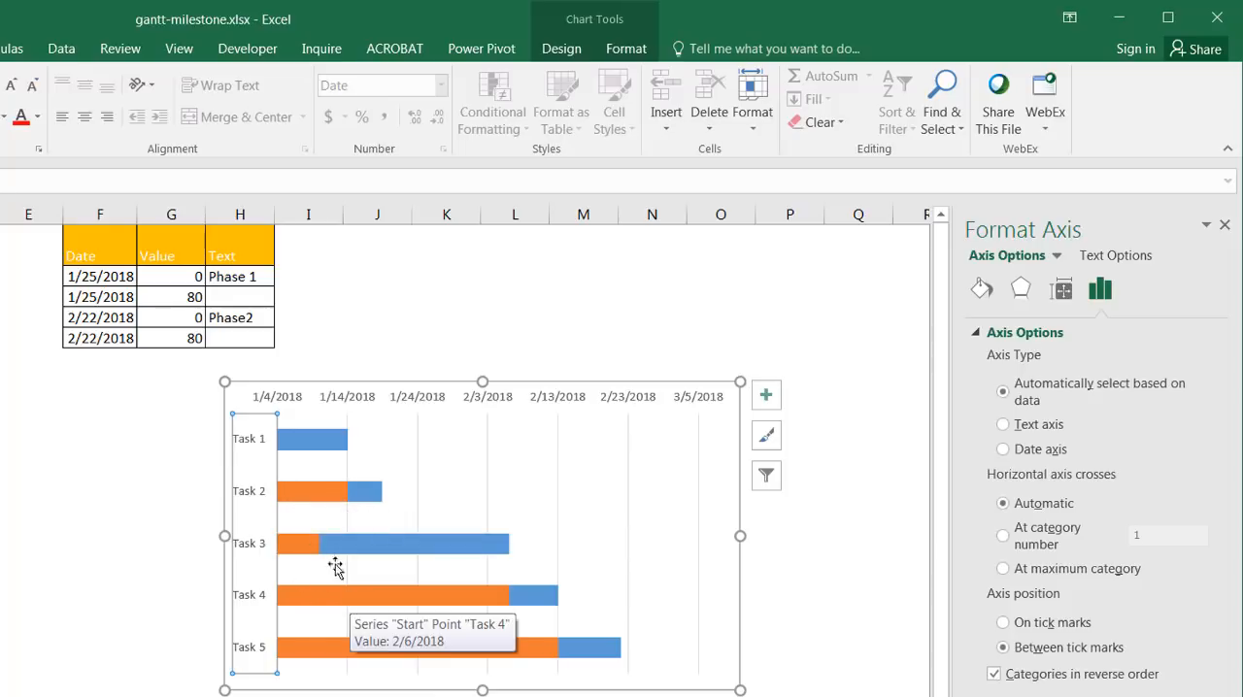
{"action": "mouse_move", "coordinate": [299, 450]}
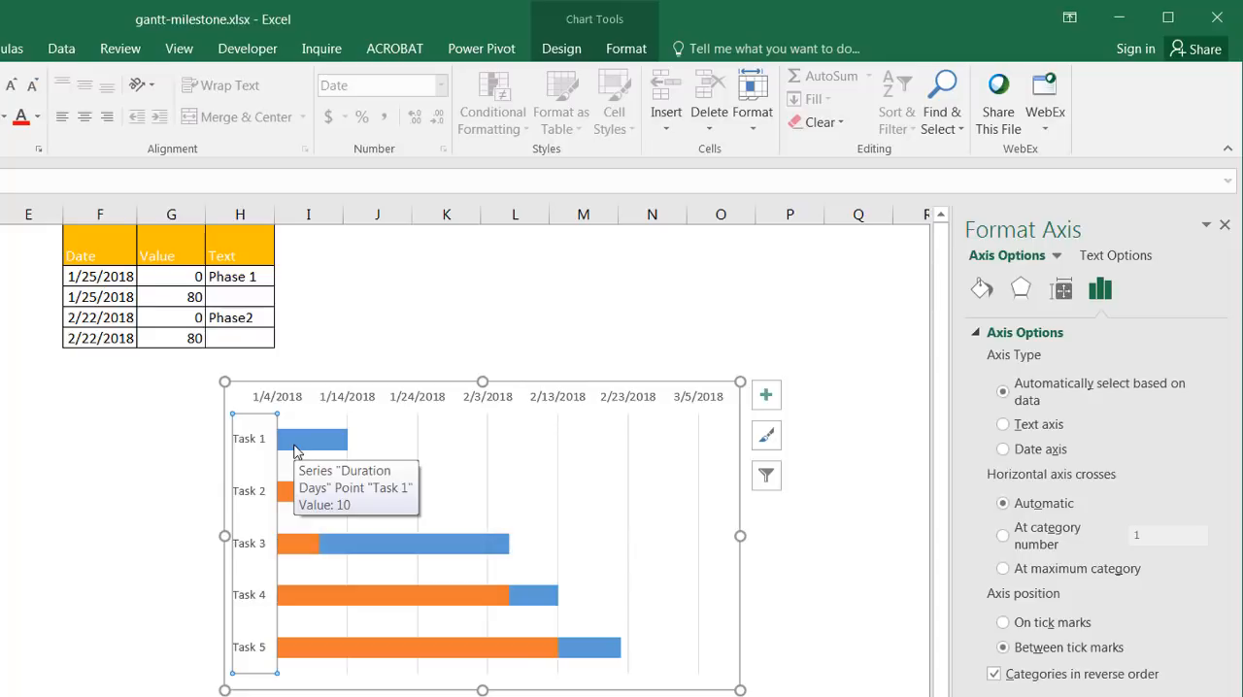
{"action": "mouse_move", "coordinate": [295, 457]}
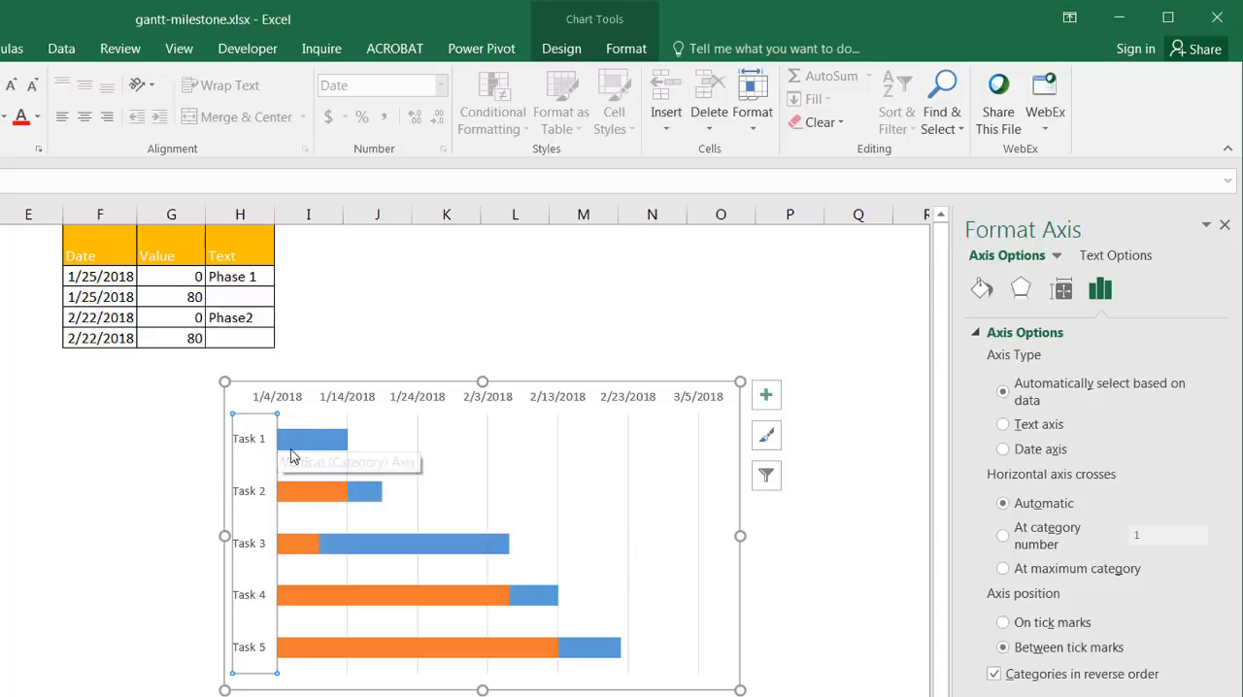
{"action": "mouse_move", "coordinate": [272, 445]}
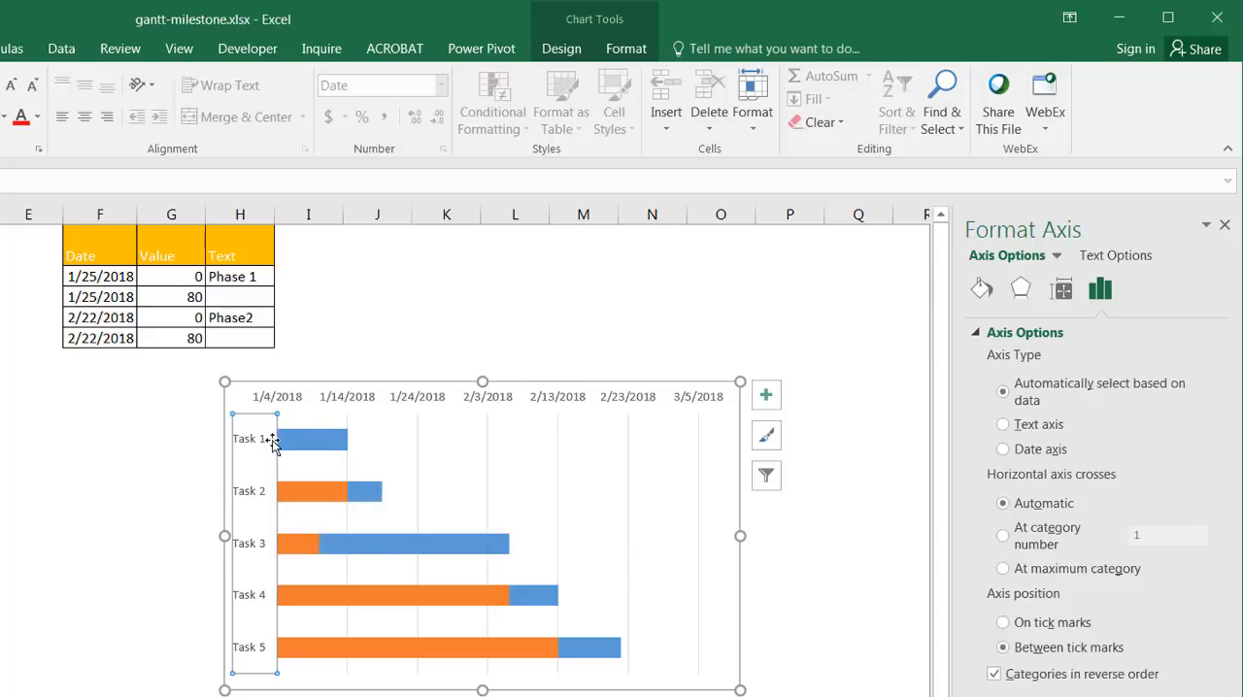
{"action": "mouse_move", "coordinate": [270, 425]}
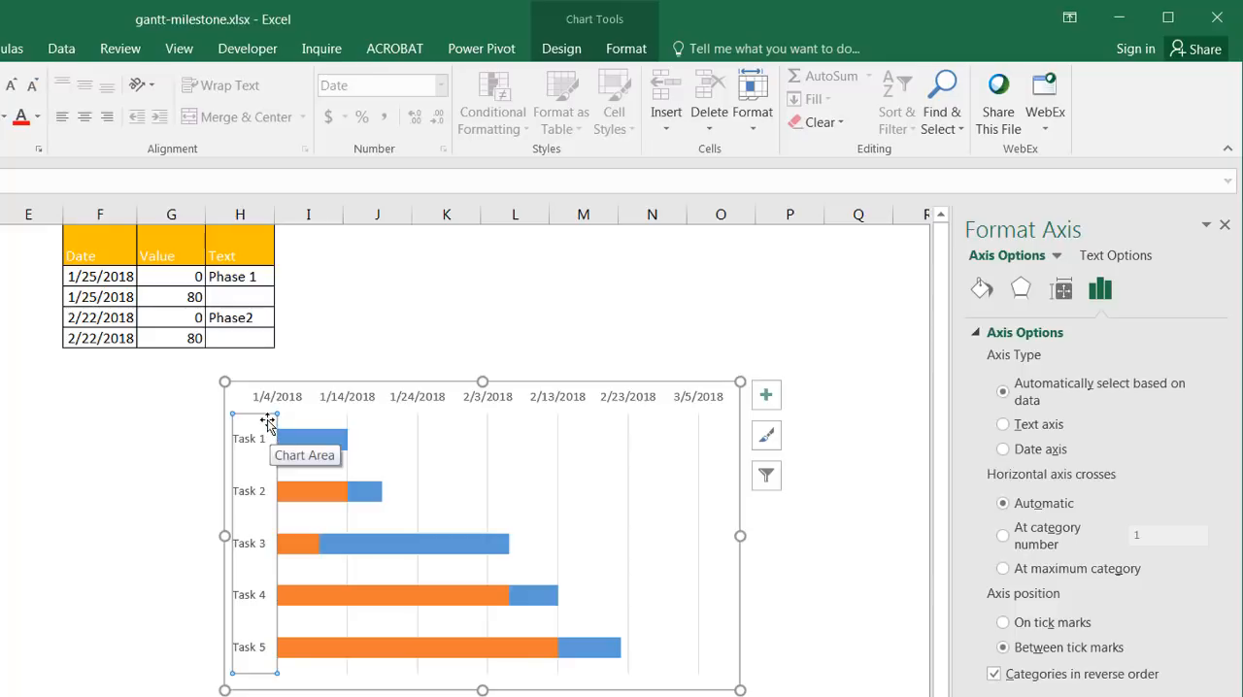
{"action": "mouse_move", "coordinate": [303, 425]}
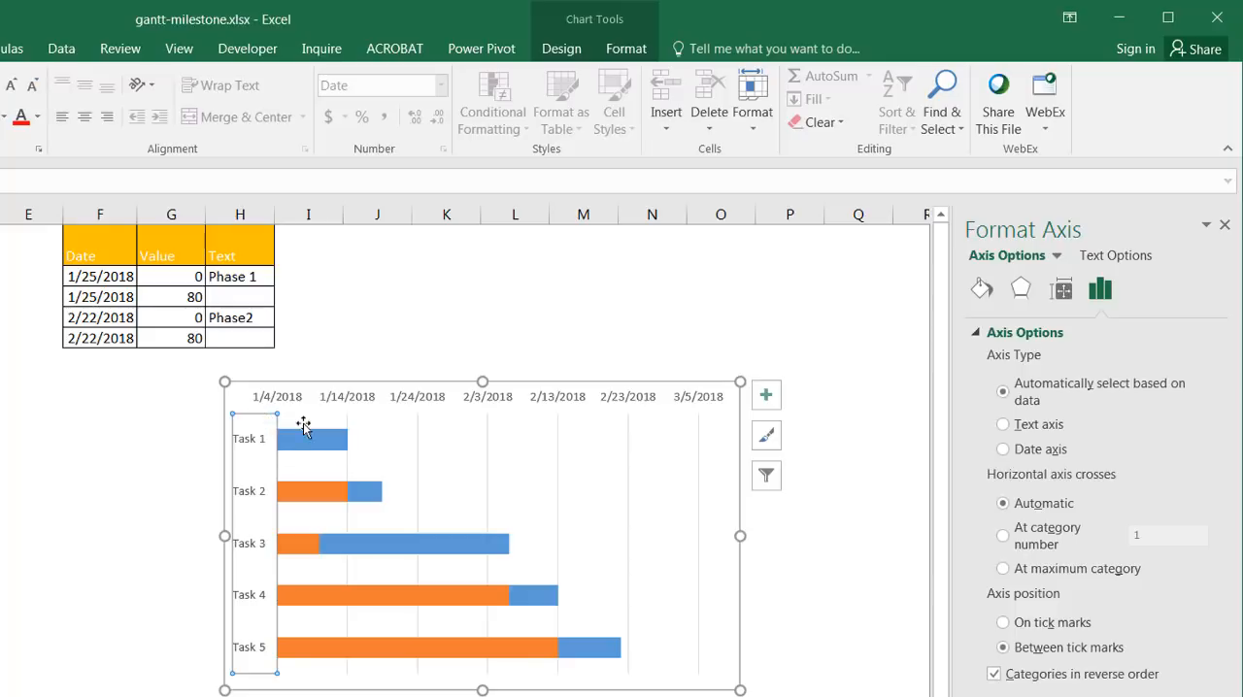
{"action": "mouse_move", "coordinate": [313, 444]}
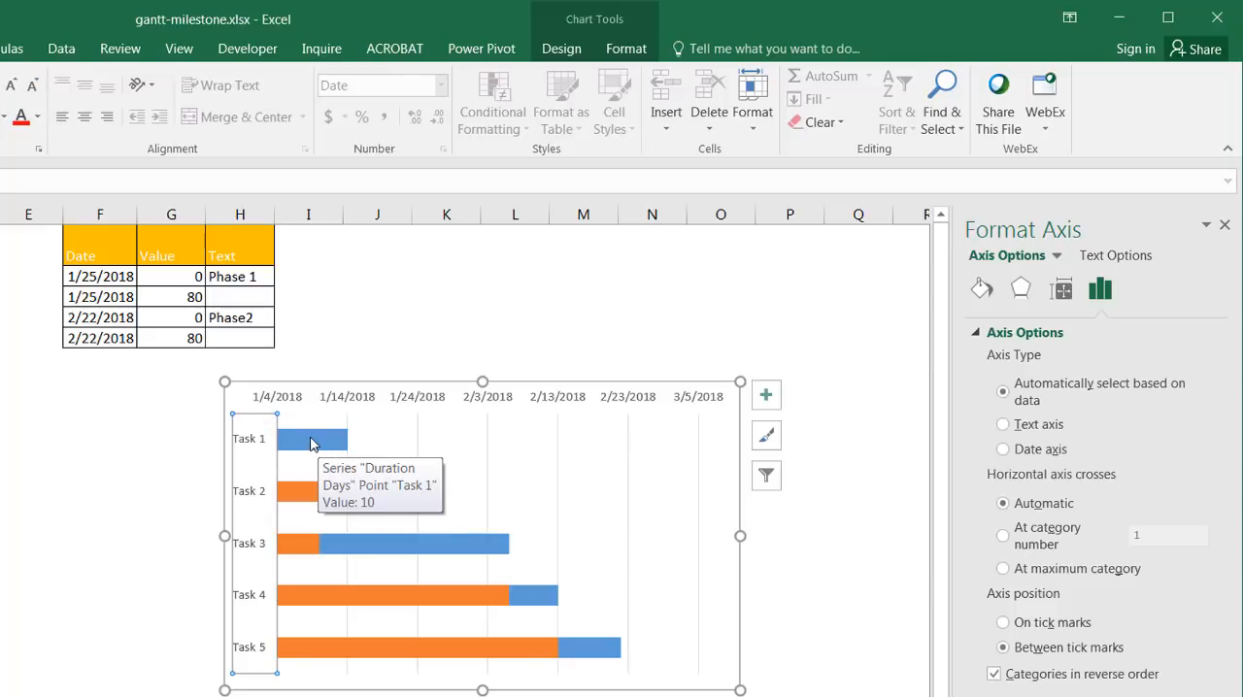
{"action": "mouse_move", "coordinate": [296, 504]}
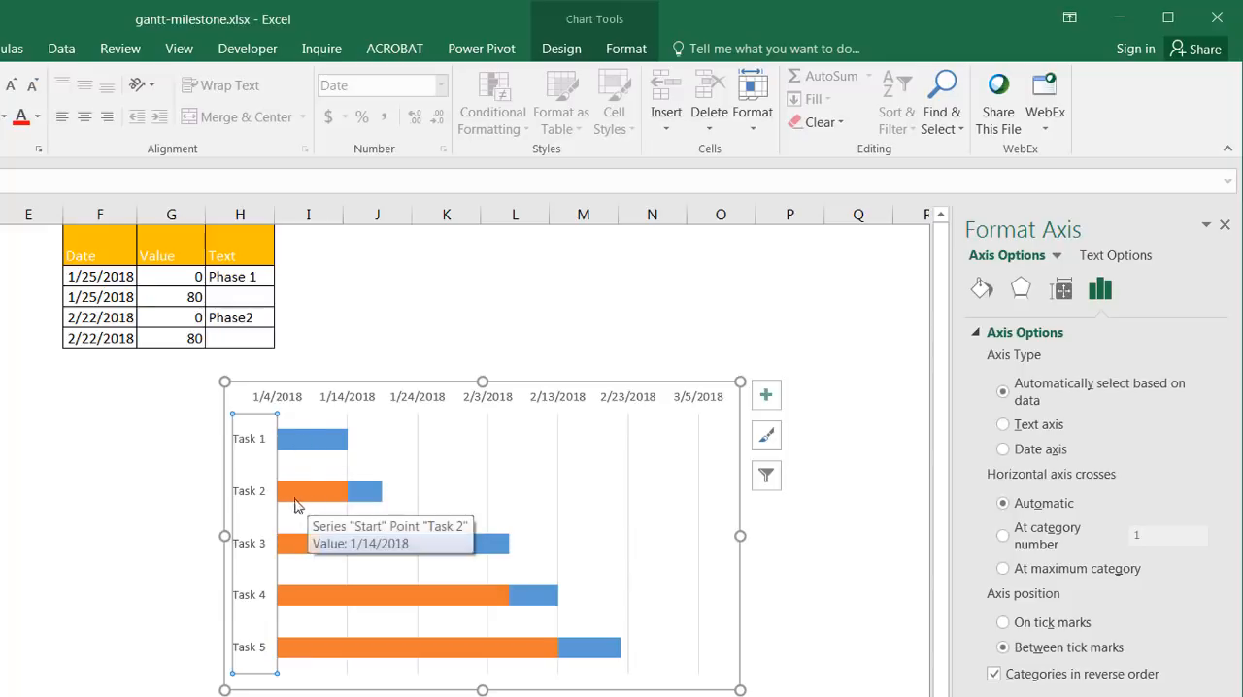
{"action": "mouse_move", "coordinate": [307, 515]}
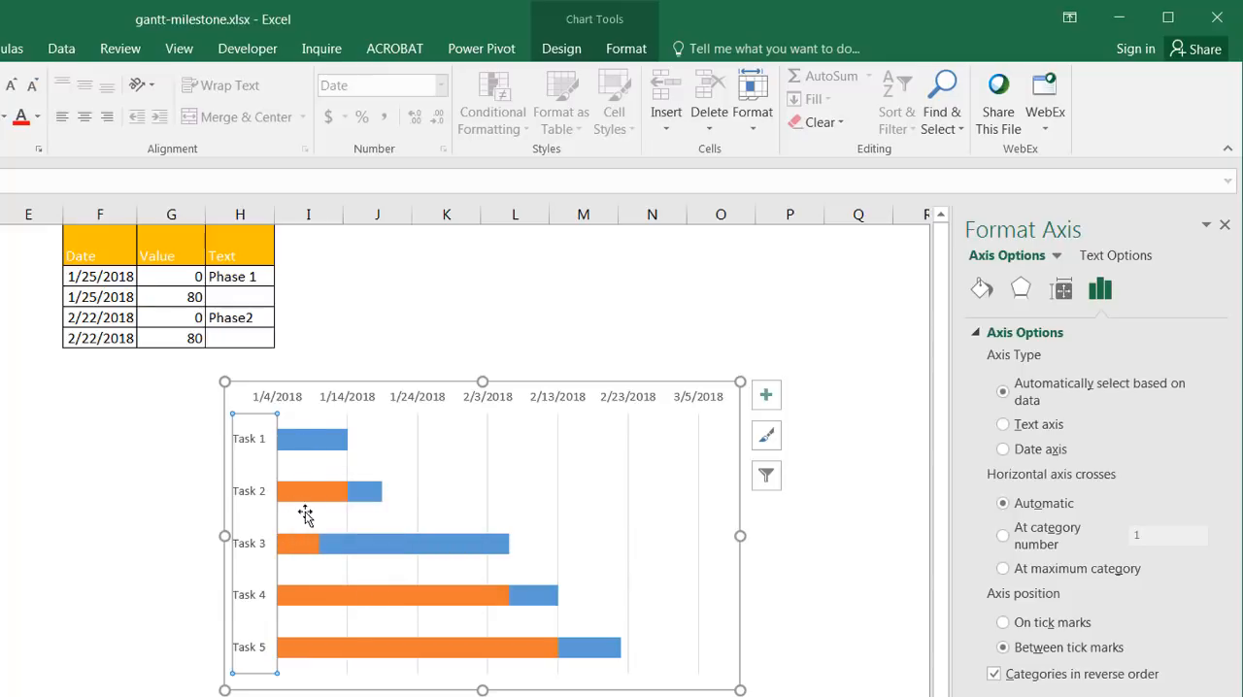
{"action": "left_click", "coordinate": [1060, 287]}
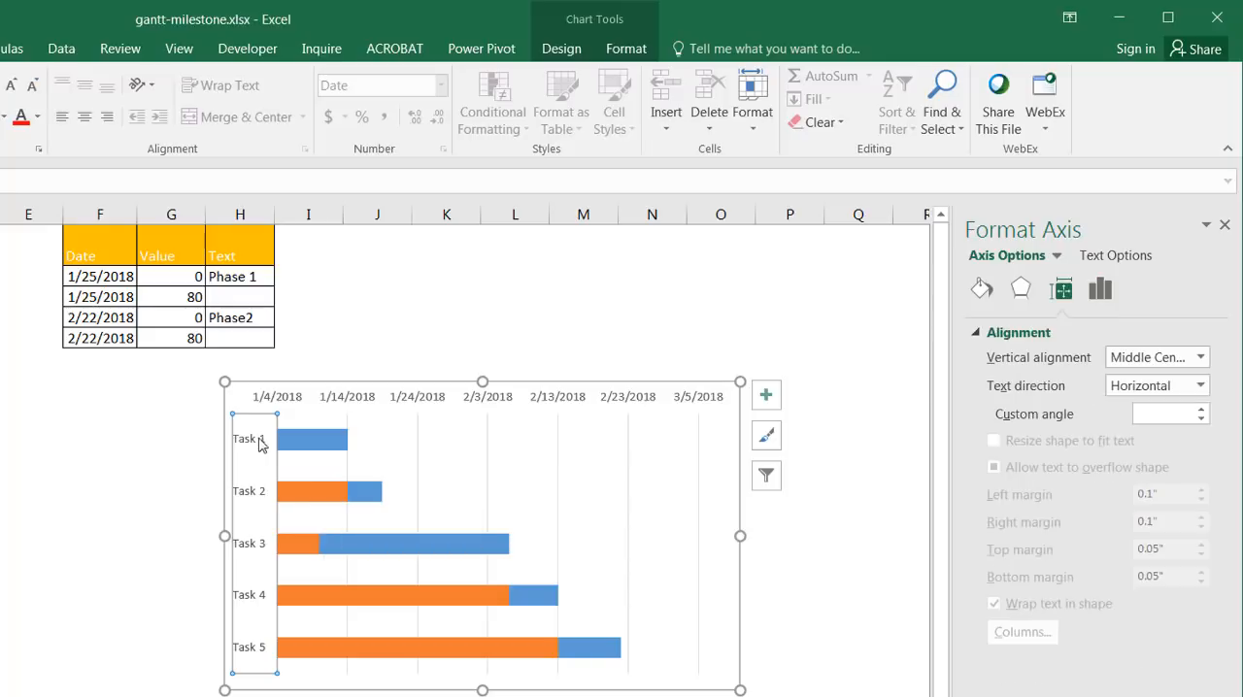
Set the orange Start series bars to No Fill, leaving floating duration bars.
{"action": "left_click", "coordinate": [311, 489]}
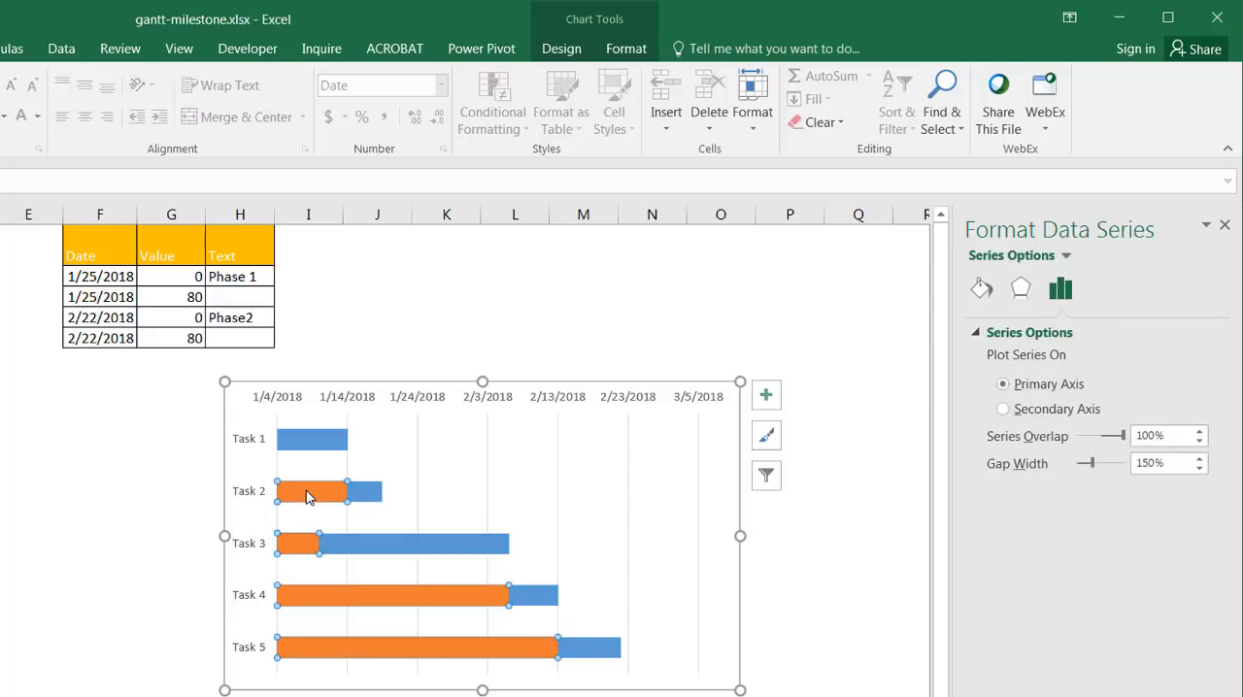
{"action": "left_click", "coordinate": [311, 491]}
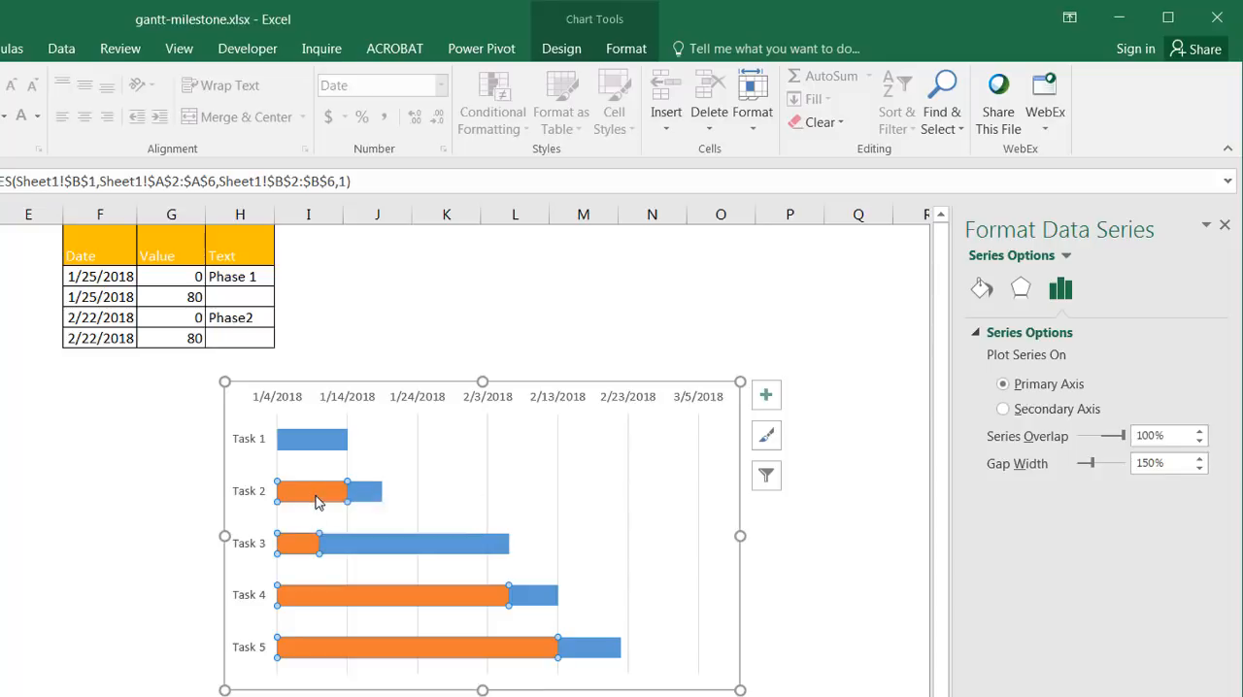
{"action": "right_click", "coordinate": [320, 493]}
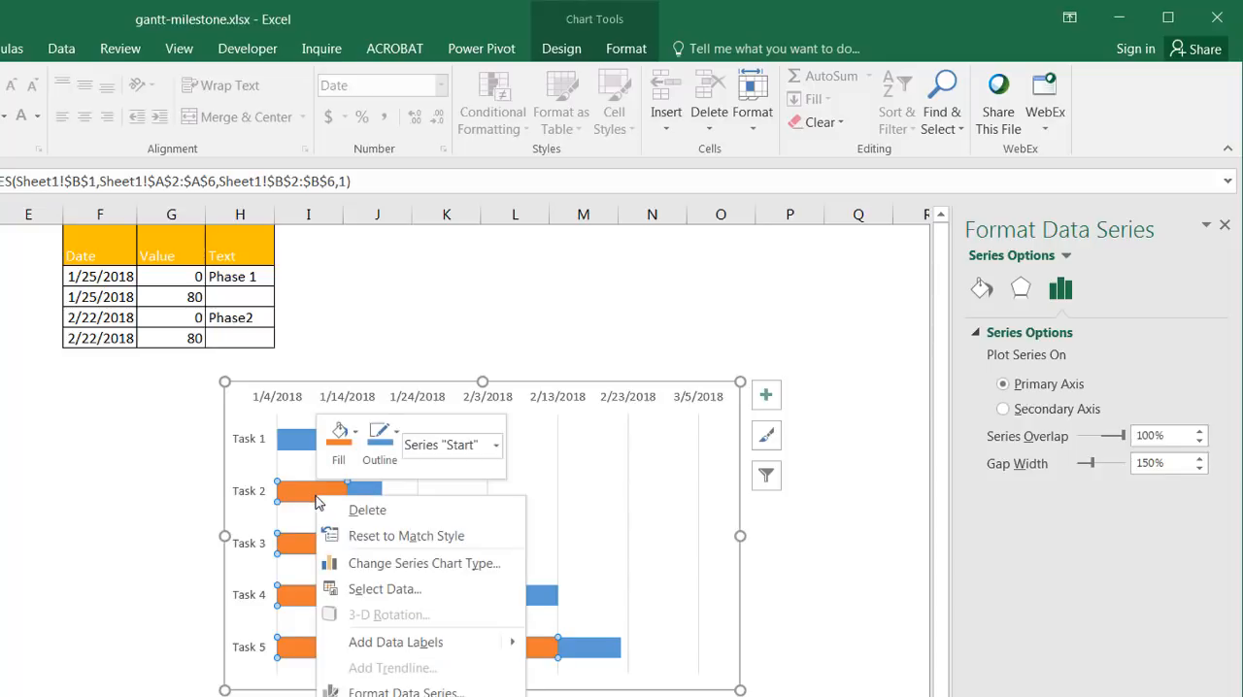
{"action": "left_click", "coordinate": [338, 435]}
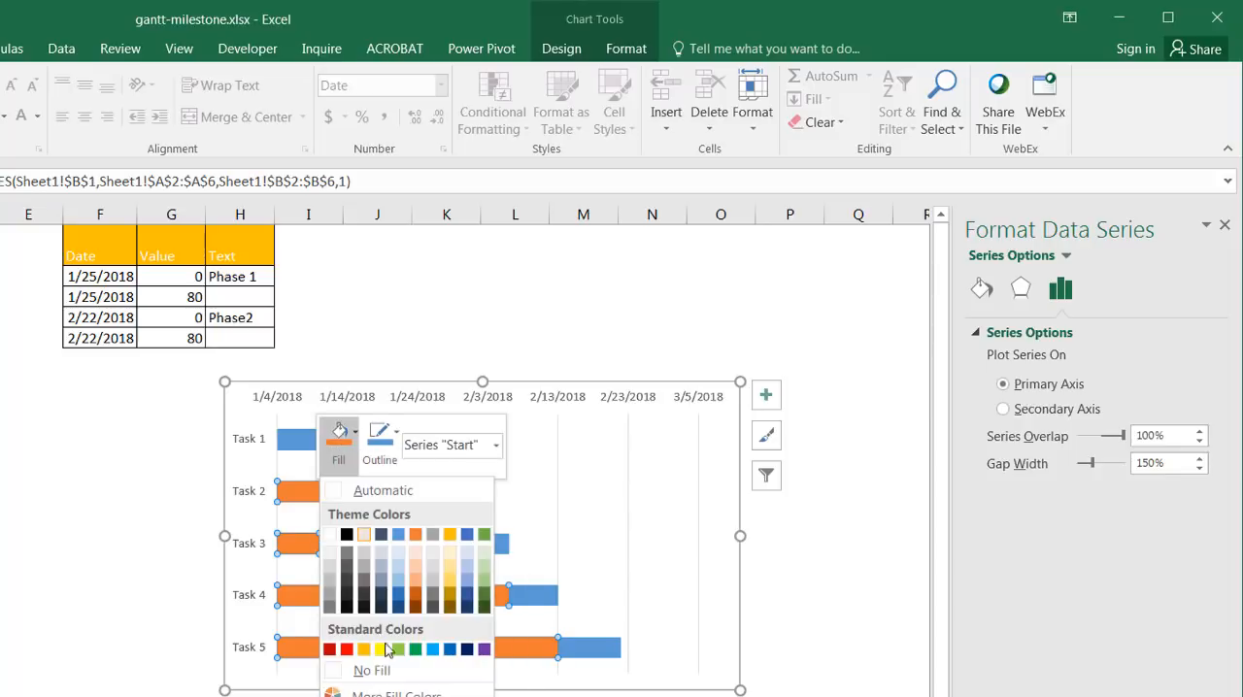
{"action": "left_click", "coordinate": [370, 670]}
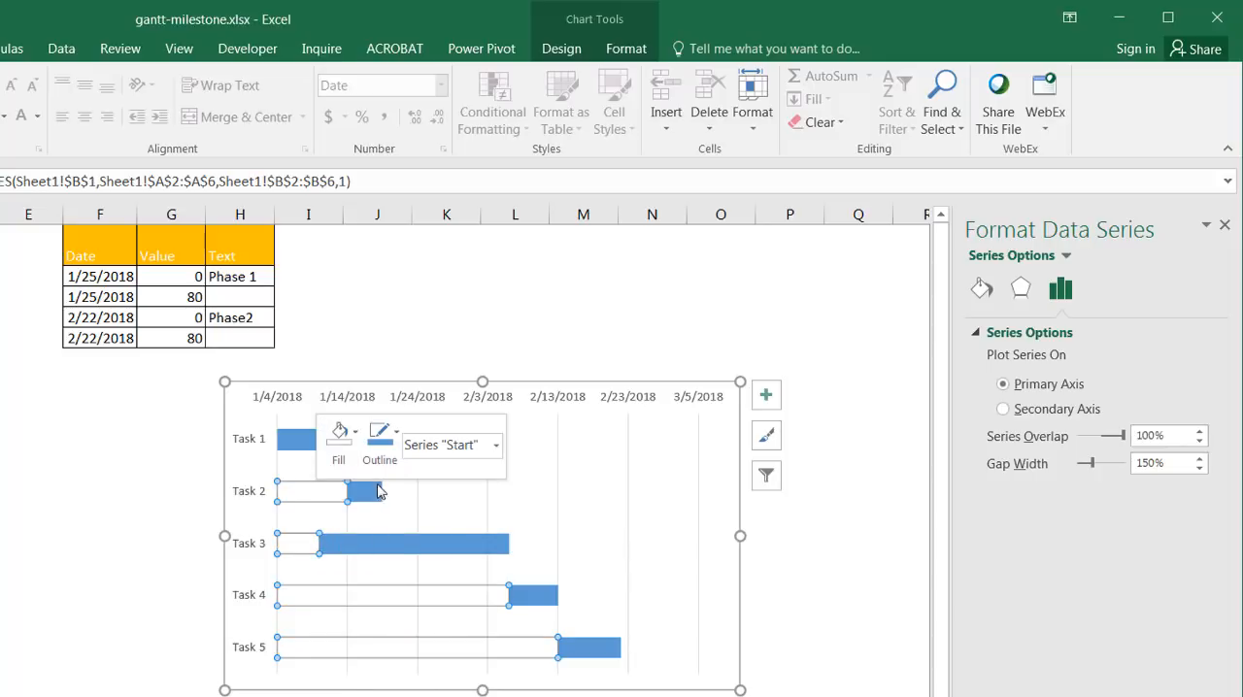
{"action": "left_click", "coordinate": [380, 437]}
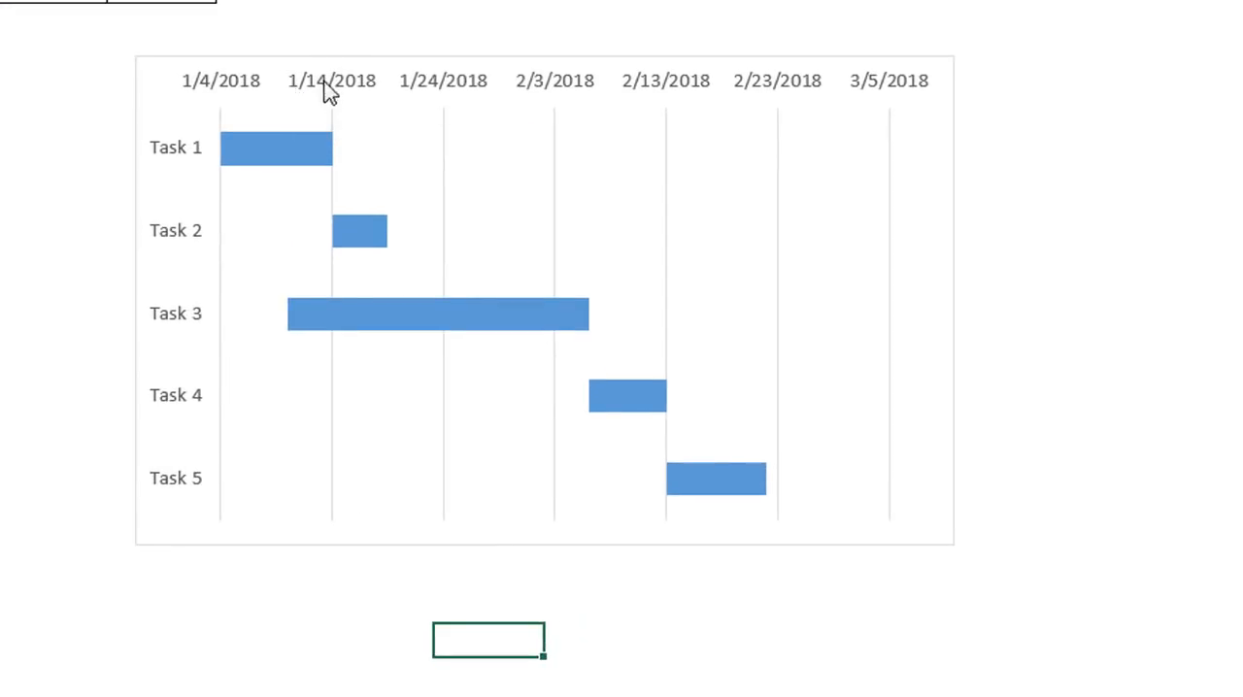
{"action": "mouse_move", "coordinate": [327, 88]}
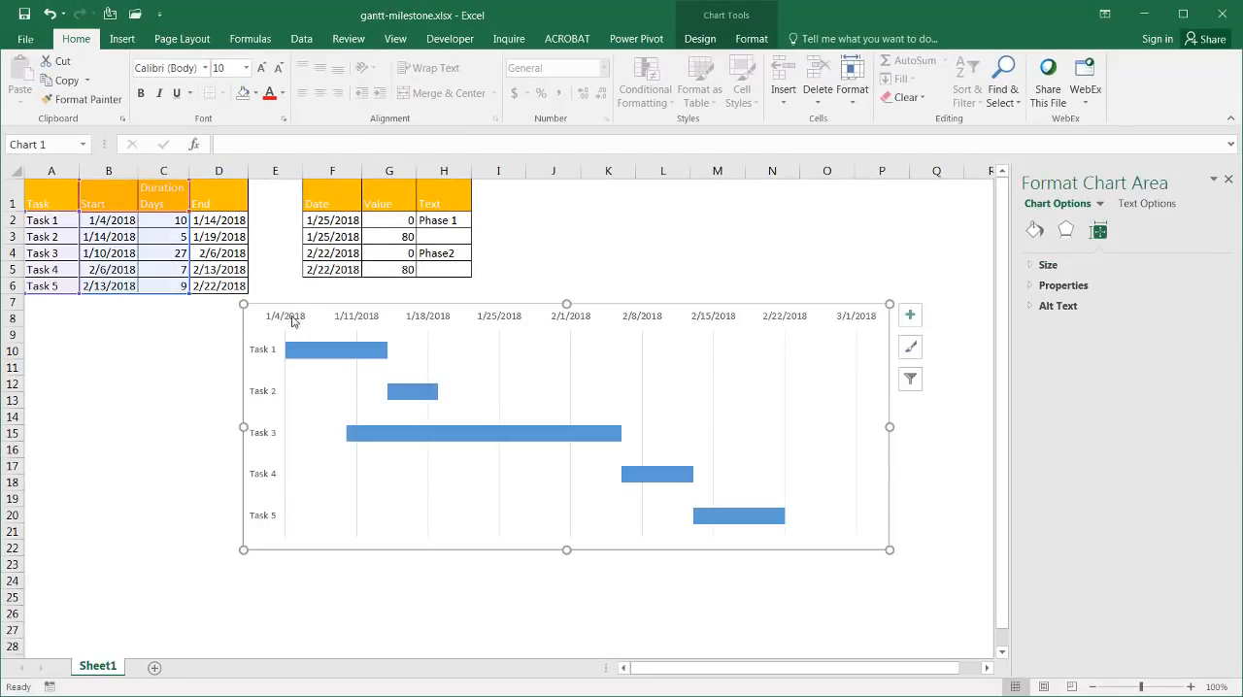
{"action": "mouse_move", "coordinate": [288, 320]}
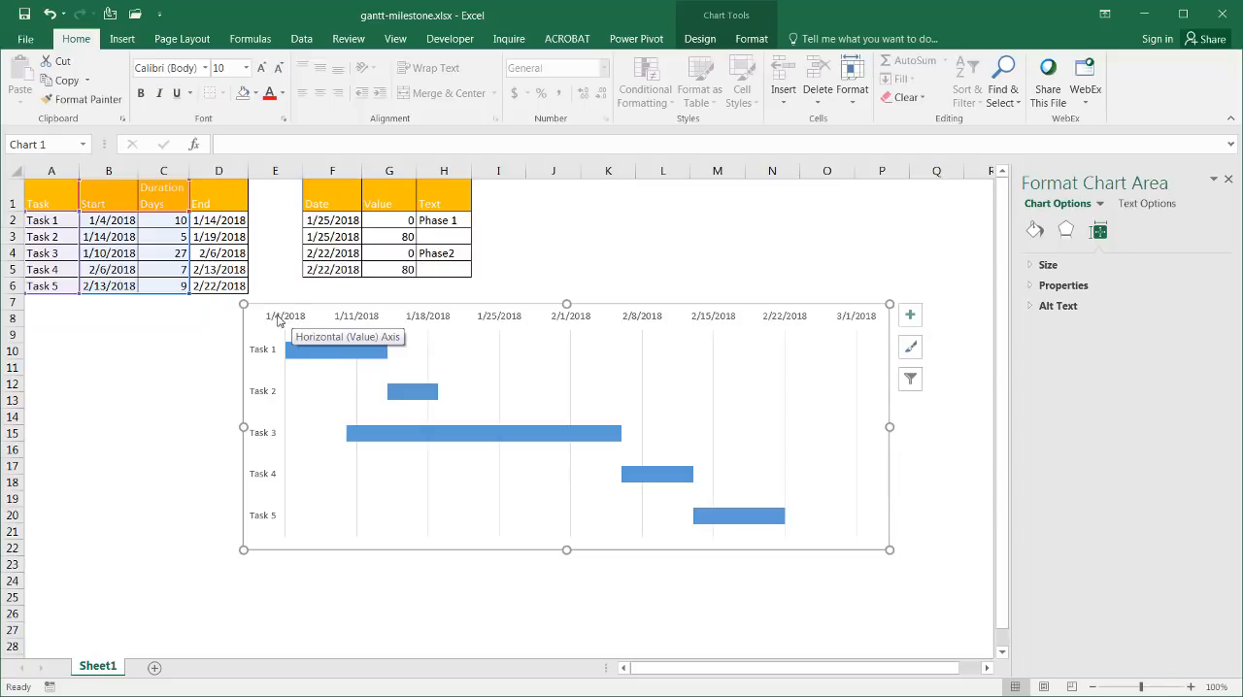
{"action": "mouse_move", "coordinate": [148, 349]}
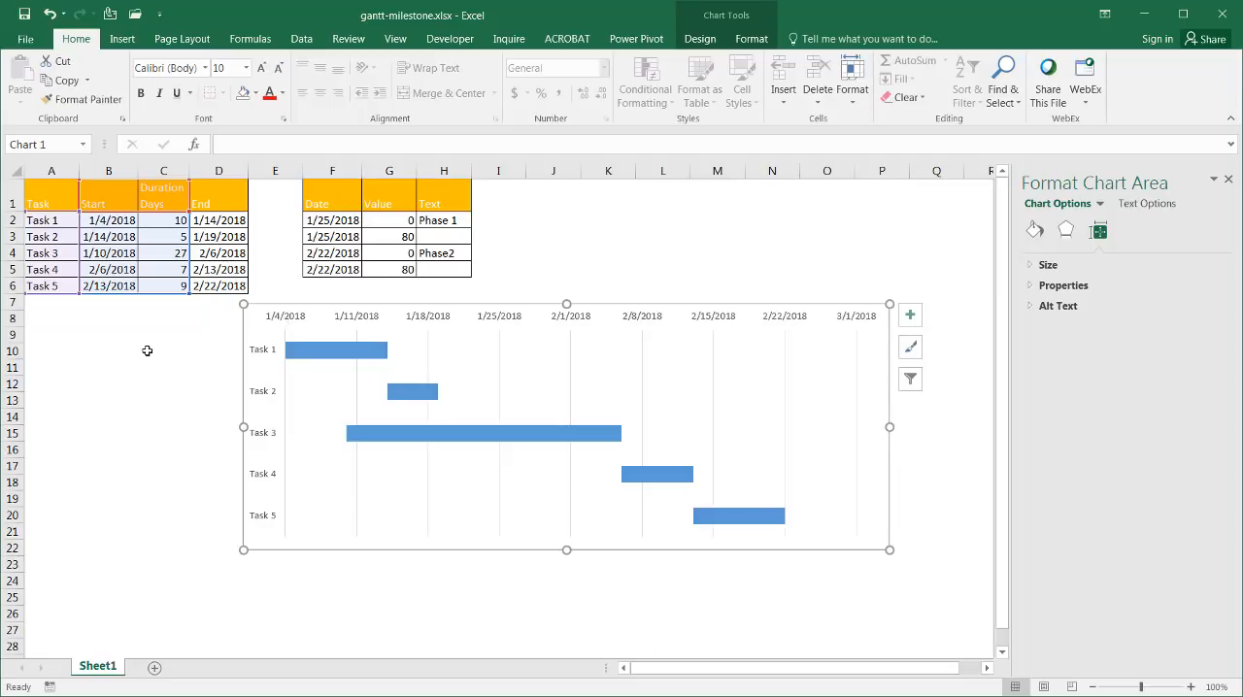
{"action": "mouse_move", "coordinate": [284, 320]}
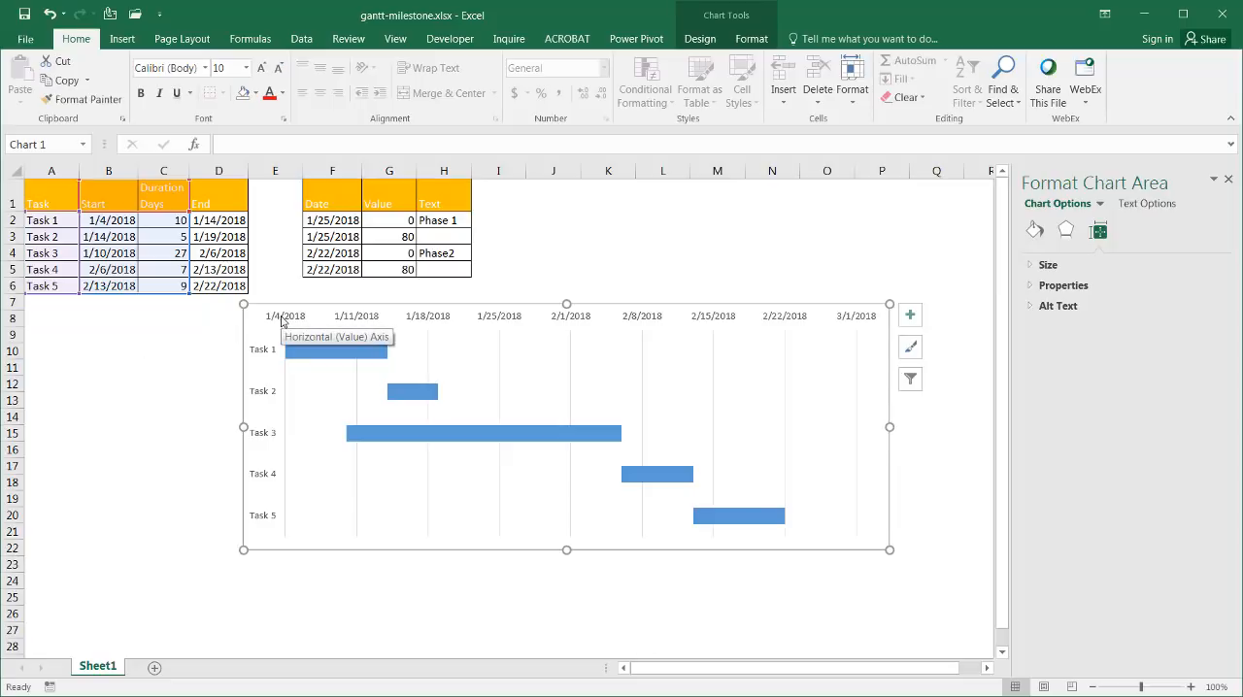
{"action": "mouse_move", "coordinate": [352, 327]}
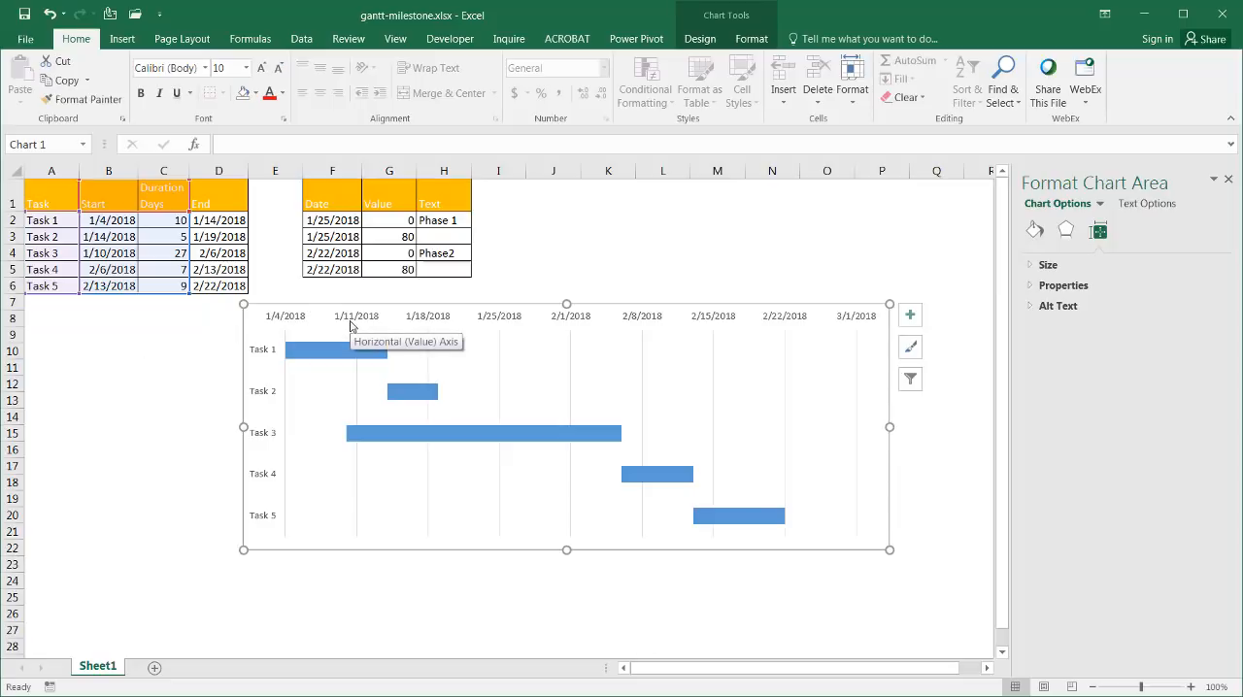
{"action": "mouse_move", "coordinate": [424, 456]}
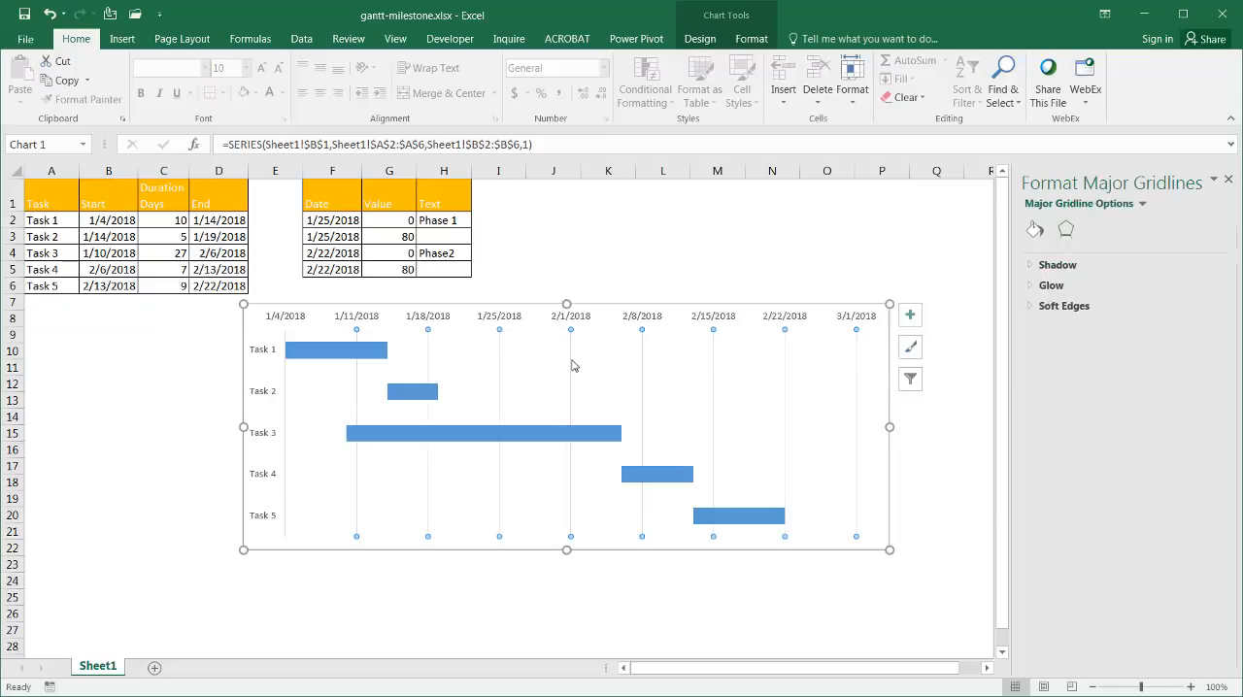
Delete the chart's vertical major gridlines.
{"action": "left_click", "coordinate": [573, 365]}
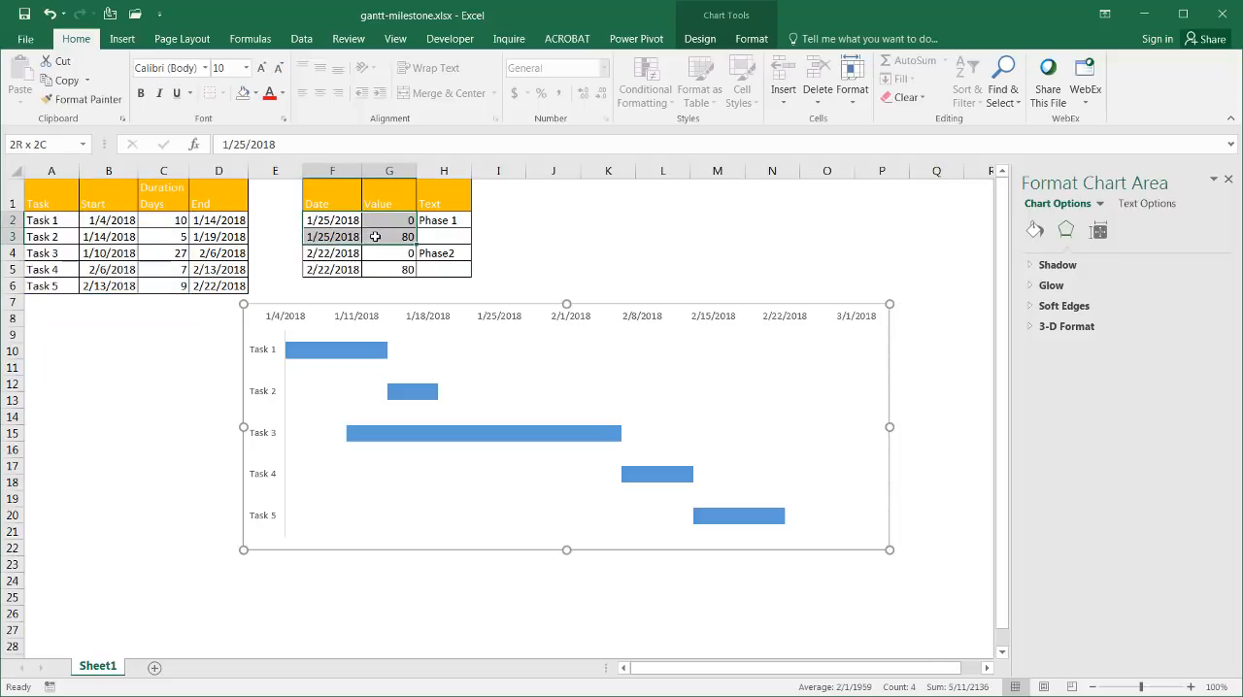
Paste the Phase 1 milestone dates and values F2:G3 into the chart as a new series and select it.
{"action": "key", "text": "ctrl+c"}
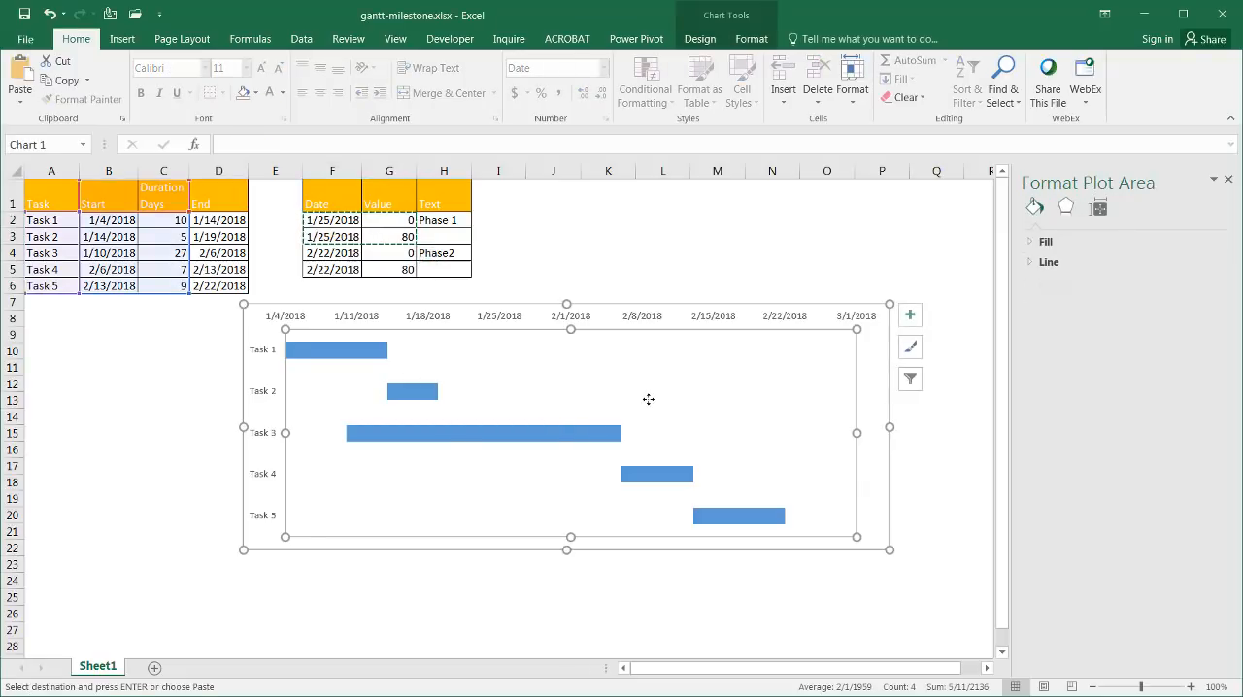
{"action": "key", "text": "ctrl+v"}
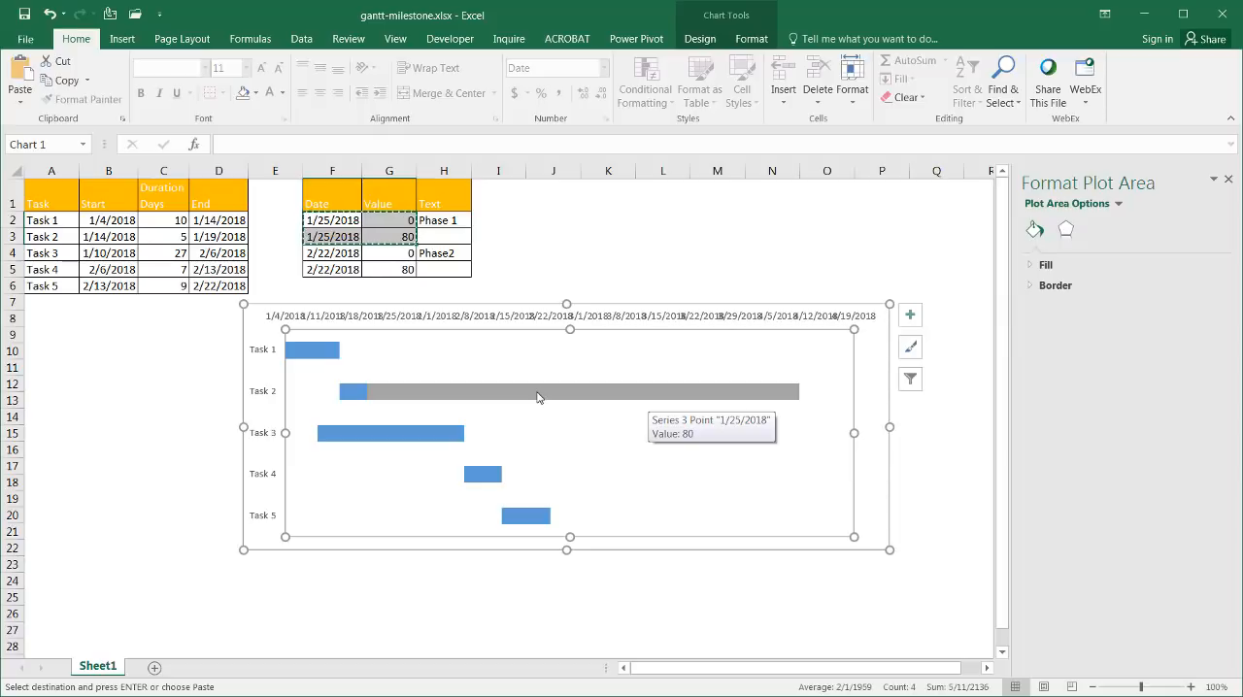
{"action": "left_click", "coordinate": [567, 392]}
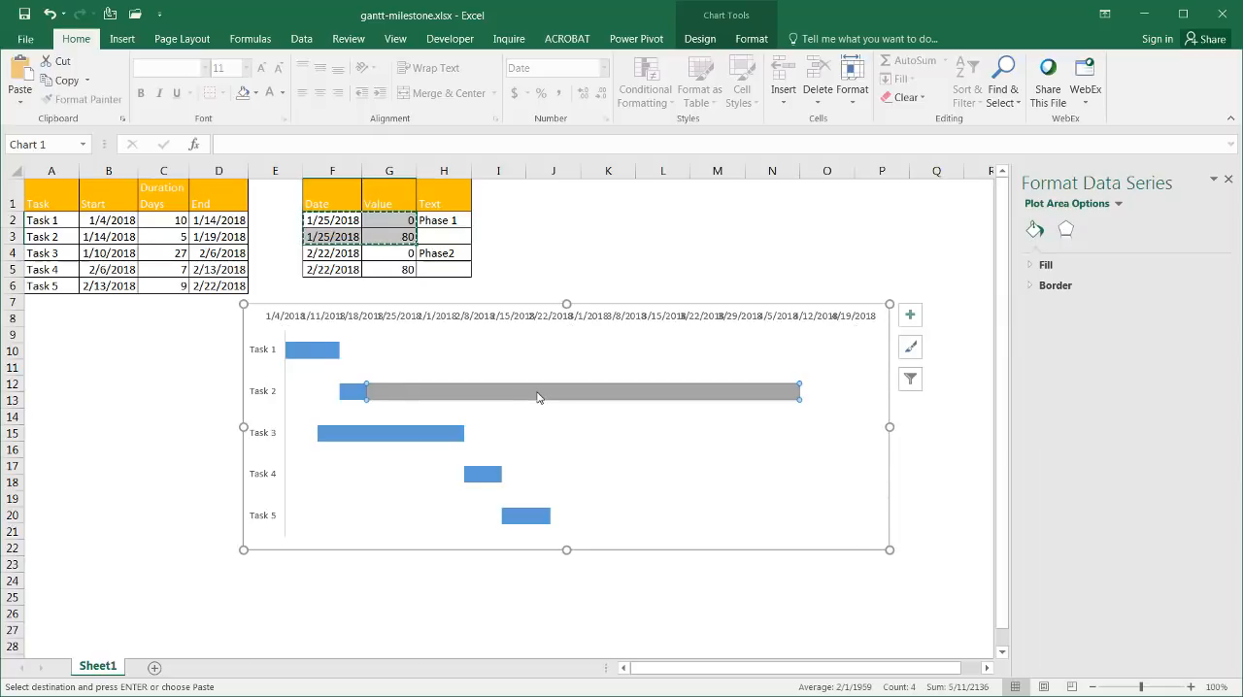
{"action": "left_click", "coordinate": [573, 392]}
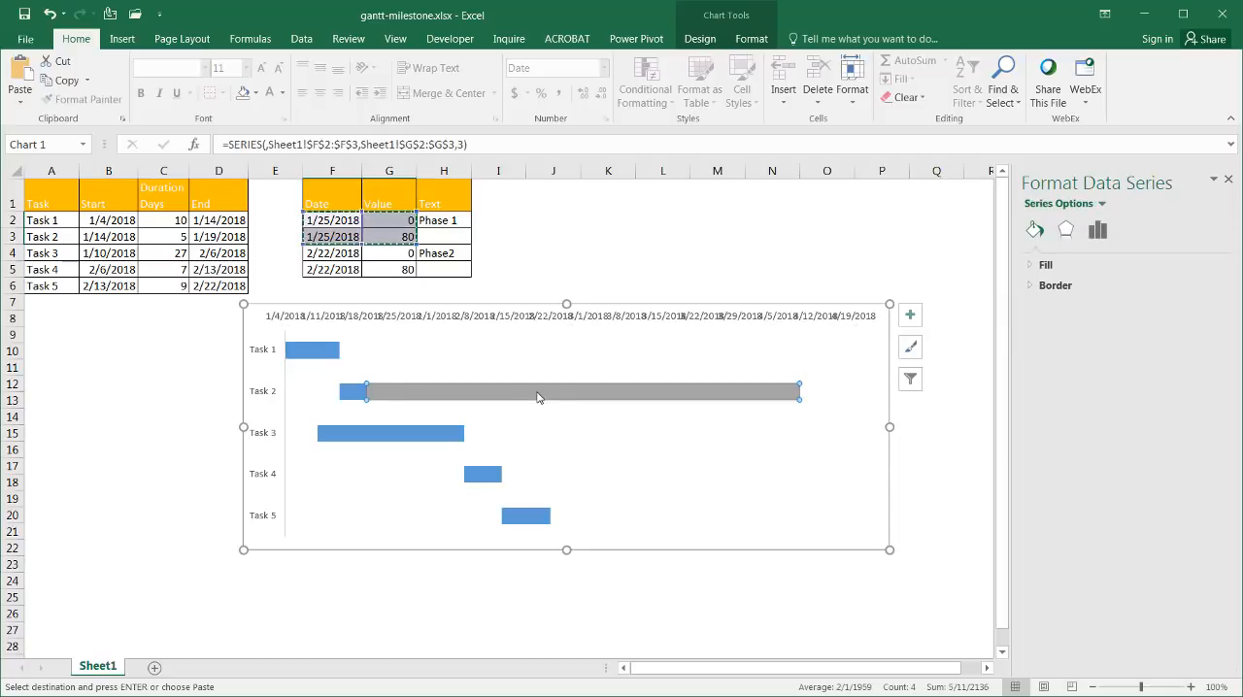
{"action": "right_click", "coordinate": [539, 392]}
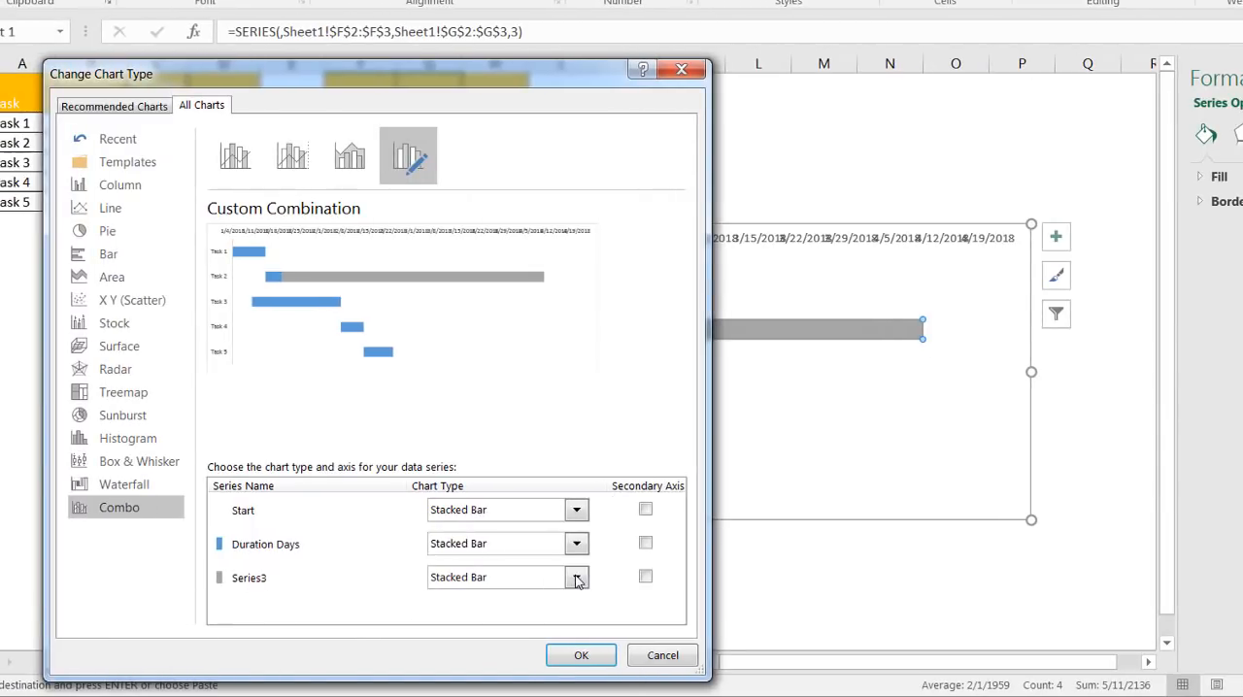
Change Series3 to Scatter with Straight Lines and Markers so it plots as a vertical line at 1/25/2018.
{"action": "left_click", "coordinate": [577, 577]}
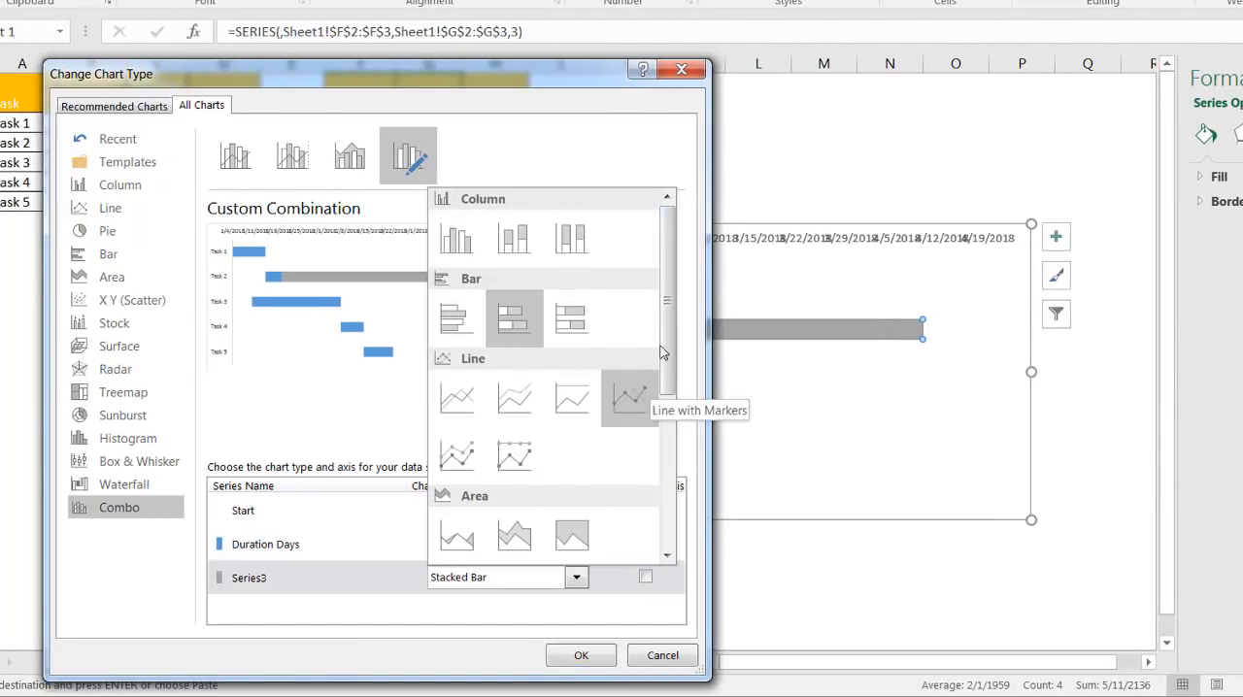
{"action": "scroll", "scroll_direction": "down", "scroll_amount": 3}
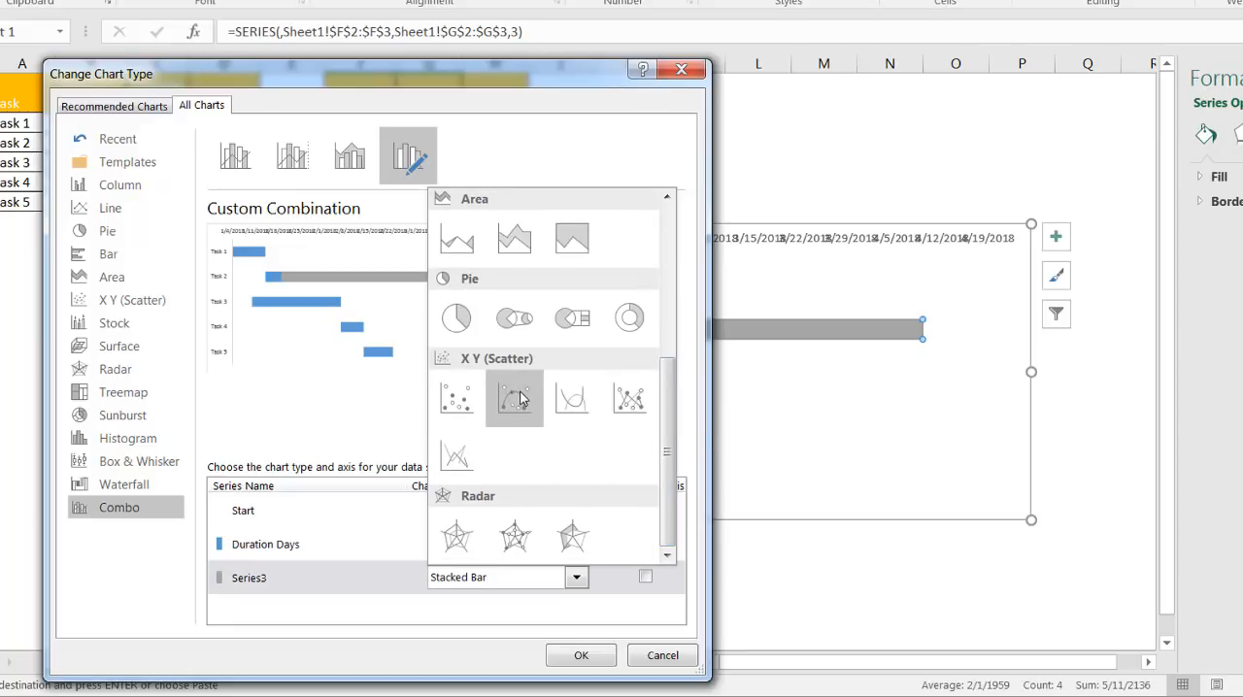
{"action": "mouse_move", "coordinate": [629, 398]}
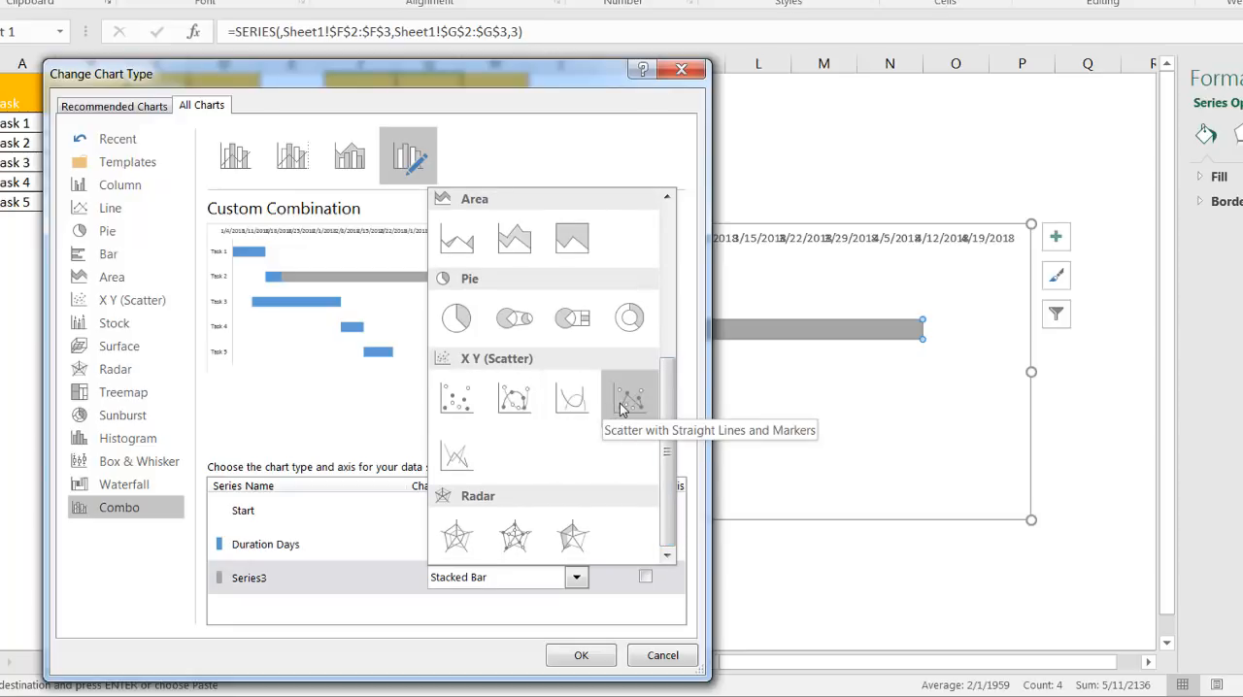
{"action": "left_click", "coordinate": [630, 396]}
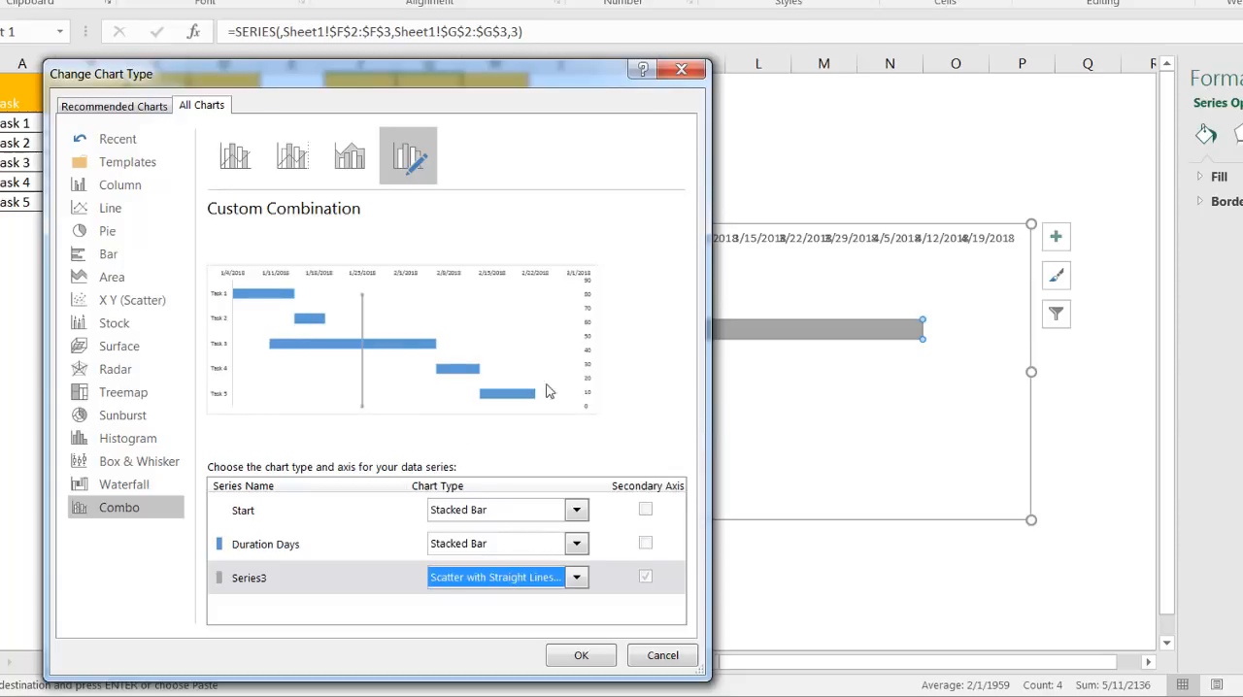
{"action": "mouse_move", "coordinate": [365, 284]}
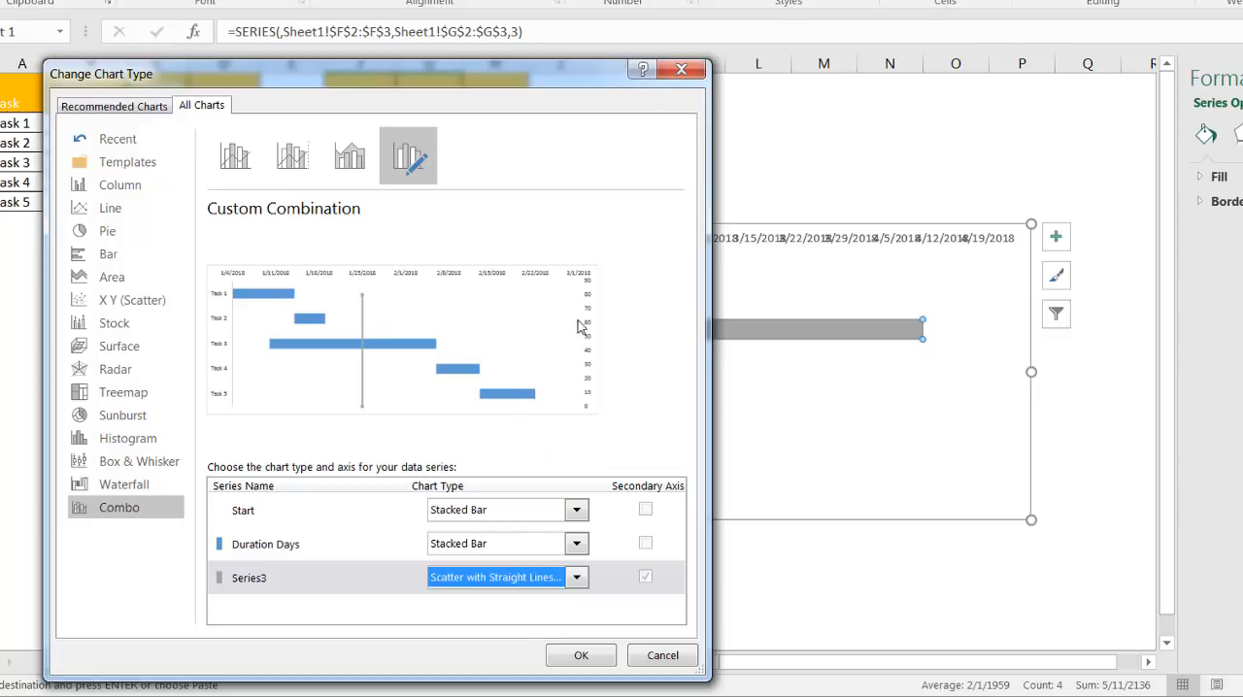
{"action": "mouse_move", "coordinate": [571, 590]}
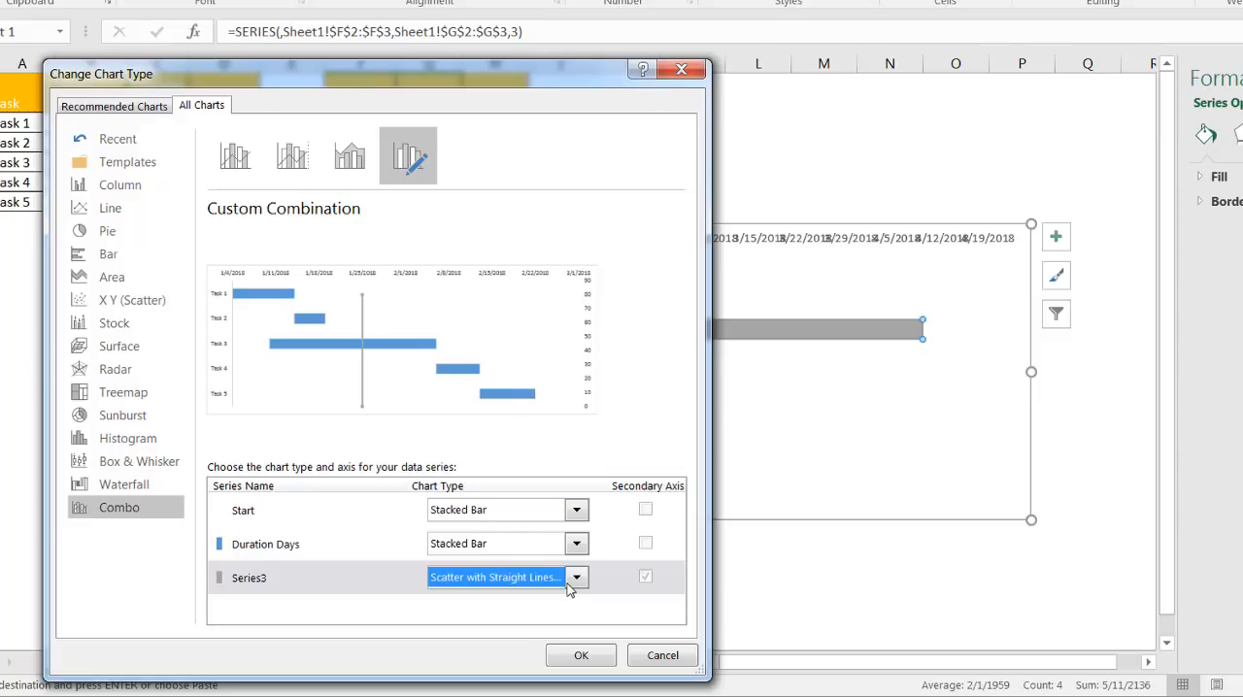
{"action": "mouse_move", "coordinate": [592, 292]}
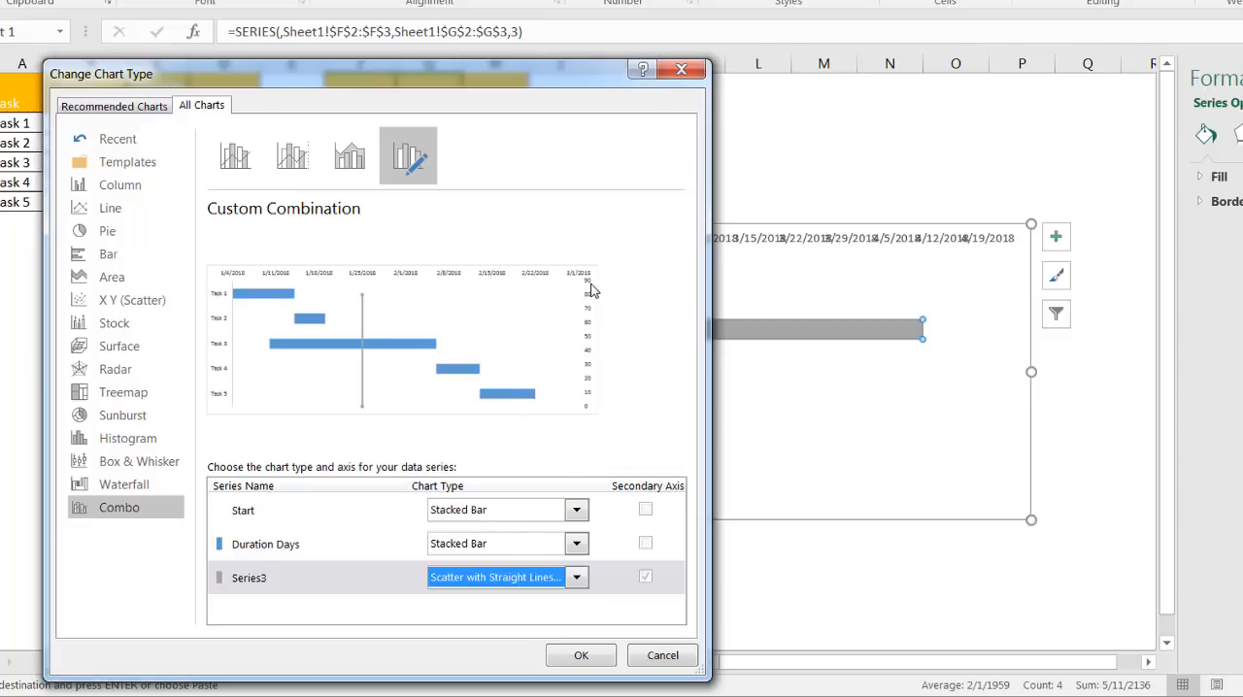
{"action": "mouse_move", "coordinate": [599, 346]}
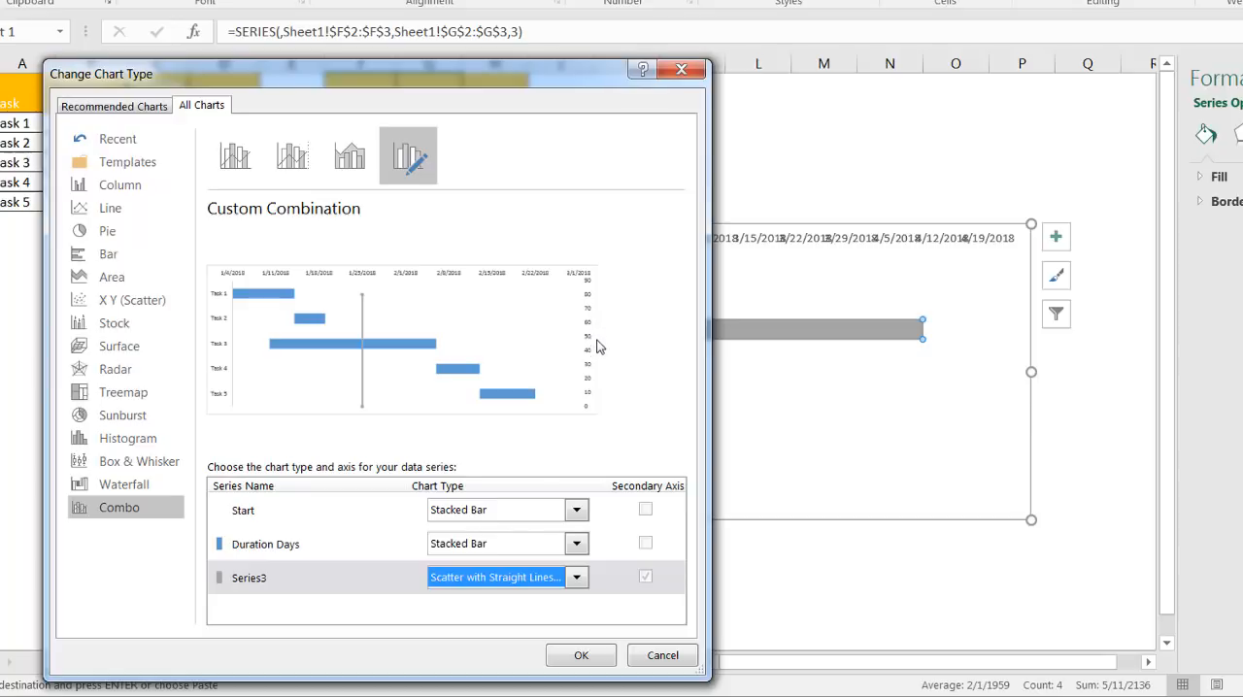
{"action": "mouse_move", "coordinate": [664, 587]}
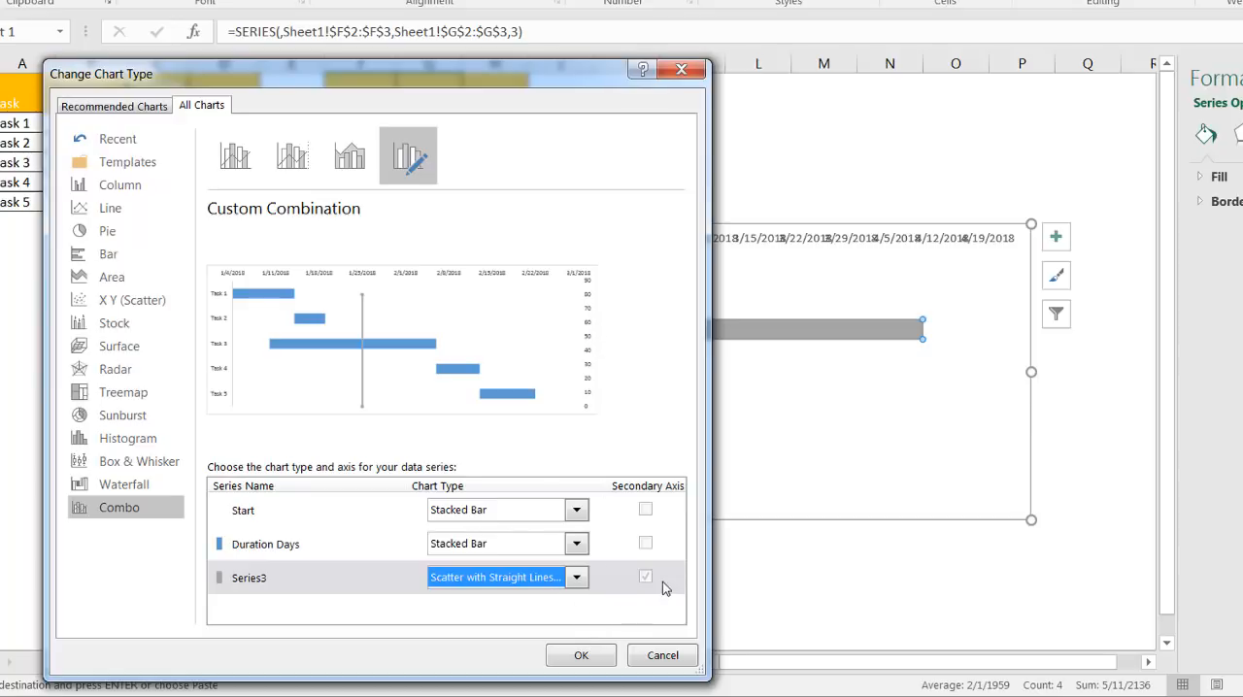
{"action": "mouse_move", "coordinate": [580, 655]}
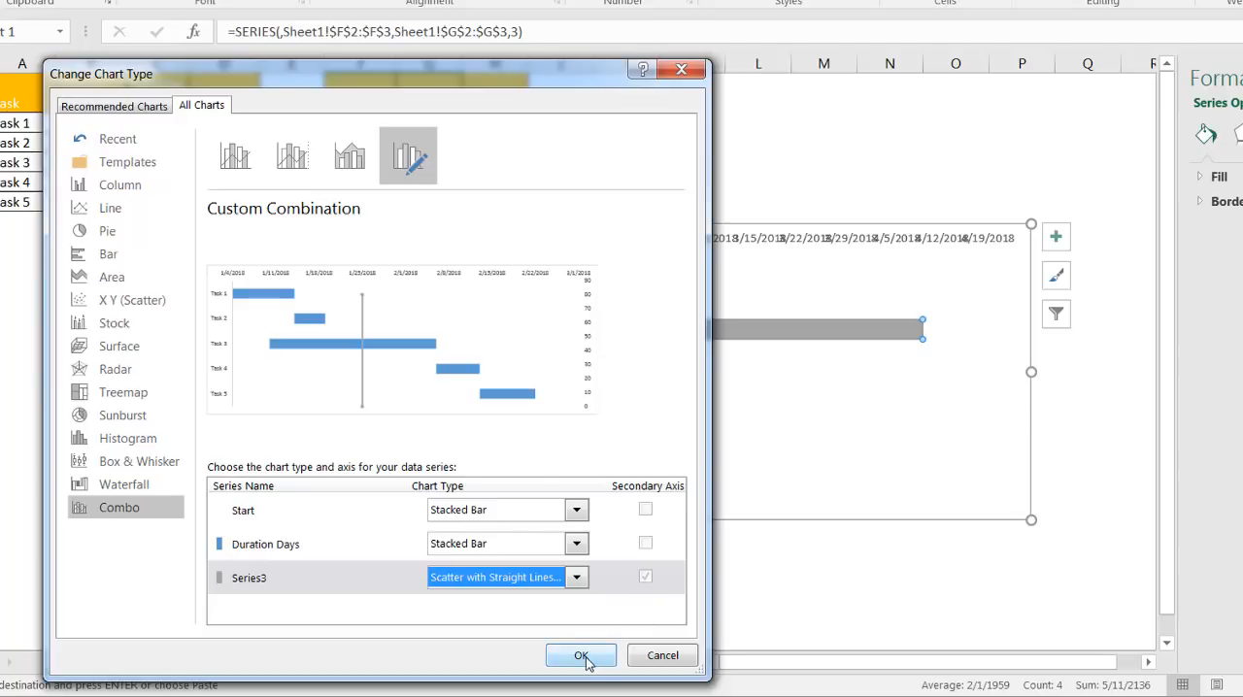
{"action": "left_click", "coordinate": [580, 657]}
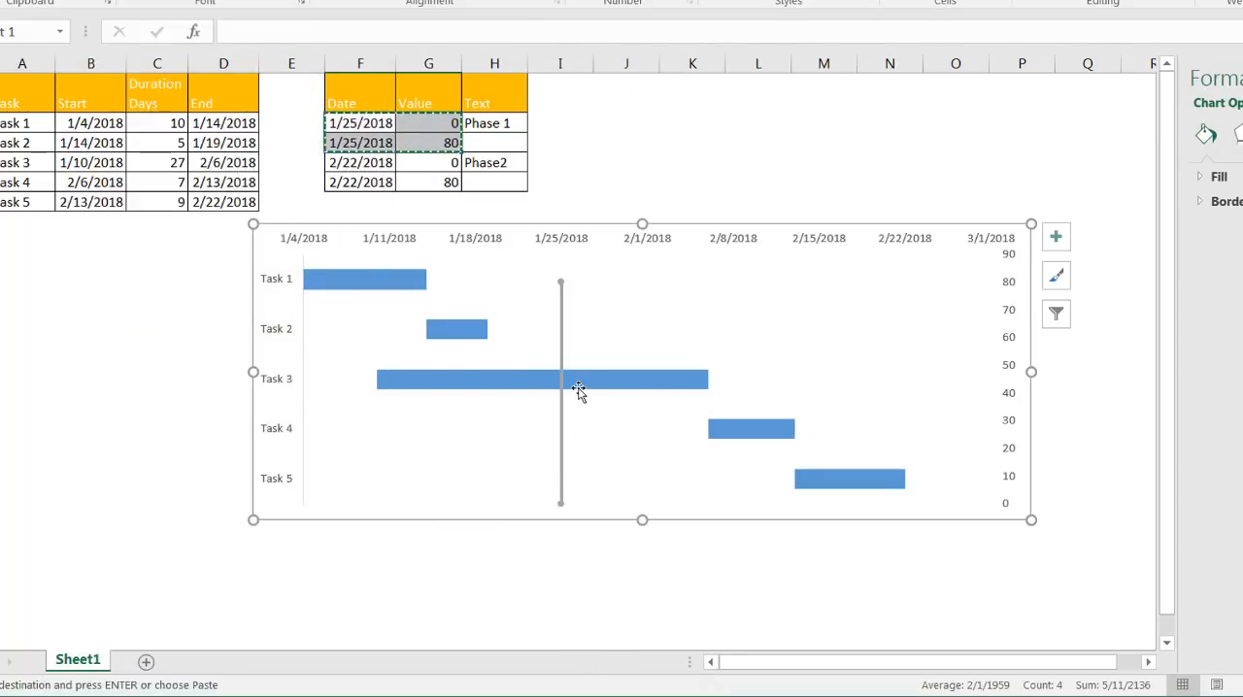
{"action": "mouse_move", "coordinate": [567, 315]}
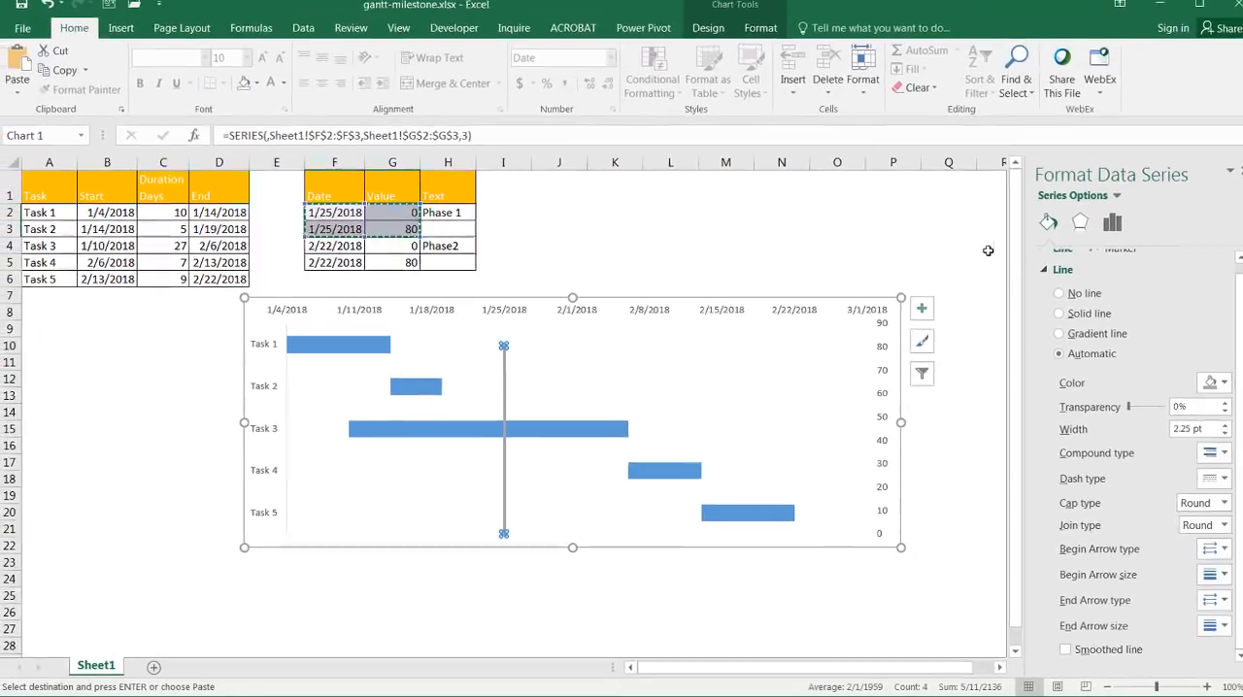
Set the milestone series' Marker Options to None, leaving a plain vertical line at 1/25/2018.
{"action": "left_click", "coordinate": [1097, 229]}
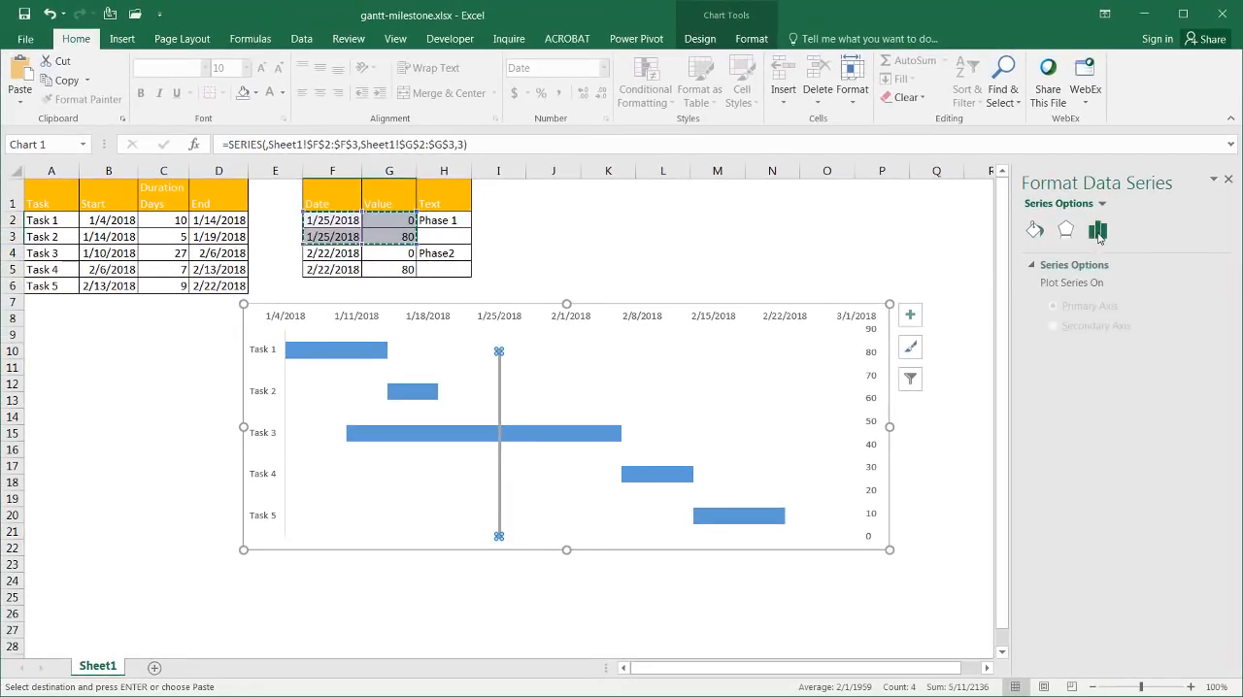
{"action": "left_click", "coordinate": [1095, 229]}
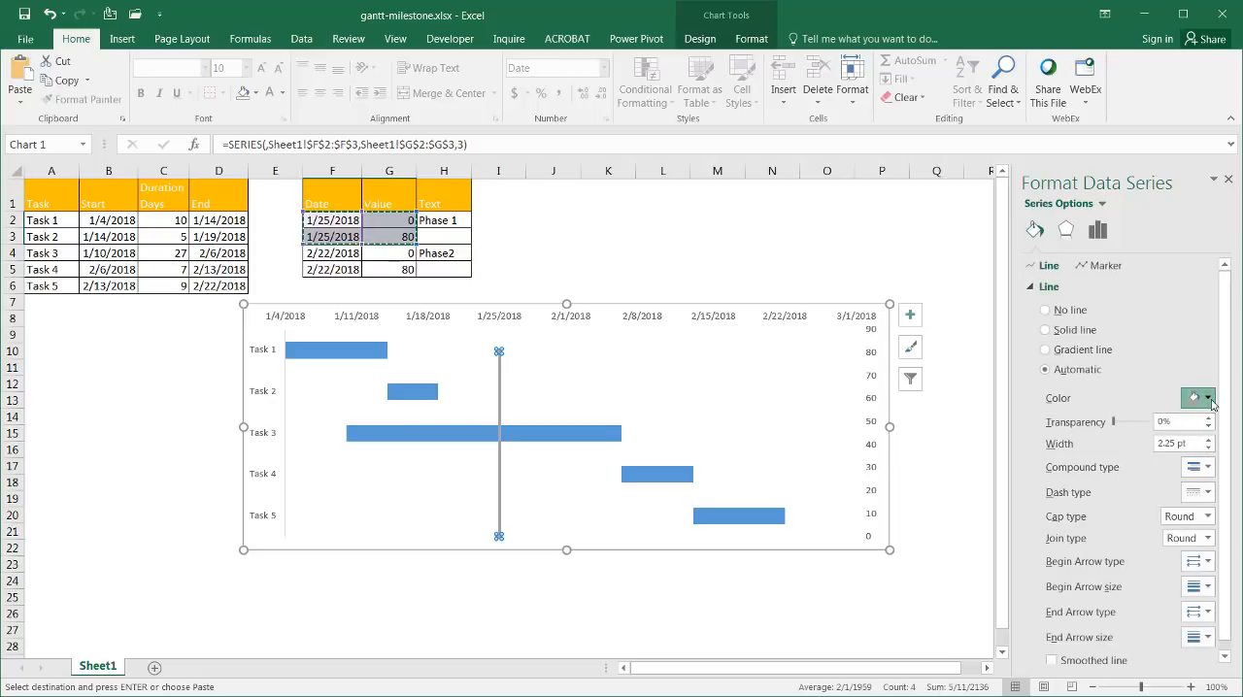
{"action": "left_click", "coordinate": [1204, 398]}
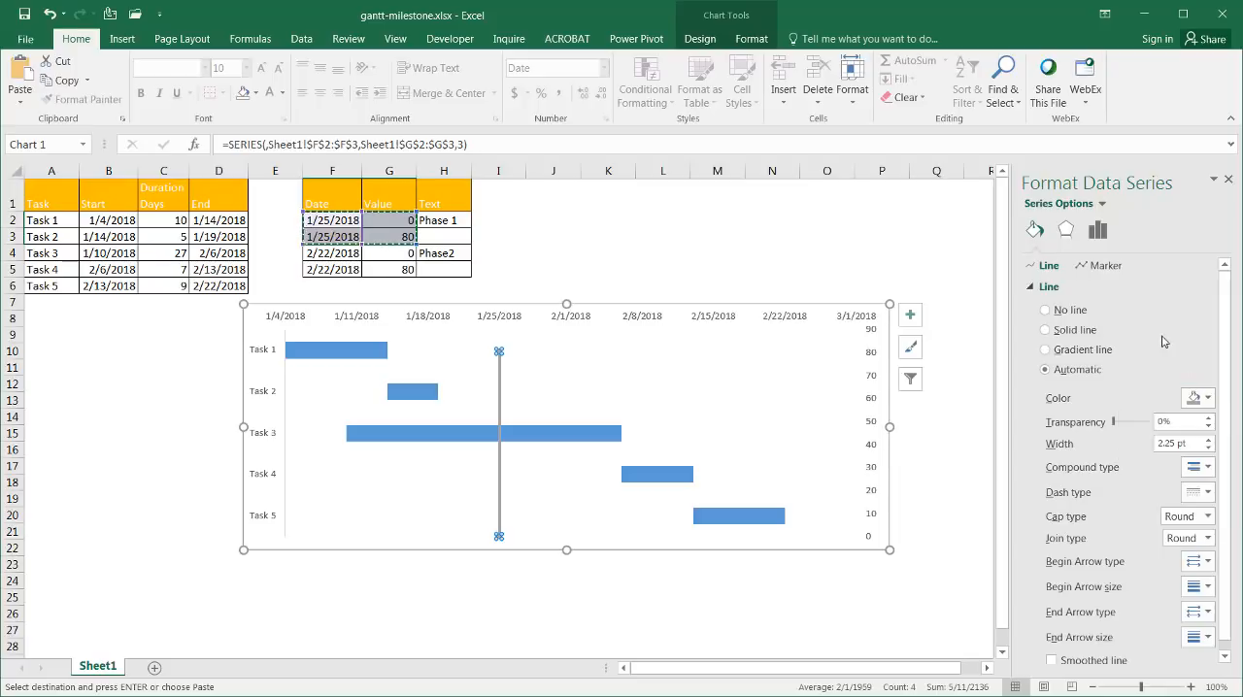
{"action": "mouse_move", "coordinate": [684, 318]}
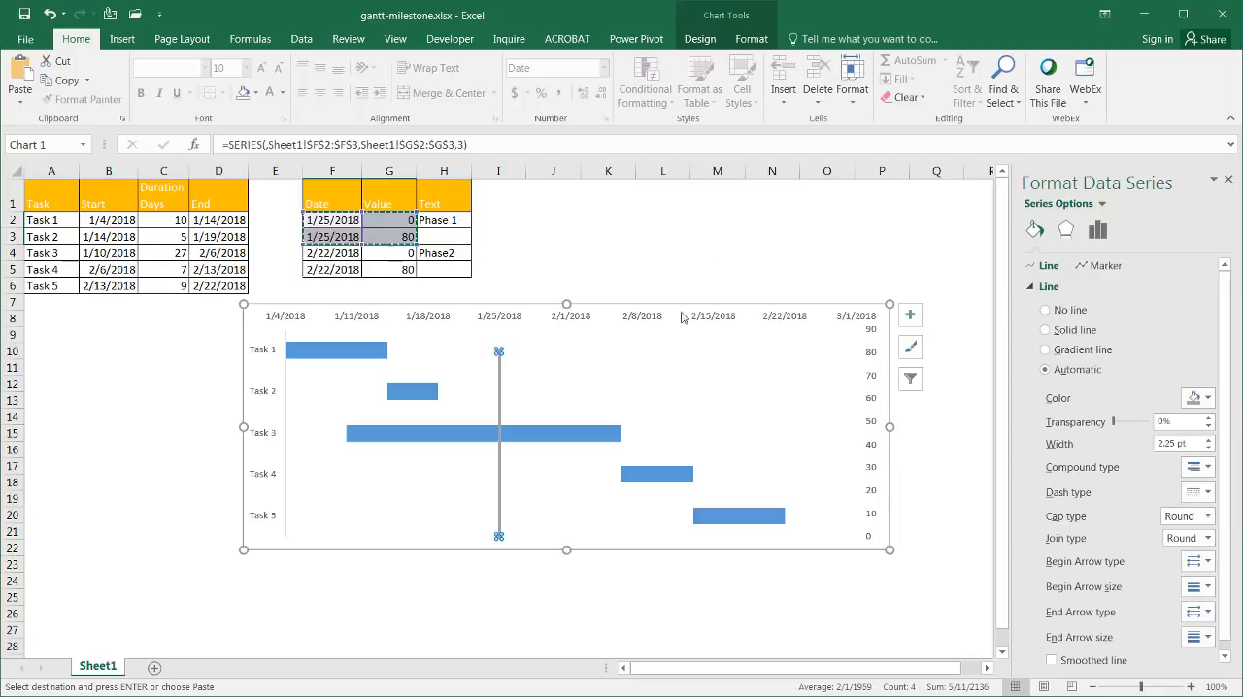
{"action": "left_click", "coordinate": [1105, 264]}
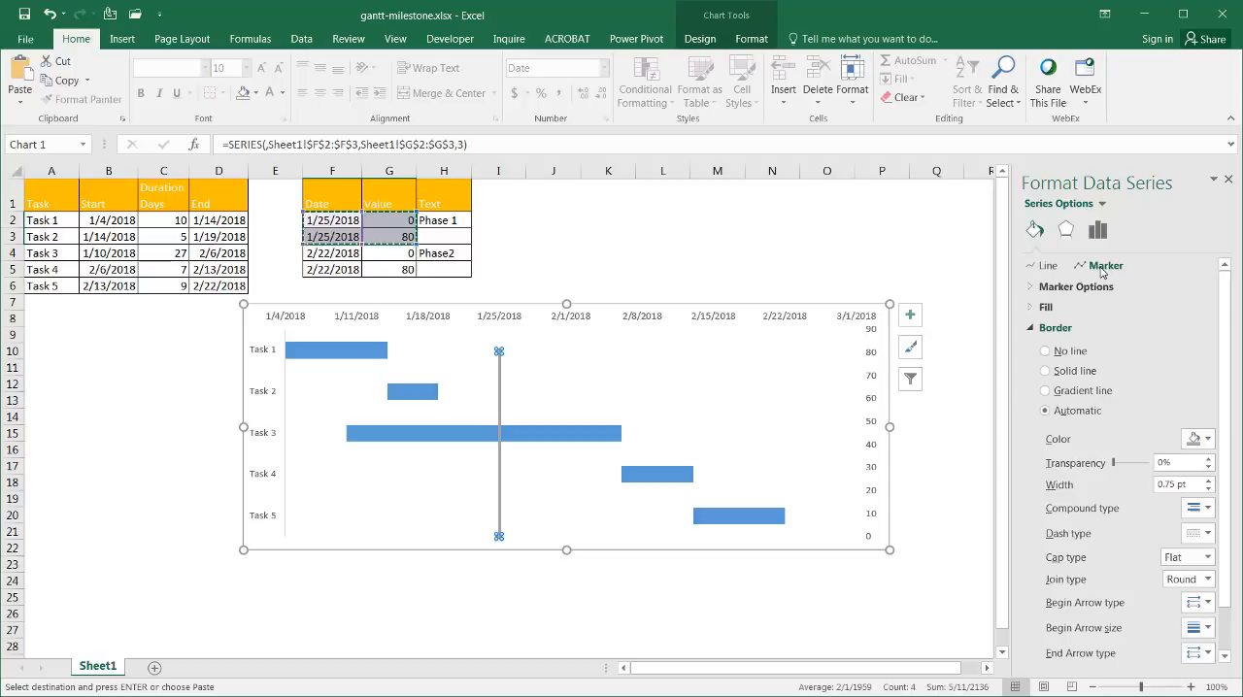
{"action": "left_click", "coordinate": [1029, 288]}
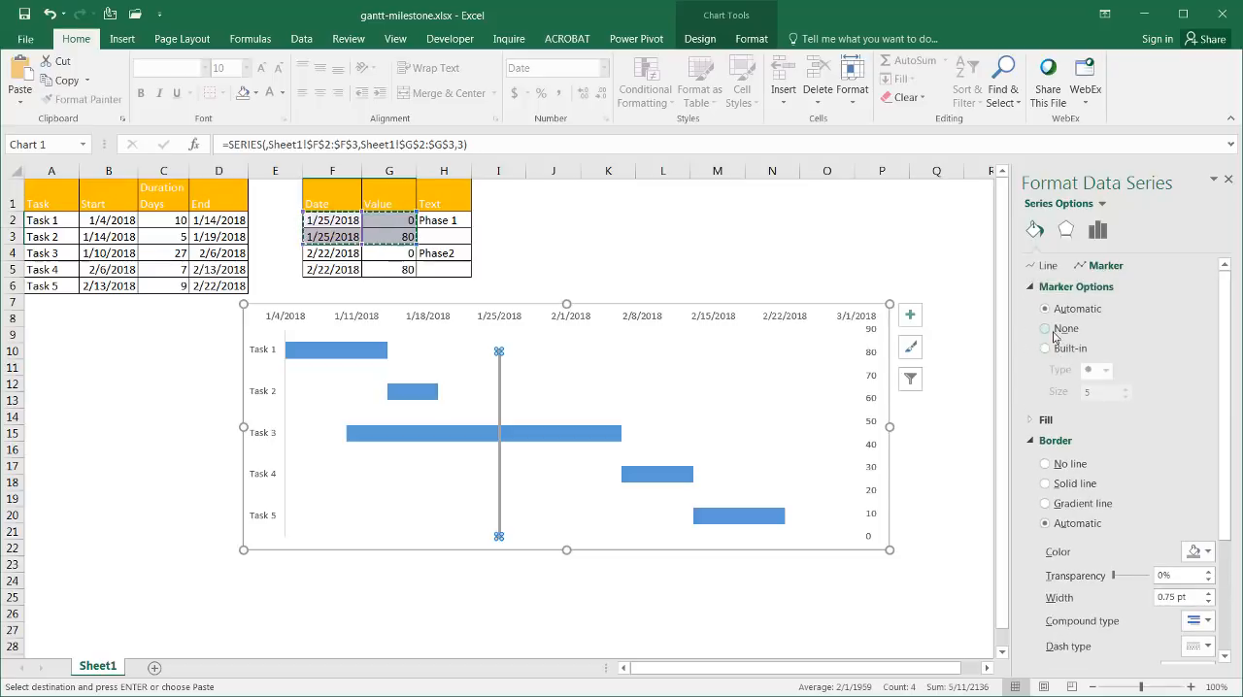
{"action": "left_click", "coordinate": [1045, 328]}
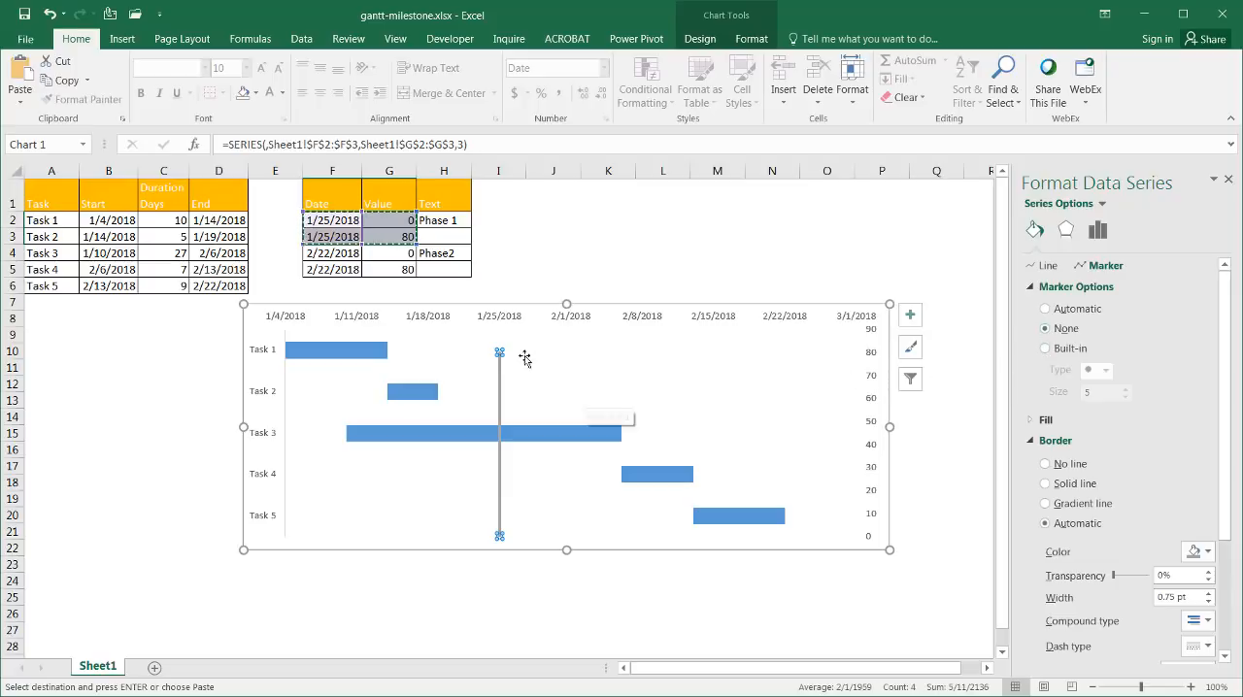
{"action": "mouse_move", "coordinate": [503, 488]}
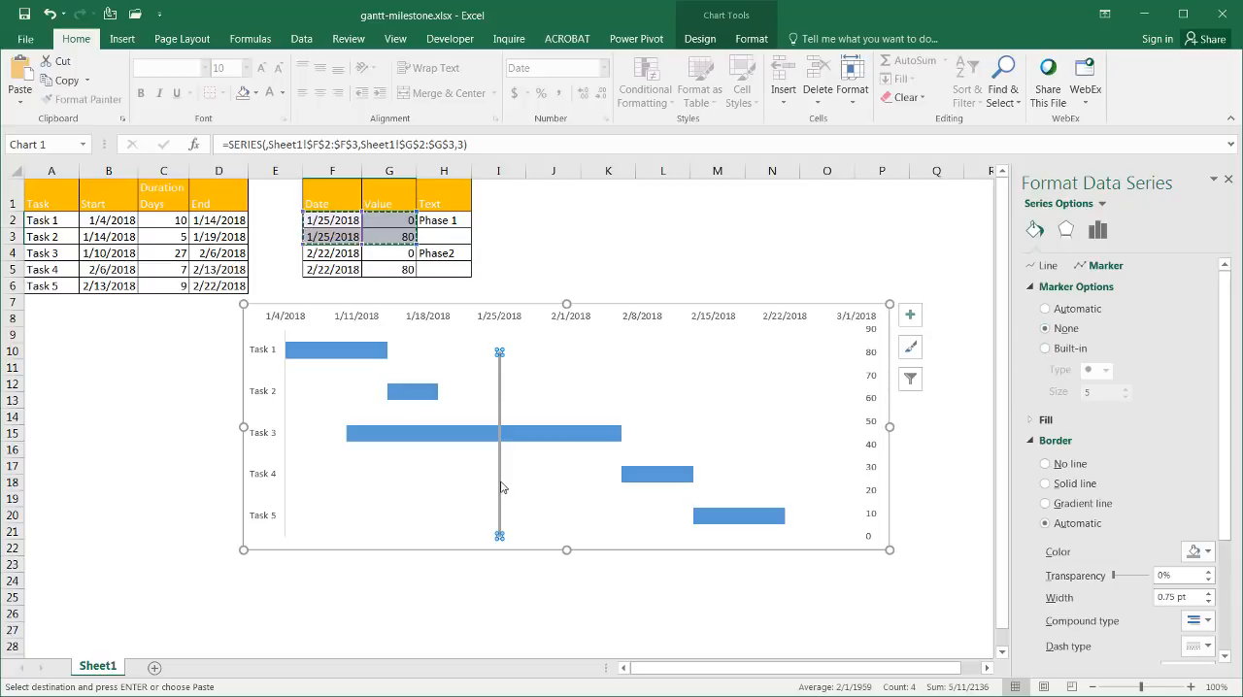
{"action": "mouse_move", "coordinate": [501, 486]}
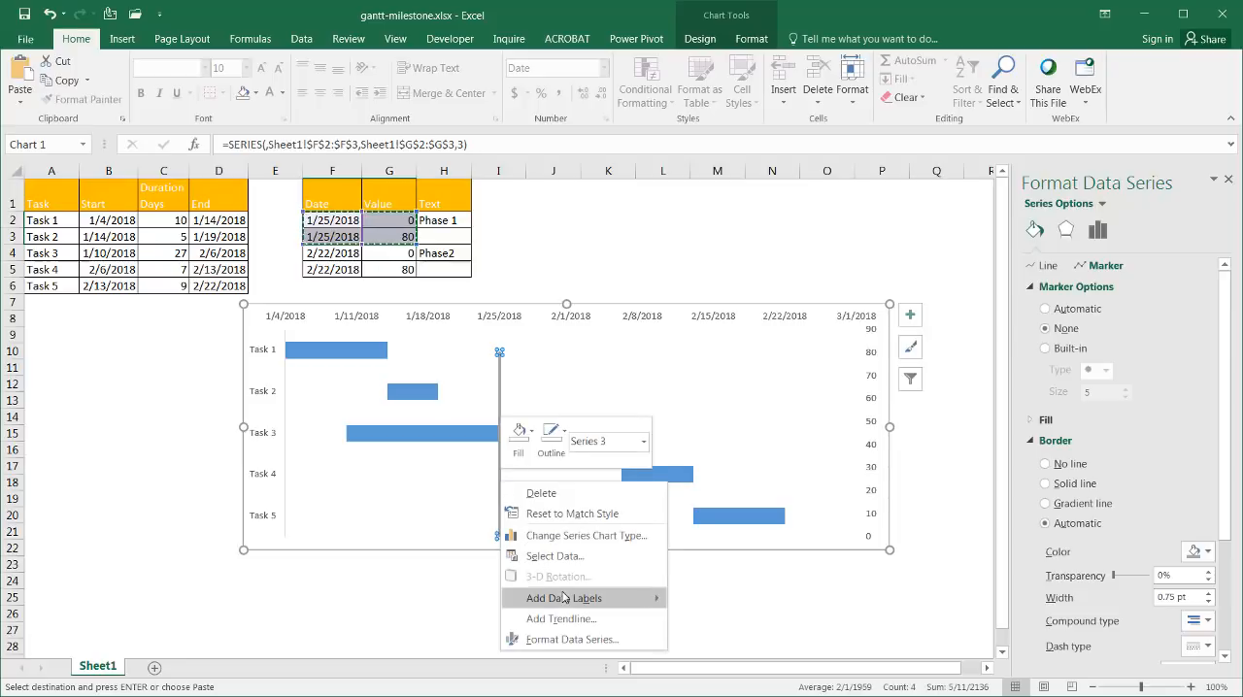
Add data labels to the milestone line, showing 80 and 0 at its ends.
{"action": "left_click", "coordinate": [563, 598]}
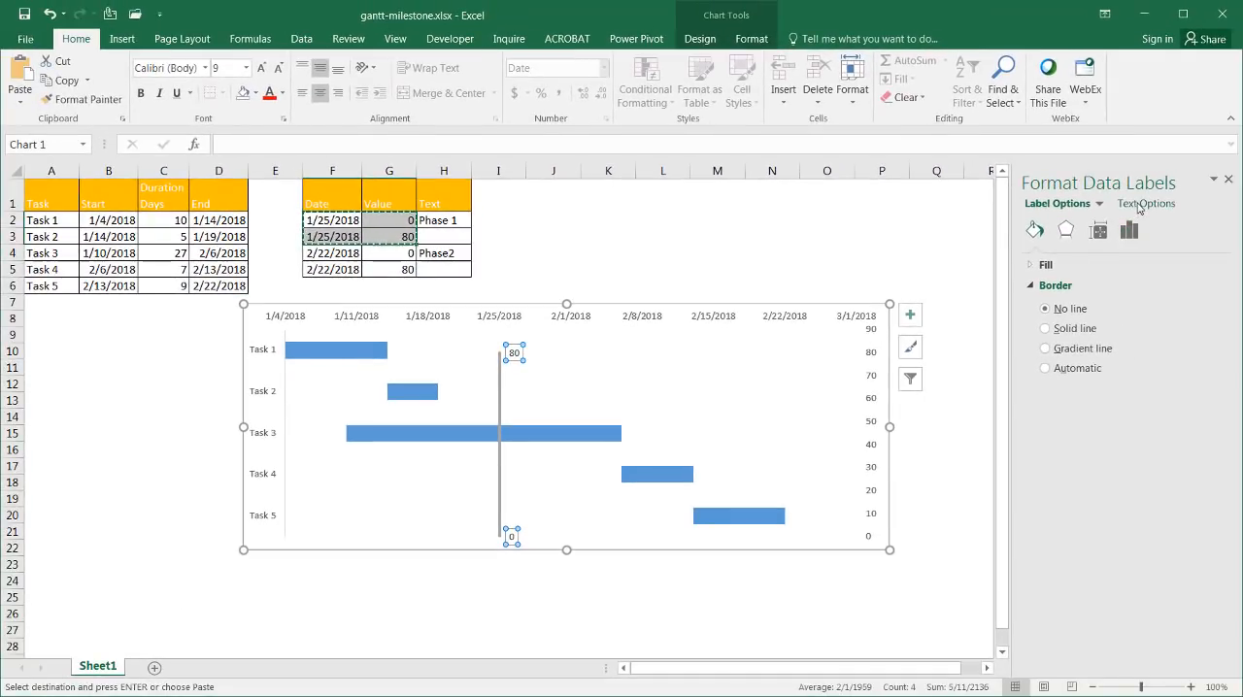
{"action": "left_click", "coordinate": [1145, 202]}
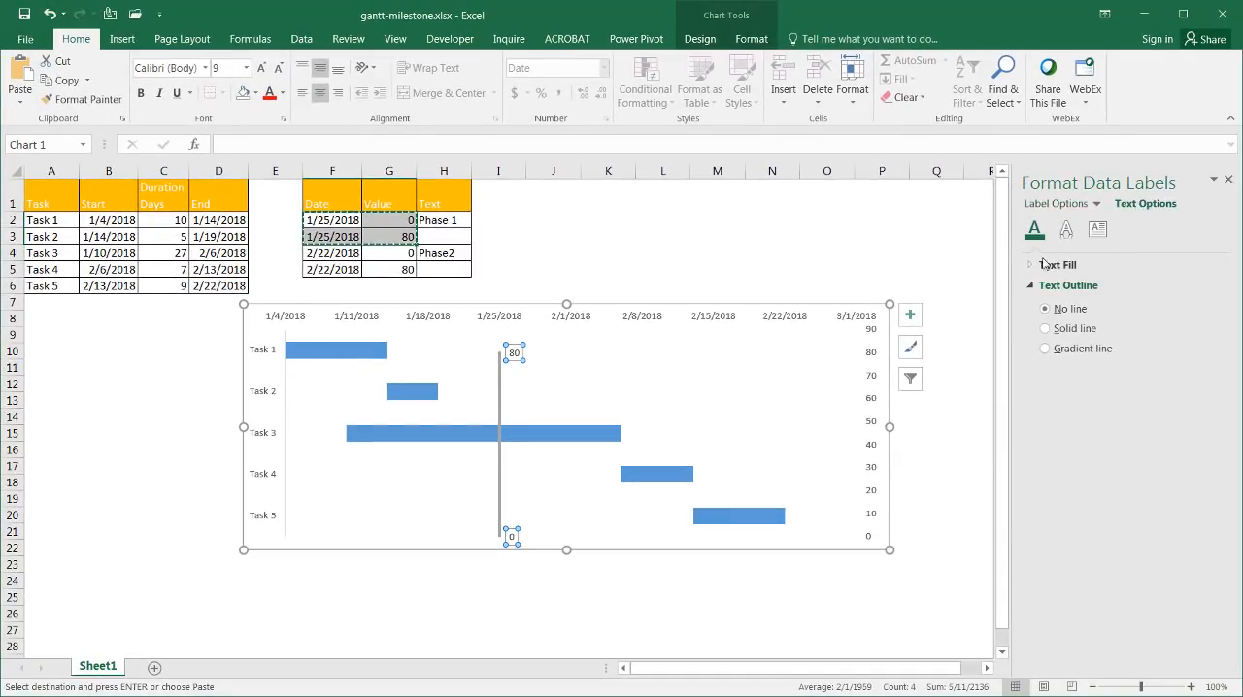
{"action": "left_click", "coordinate": [1097, 230]}
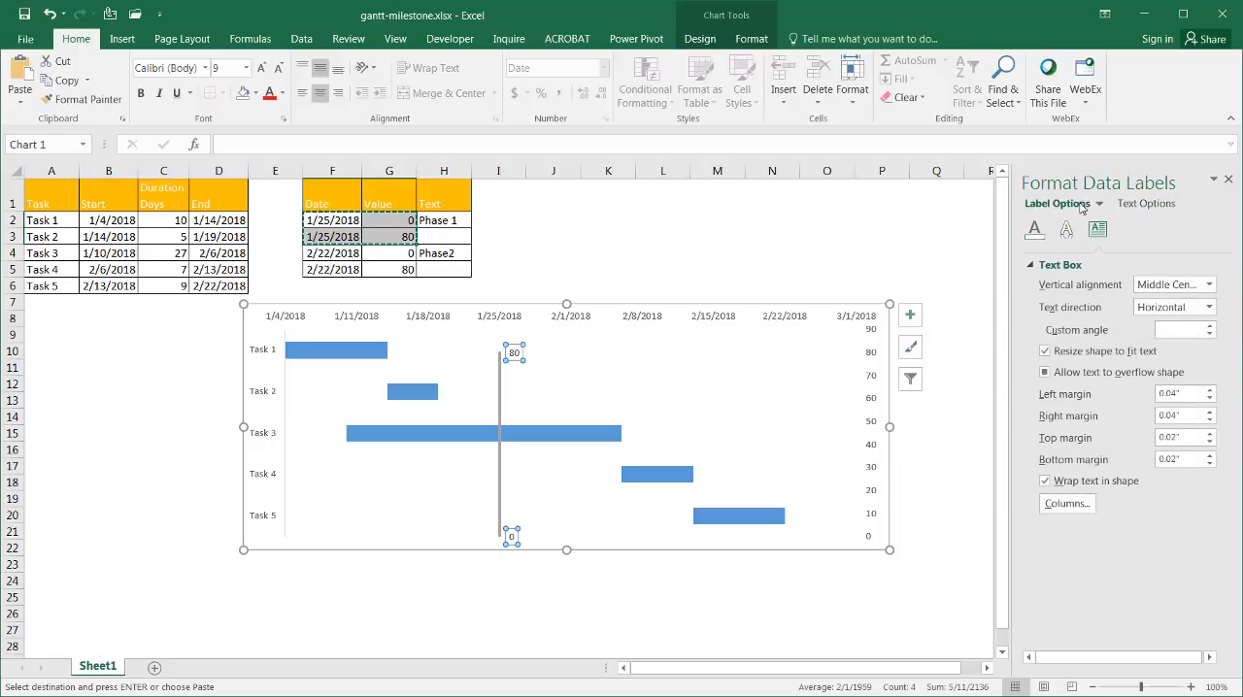
{"action": "left_click", "coordinate": [1114, 176]}
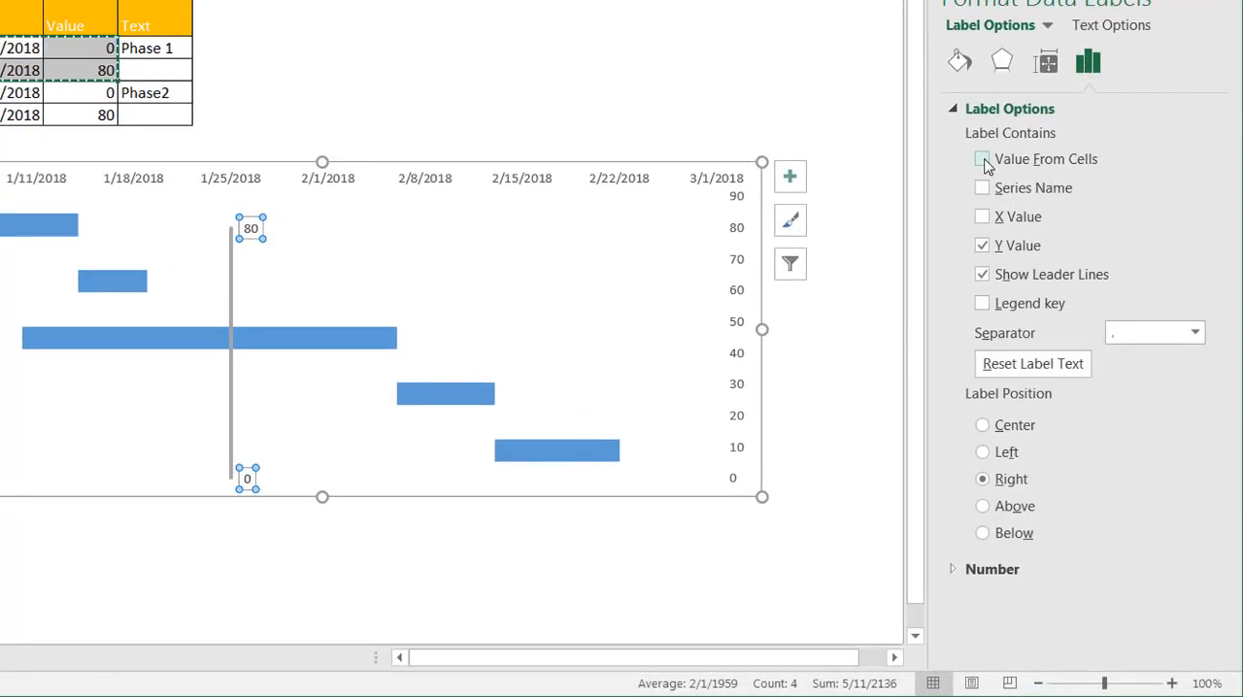
Take the label text from cells H2:H3 and untick Y Value so the label reads only Phase 1.
{"action": "left_click", "coordinate": [983, 159]}
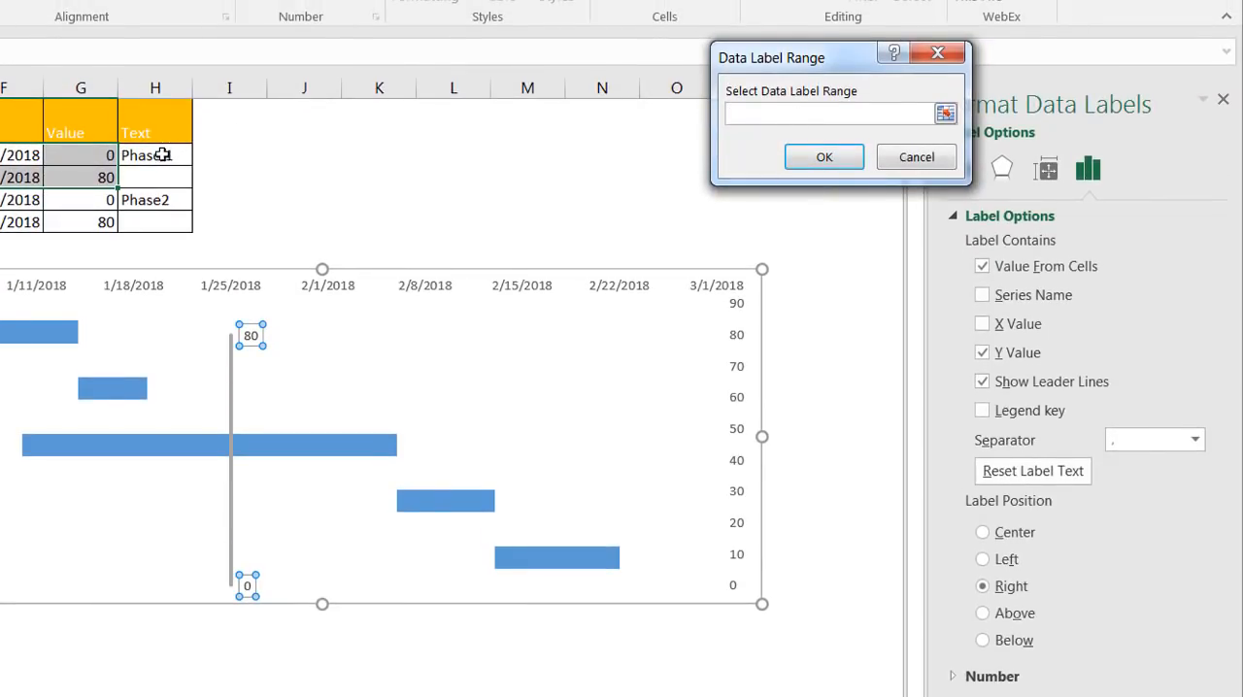
{"action": "left_click_drag", "start_coordinate": [155, 156], "coordinate": [156, 176]}
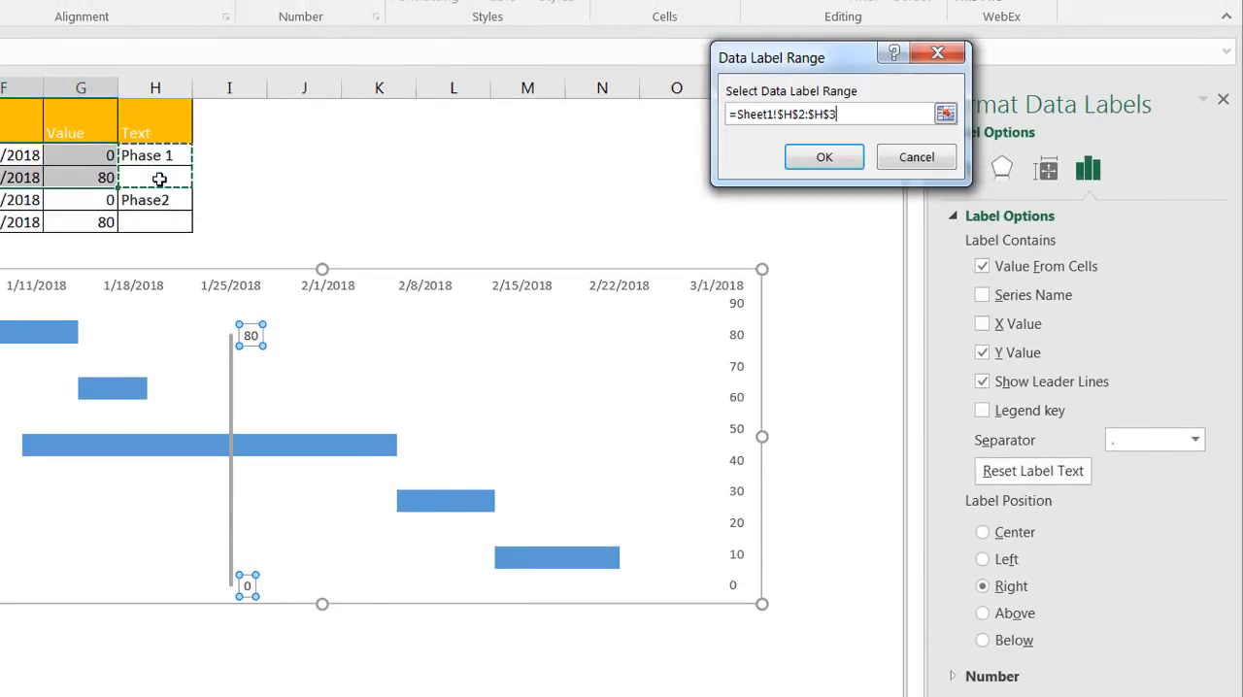
{"action": "left_click", "coordinate": [824, 155]}
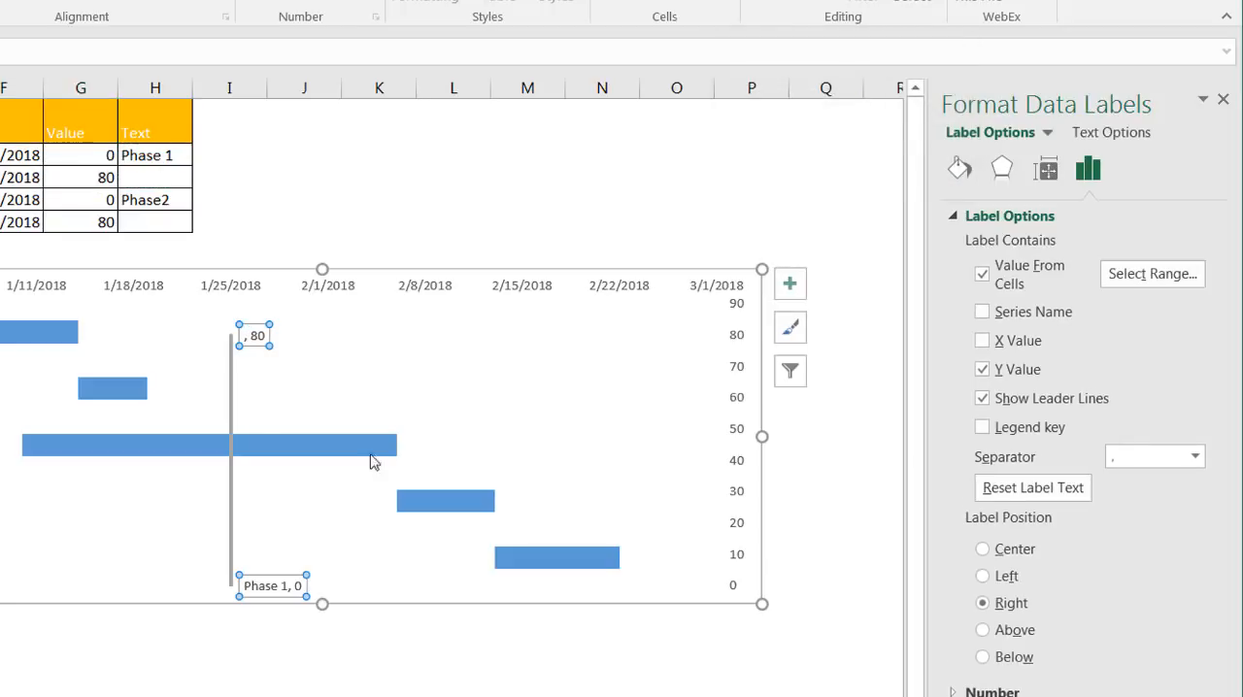
{"action": "mouse_move", "coordinate": [260, 358]}
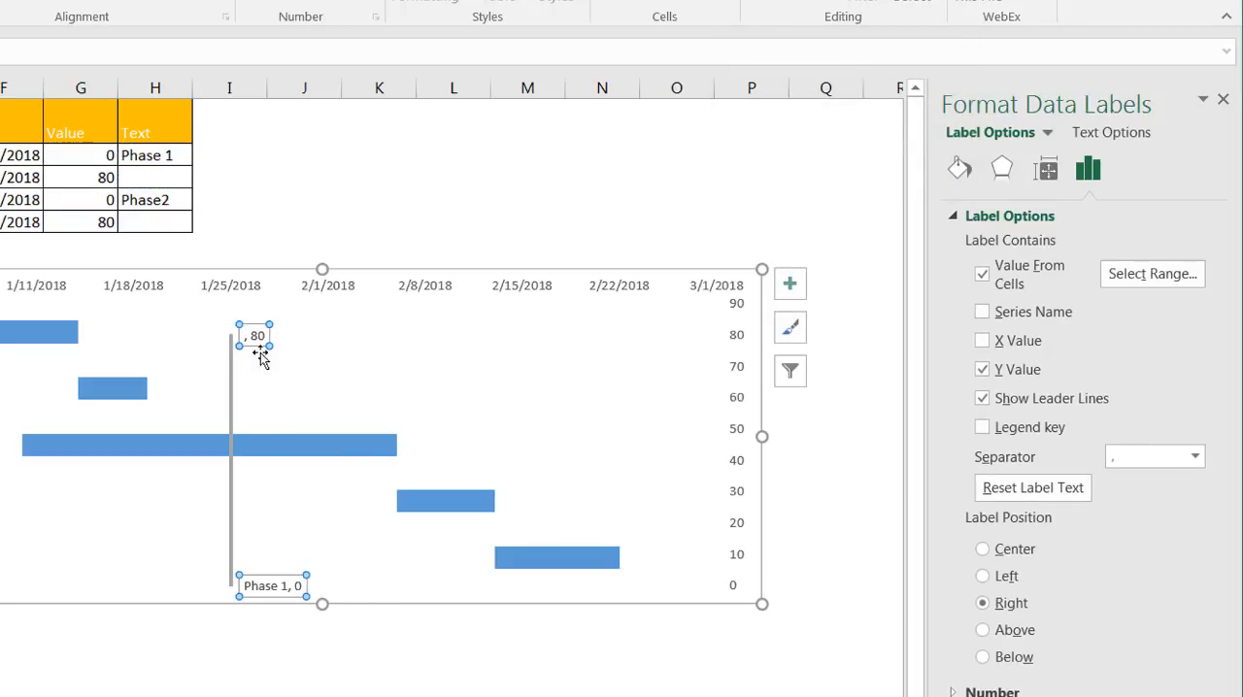
{"action": "mouse_move", "coordinate": [614, 323]}
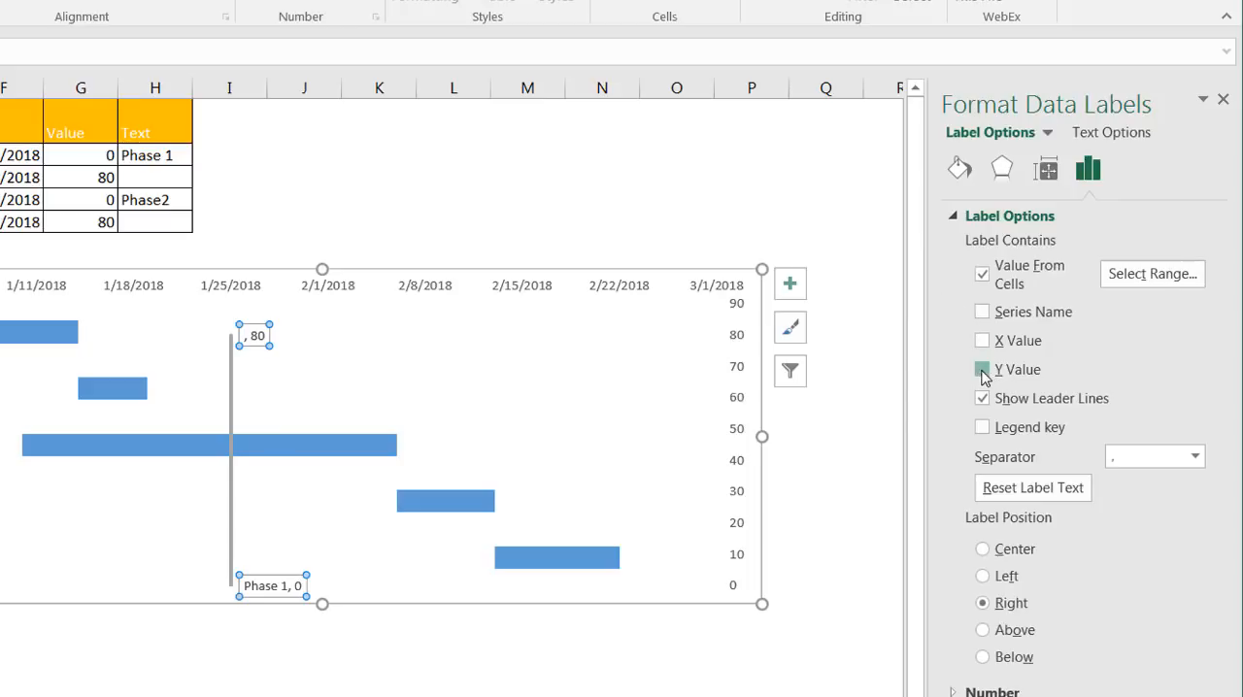
{"action": "left_click", "coordinate": [982, 369]}
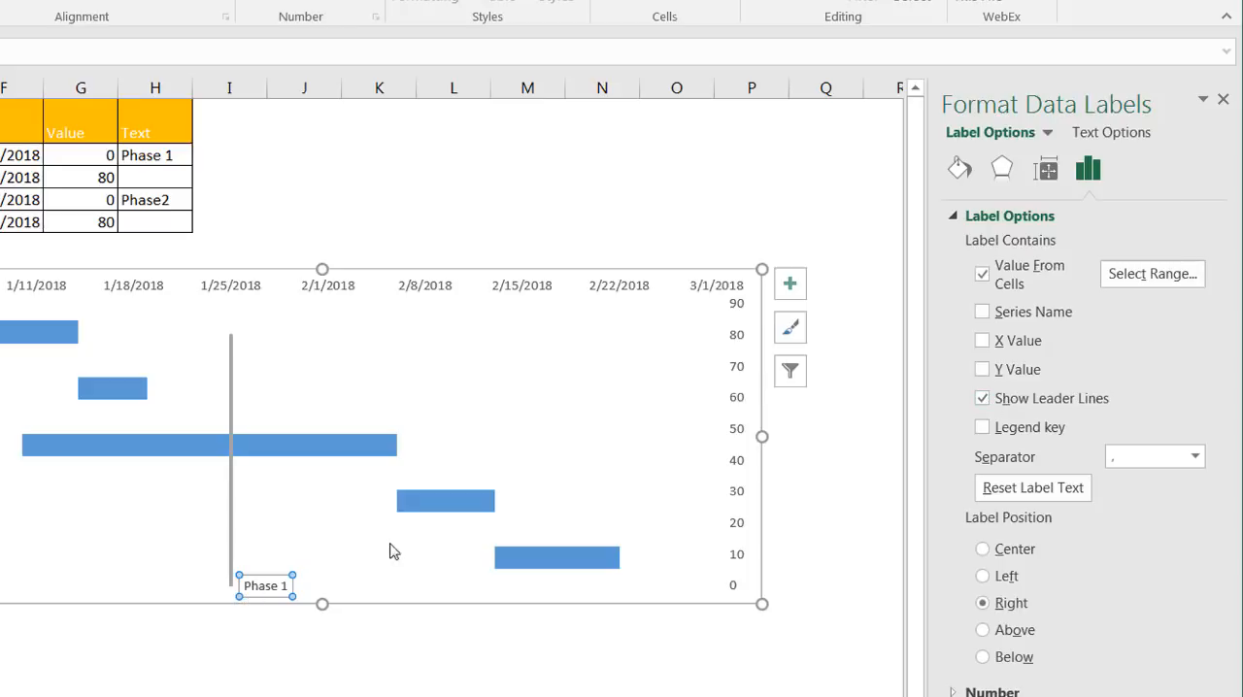
{"action": "mouse_move", "coordinate": [334, 547]}
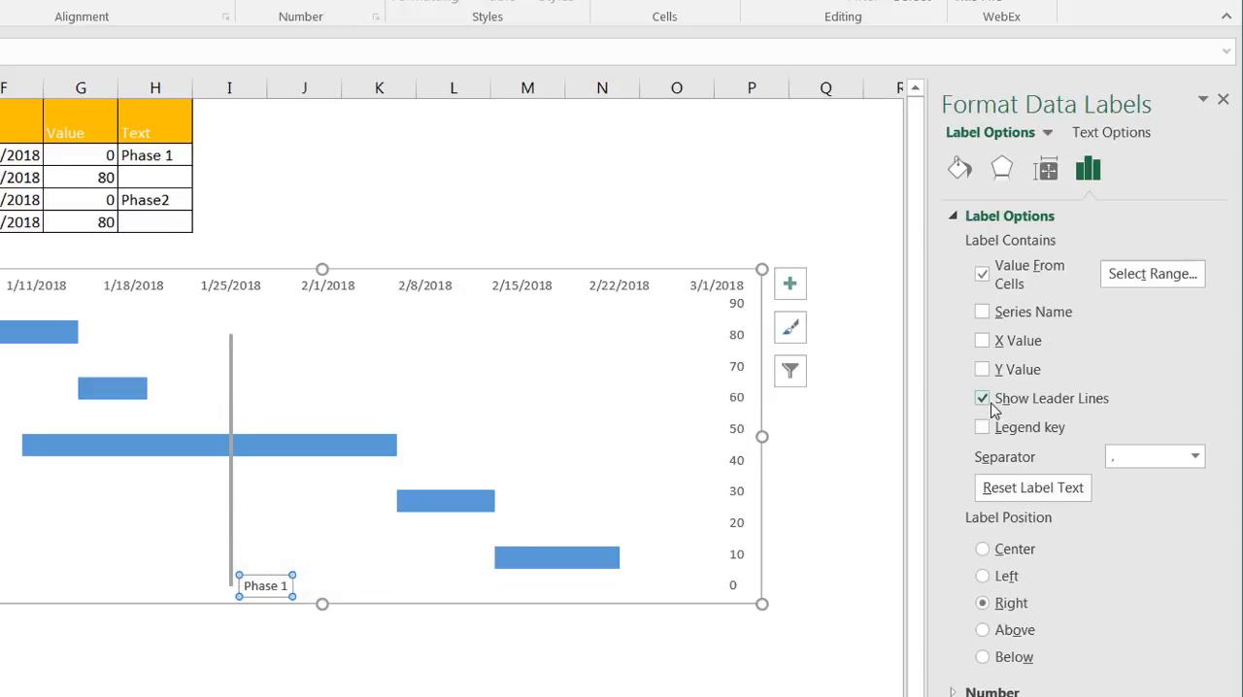
Turn off leader lines and give the Phase 1 label alone a solid orange fill.
{"action": "left_click", "coordinate": [982, 399]}
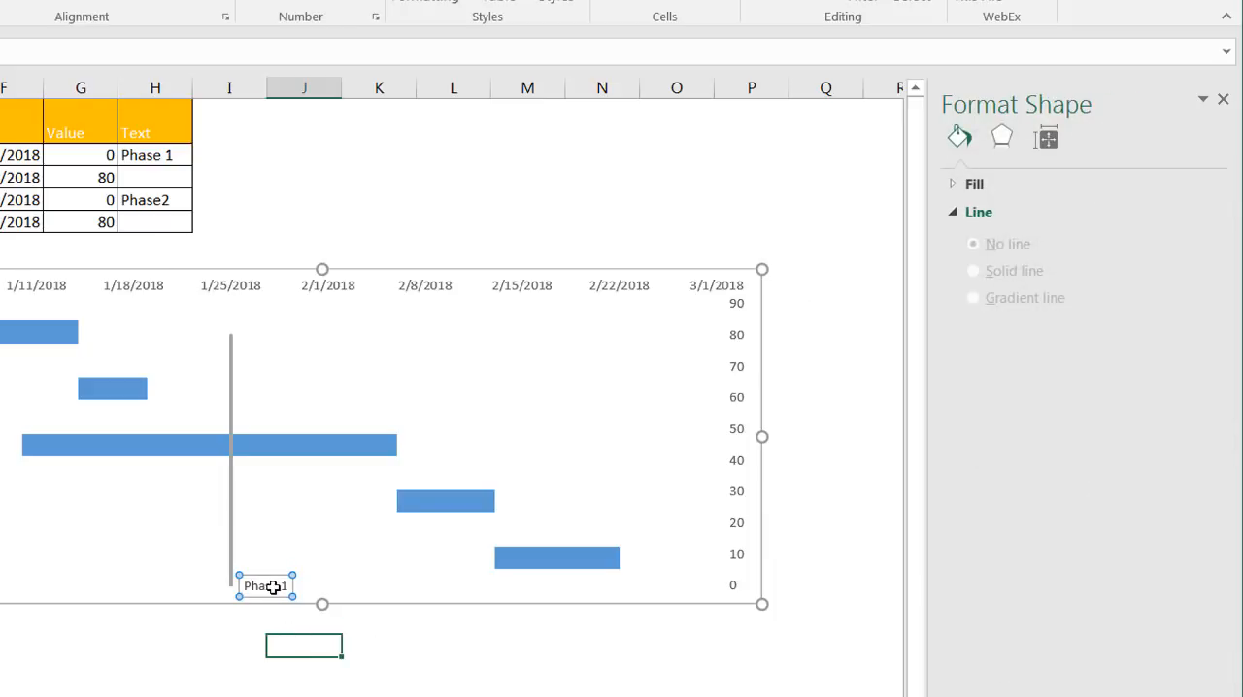
{"action": "left_click", "coordinate": [264, 587]}
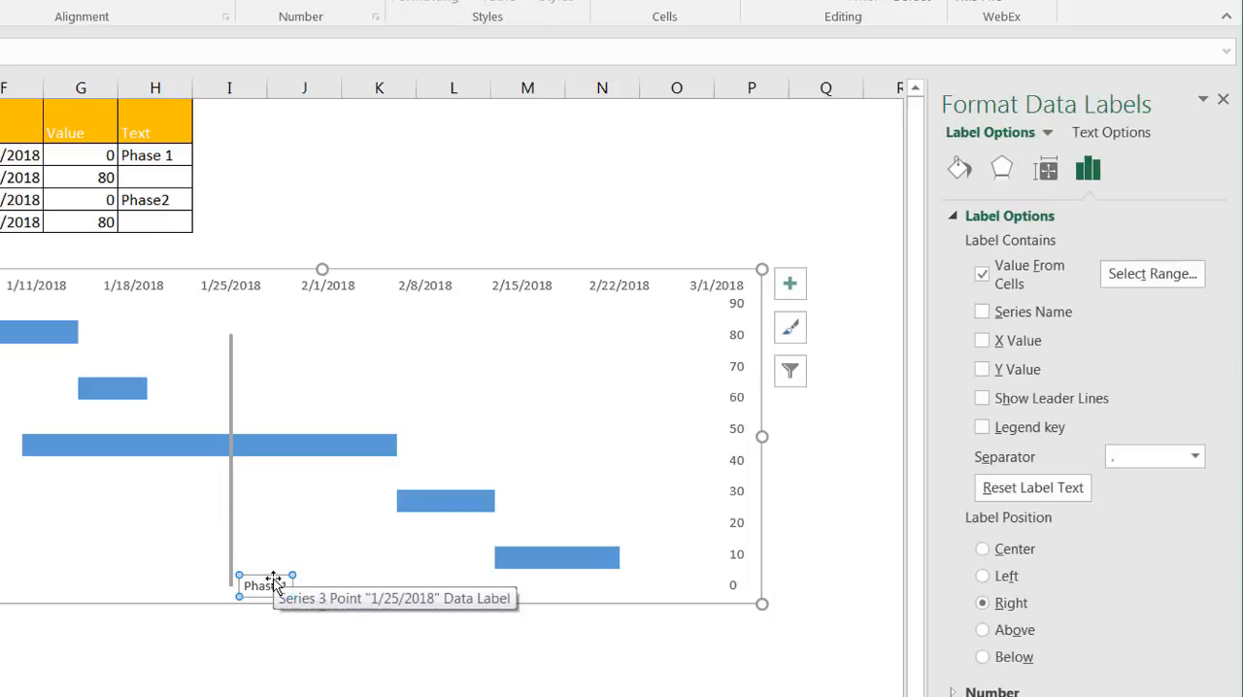
{"action": "left_click", "coordinate": [262, 587]}
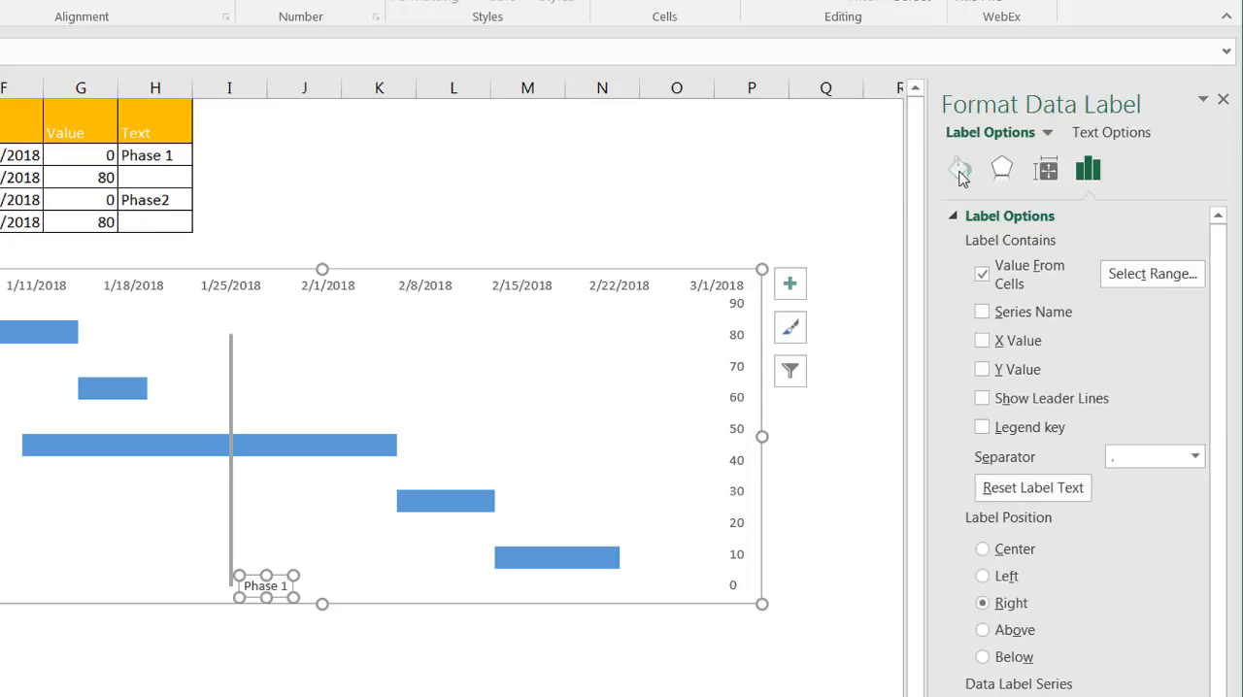
{"action": "left_click", "coordinate": [960, 167]}
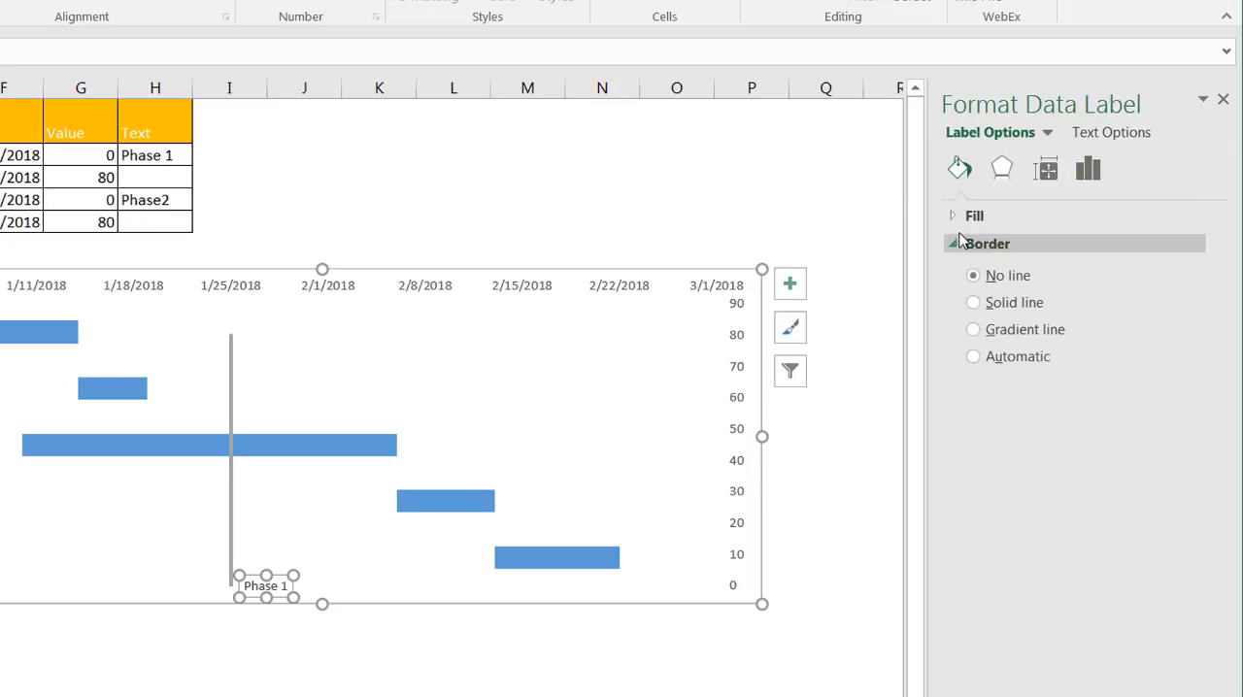
{"action": "left_click", "coordinate": [975, 215]}
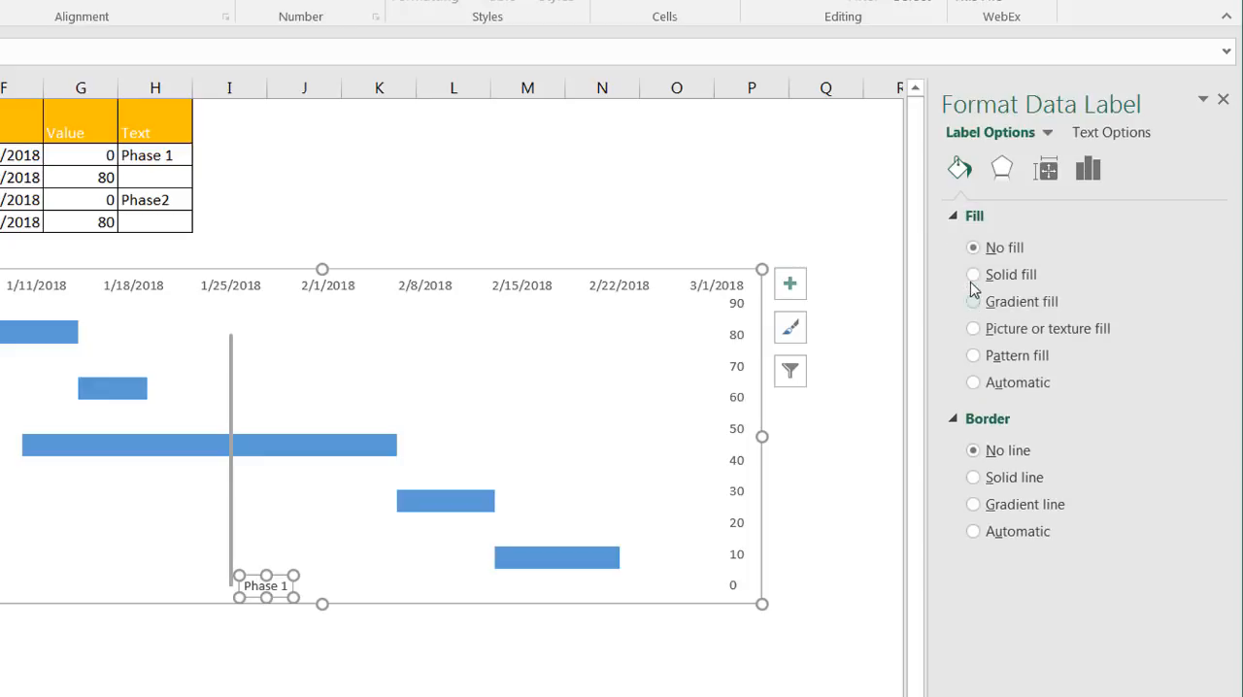
{"action": "left_click", "coordinate": [973, 274]}
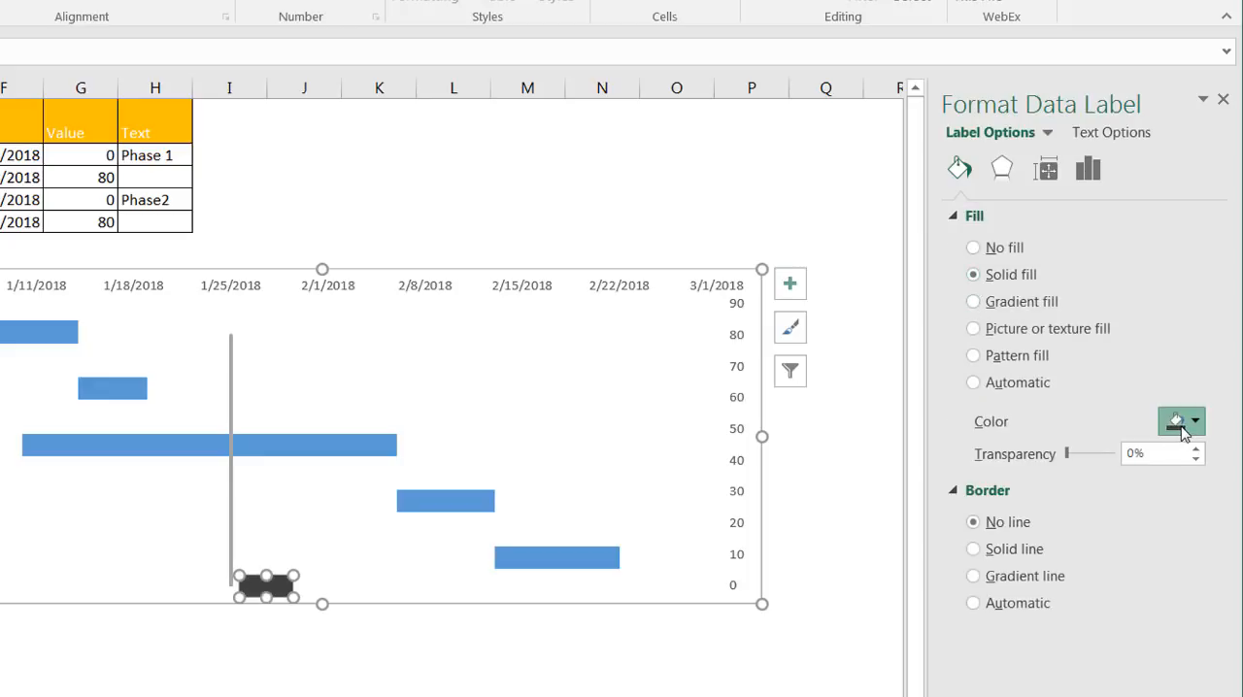
{"action": "left_click", "coordinate": [1175, 419]}
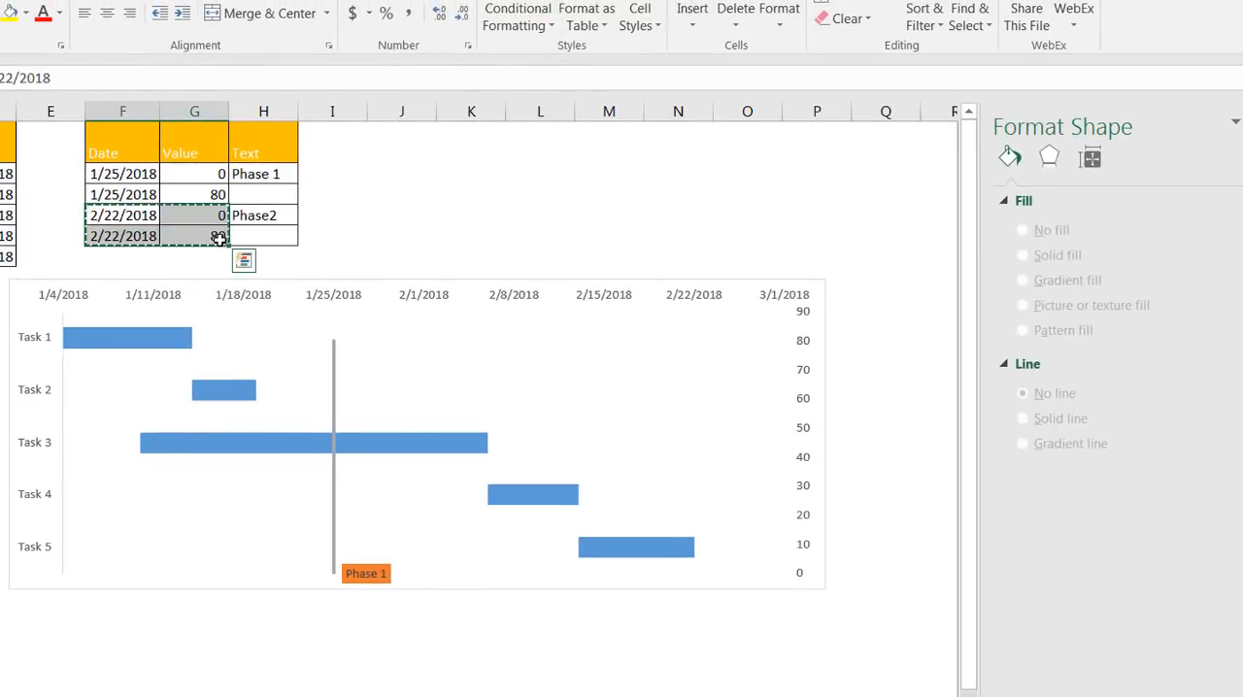
Paste the Phase 2 data F4:G5 as a new milestone line at 2/22/2018 and colour it gray.
{"action": "left_click", "coordinate": [528, 400]}
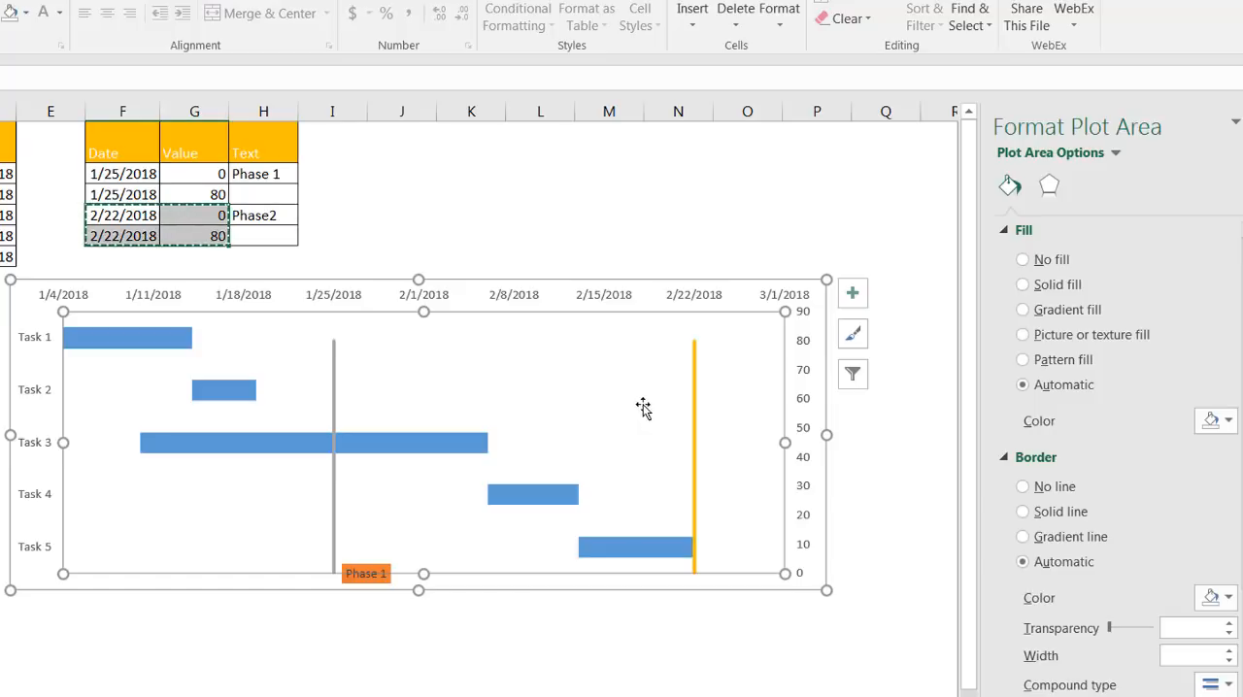
{"action": "mouse_move", "coordinate": [695, 416]}
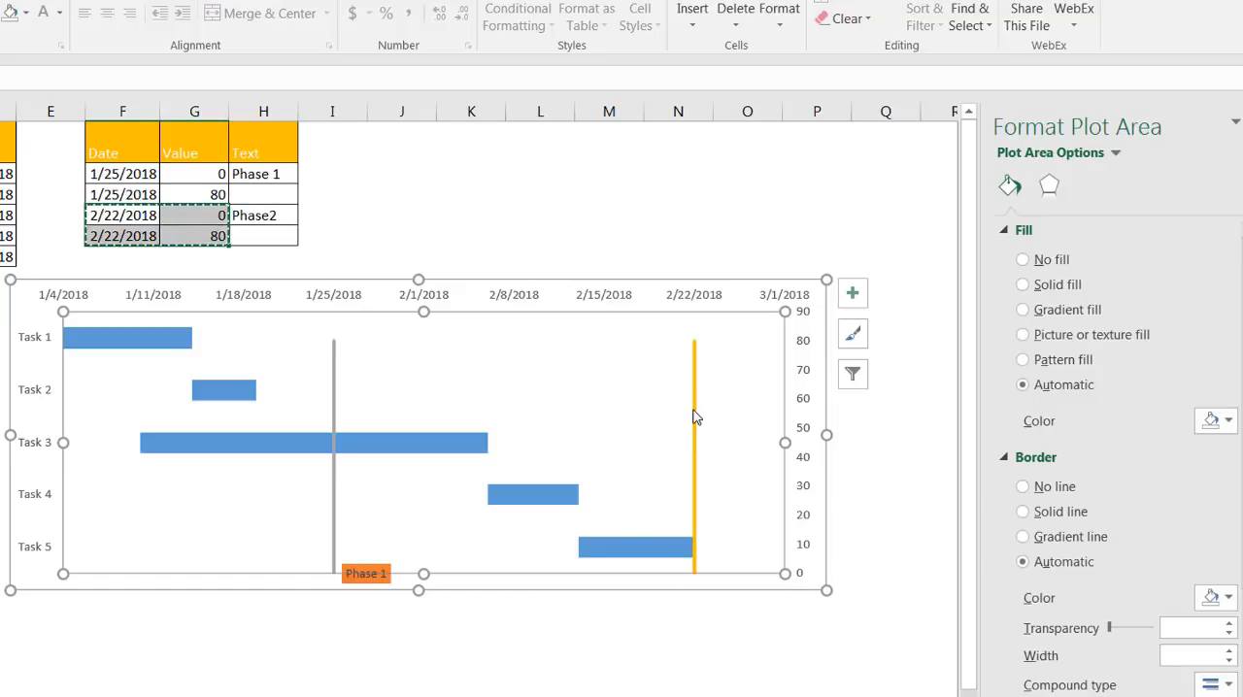
{"action": "left_click", "coordinate": [696, 437]}
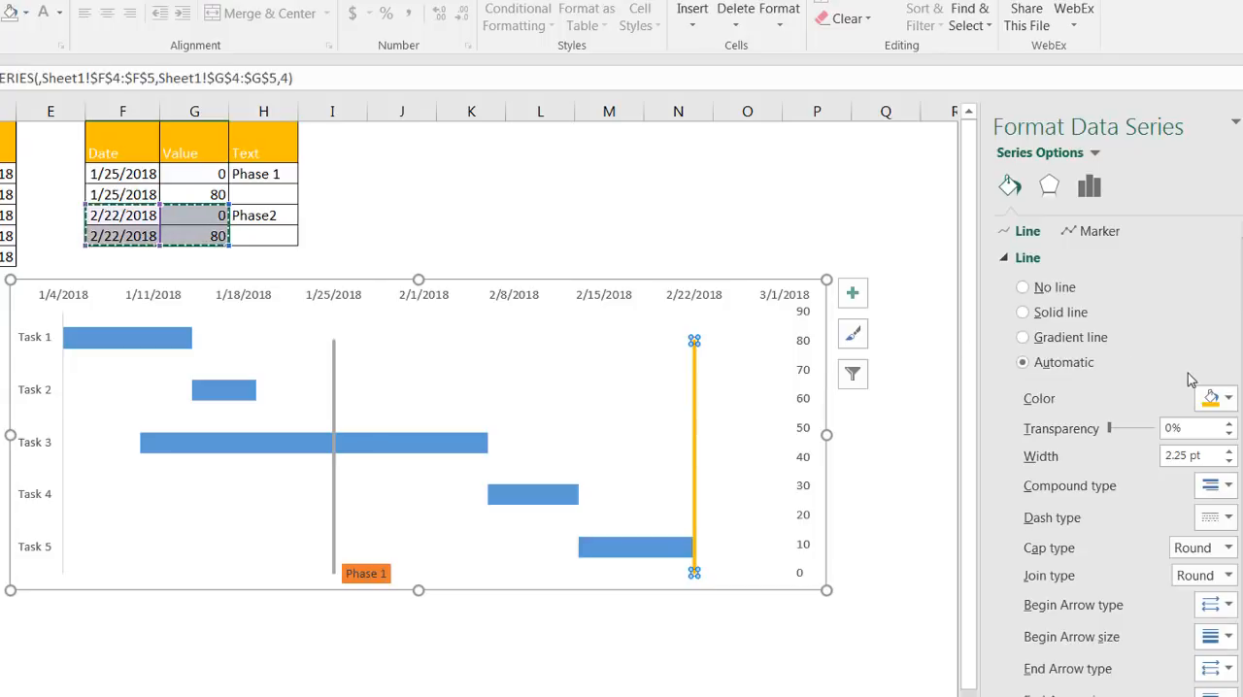
{"action": "left_click", "coordinate": [1227, 398]}
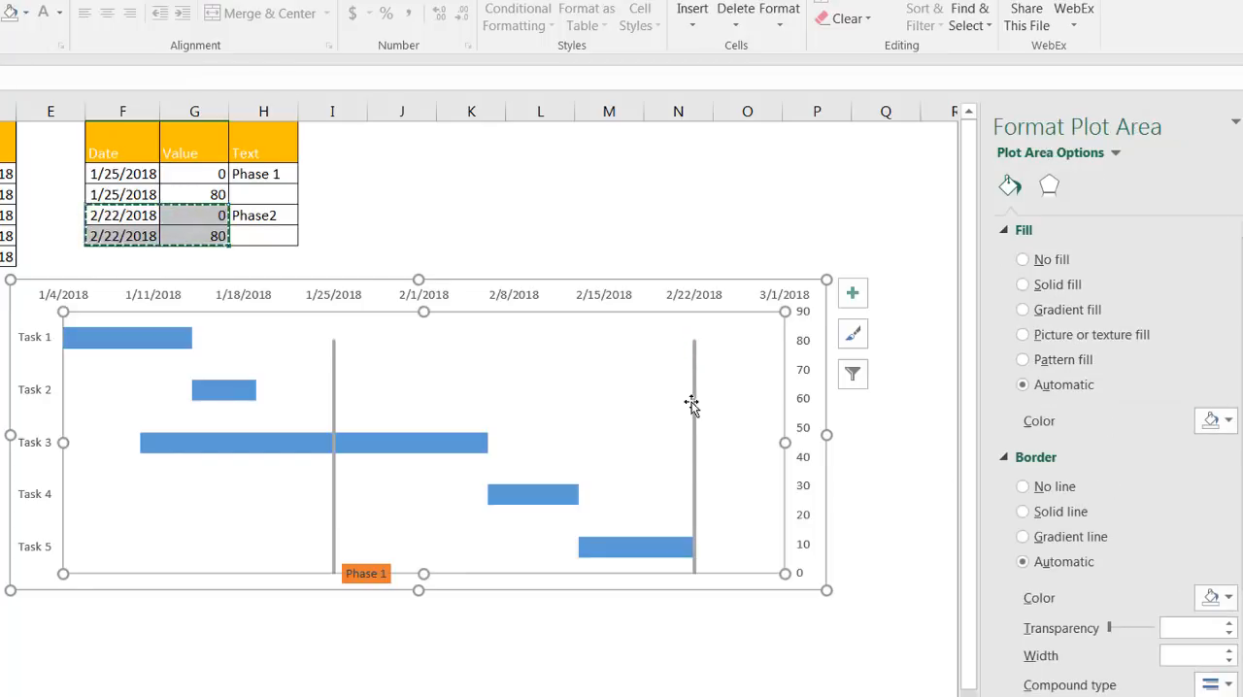
Add data labels to the second milestone line drawn from cells H4:H5, with leader lines off.
{"action": "right_click", "coordinate": [693, 402]}
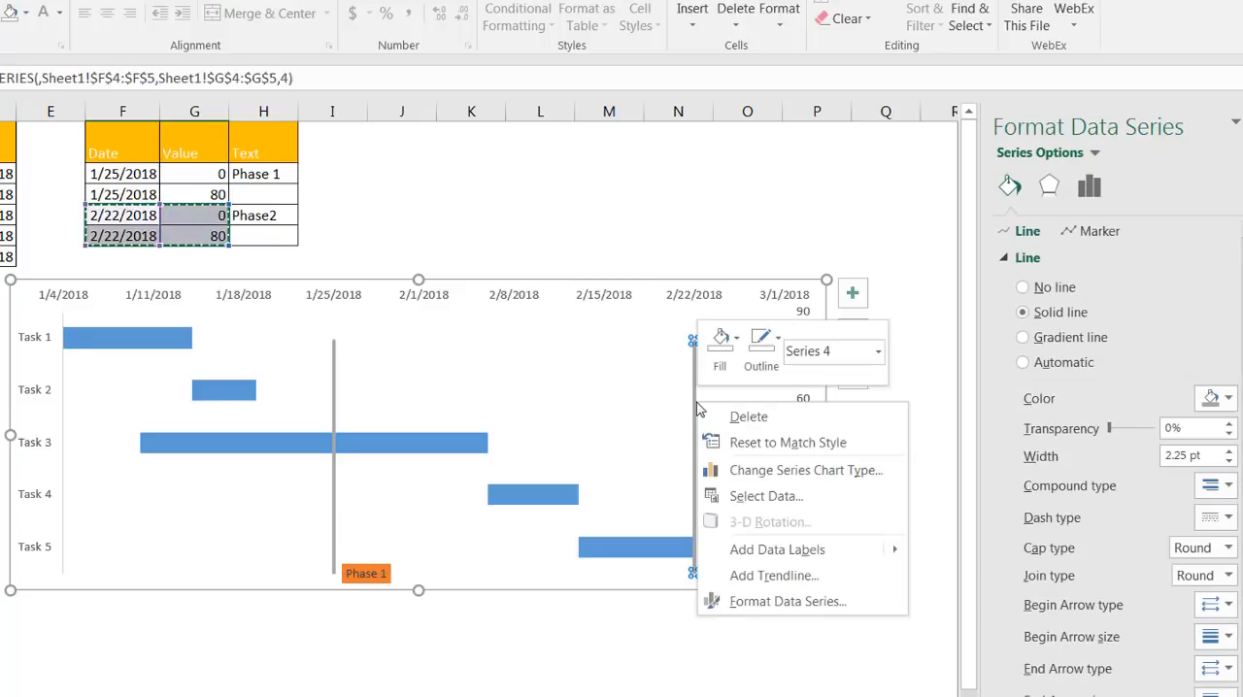
{"action": "left_click", "coordinate": [936, 552]}
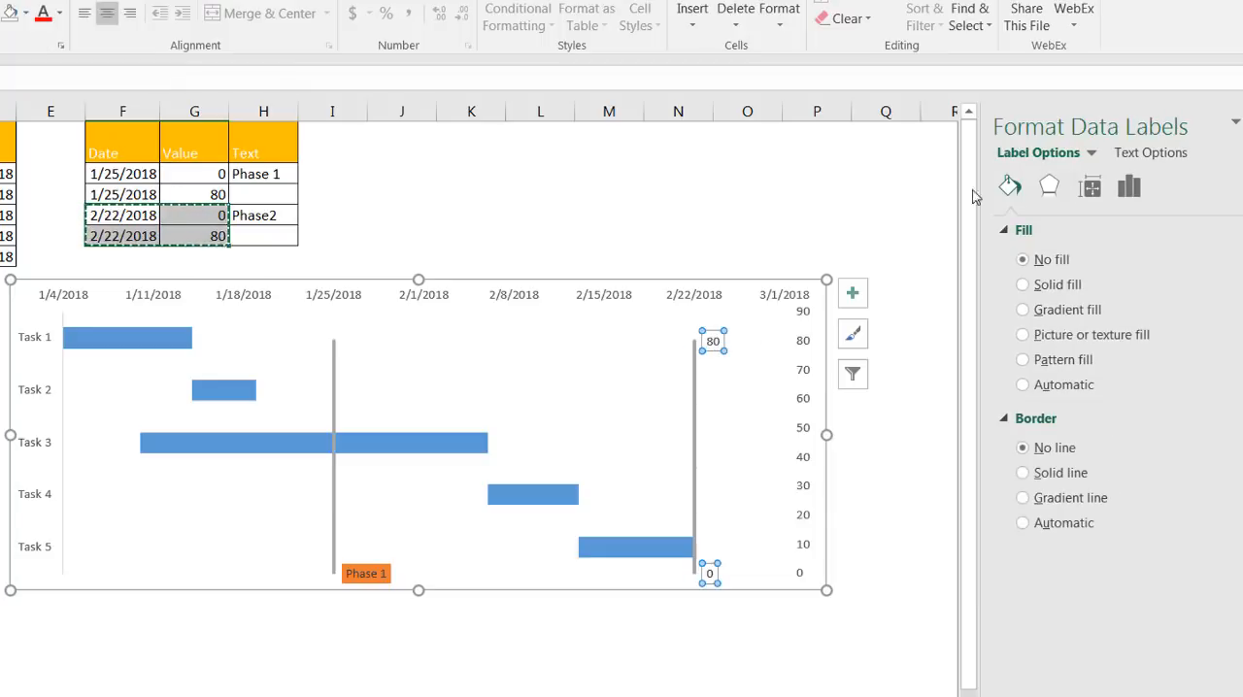
{"action": "left_click", "coordinate": [1128, 186]}
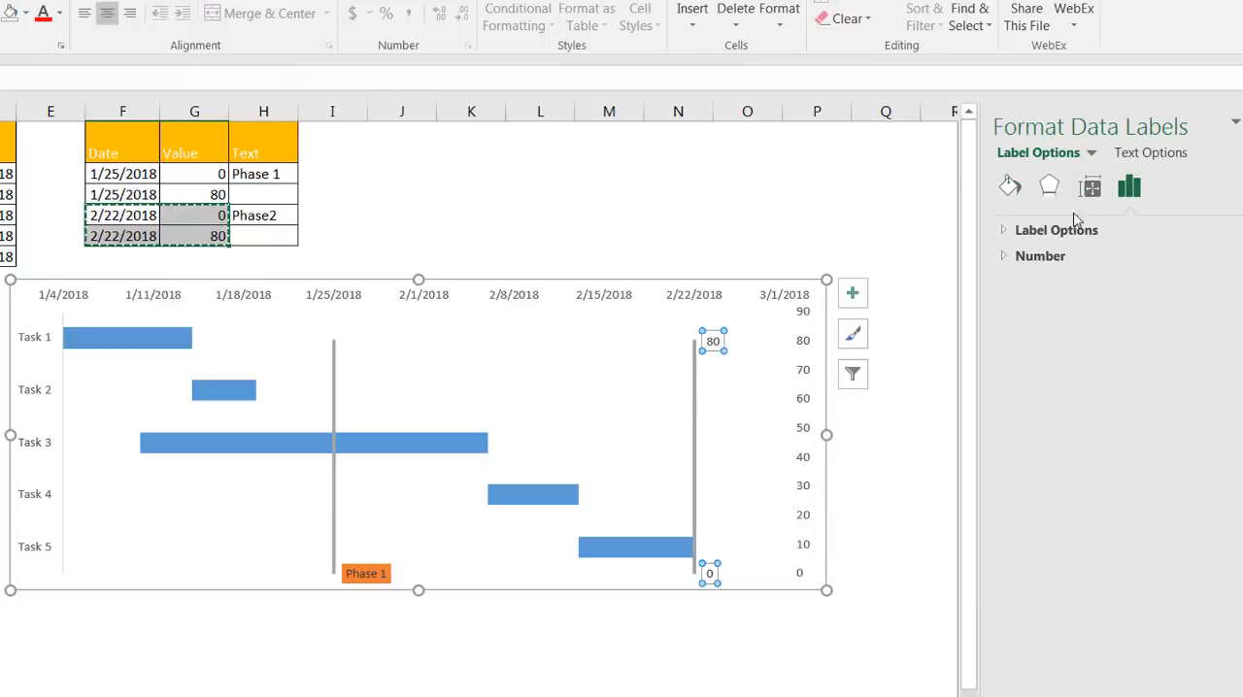
{"action": "left_click", "coordinate": [1055, 229]}
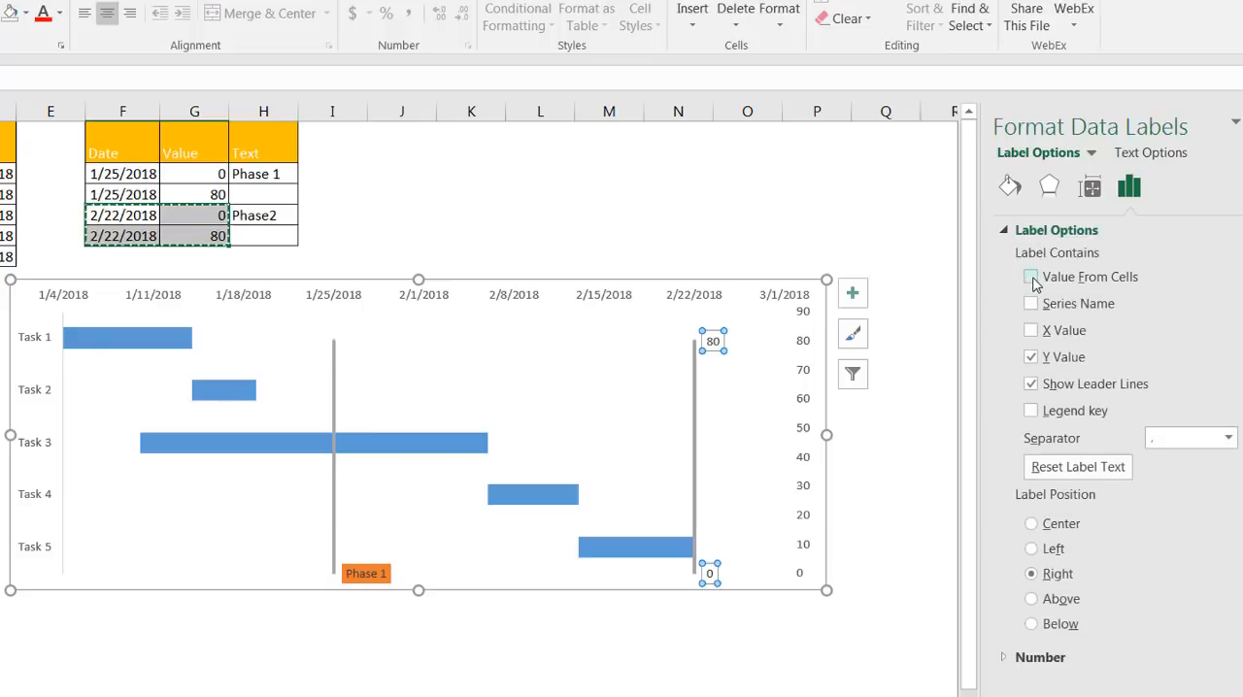
{"action": "left_click", "coordinate": [1029, 276]}
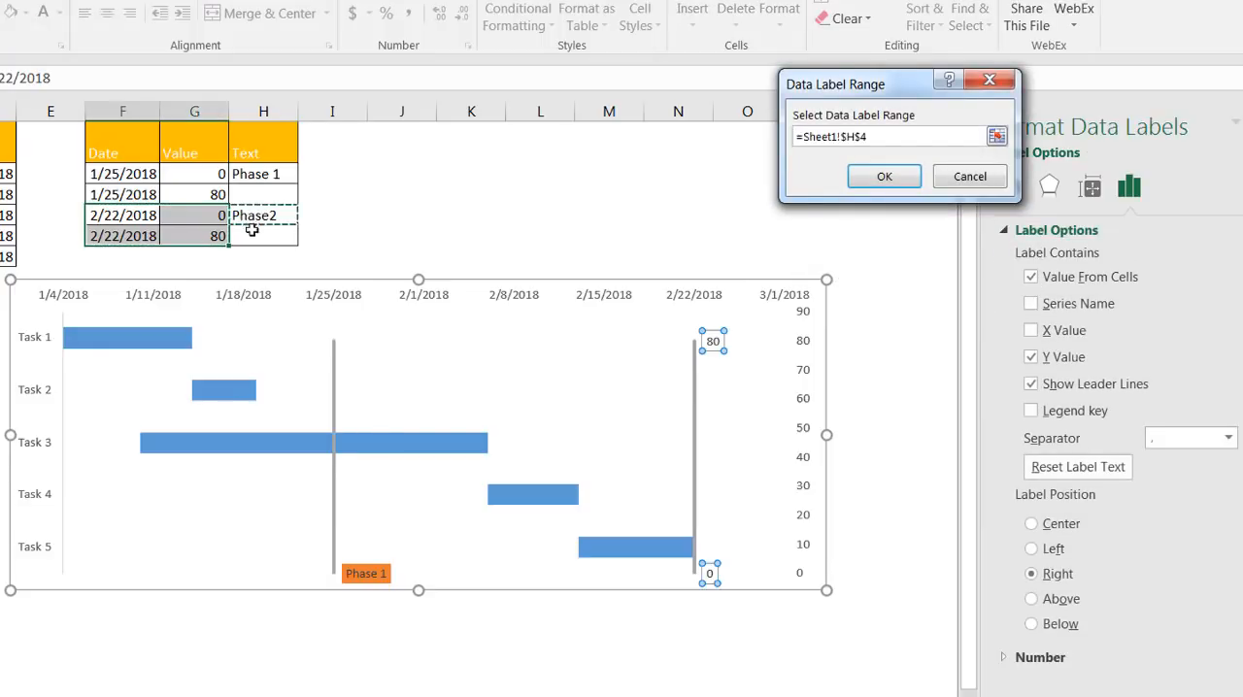
{"action": "left_click", "coordinate": [265, 236]}
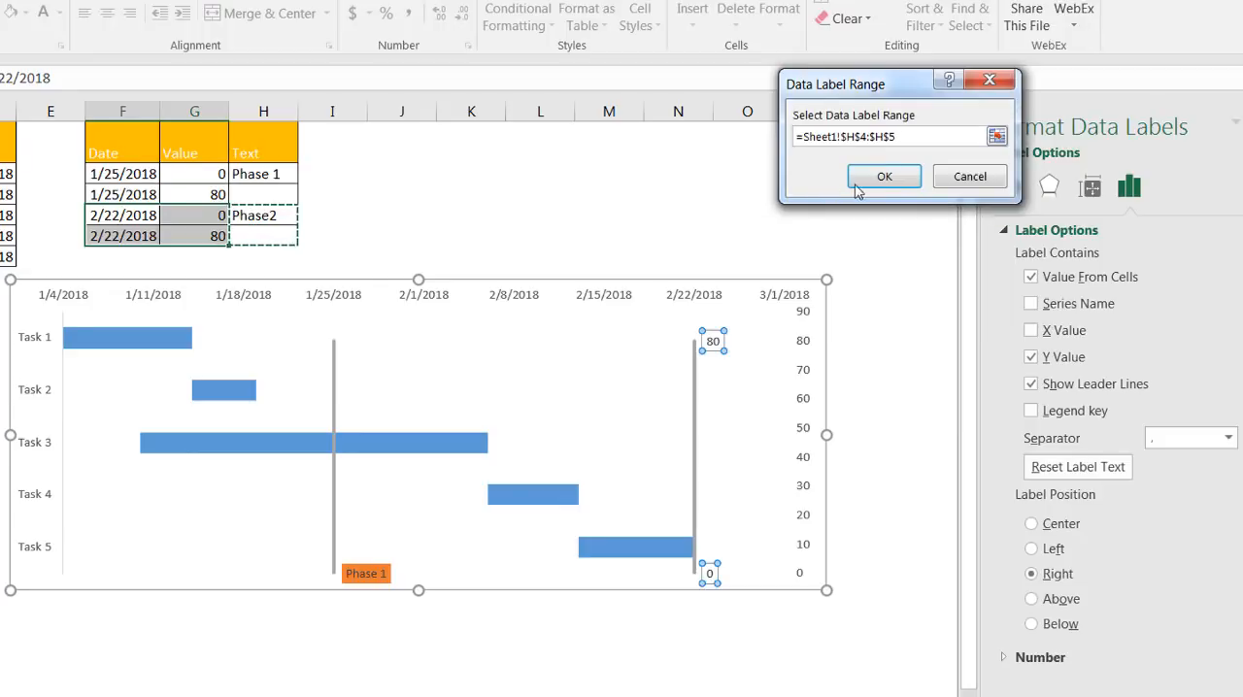
{"action": "left_click", "coordinate": [883, 177]}
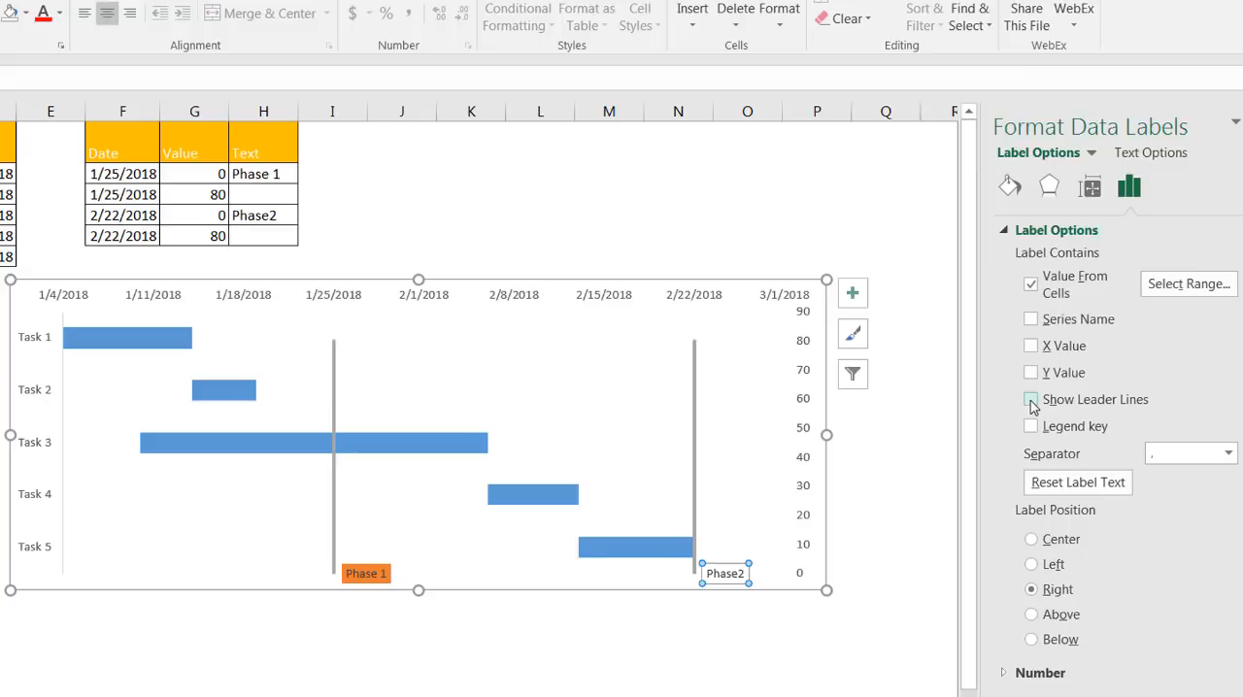
{"action": "left_click", "coordinate": [1029, 400]}
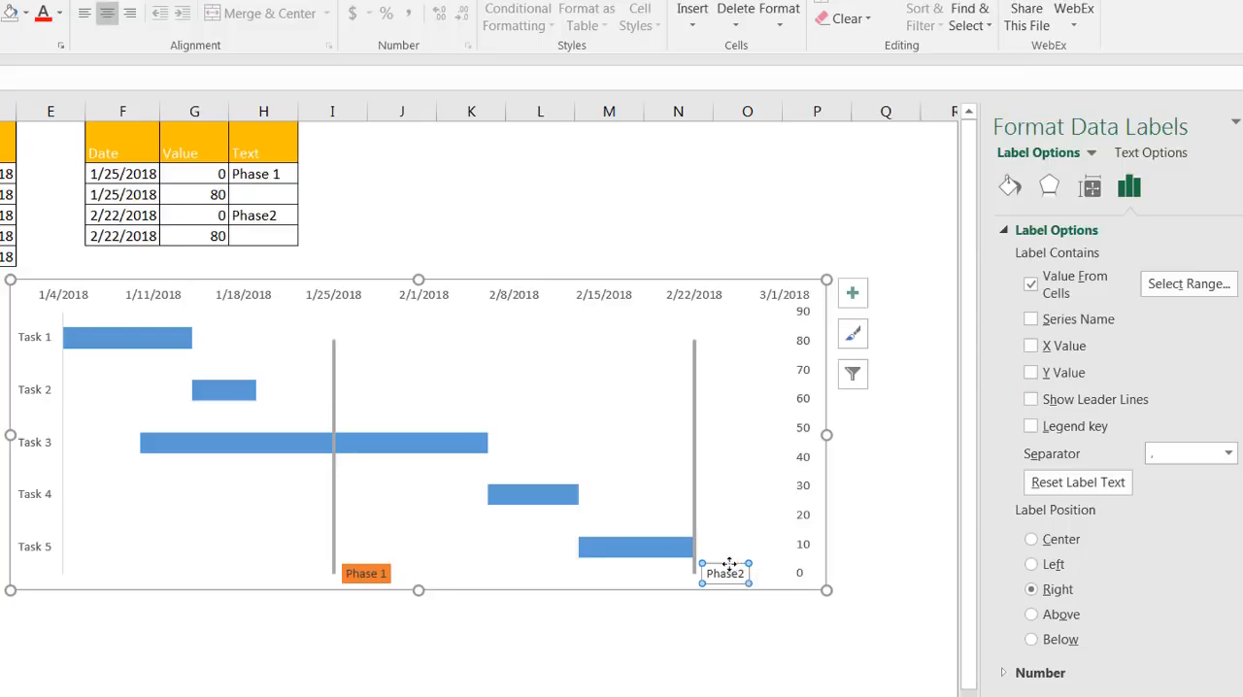
Give the Phase2 label alone a solid orange fill matching Phase 1.
{"action": "left_click", "coordinate": [727, 571]}
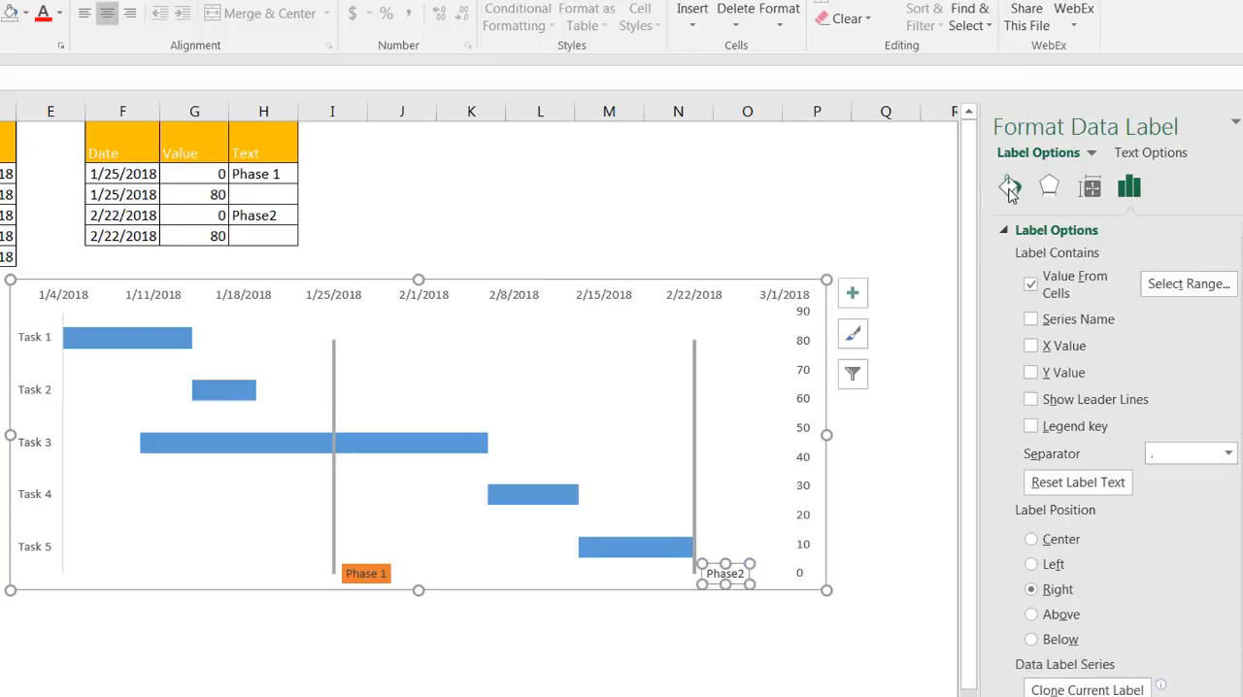
{"action": "left_click", "coordinate": [1010, 186]}
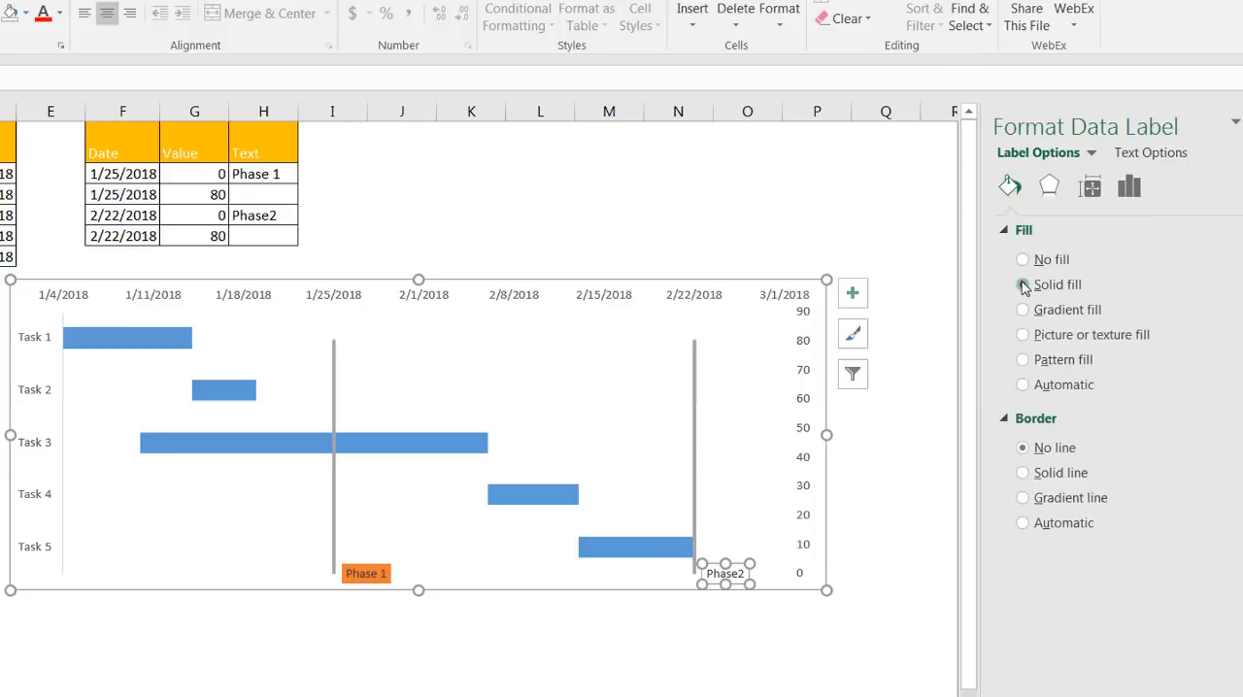
{"action": "left_click", "coordinate": [1022, 283]}
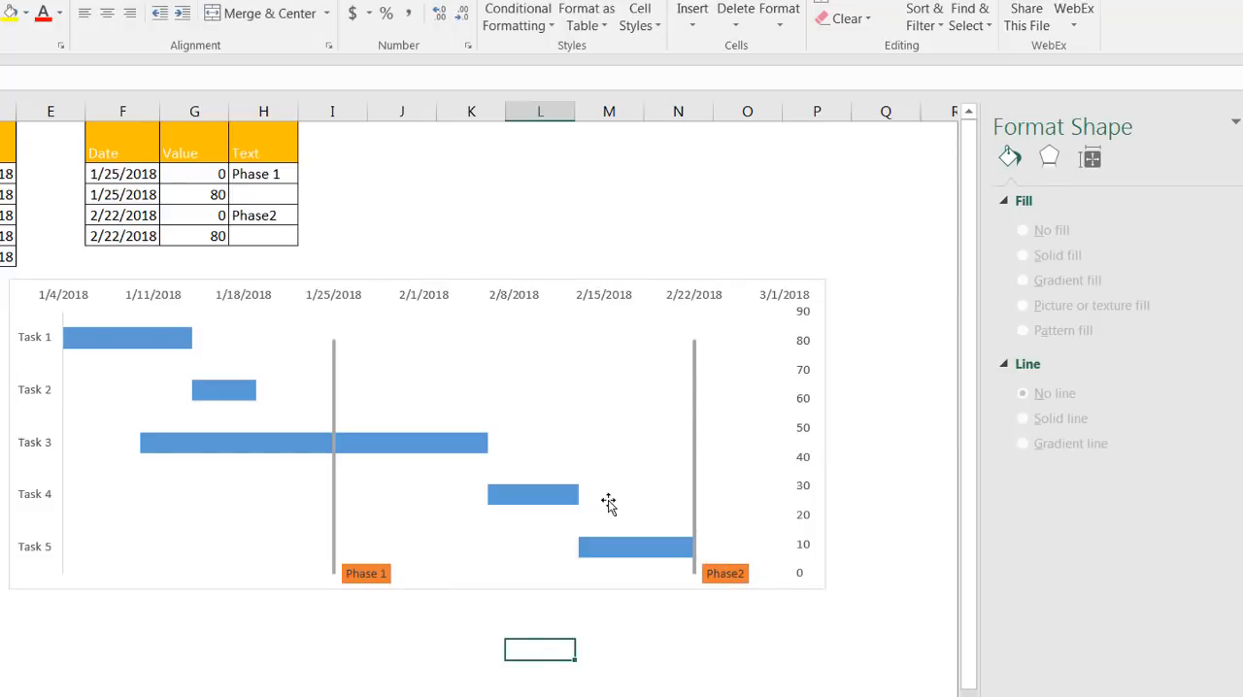
{"action": "mouse_move", "coordinate": [635, 398]}
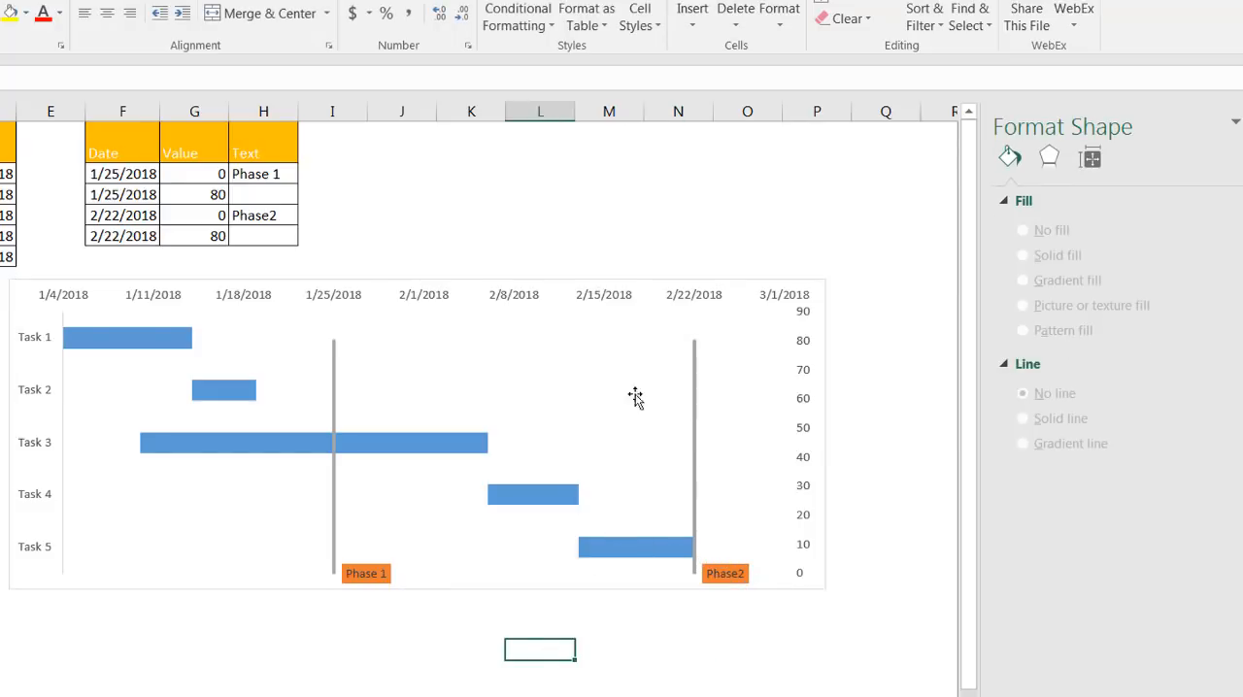
{"action": "mouse_move", "coordinate": [334, 358]}
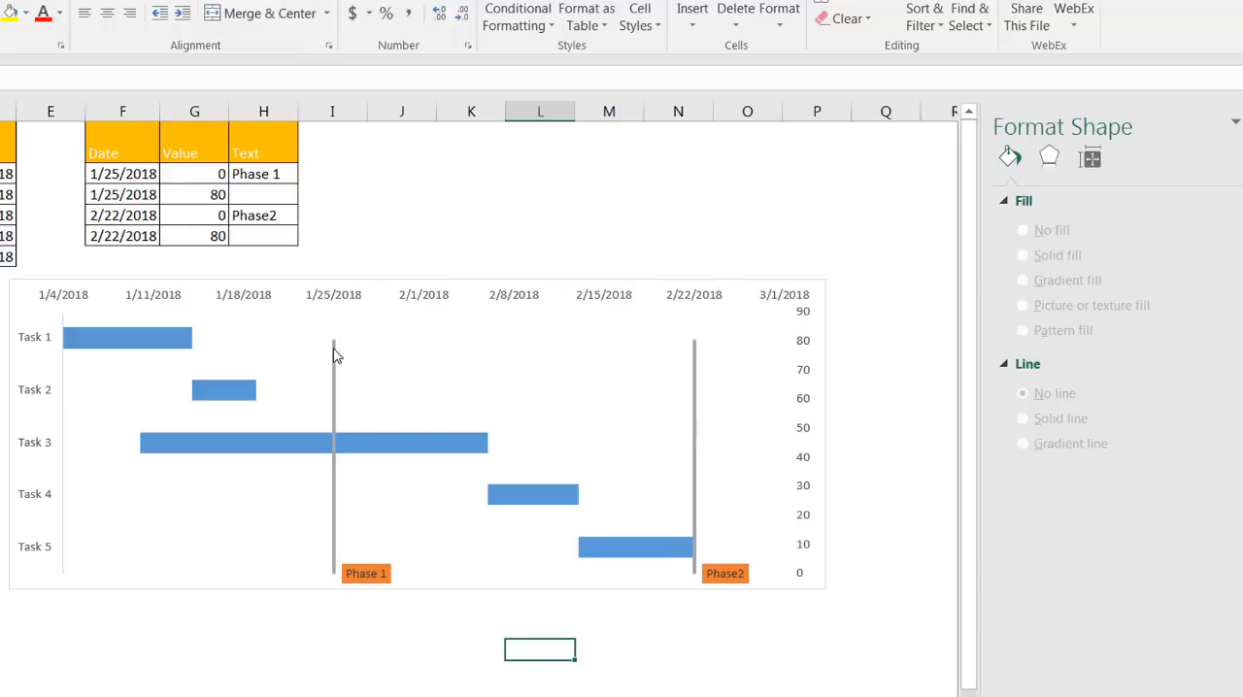
{"action": "mouse_move", "coordinate": [800, 578]}
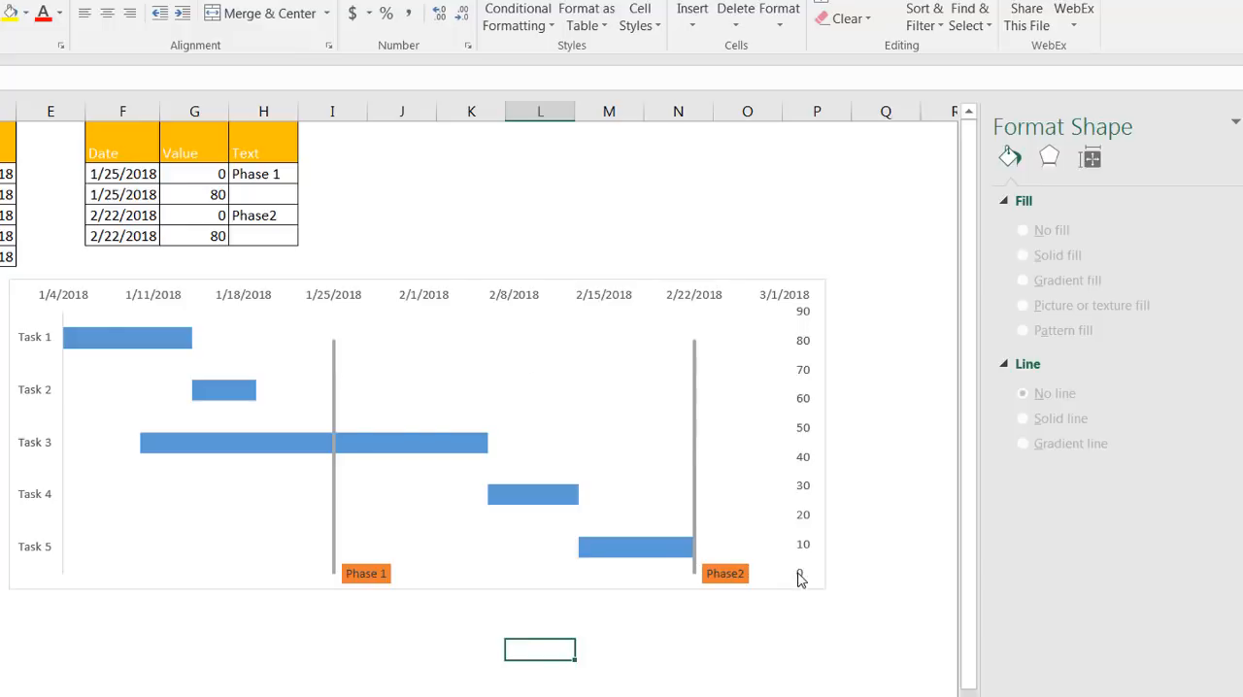
{"action": "mouse_move", "coordinate": [802, 315]}
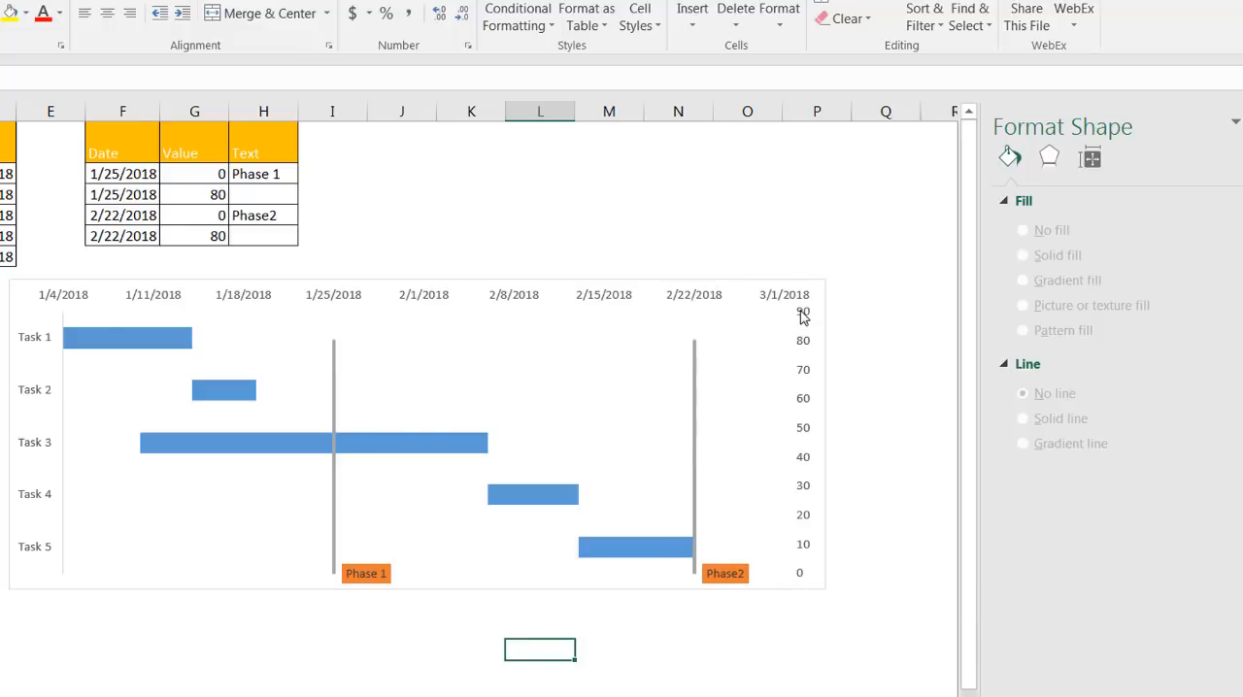
{"action": "mouse_move", "coordinate": [802, 345]}
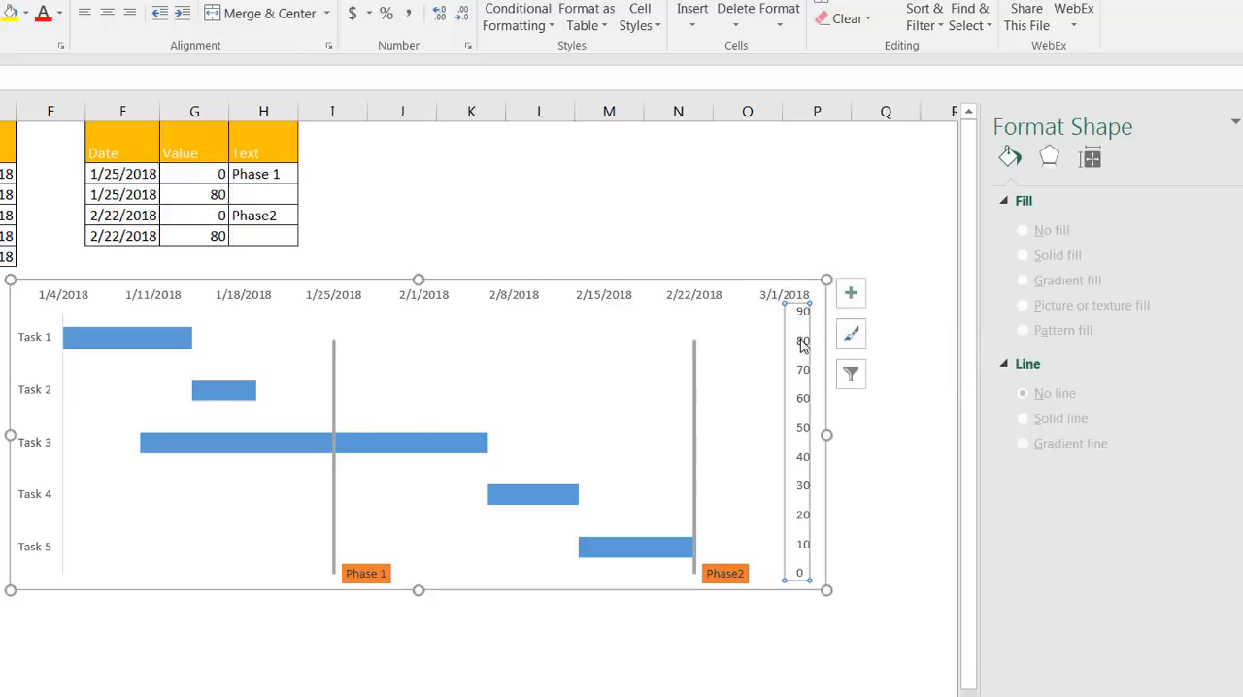
Set the secondary vertical axis Bounds Maximum to 100.
{"action": "left_click", "coordinate": [802, 427]}
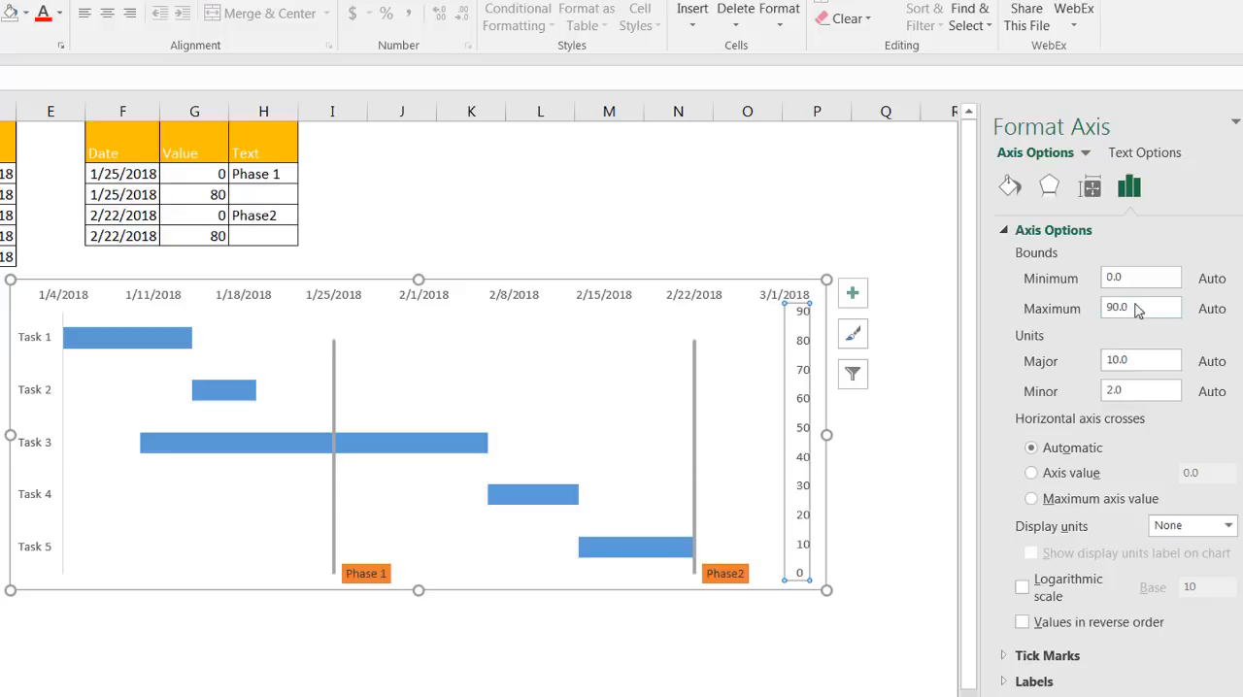
{"action": "triple_click", "coordinate": [1142, 307]}
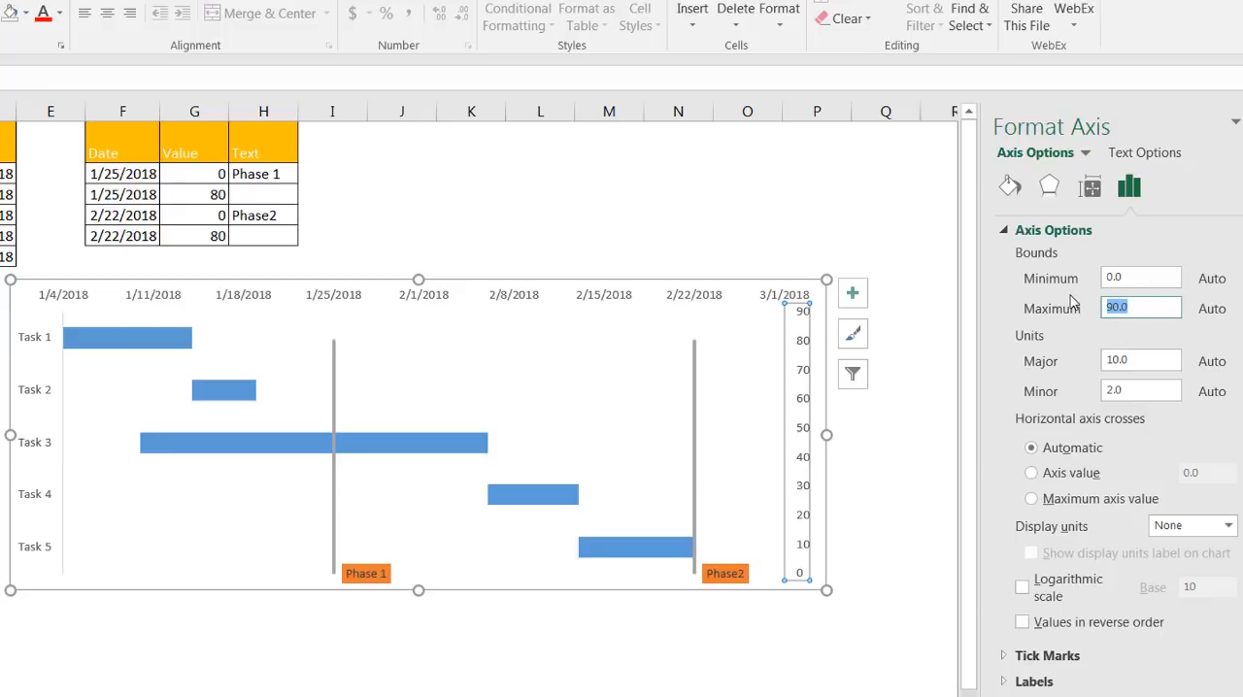
{"action": "type", "text": "100"}
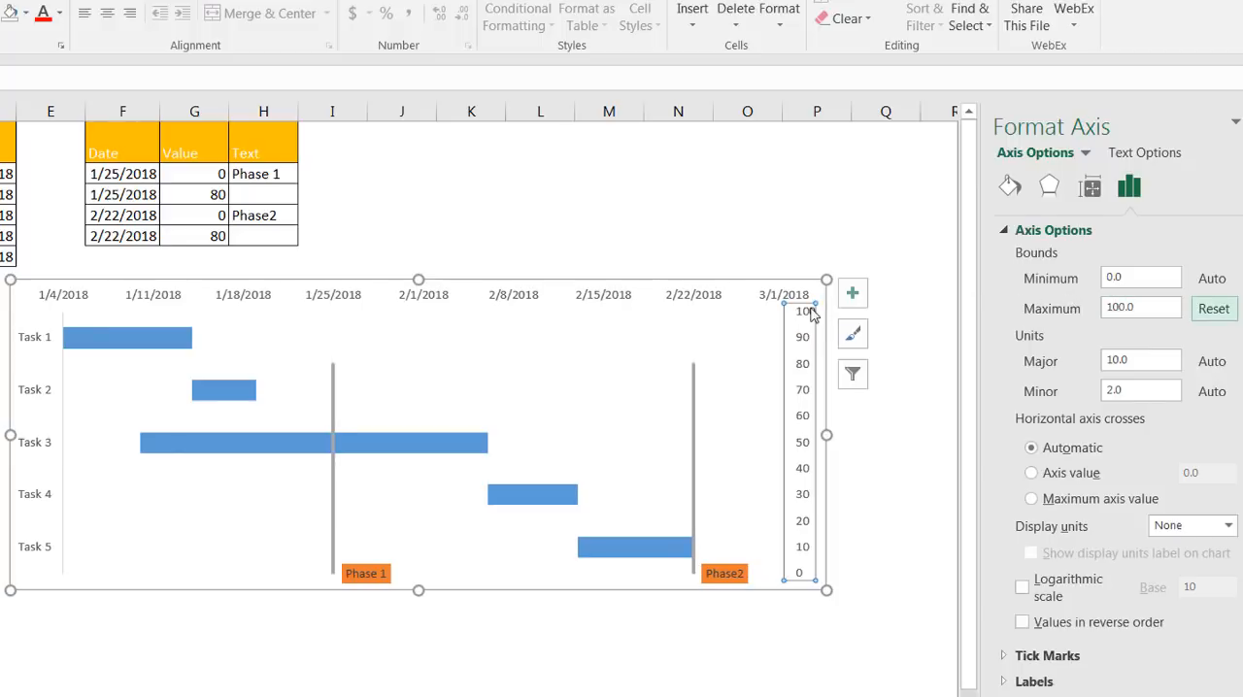
{"action": "mouse_move", "coordinate": [322, 280]}
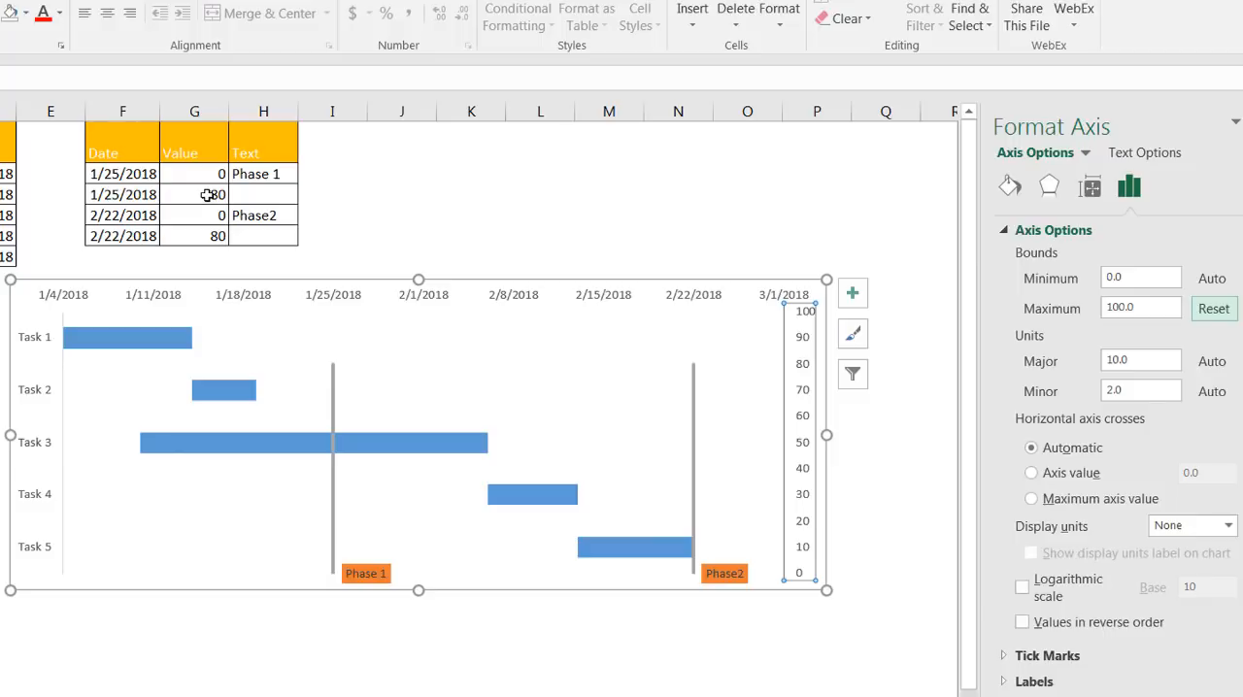
{"action": "mouse_move", "coordinate": [338, 377]}
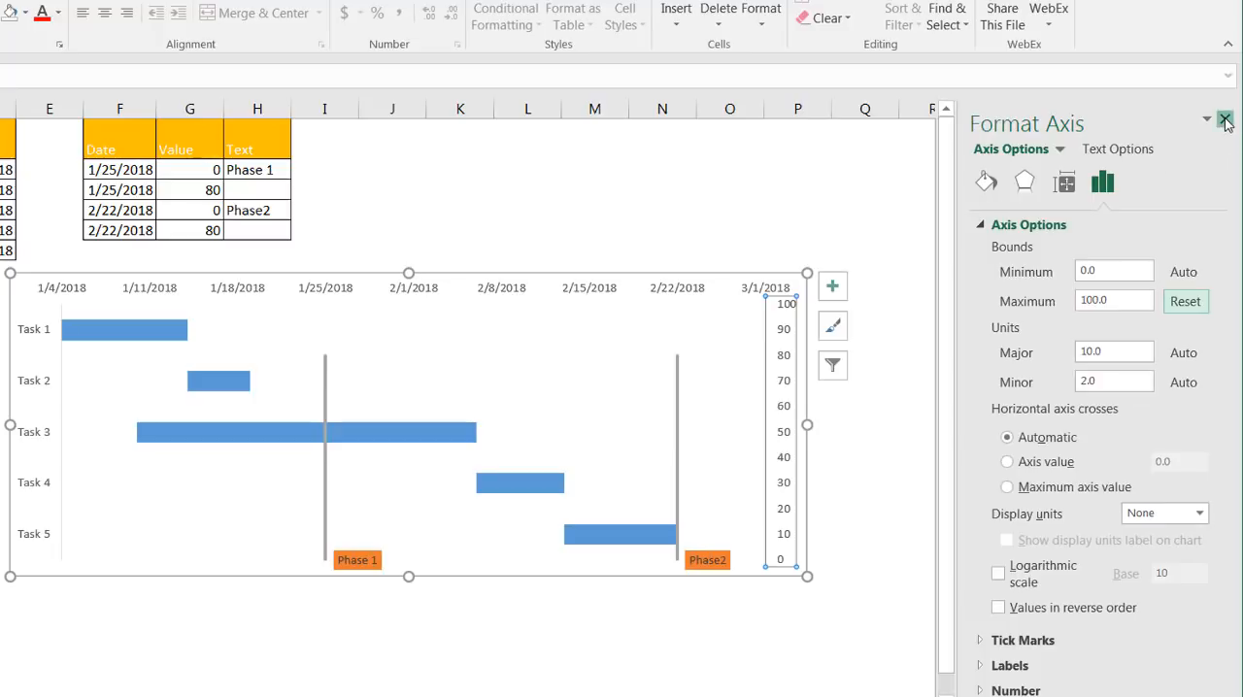
Enter 100 in milestone value cells G3 and G5, then delete the secondary vertical axis.
{"action": "left_click", "coordinate": [1225, 120]}
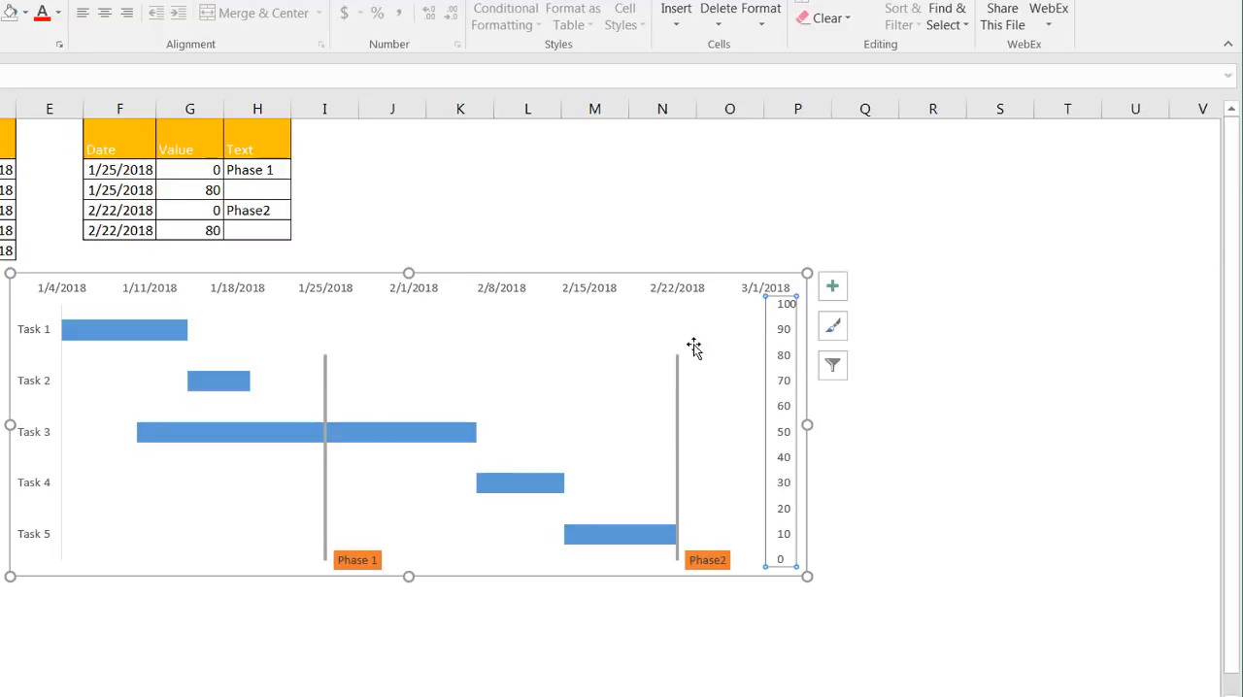
{"action": "mouse_move", "coordinate": [785, 309]}
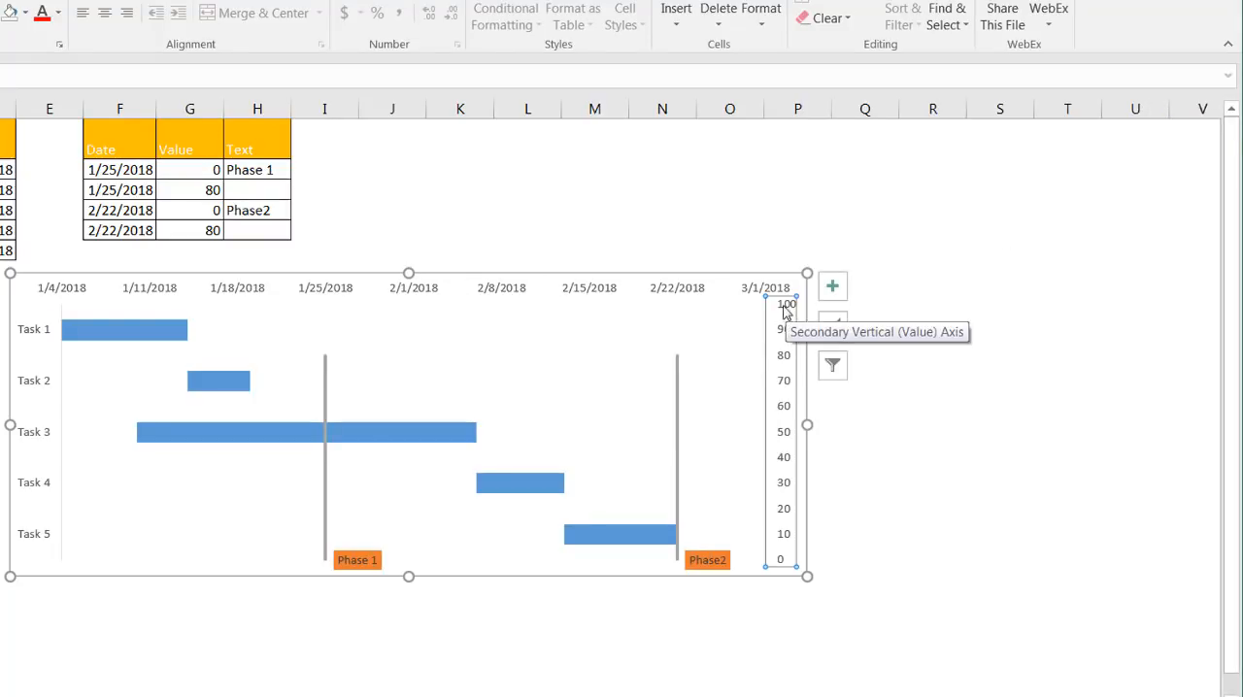
{"action": "left_click", "coordinate": [190, 190]}
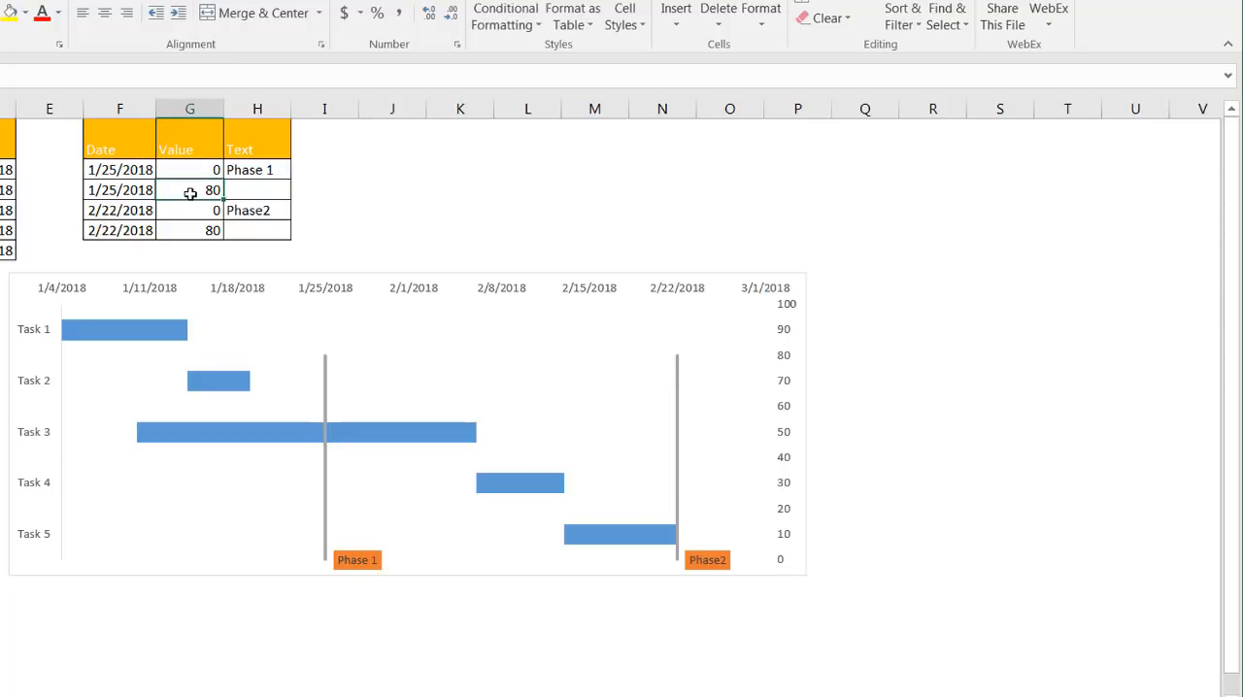
{"action": "type", "text": "100"}
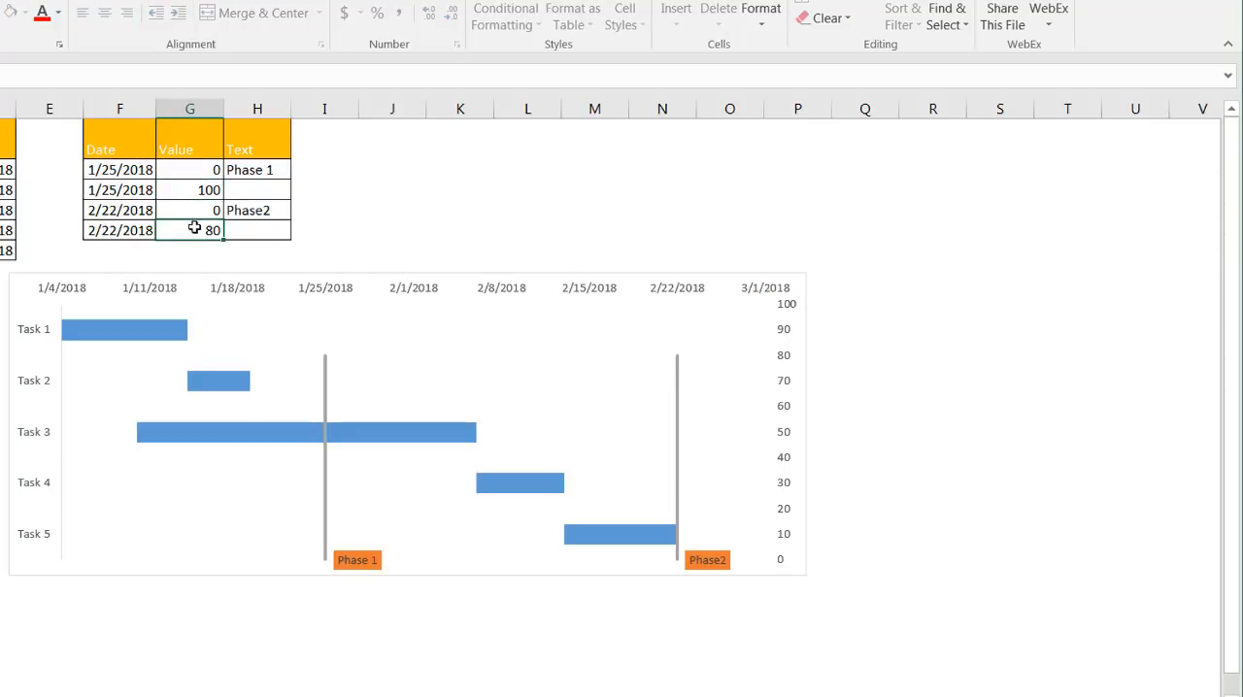
{"action": "type", "text": "100"}
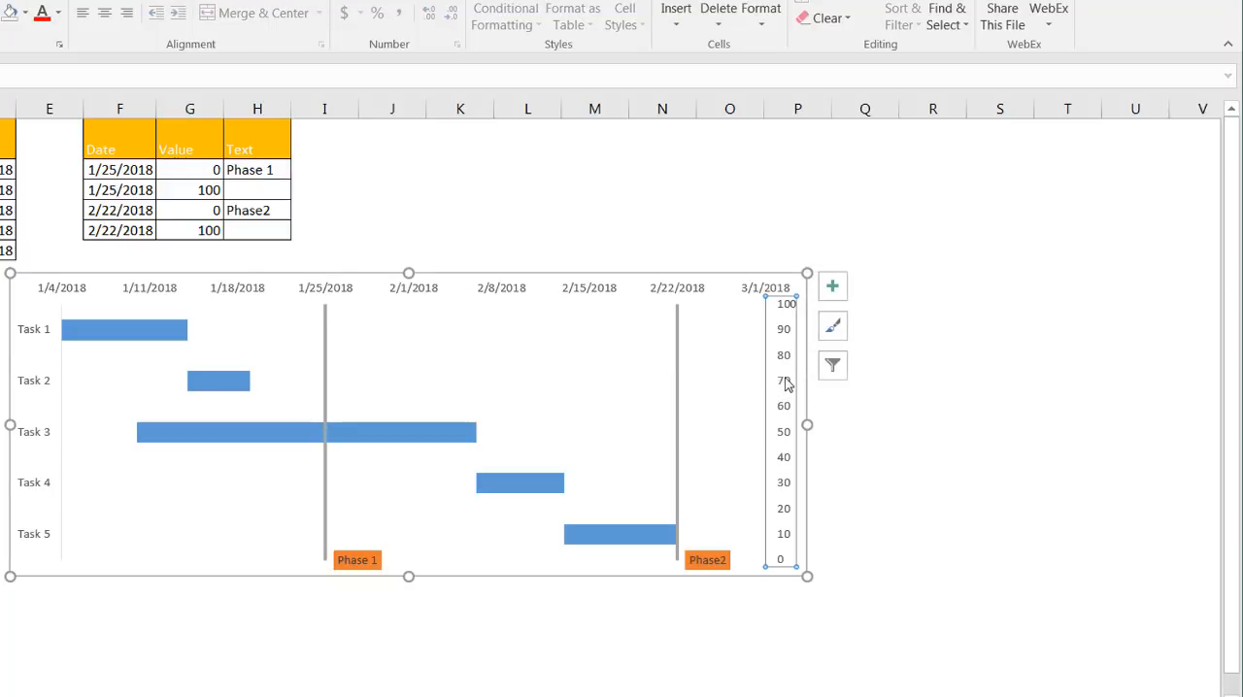
{"action": "left_click", "coordinate": [783, 380]}
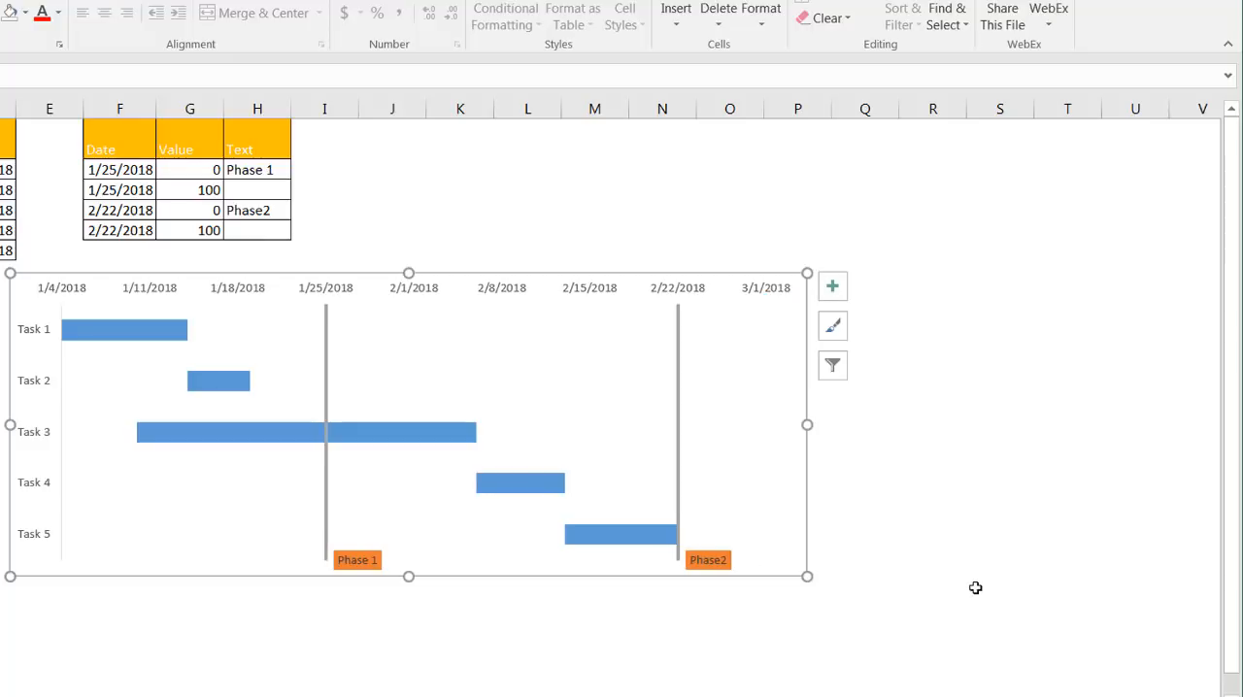
{"action": "left_click", "coordinate": [999, 594]}
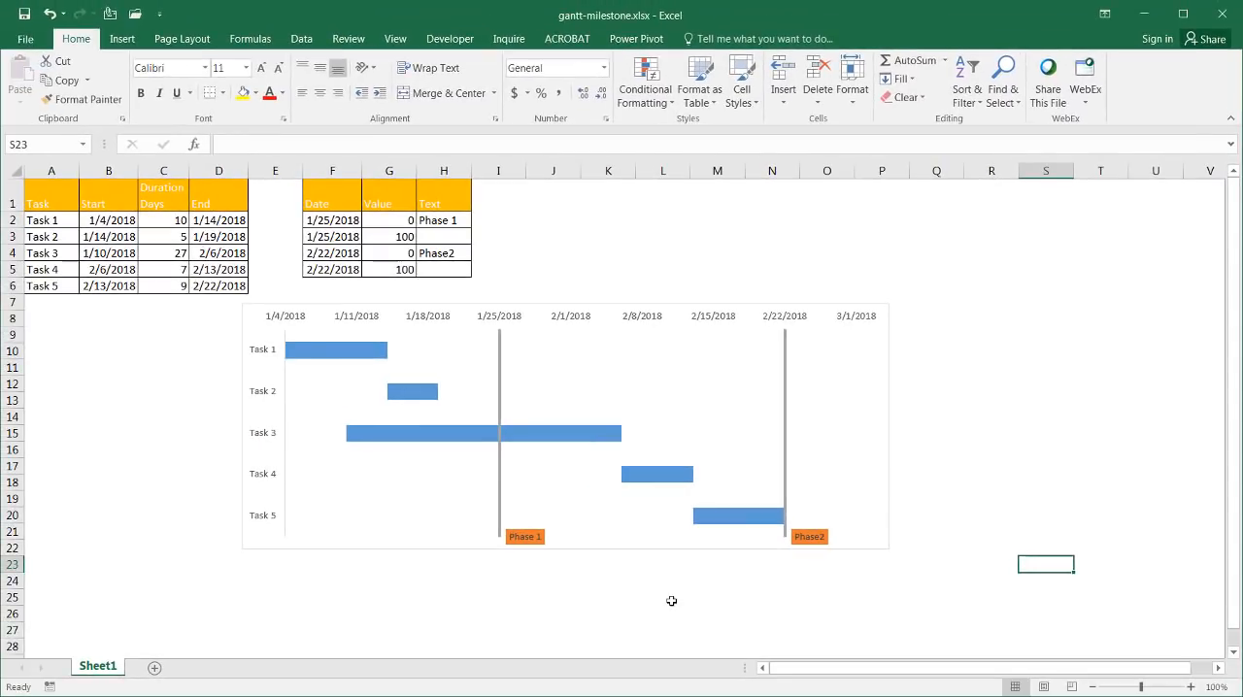
{"action": "mouse_move", "coordinate": [451, 349]}
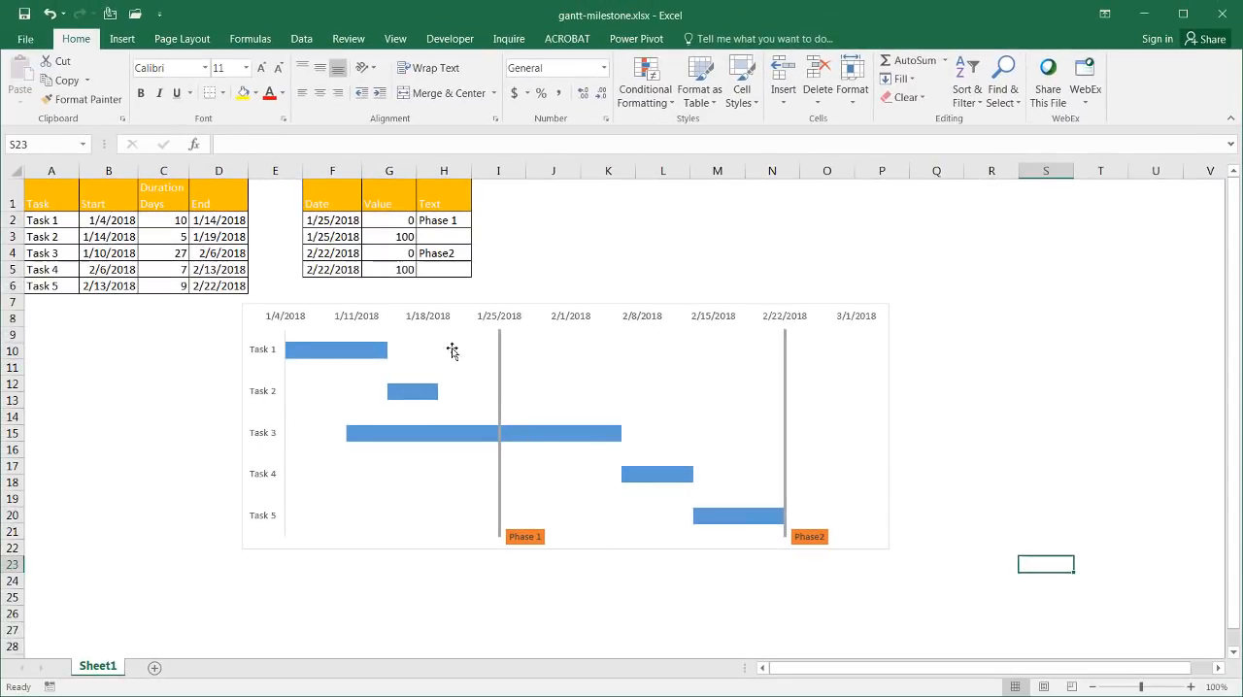
{"action": "mouse_move", "coordinate": [509, 347]}
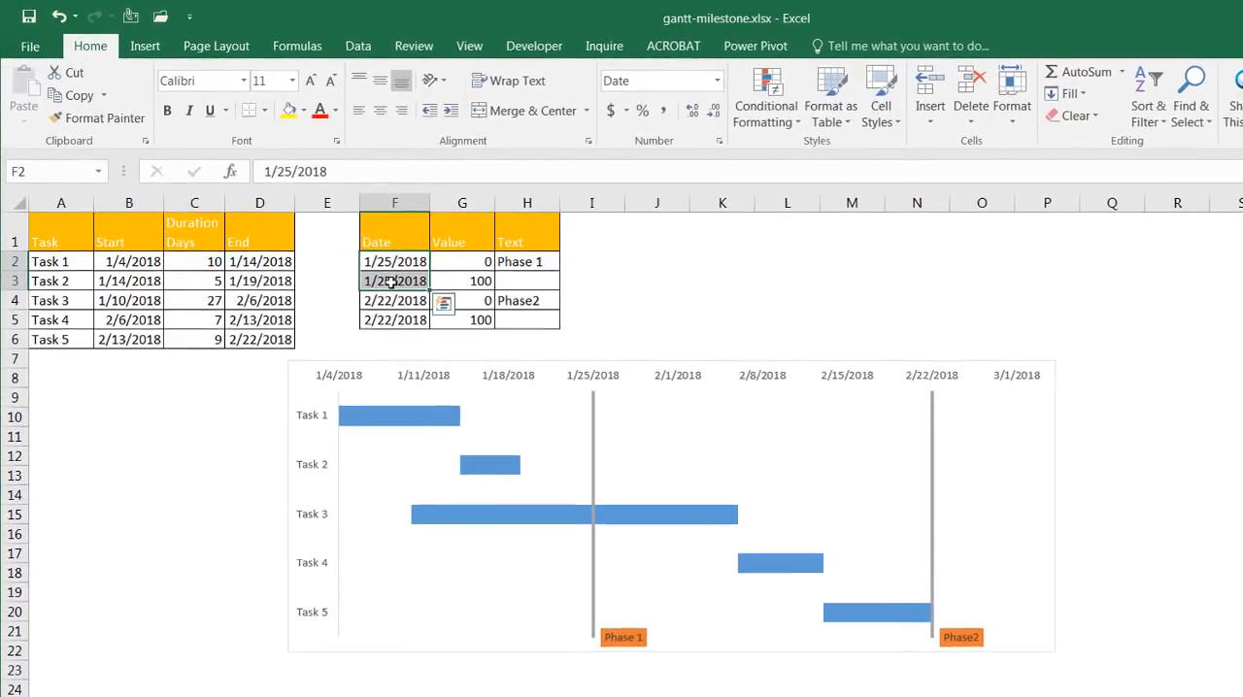
Set the Phase 1 milestone date to 1/18/18 and the Phase 2 date to 3/1/18.
{"action": "type", "text": "1/18/1"}
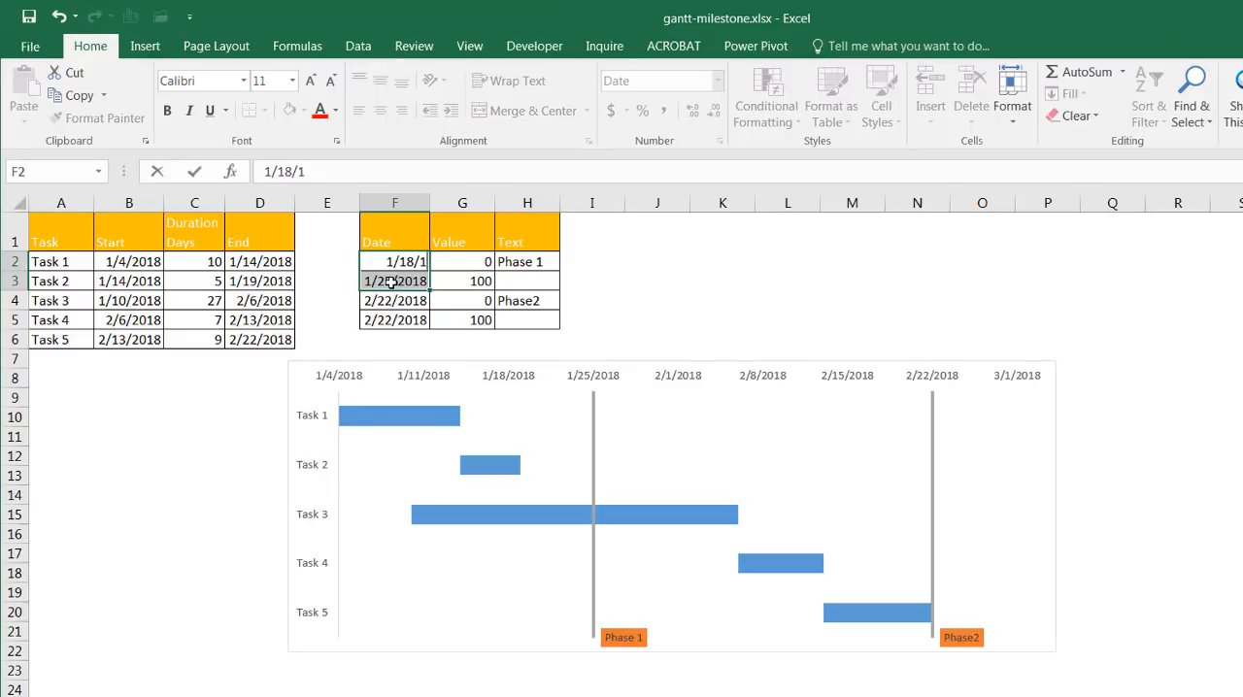
{"action": "type", "text": "8"}
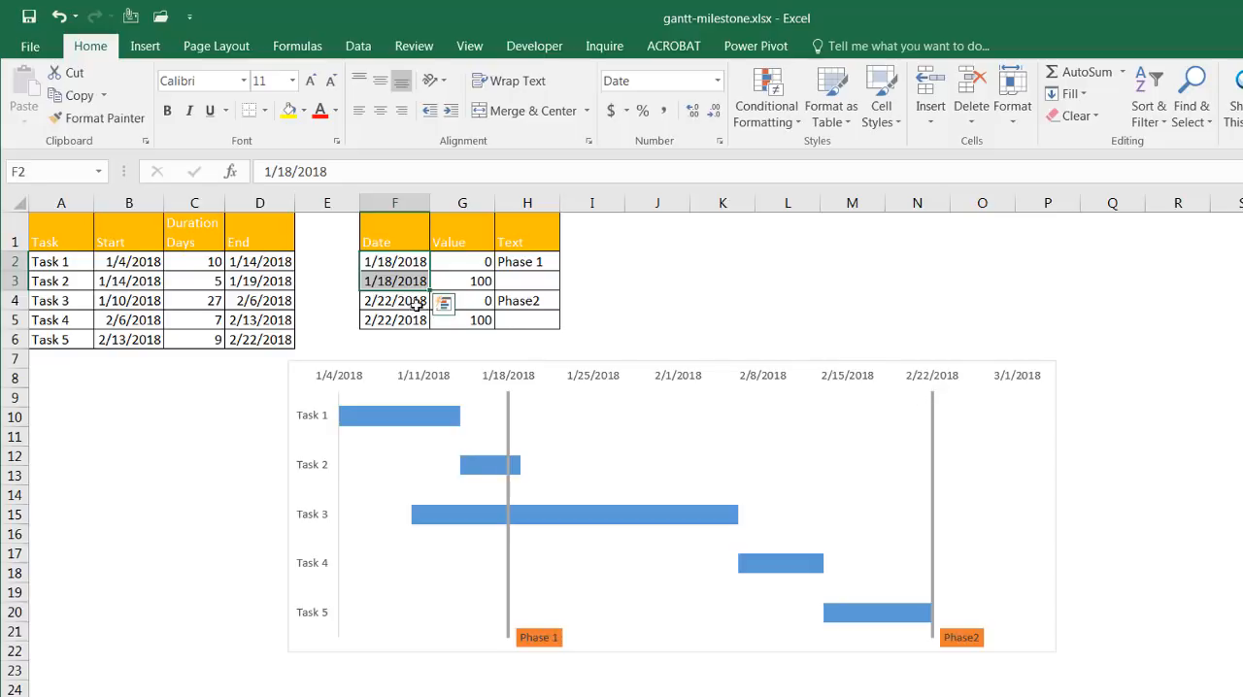
{"action": "left_click", "coordinate": [394, 319]}
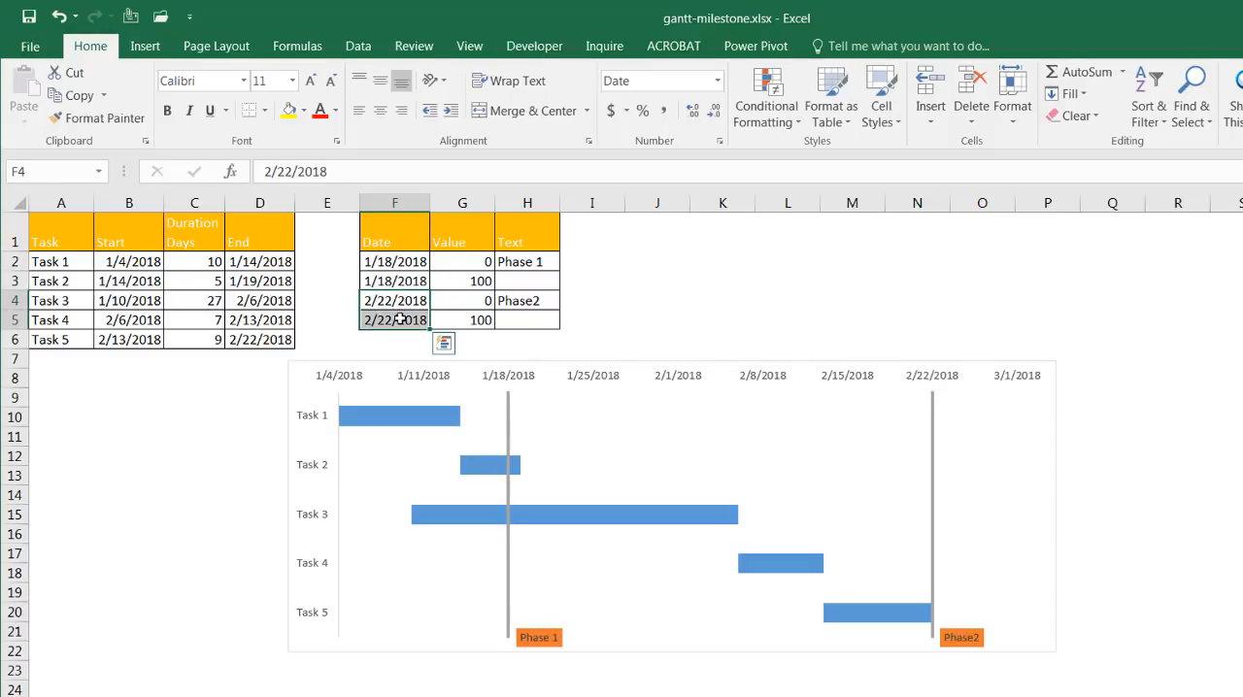
{"action": "type", "text": "3/1/"}
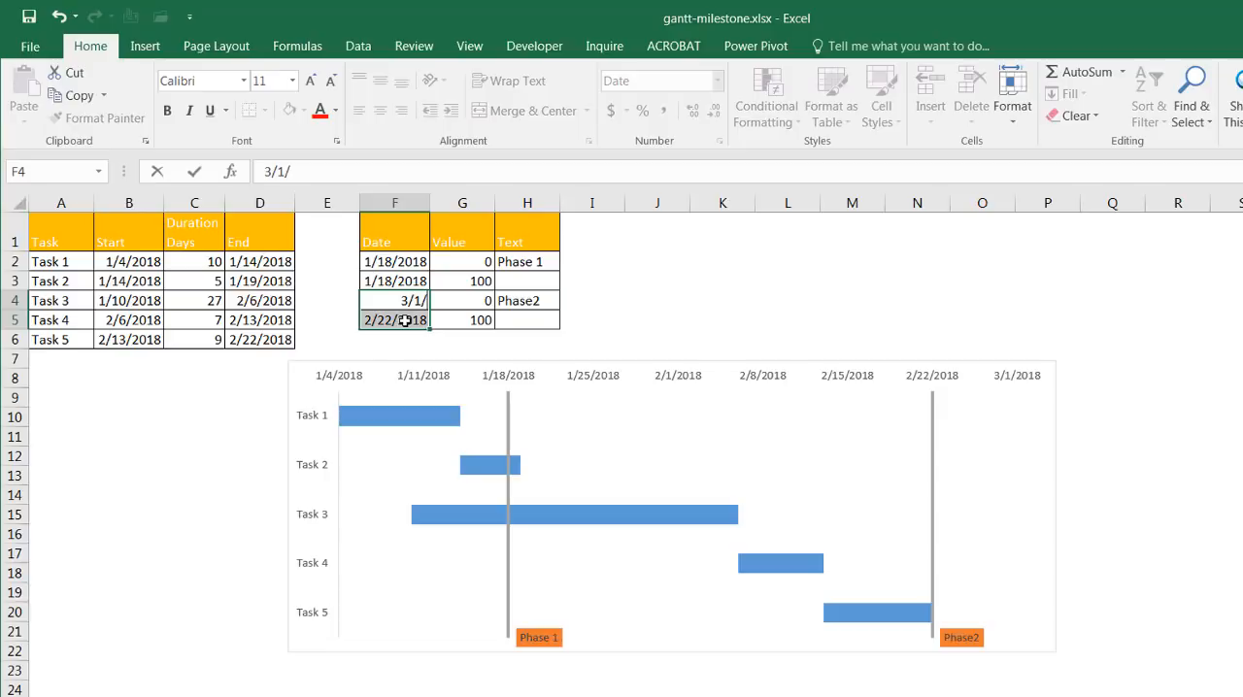
{"action": "type", "text": "18"}
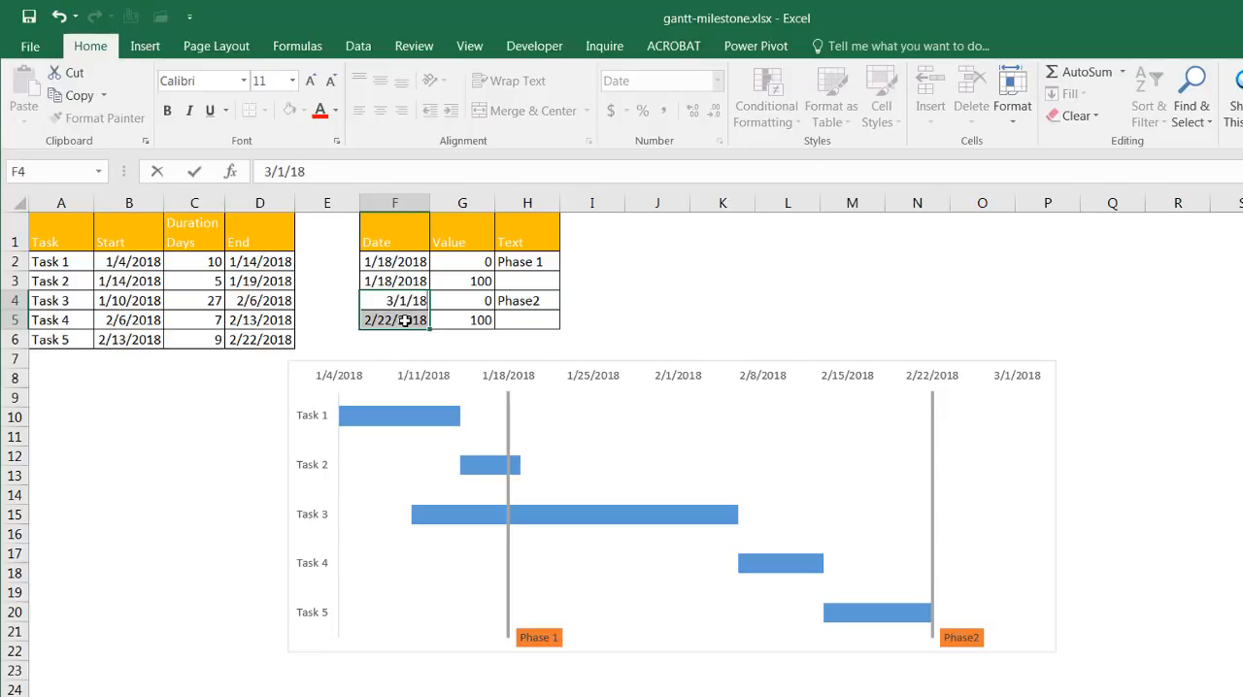